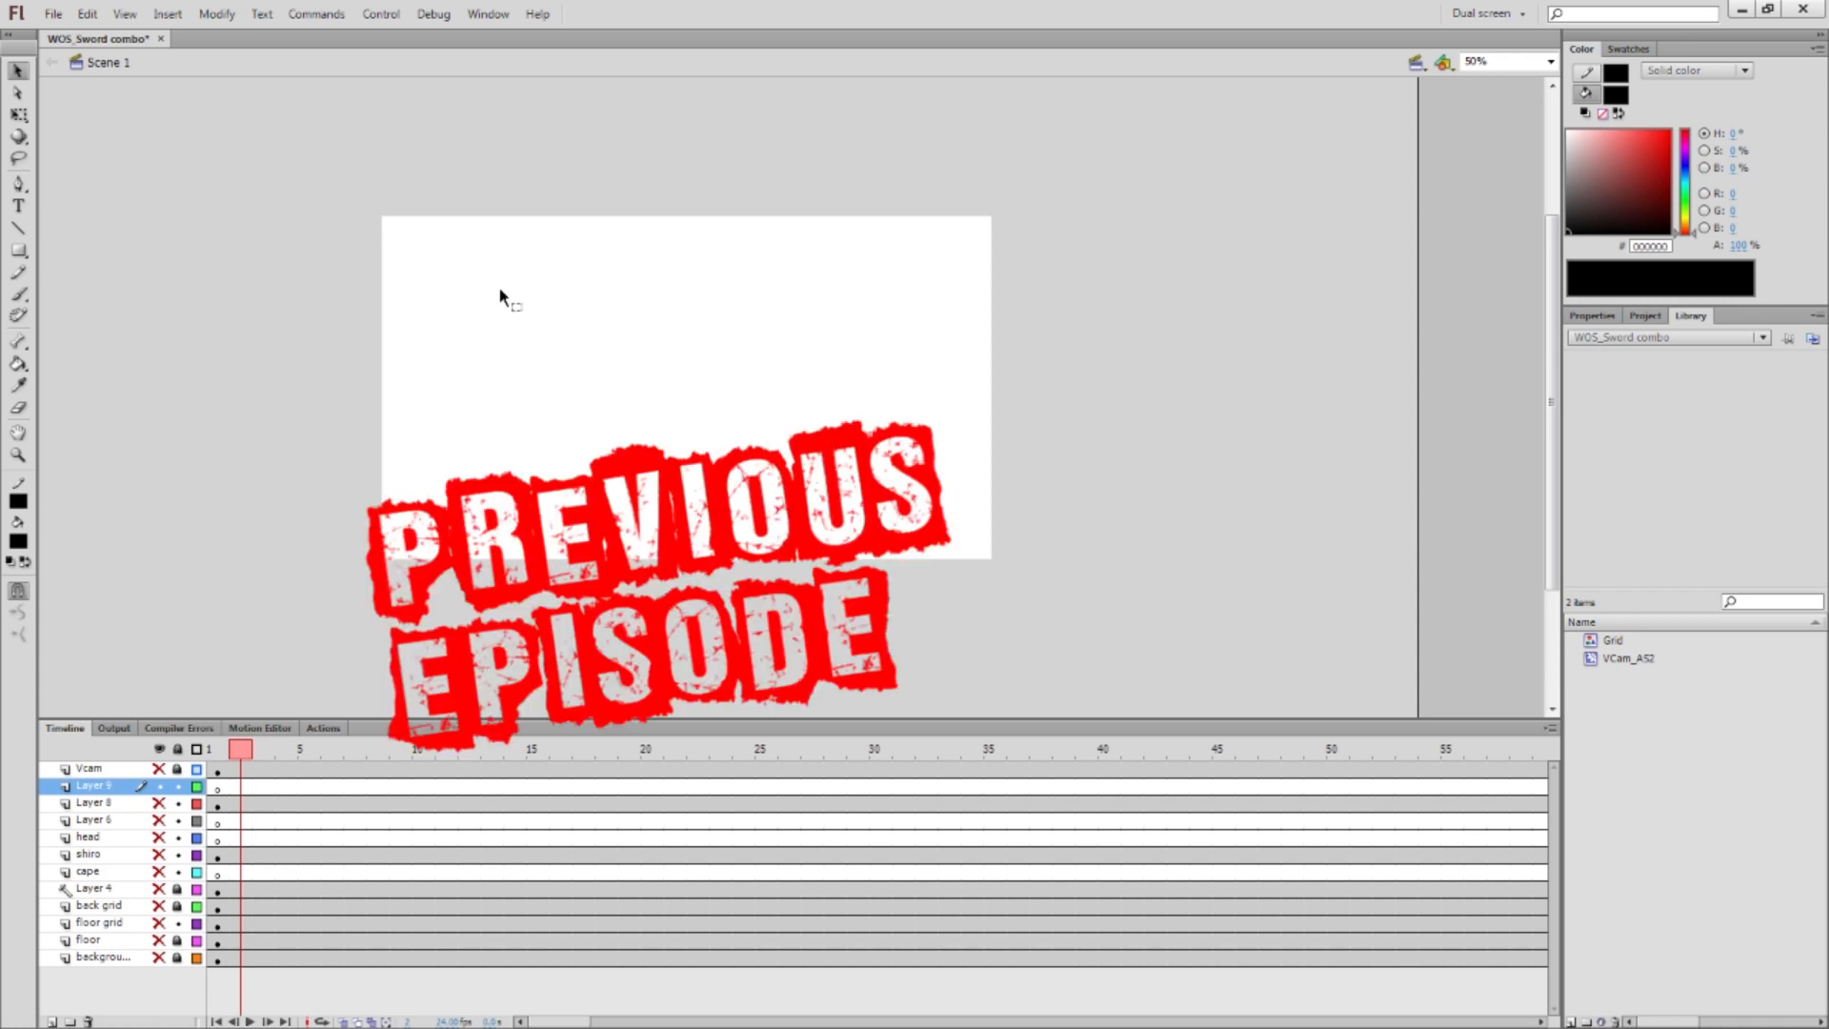
{"action": "mouse_move", "coordinate": [597, 250]}
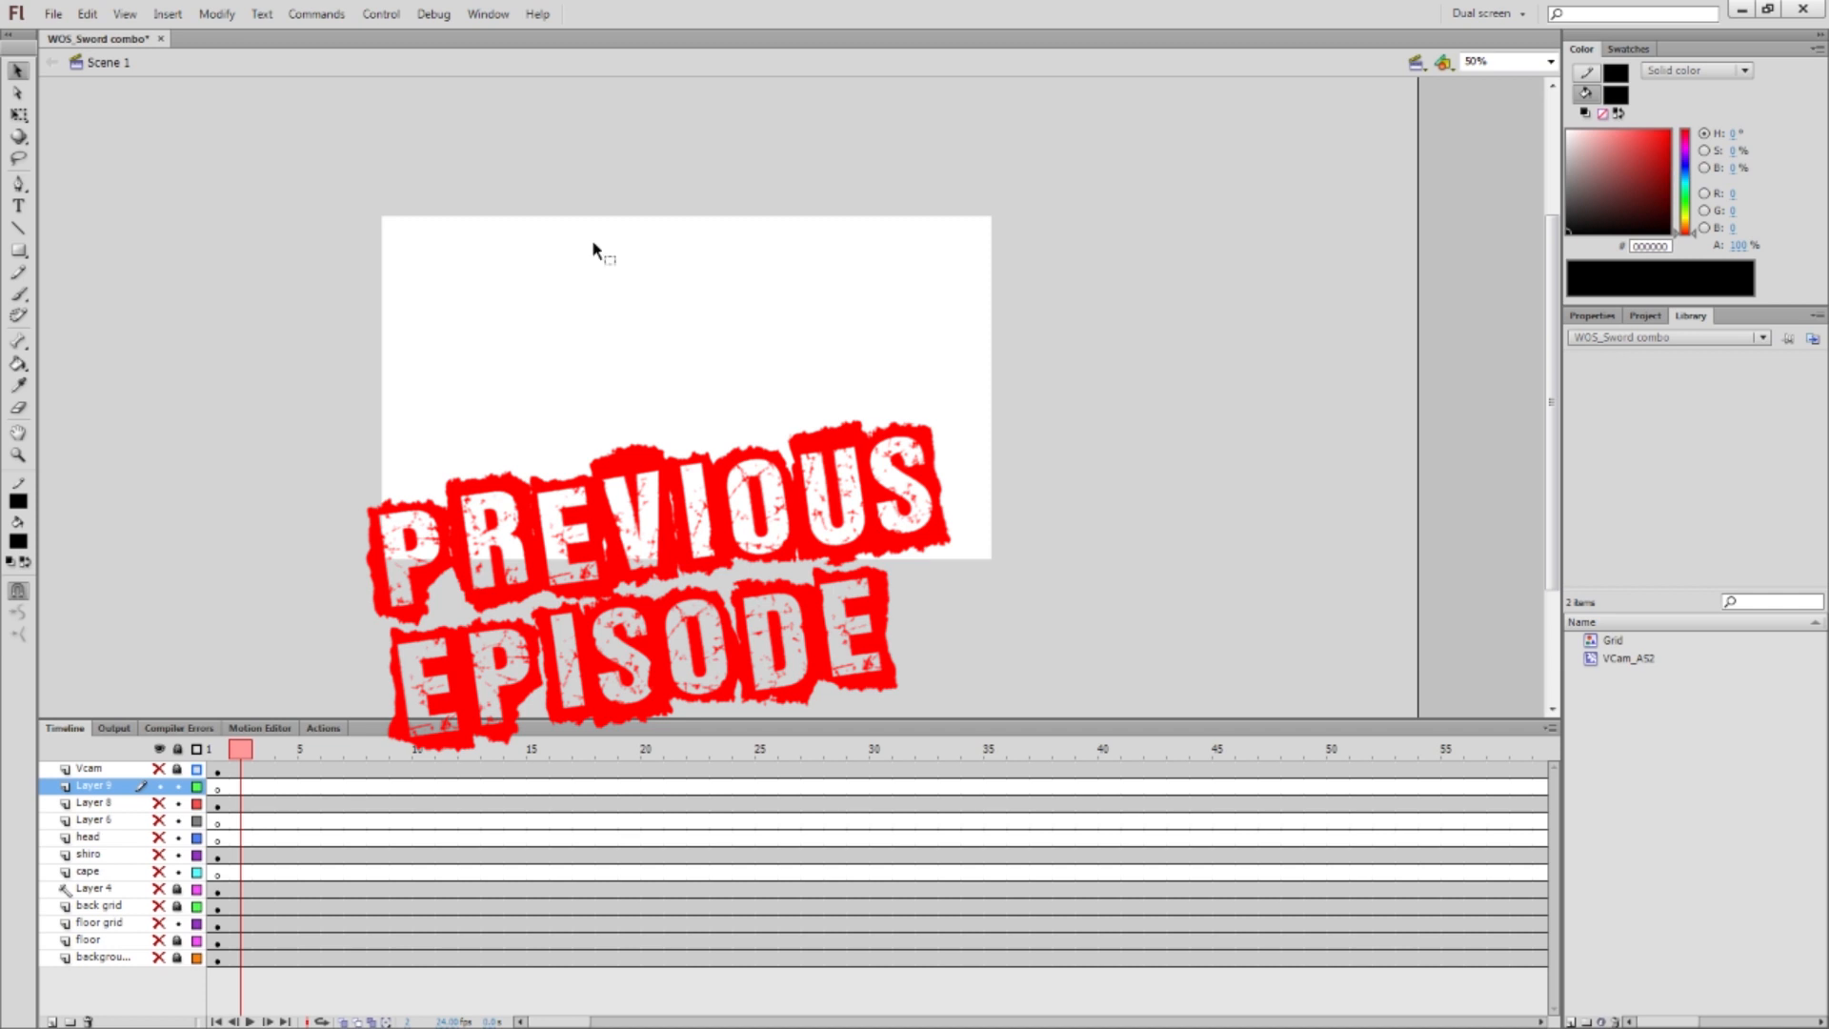
{"action": "mouse_move", "coordinate": [715, 245]}
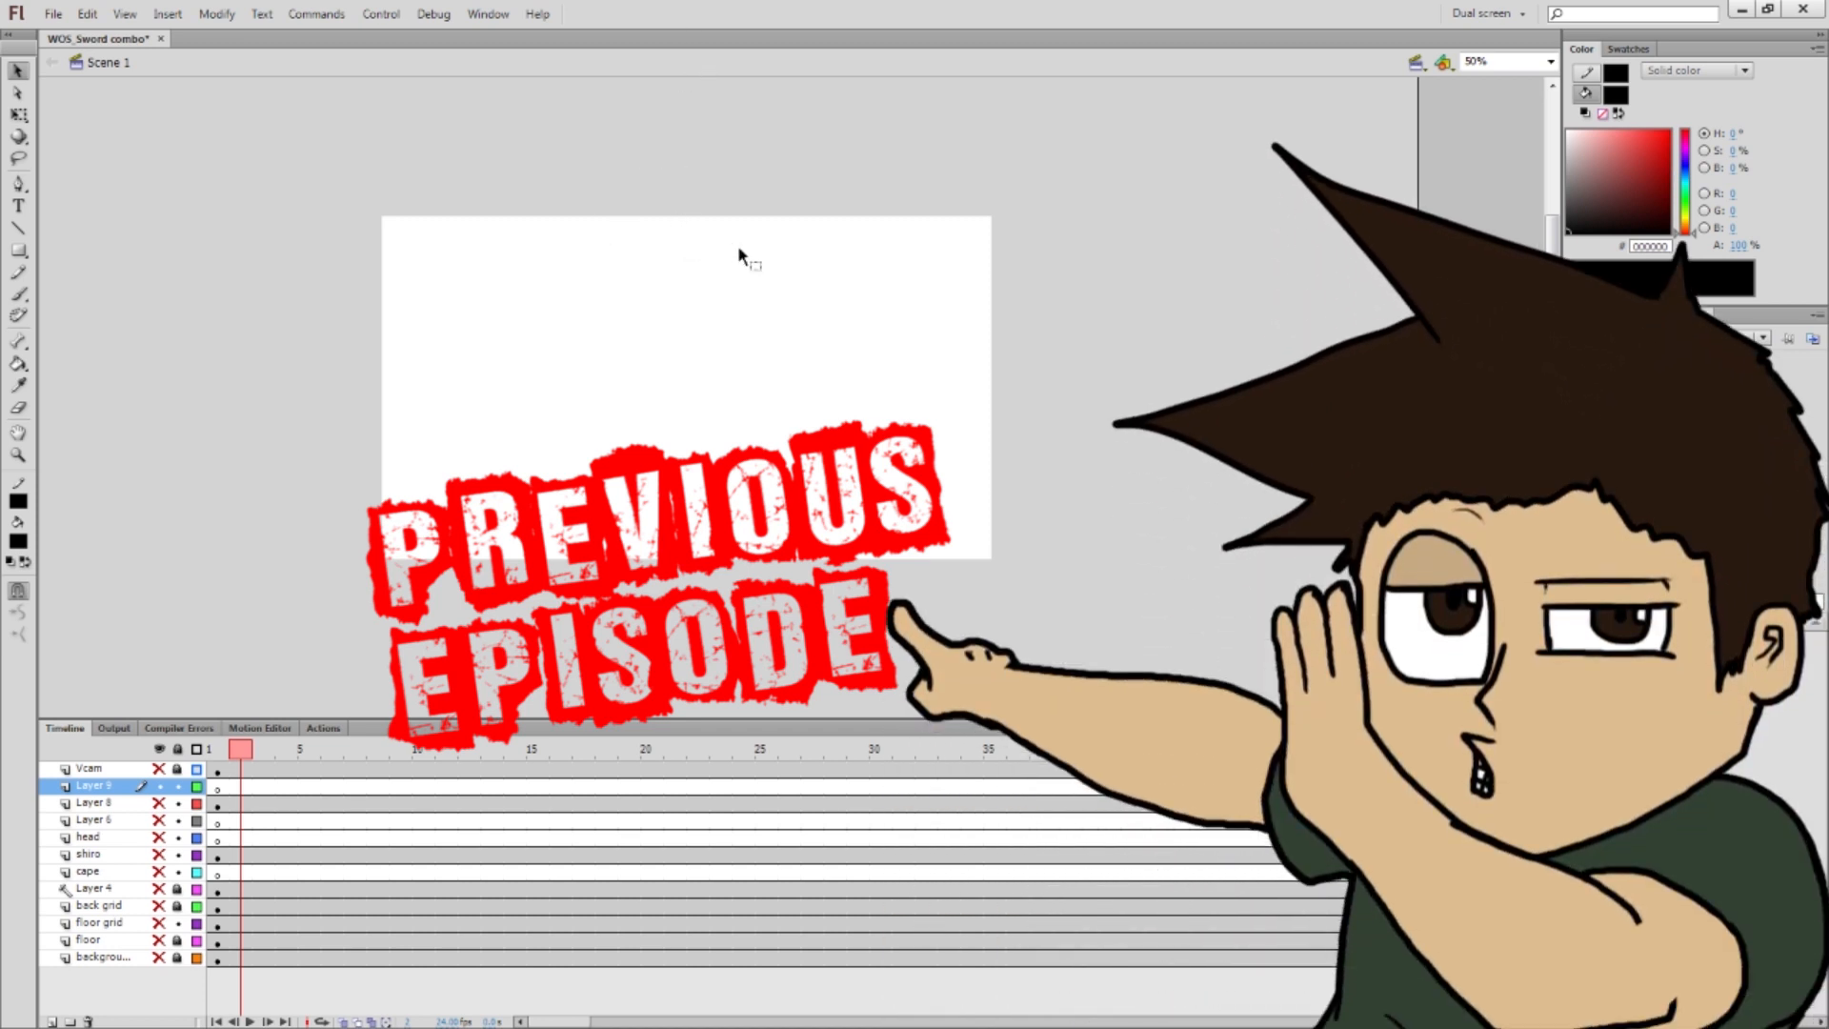
{"action": "mouse_move", "coordinate": [747, 269]}
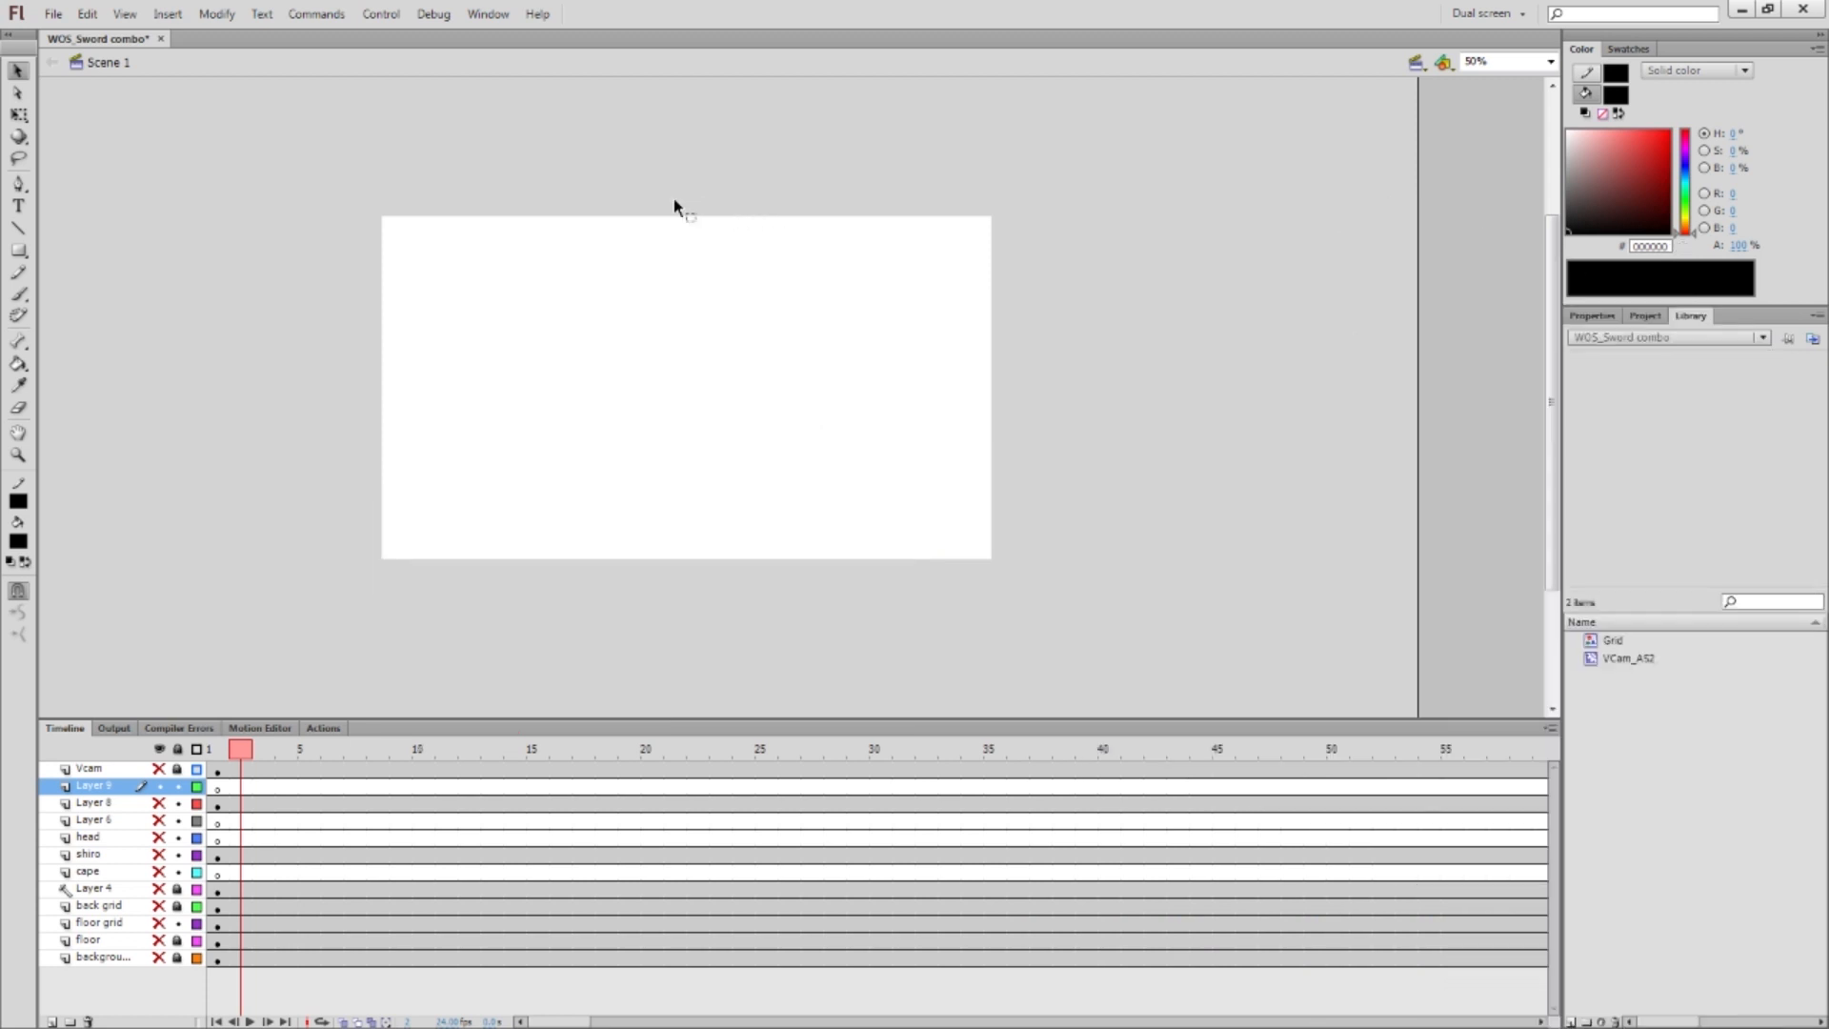
{"action": "mouse_move", "coordinate": [348, 136]}
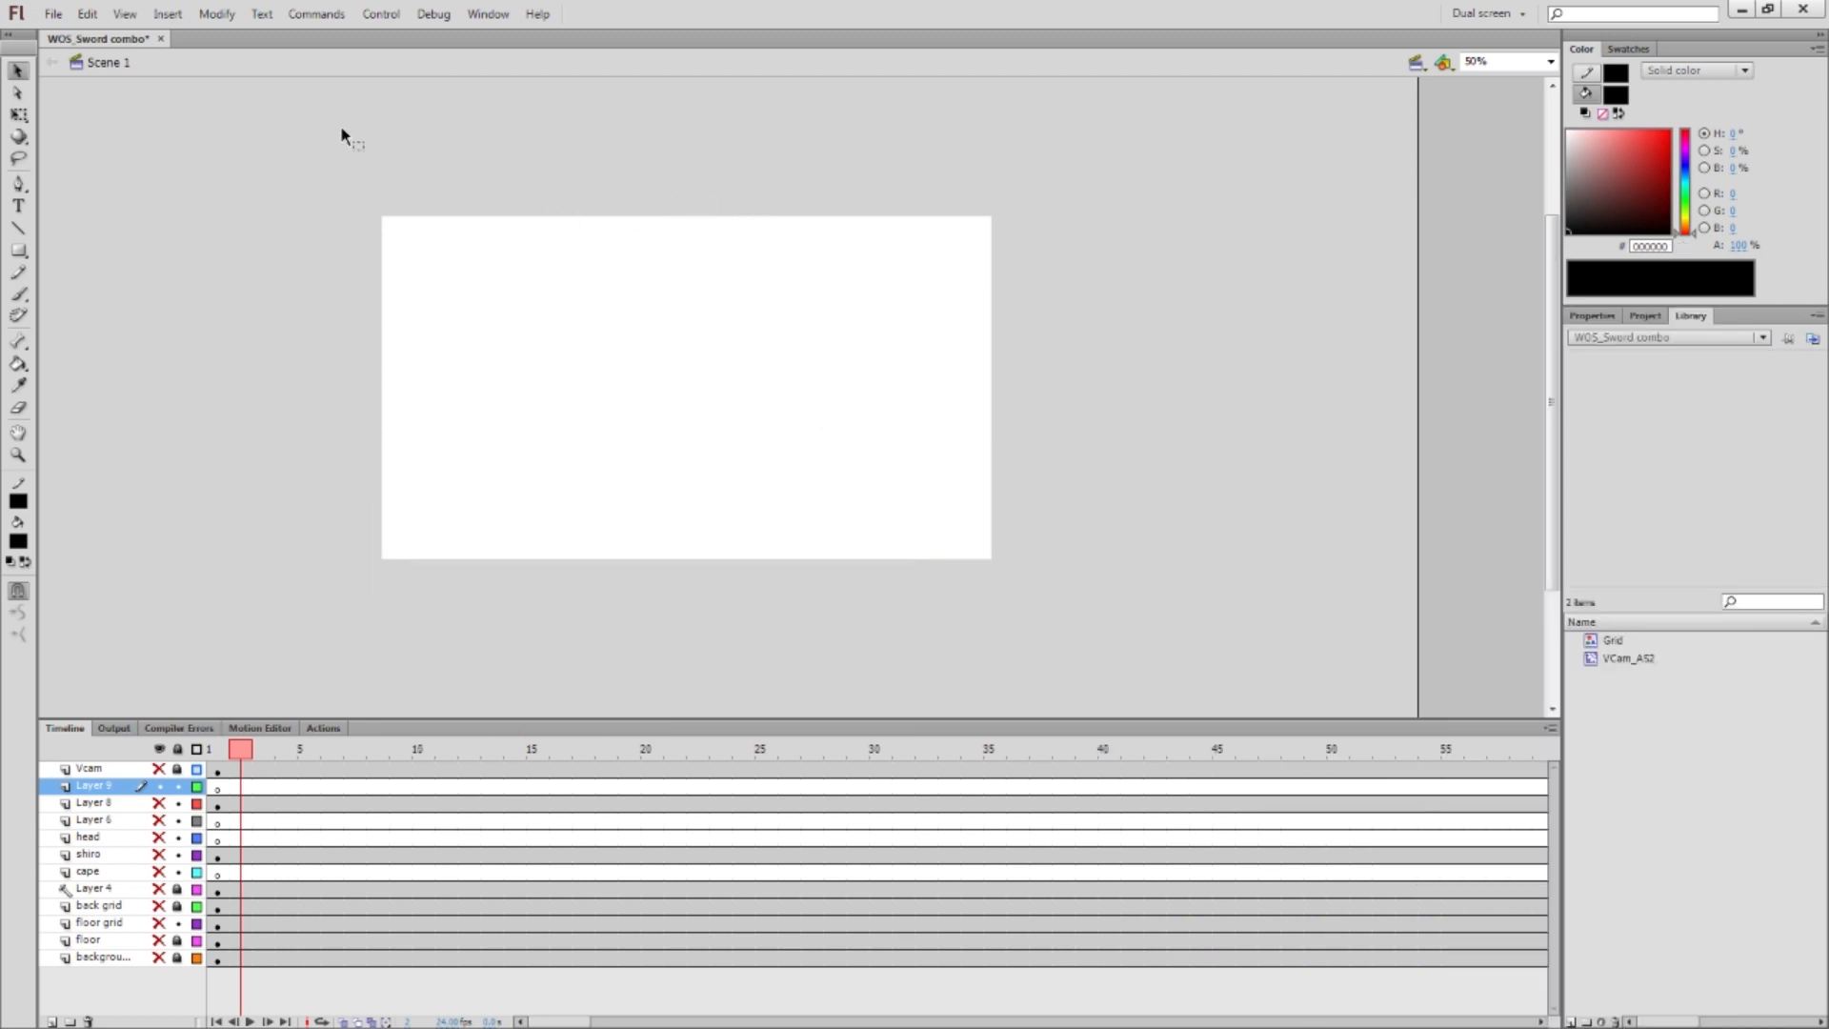
{"action": "mouse_move", "coordinate": [259, 303]}
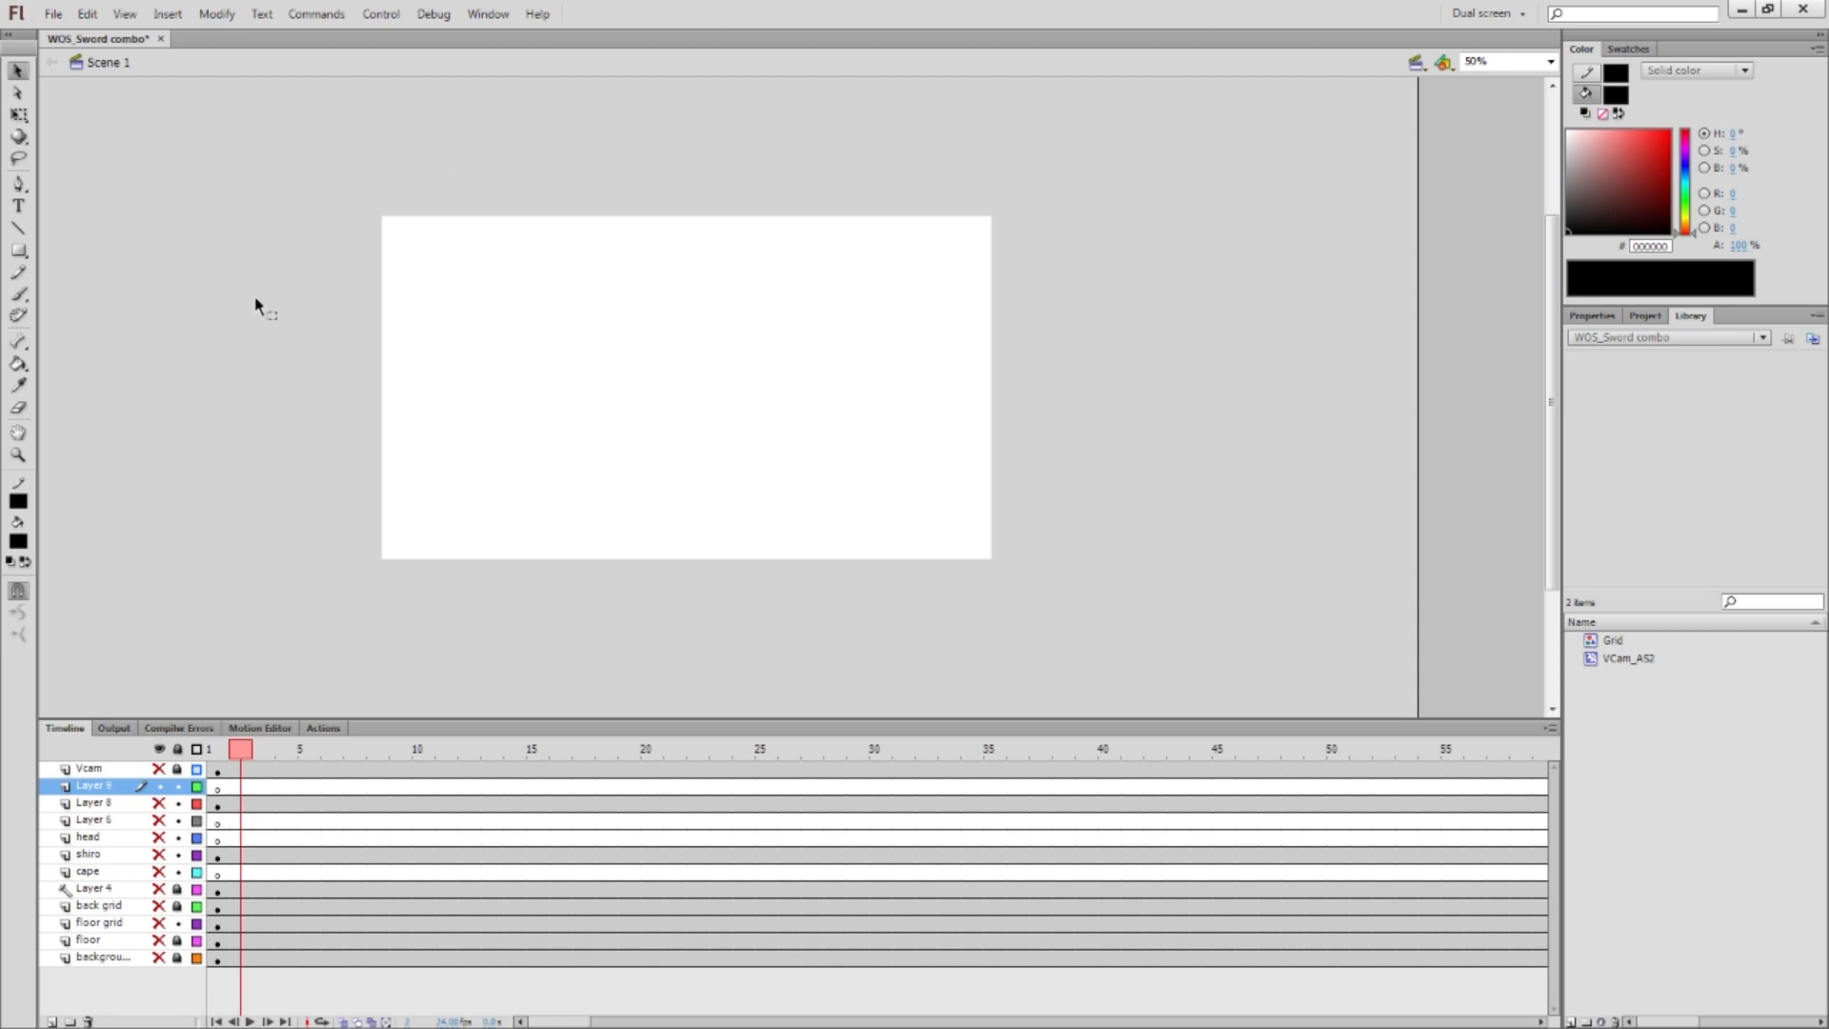
{"action": "mouse_move", "coordinate": [454, 194]}
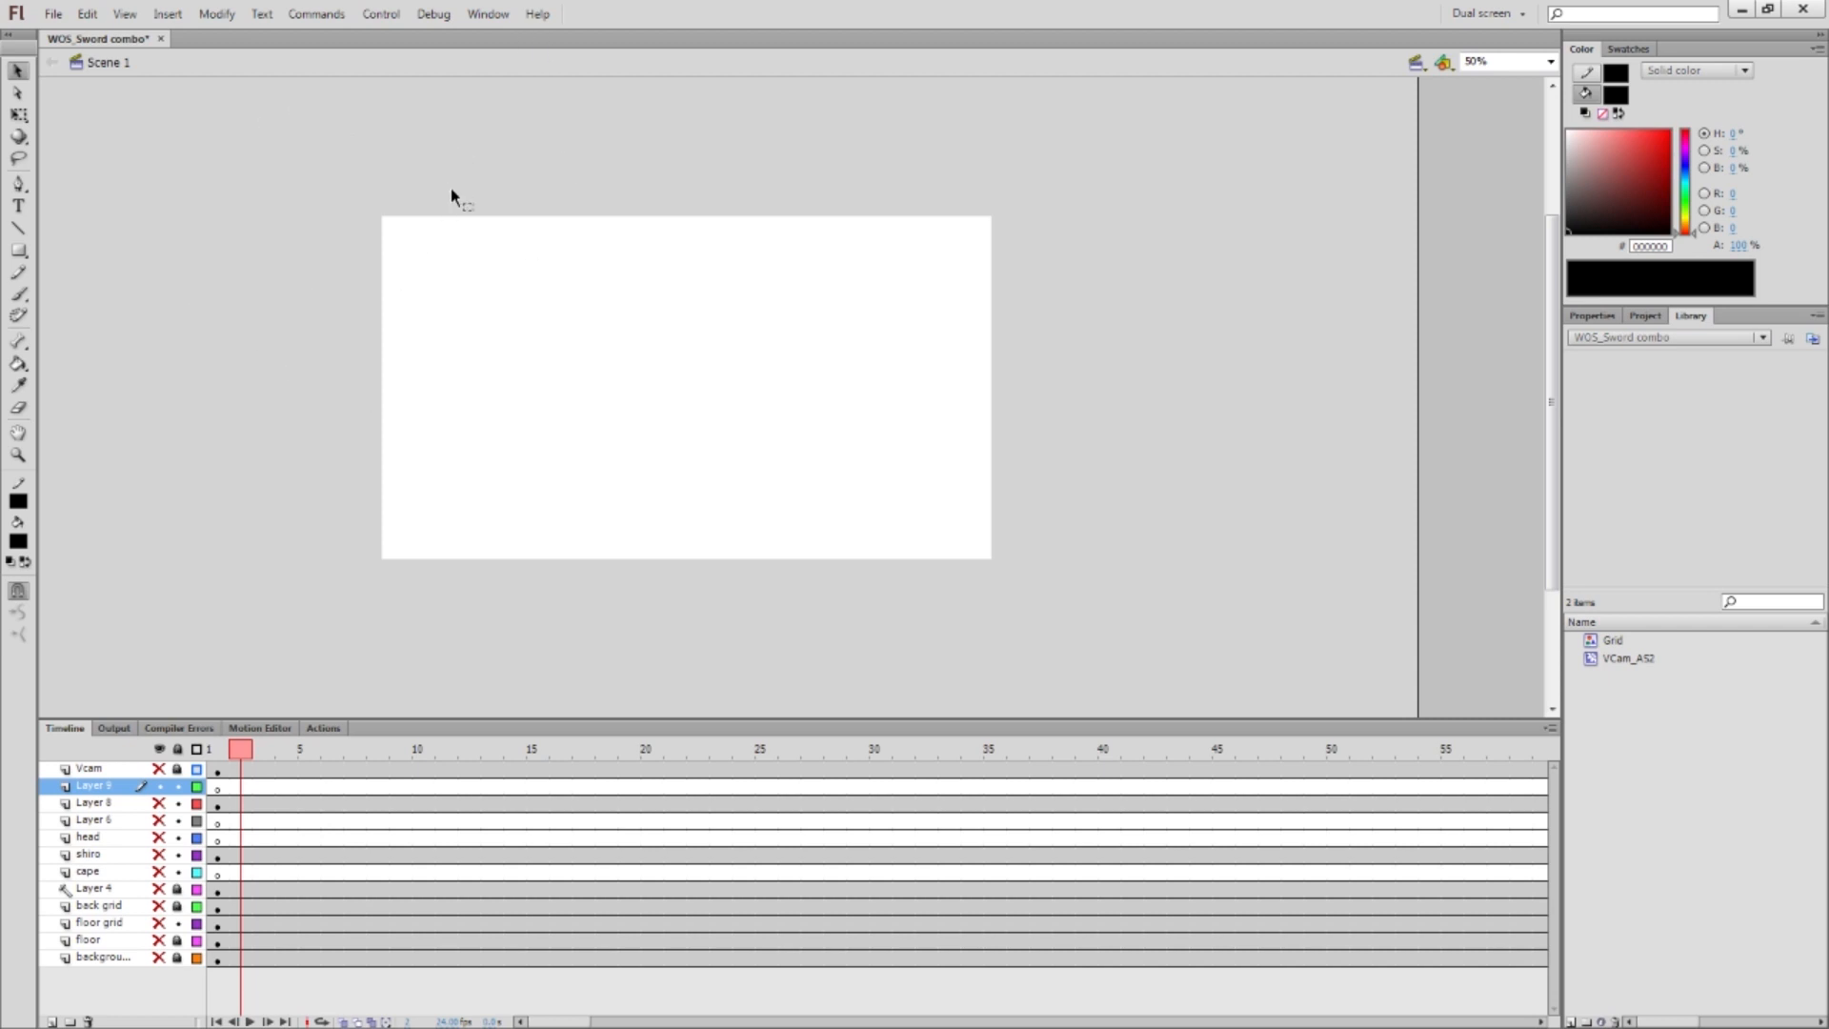
{"action": "mouse_move", "coordinate": [446, 201]}
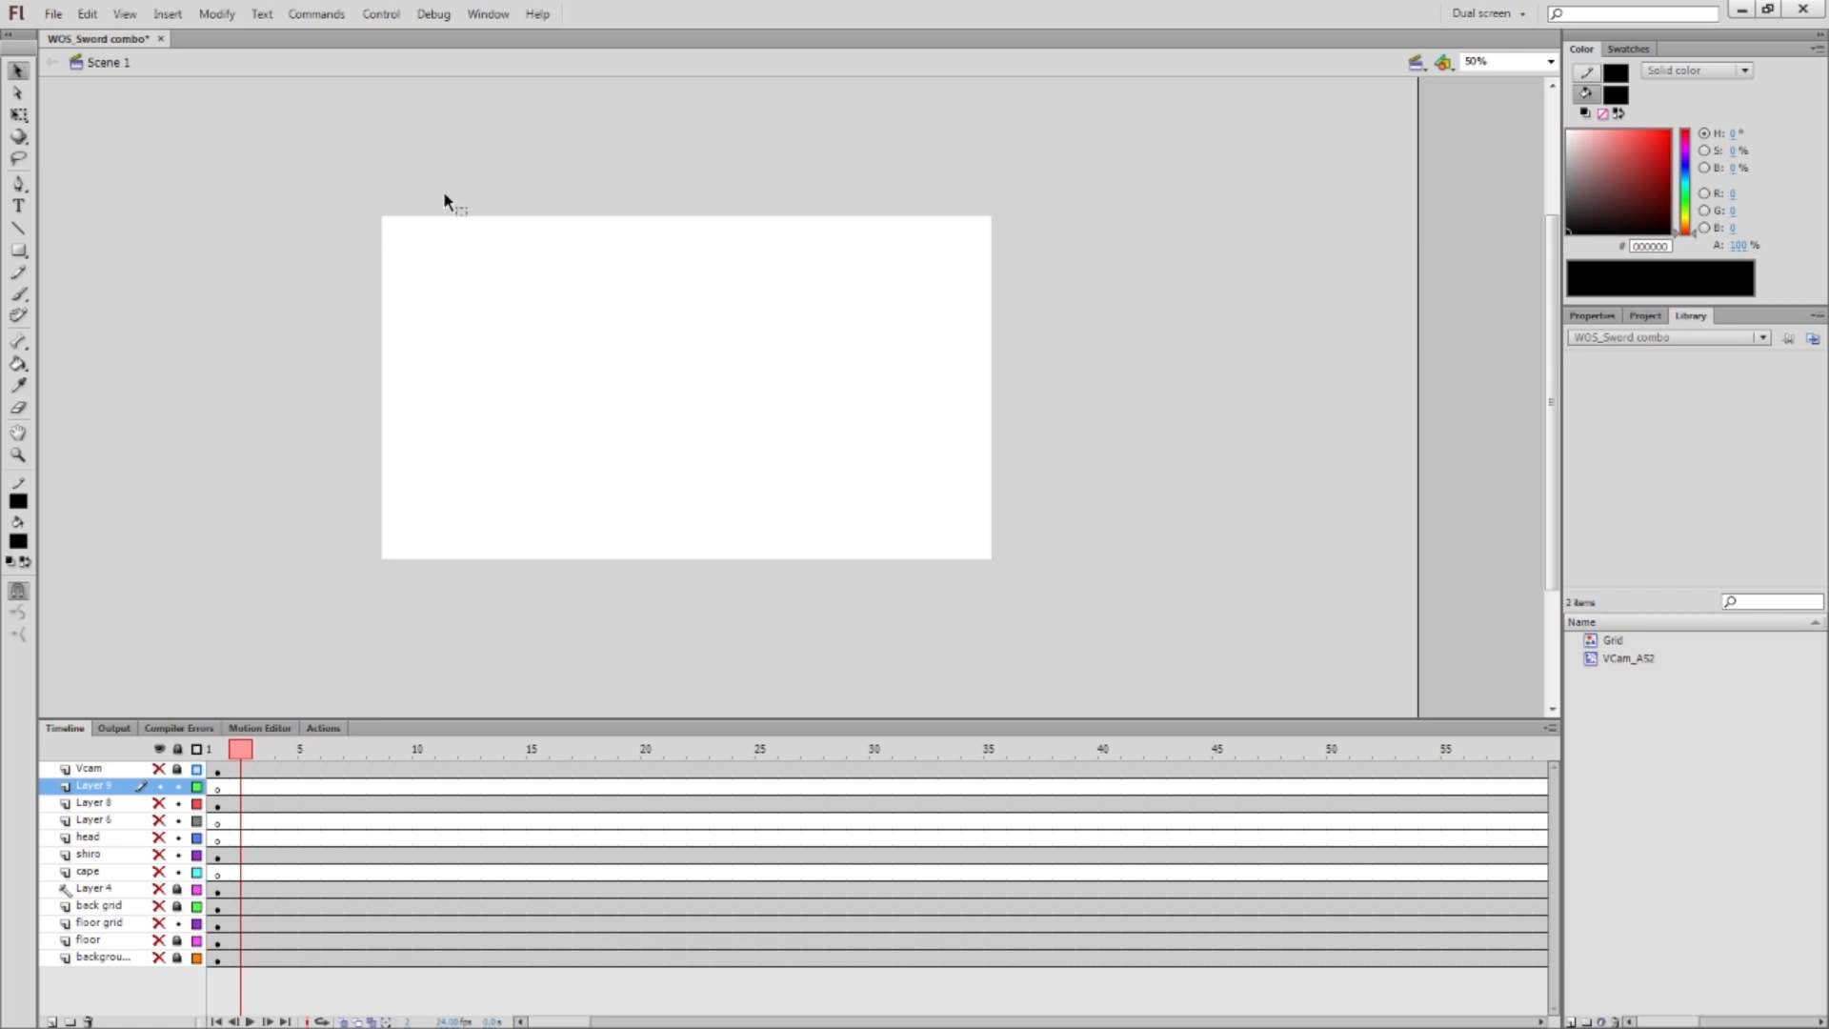
{"action": "mouse_move", "coordinate": [447, 189]}
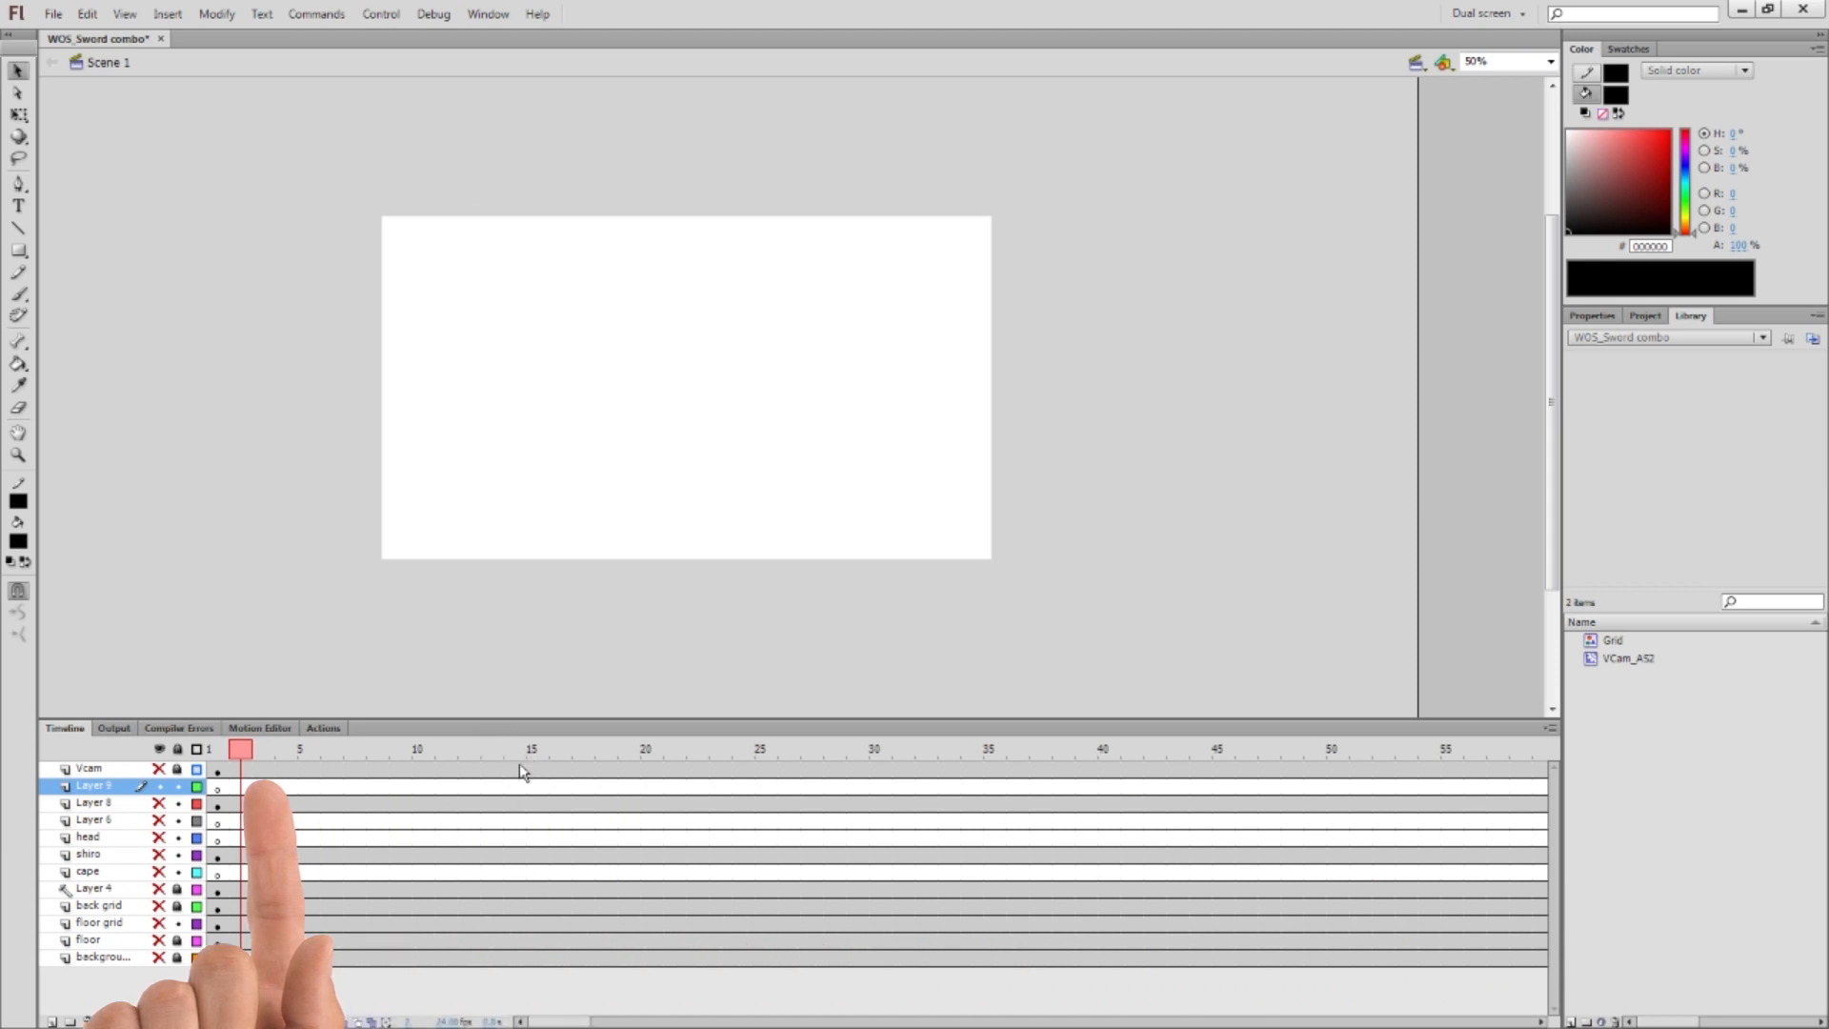
Select Layer 8 and sketch the first brush stroke on its current frame
{"action": "left_click", "coordinate": [514, 769]}
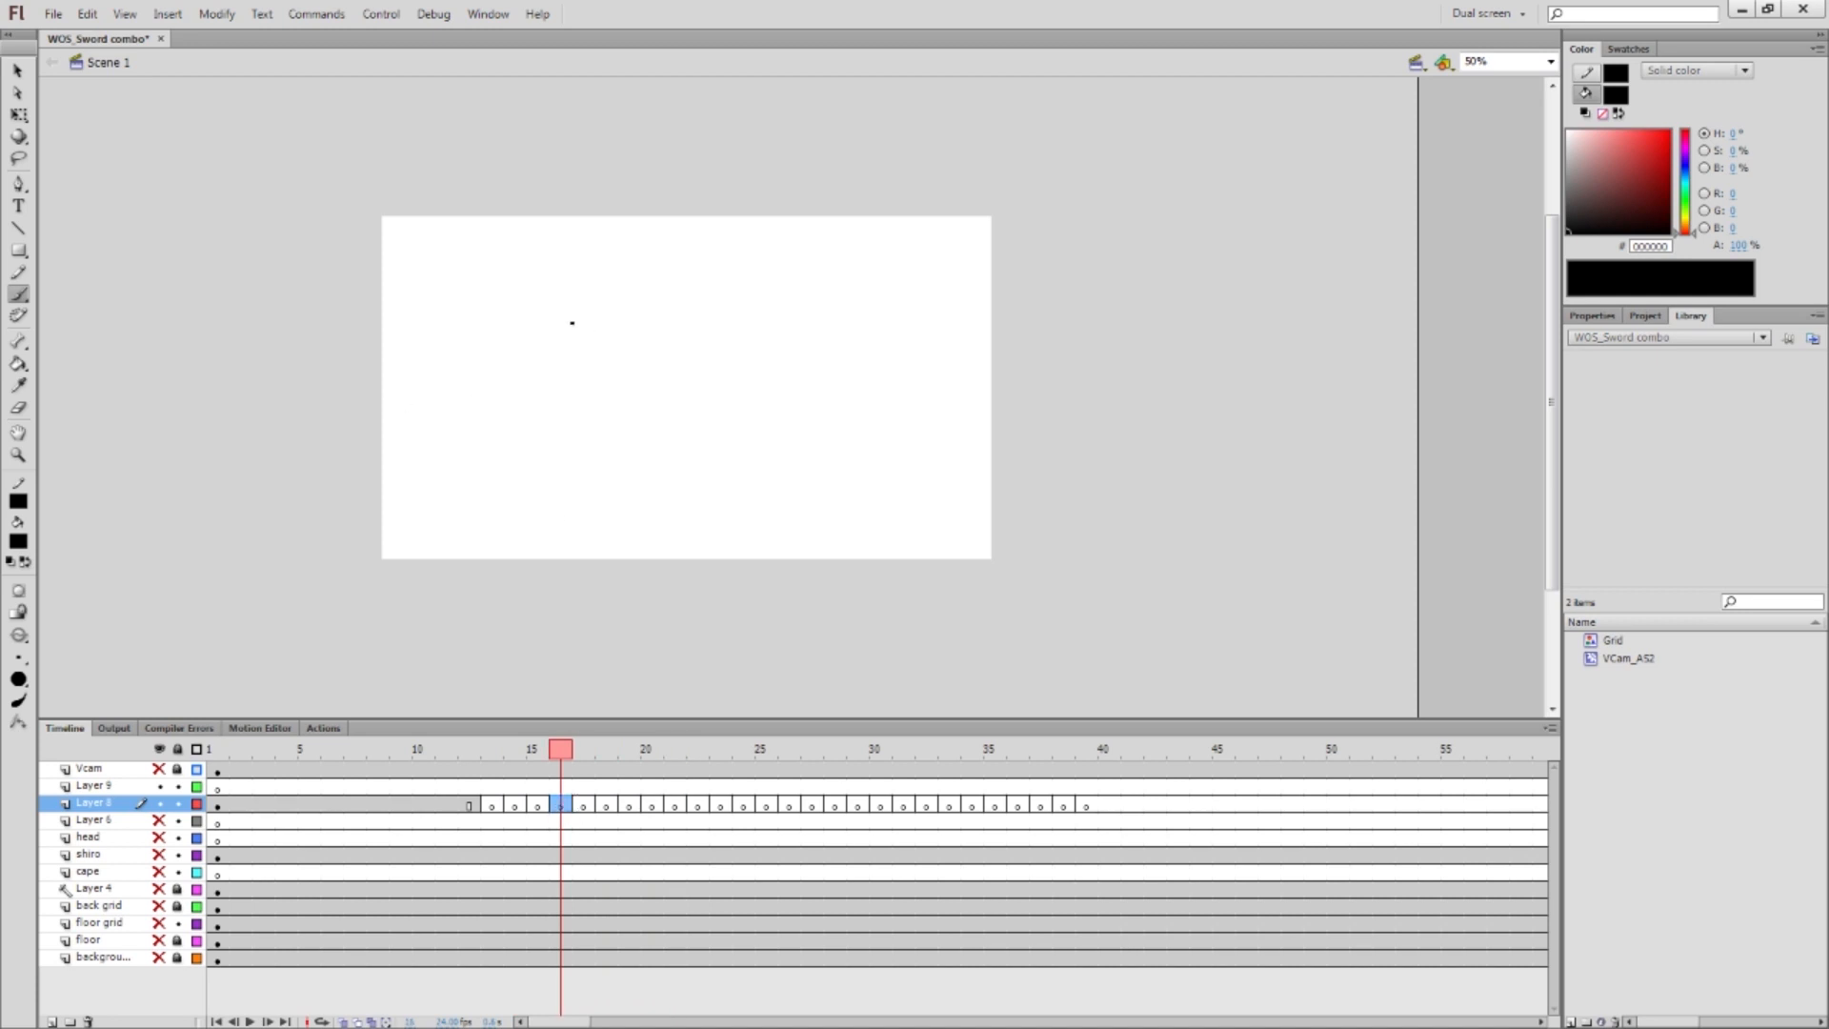
{"action": "left_click_drag", "start_coordinate": [566, 286], "coordinate": [595, 349]}
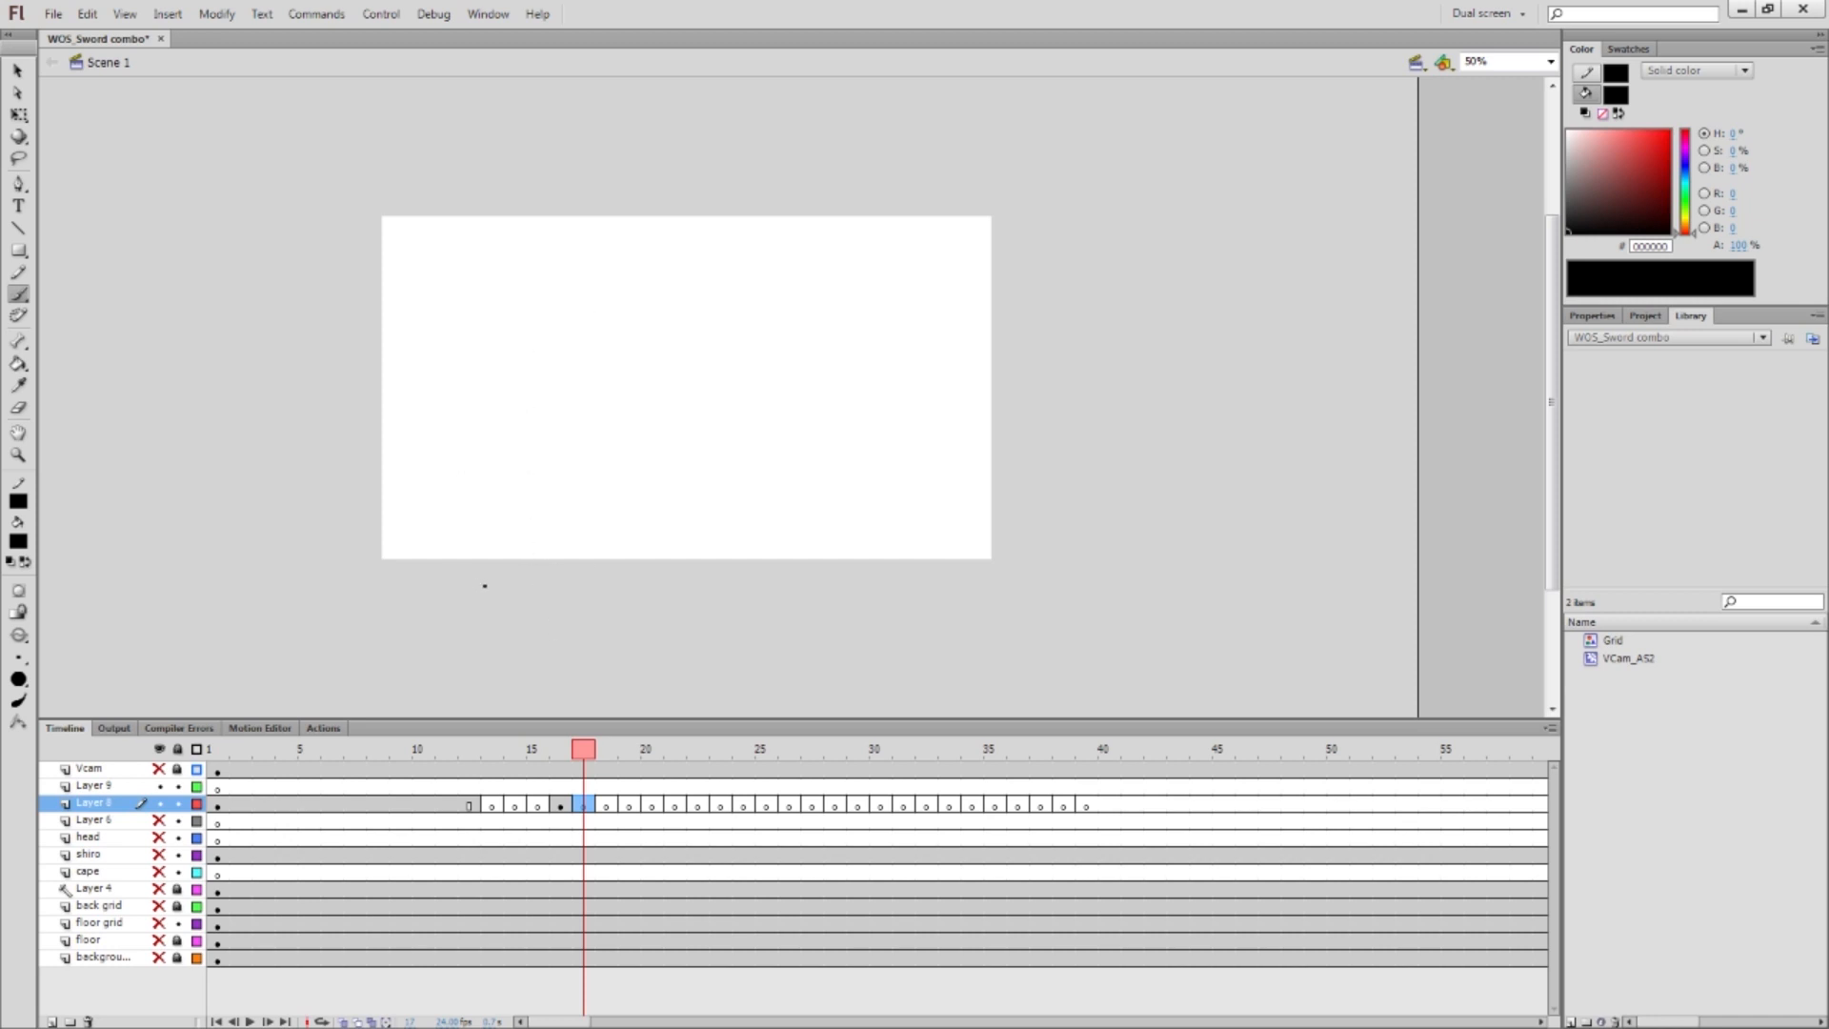
Select the surplus frames on Layer 8 and clear those unneeded keyframes
{"action": "left_click", "coordinate": [811, 749]}
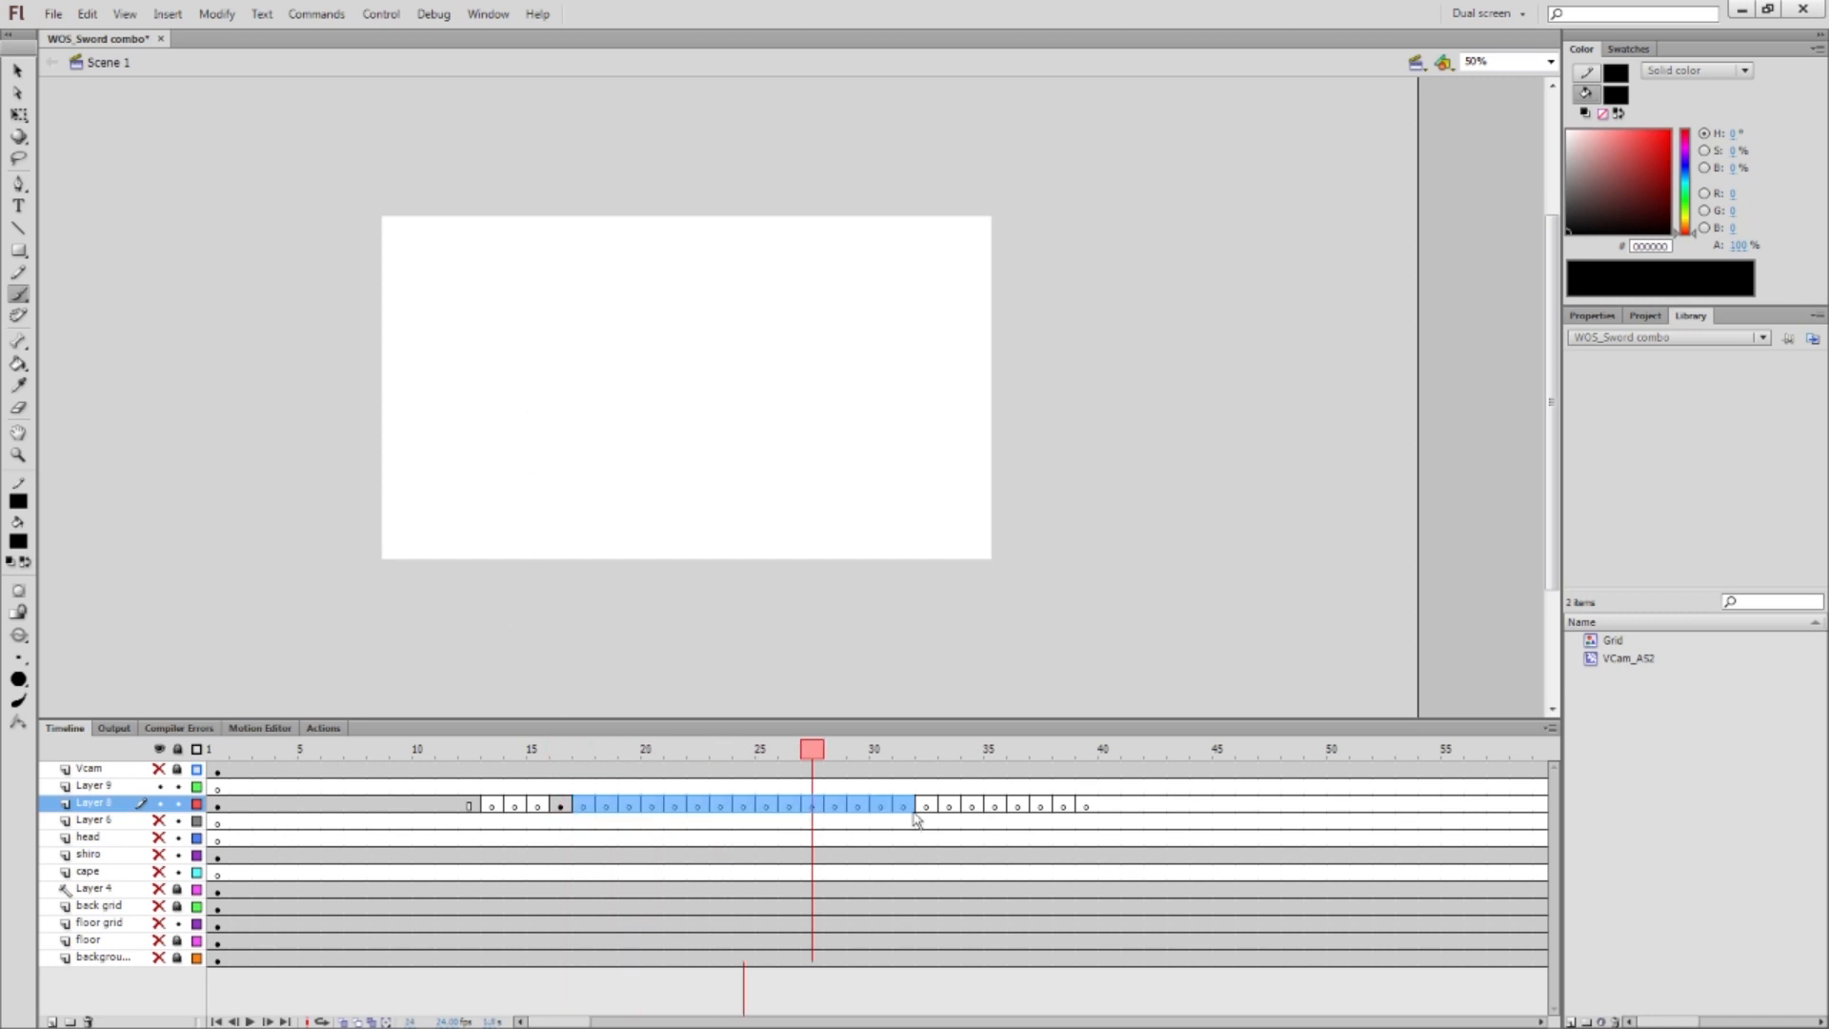
{"action": "right_click", "coordinate": [916, 805]}
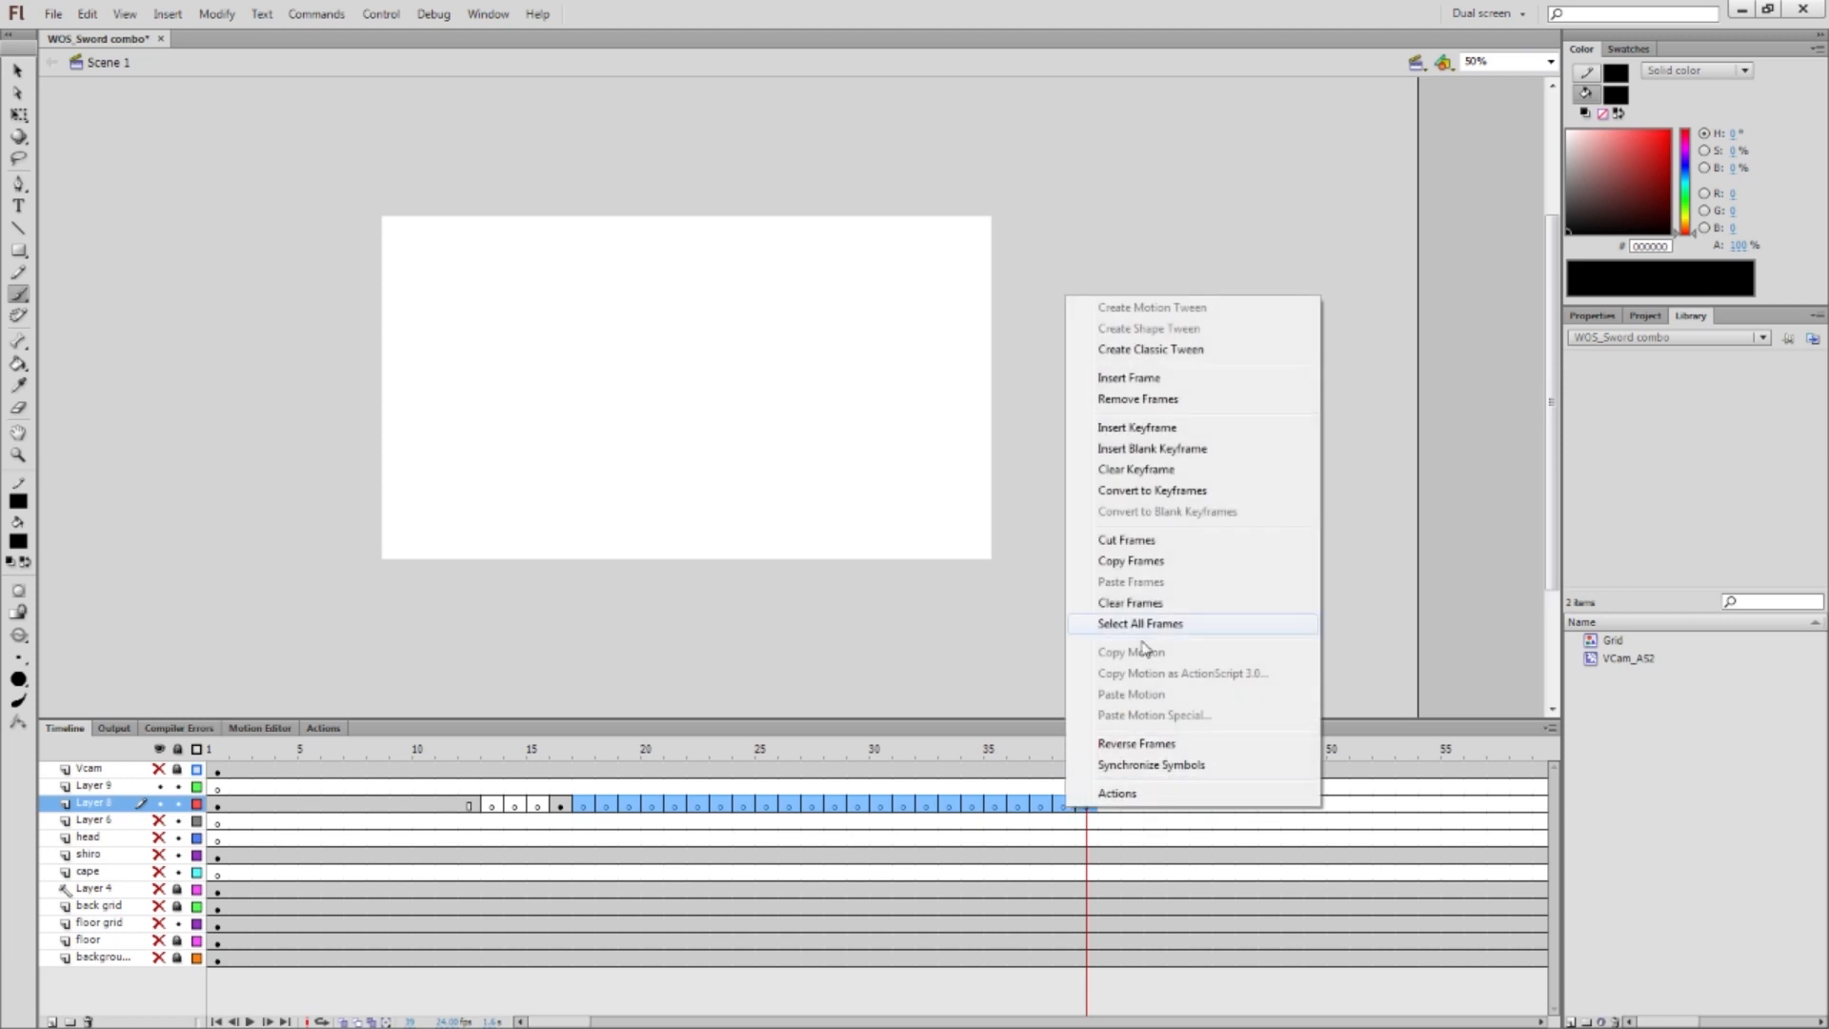
{"action": "mouse_move", "coordinate": [1153, 469]}
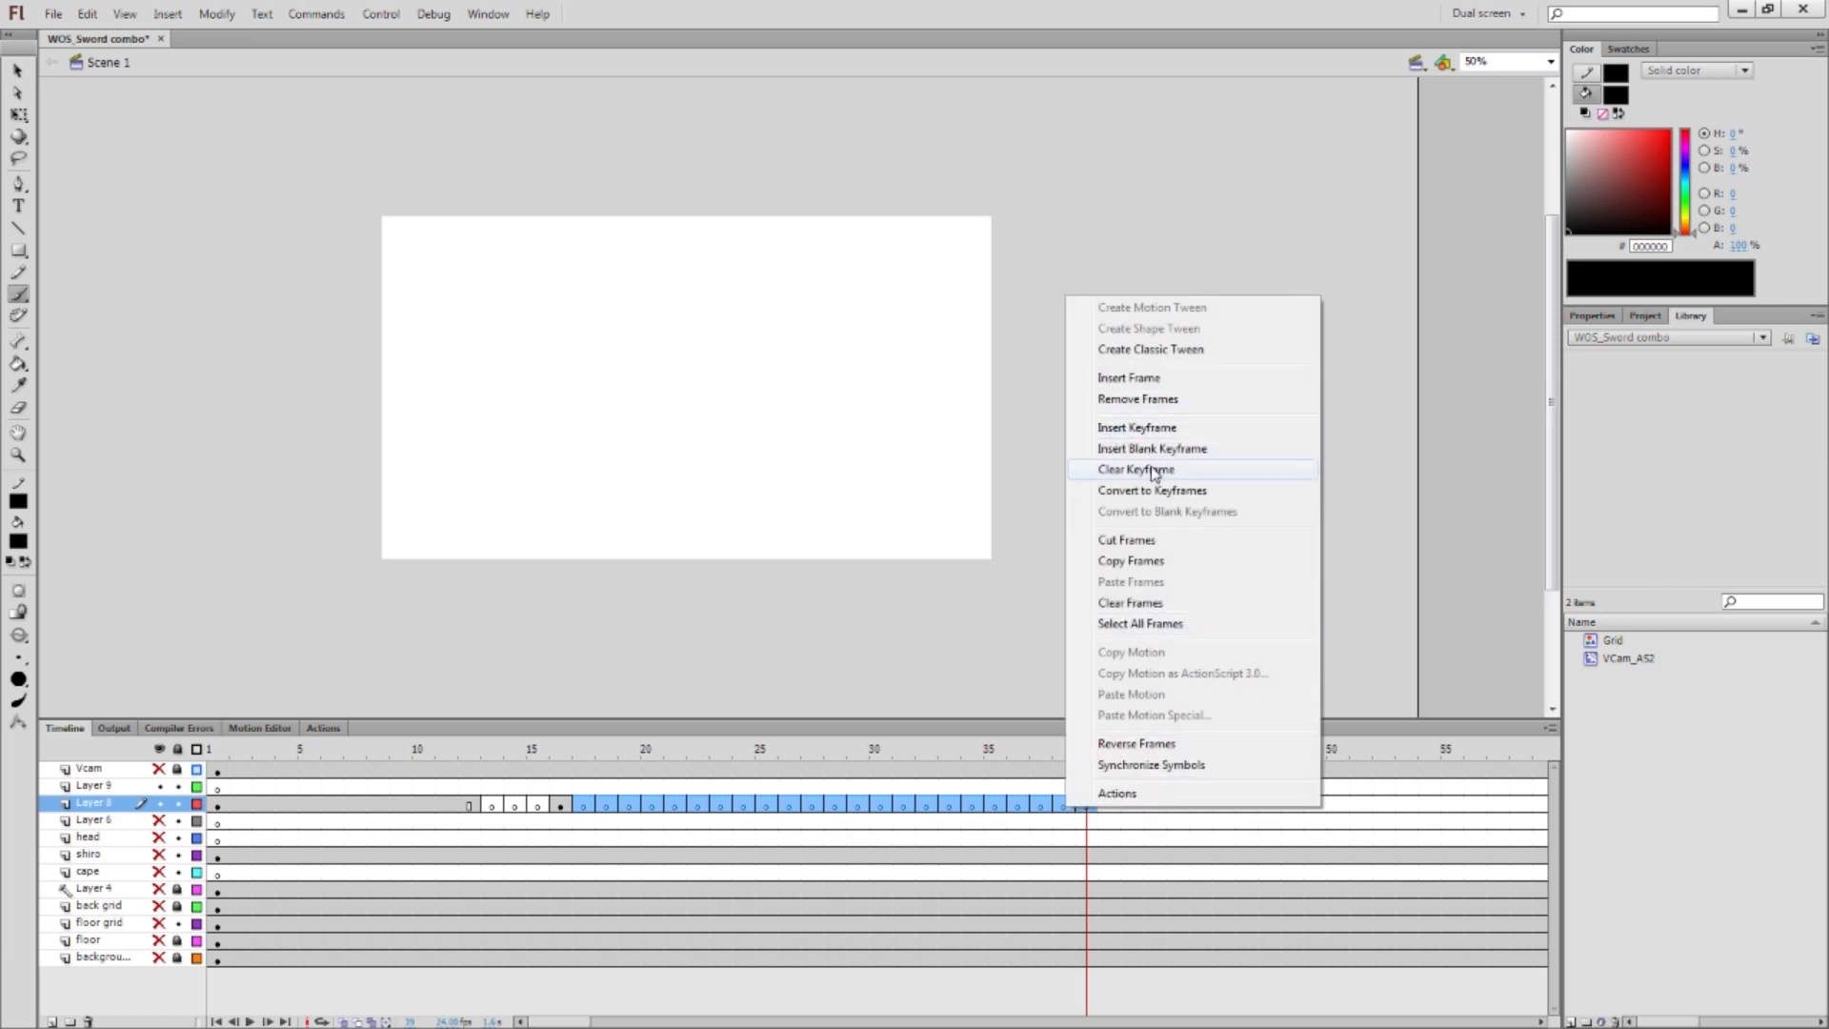
{"action": "left_click", "coordinate": [1135, 468]}
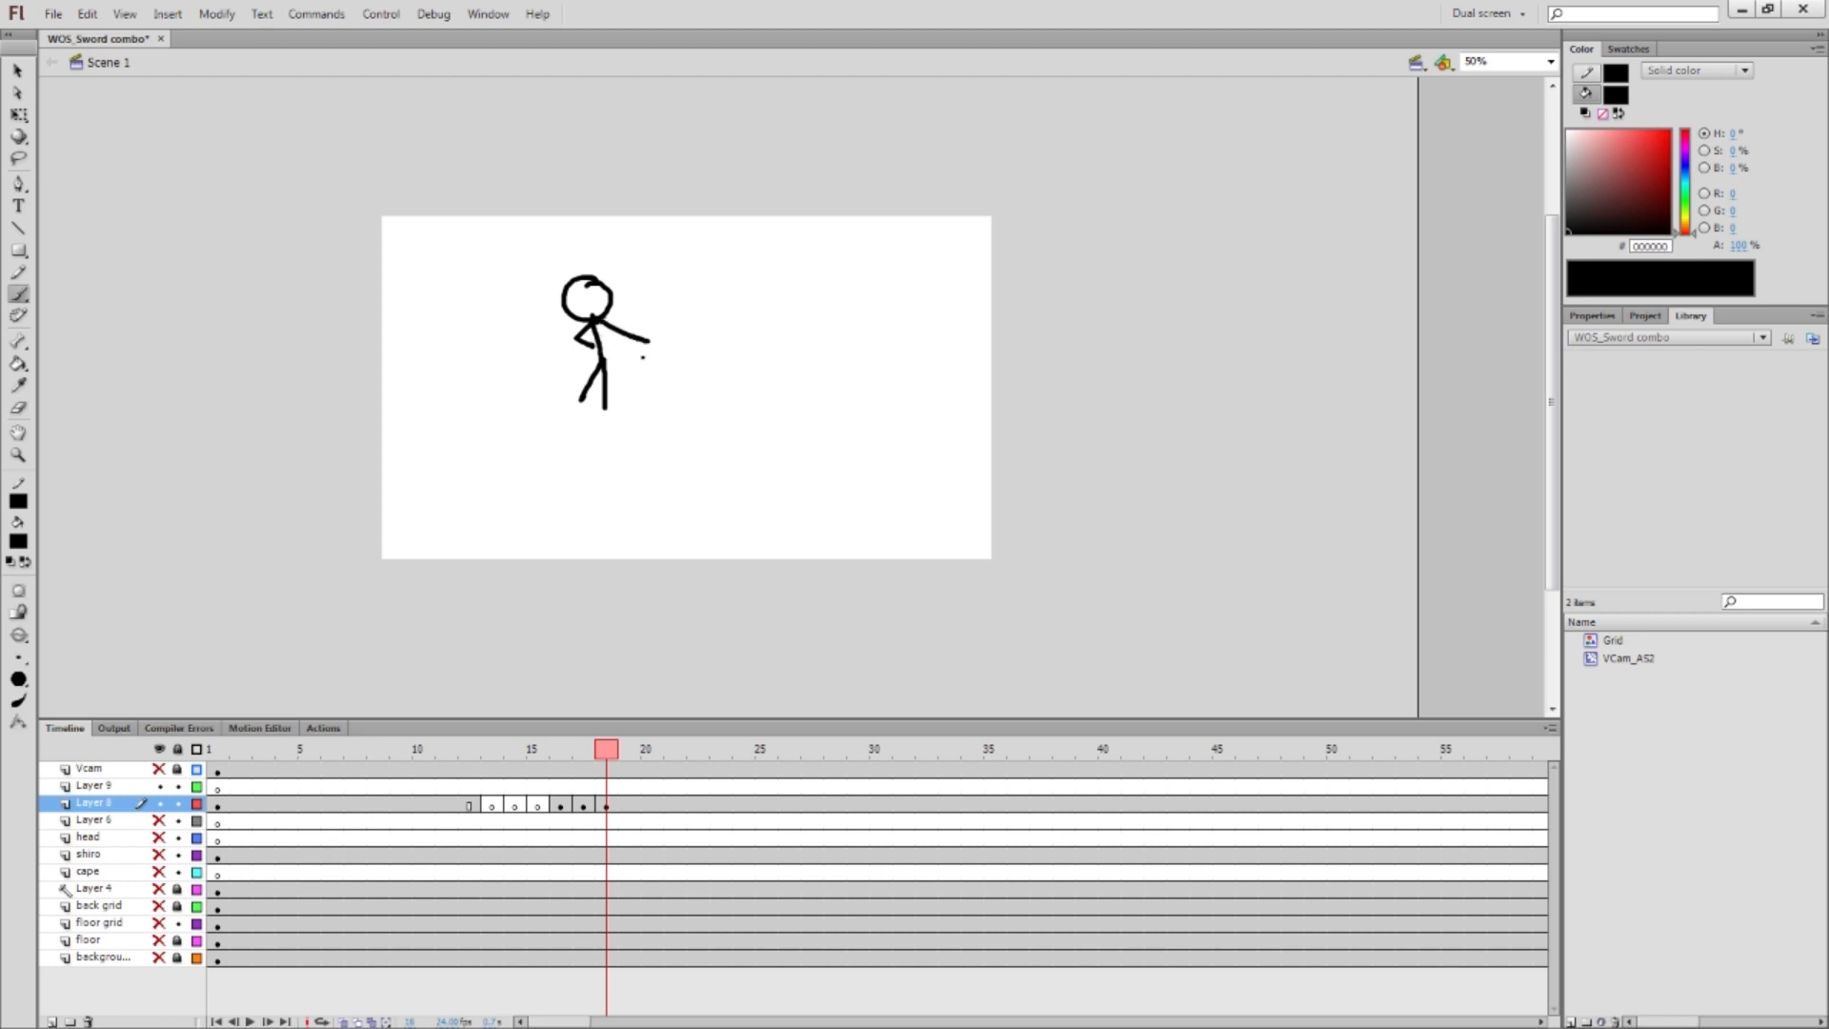
Draw successive arm poses frame by frame on Layer 8, checking earlier poses
{"action": "left_click", "coordinate": [629, 749]}
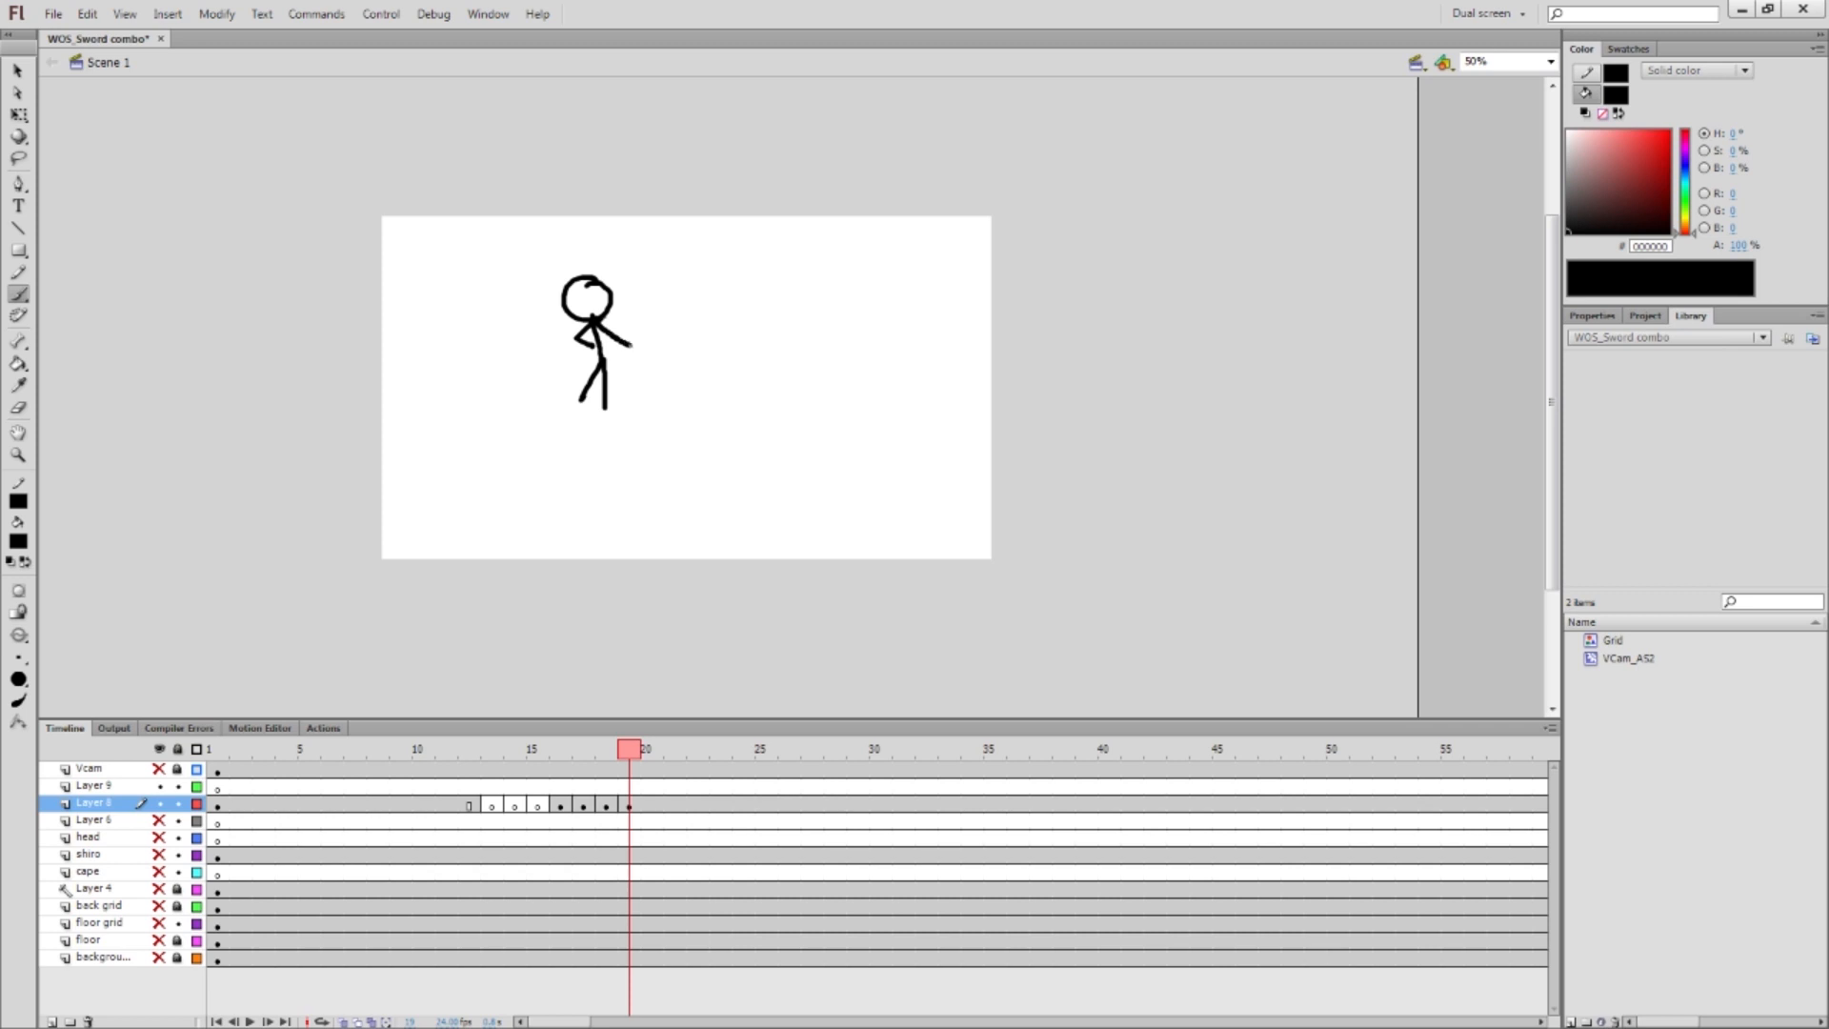
{"action": "left_click", "coordinate": [650, 748]}
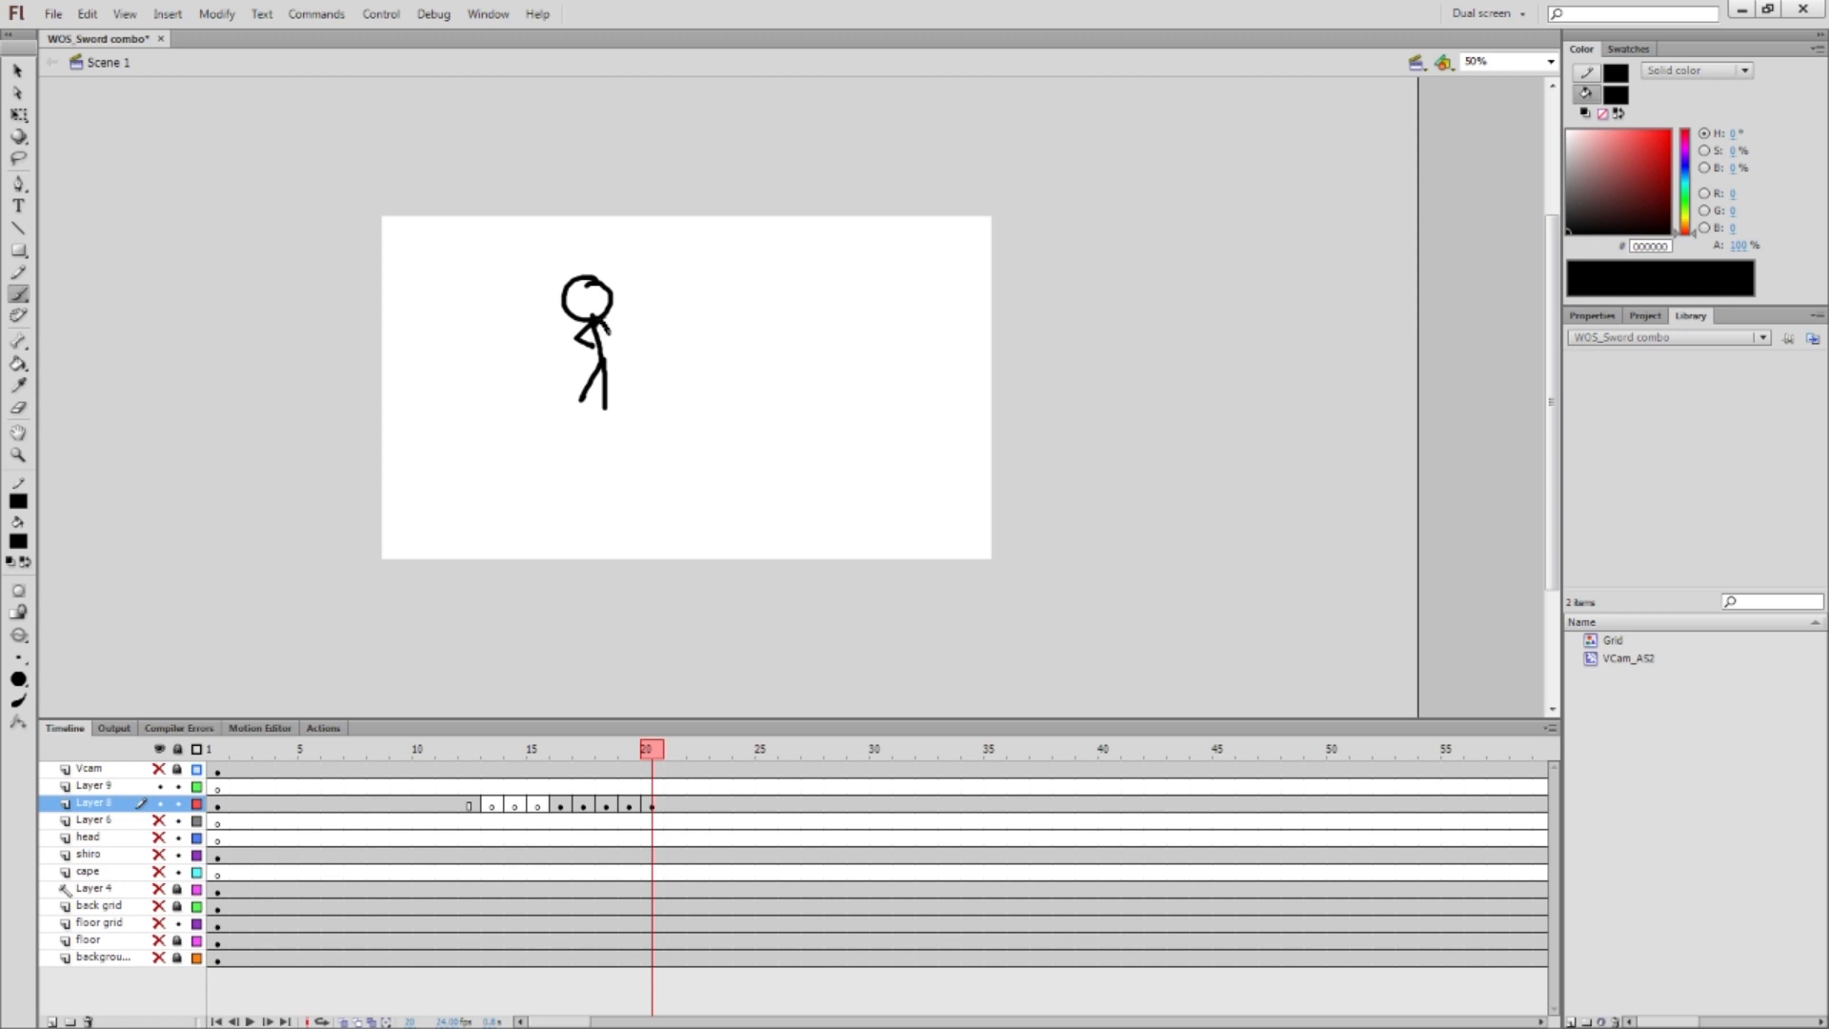
{"action": "left_click", "coordinate": [560, 749]}
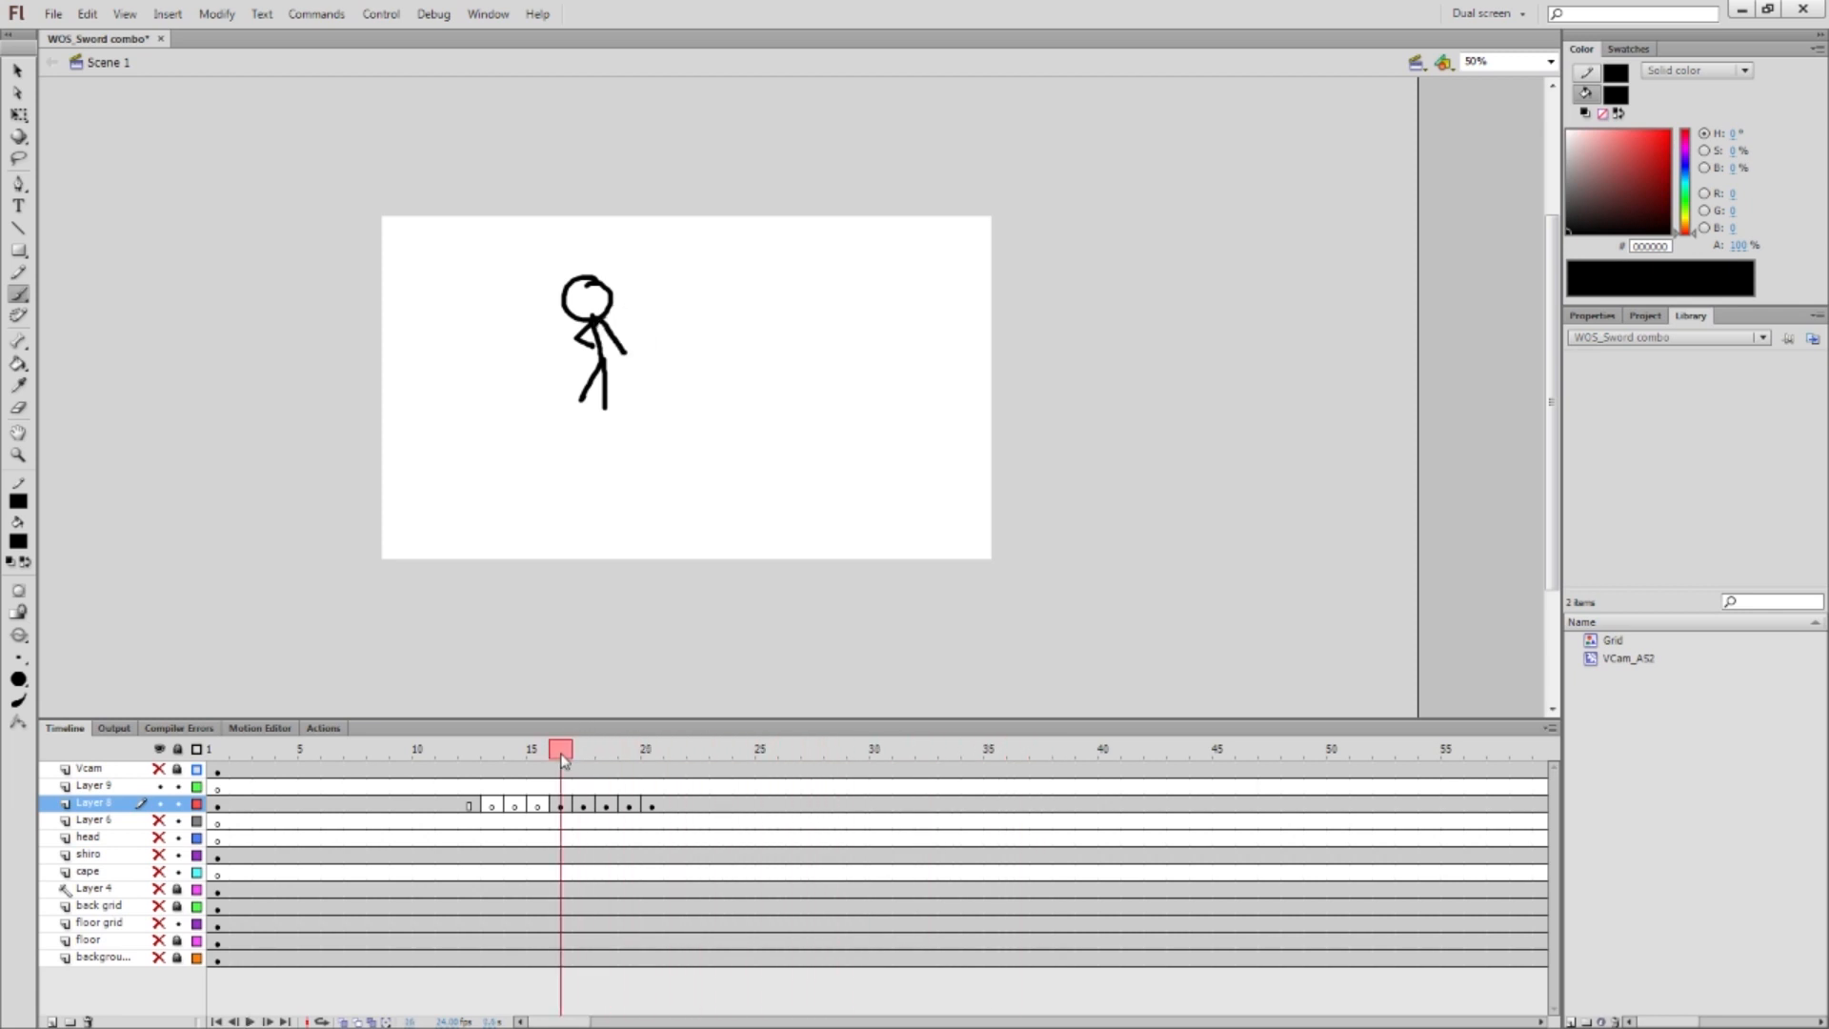
{"action": "left_click", "coordinate": [813, 748]}
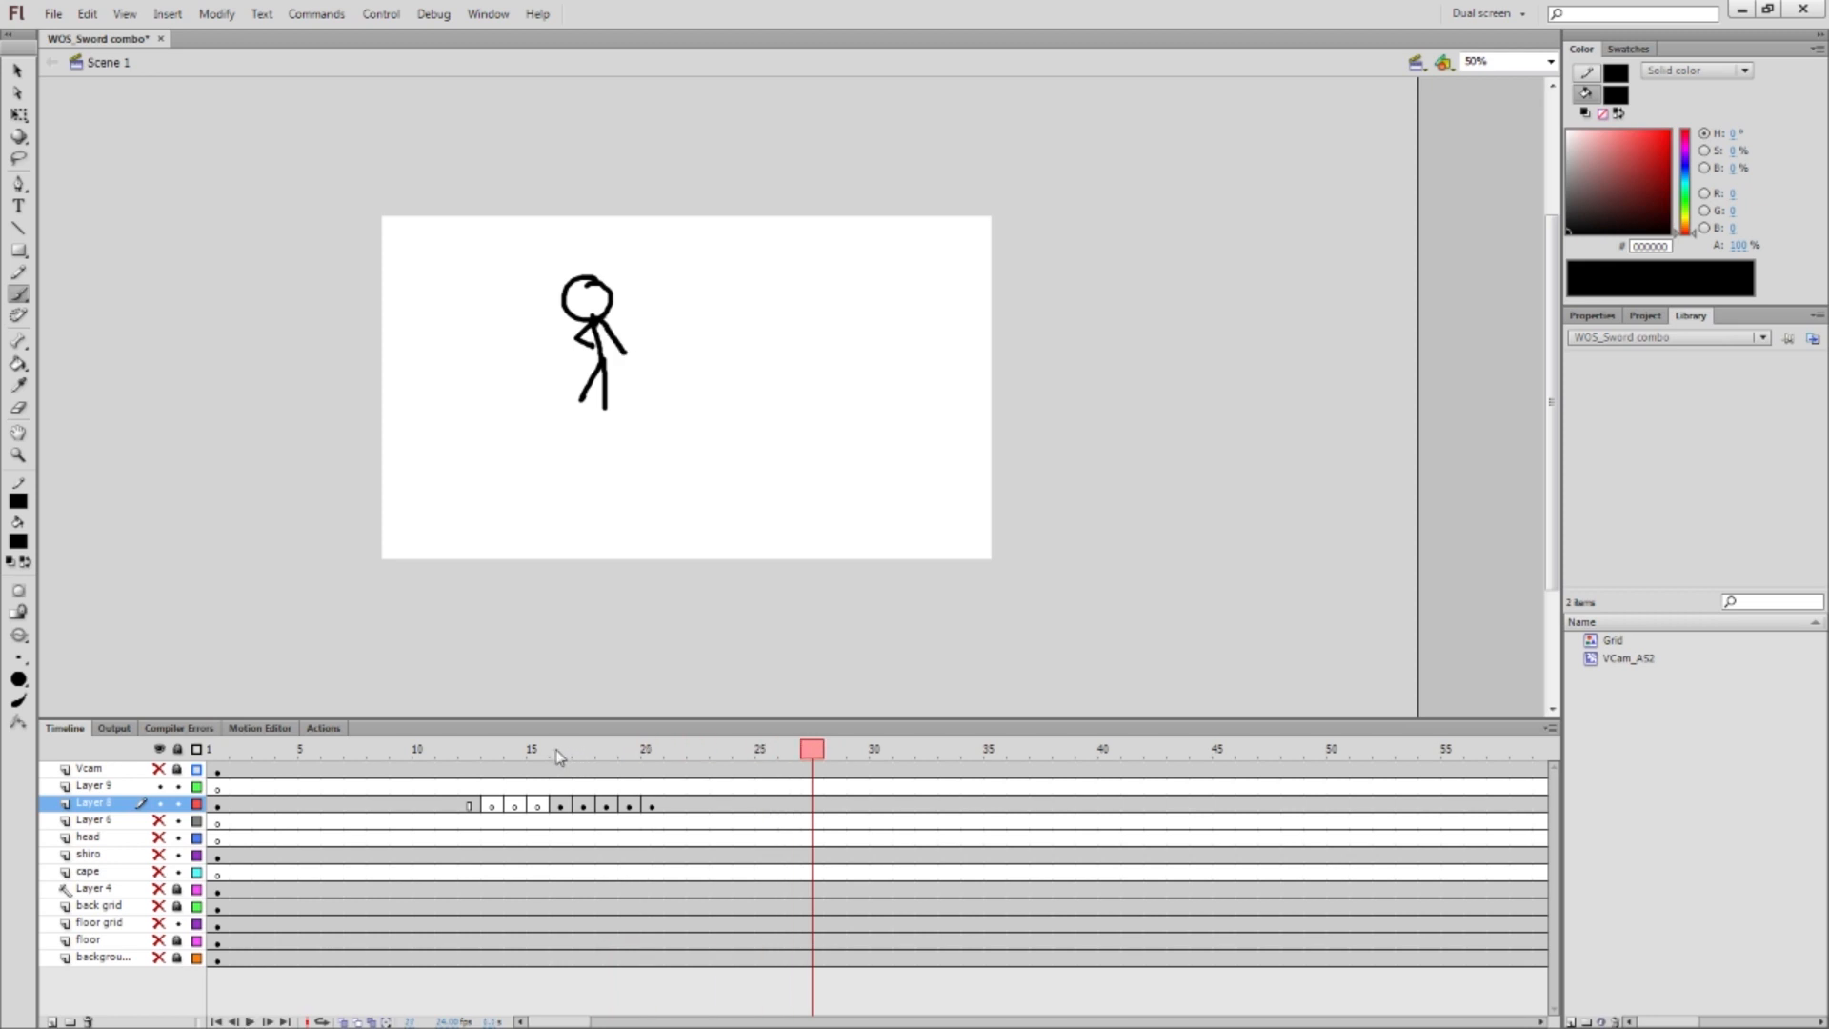
{"action": "left_click", "coordinate": [835, 748]}
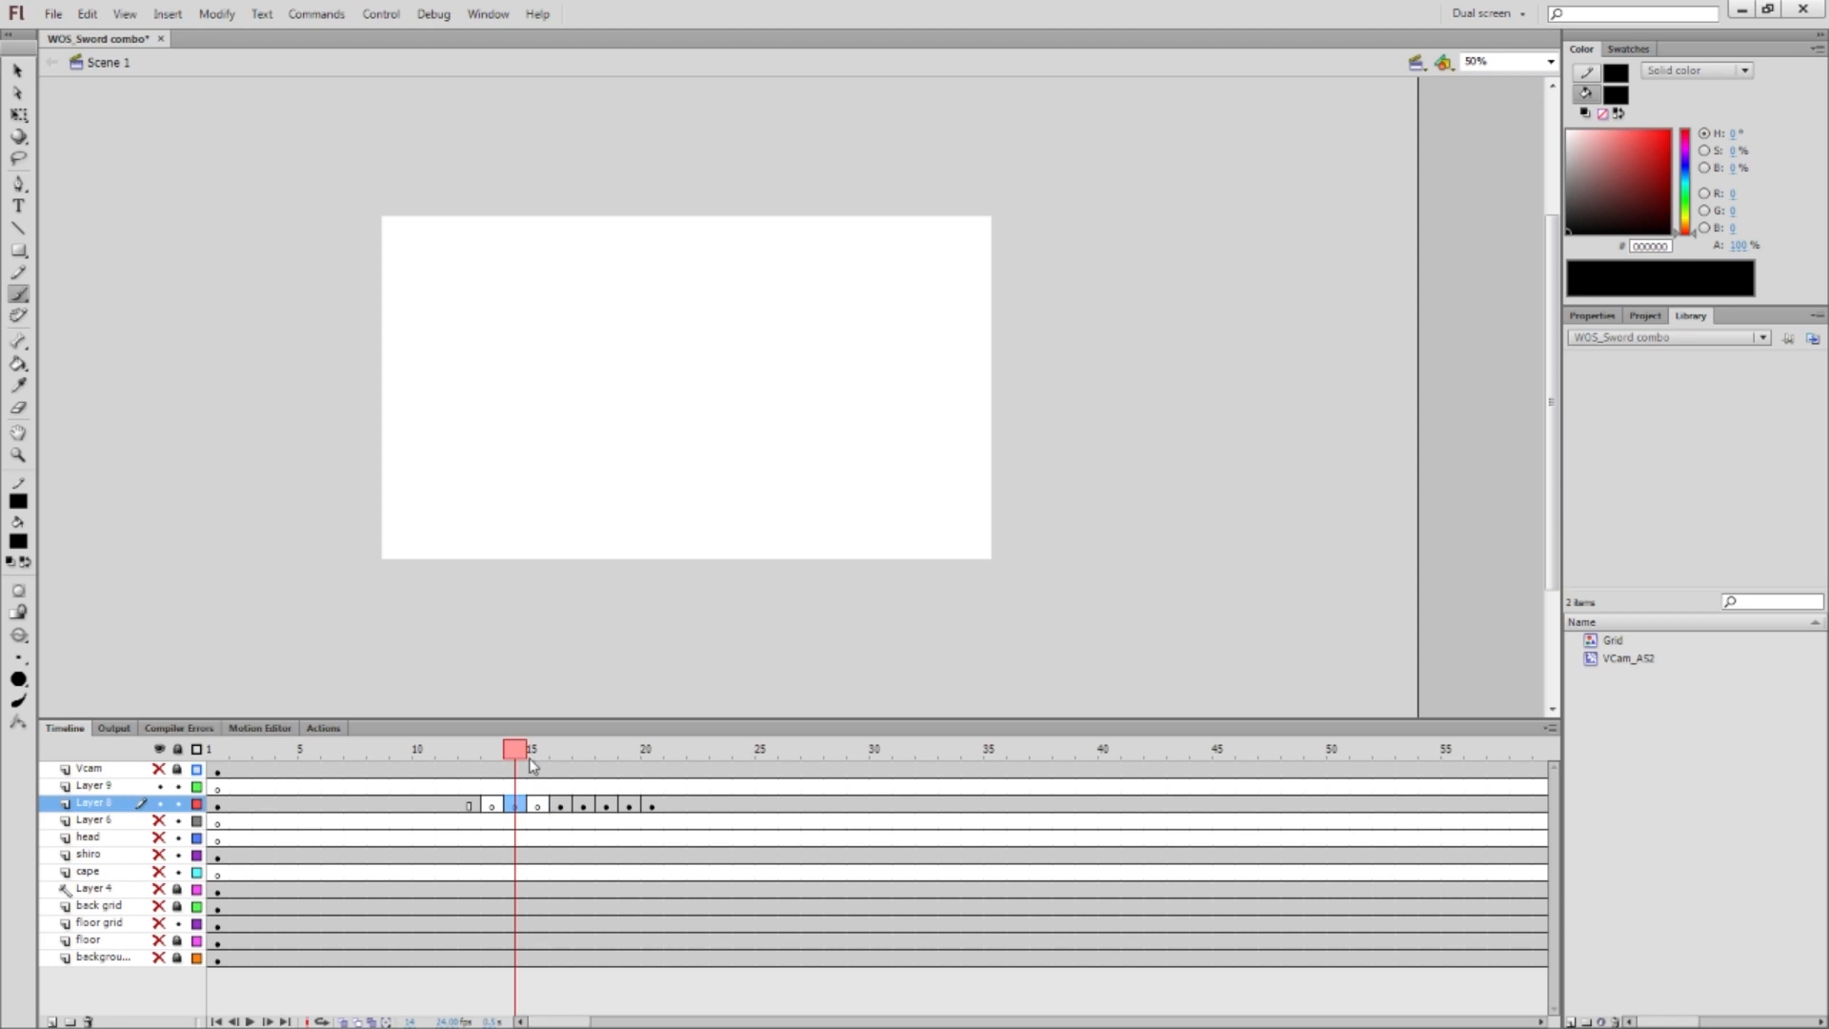
{"action": "mouse_move", "coordinate": [538, 748]}
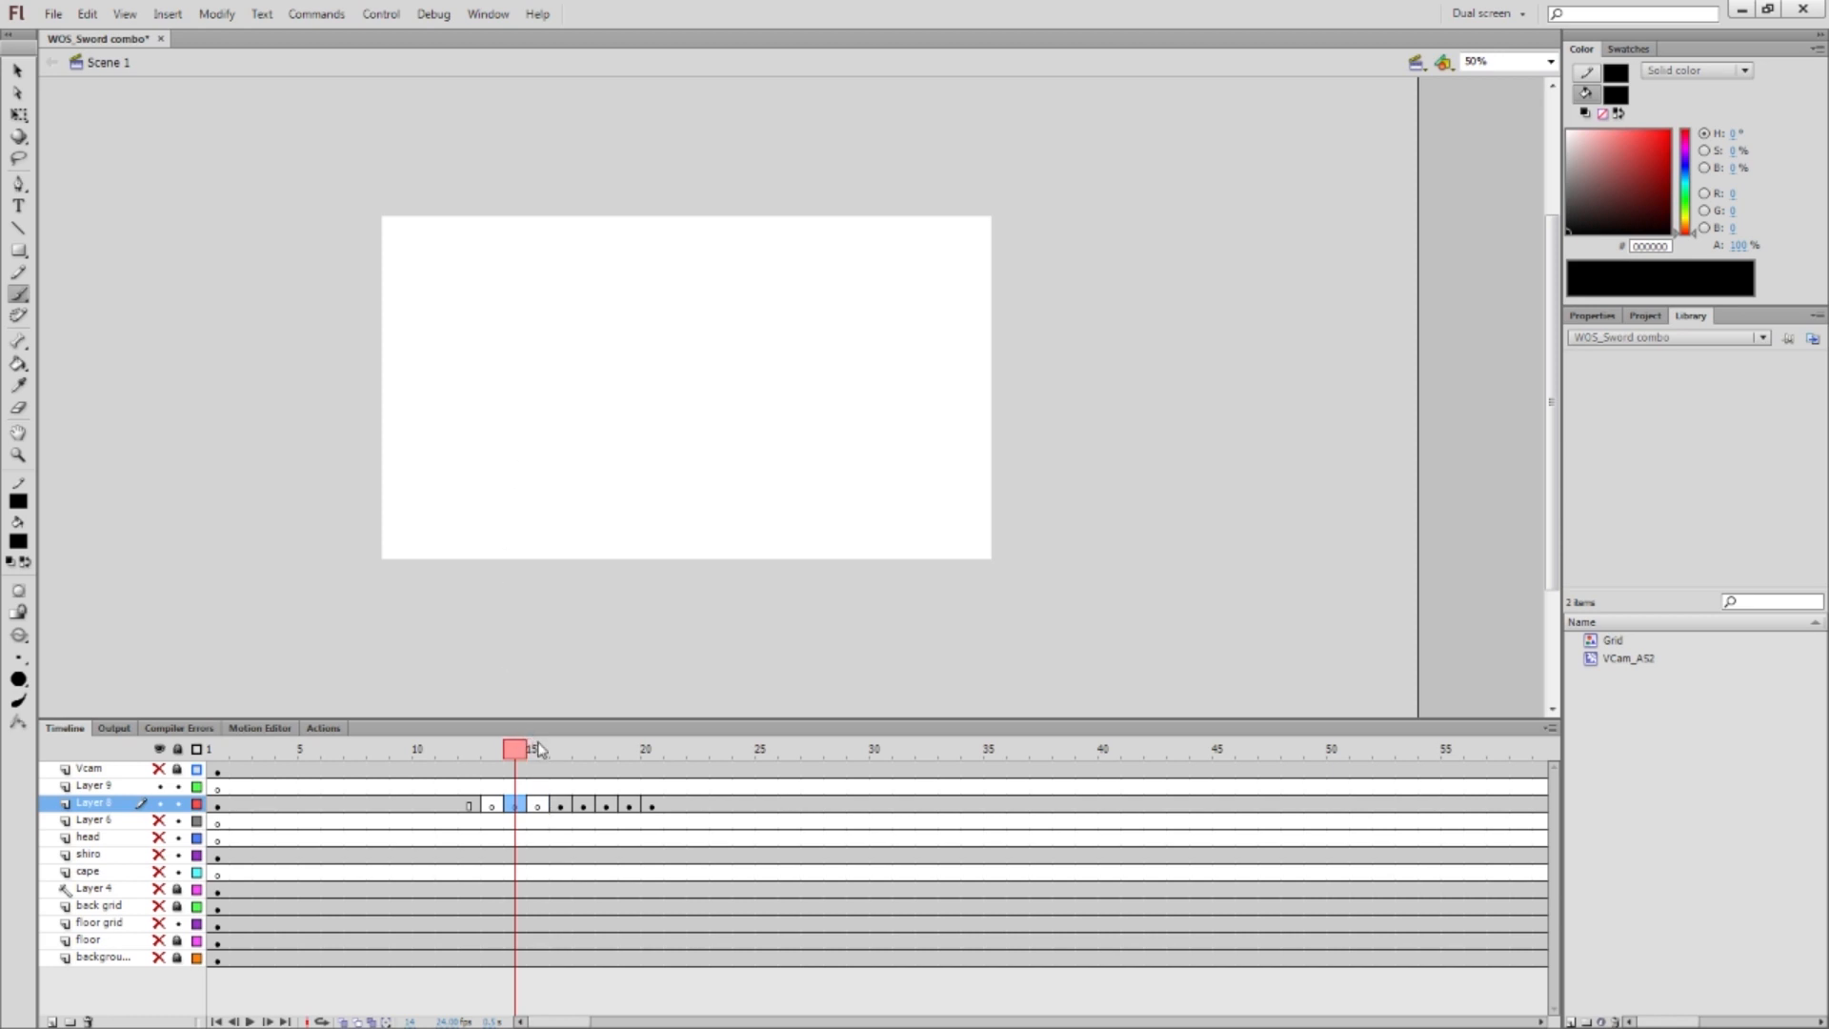
{"action": "mouse_move", "coordinate": [570, 756]}
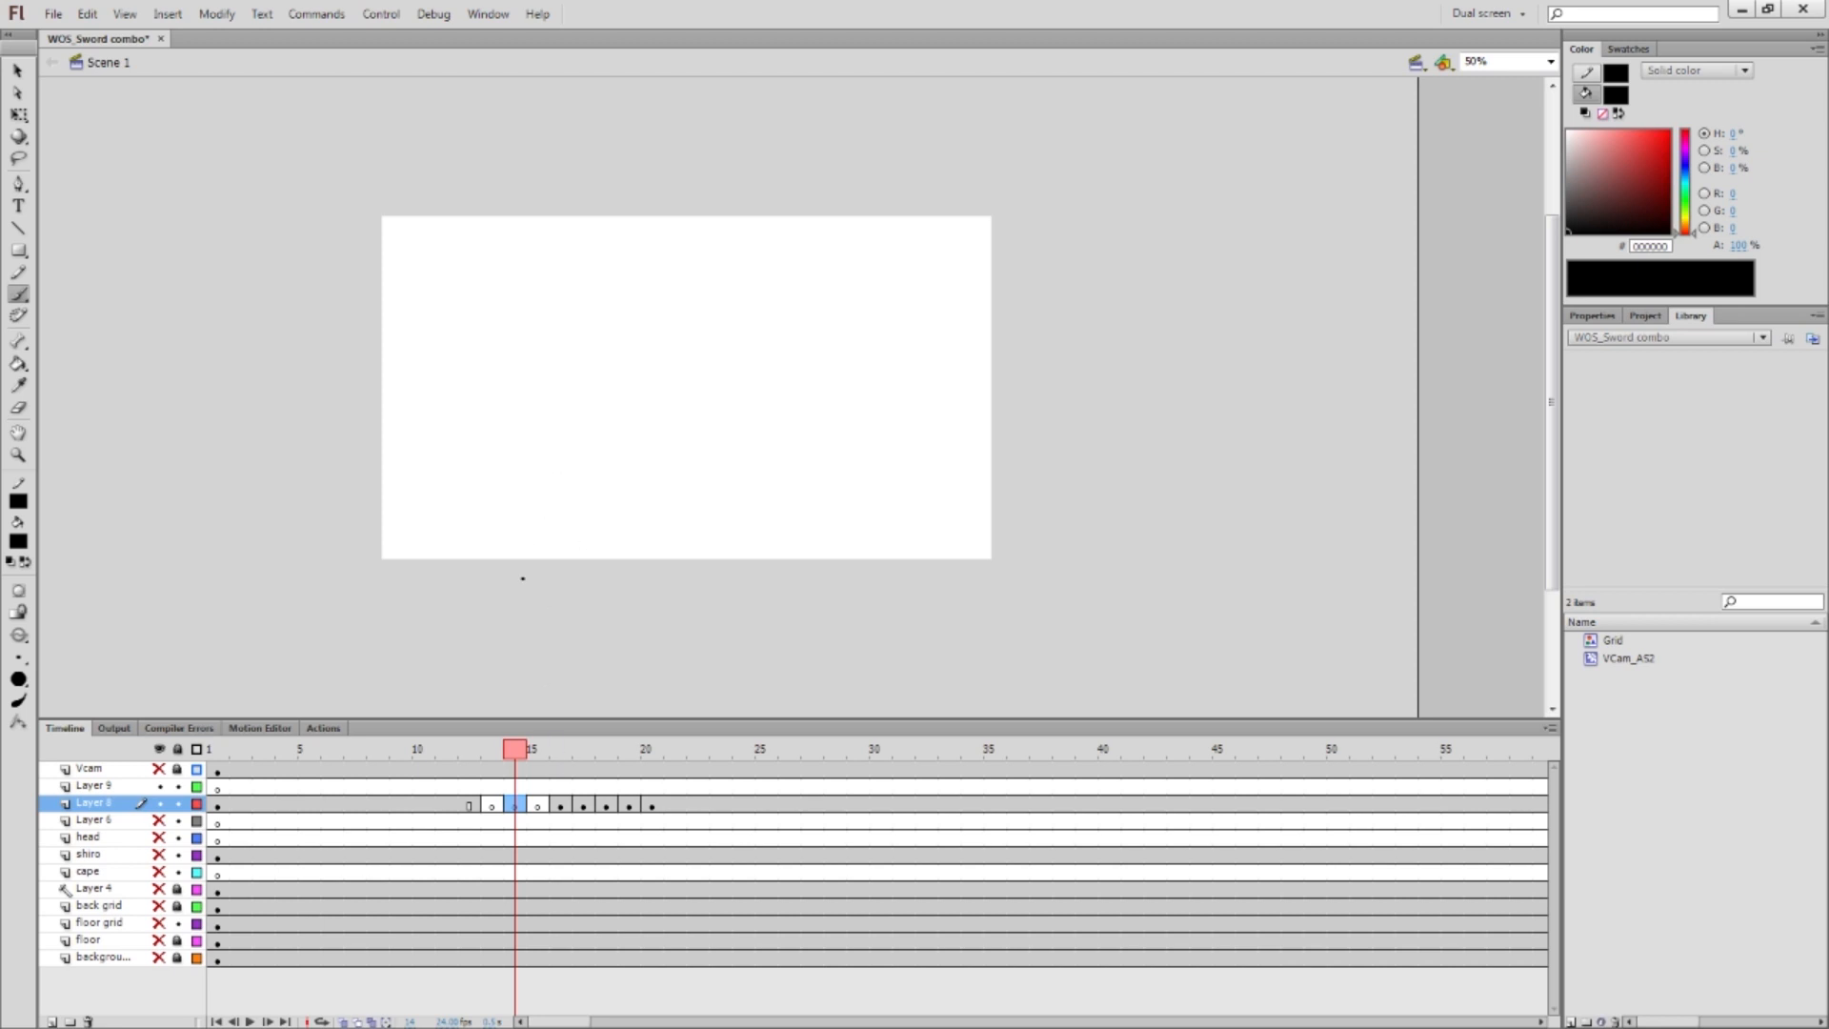
Redraw the pointing-arm pose and add an empty frame after it on Layer 8
{"action": "left_click", "coordinate": [536, 749]}
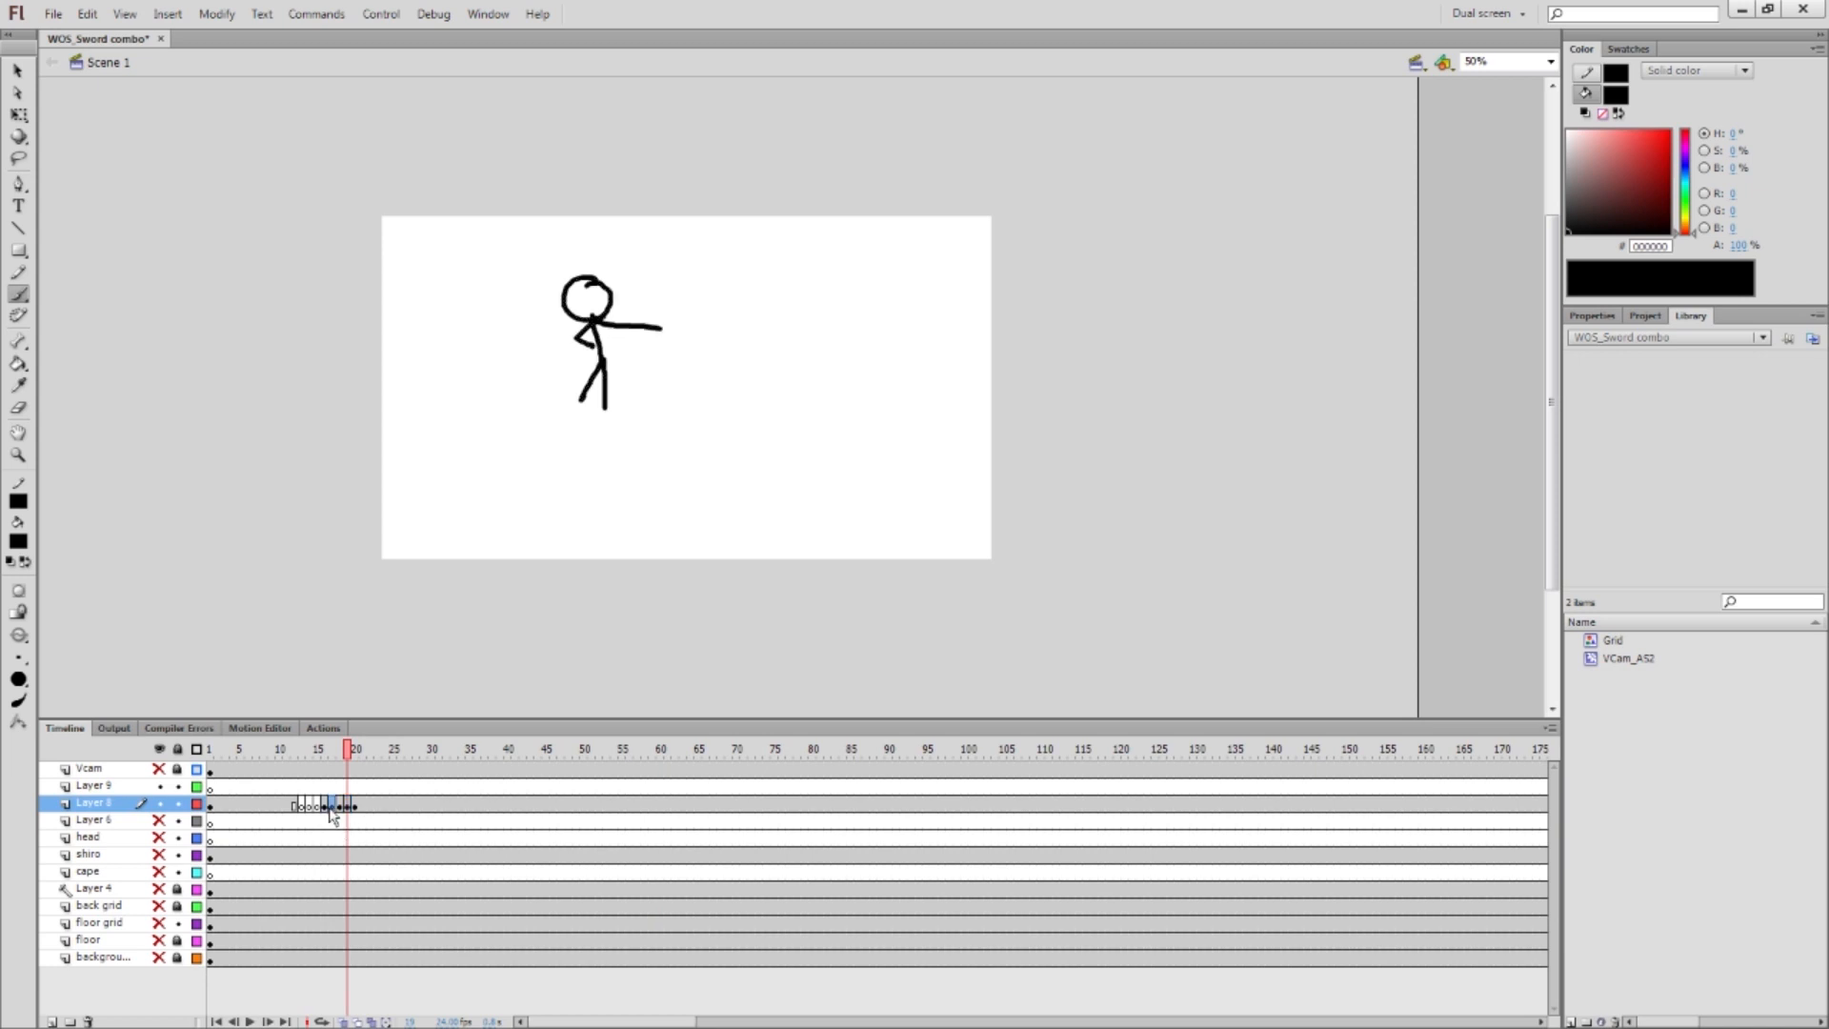
{"action": "left_click", "coordinate": [323, 747]}
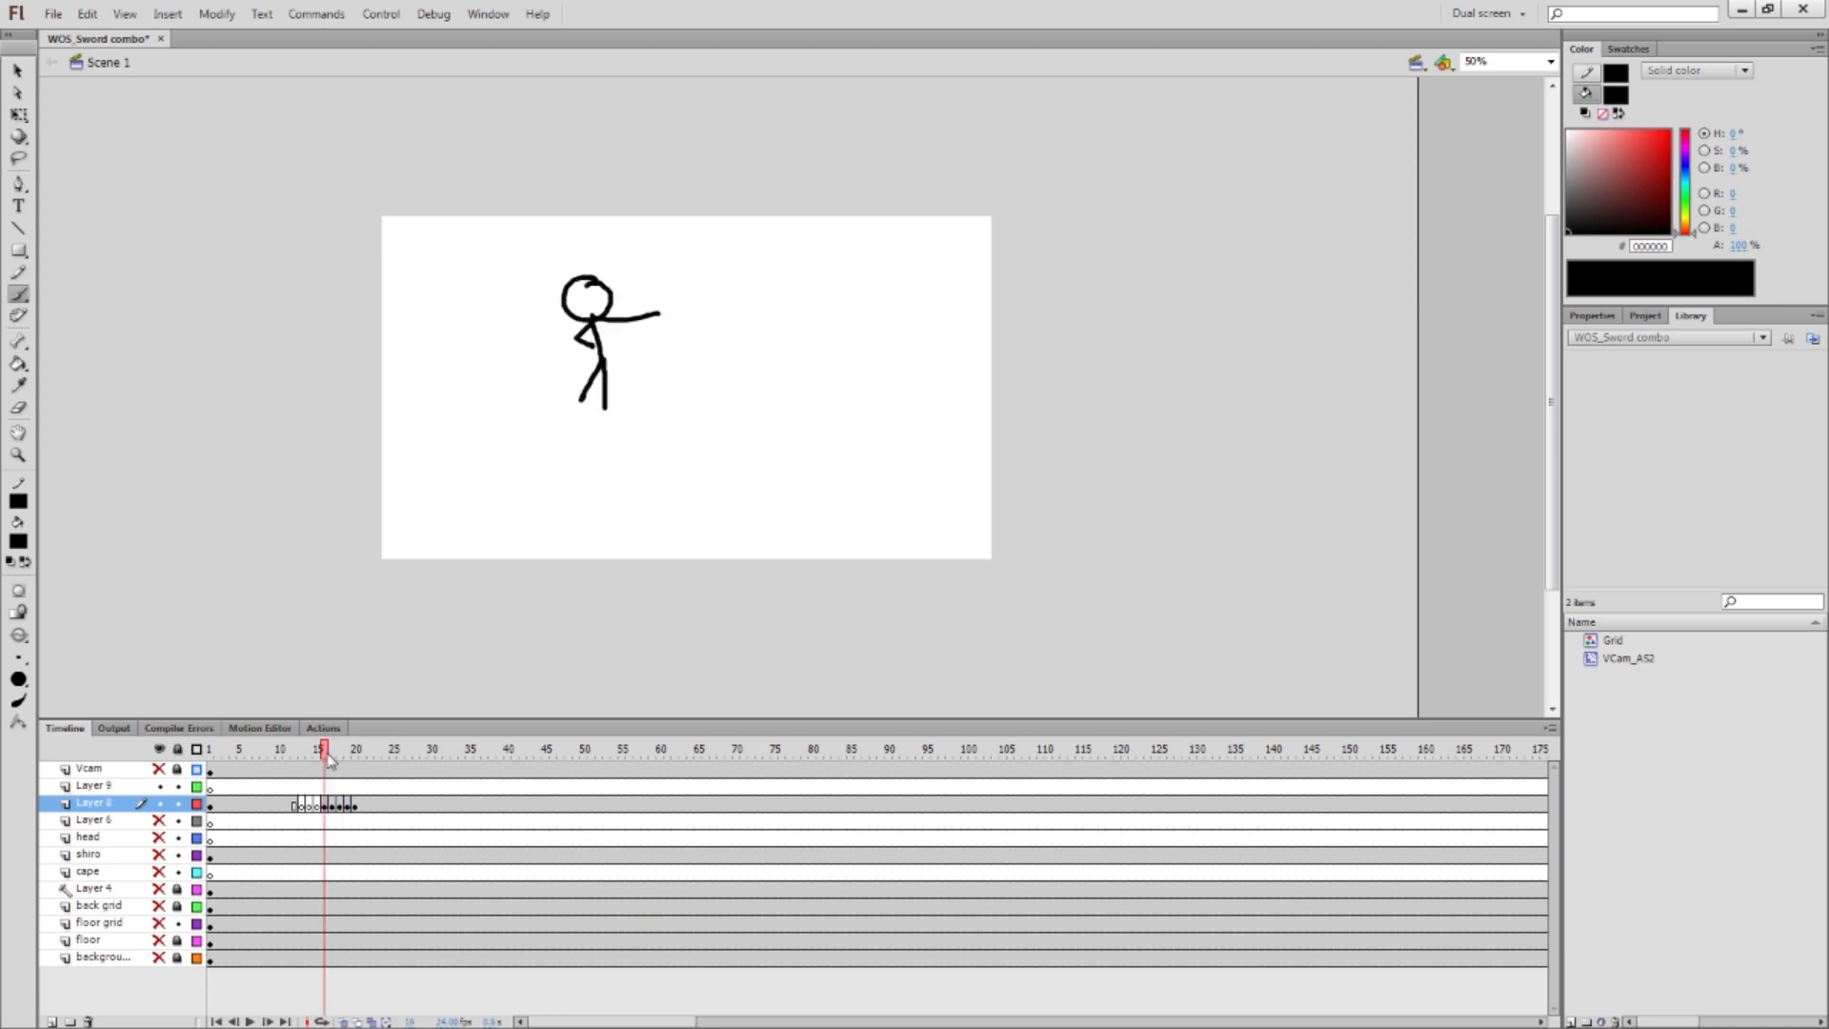
{"action": "left_click", "coordinate": [423, 748]}
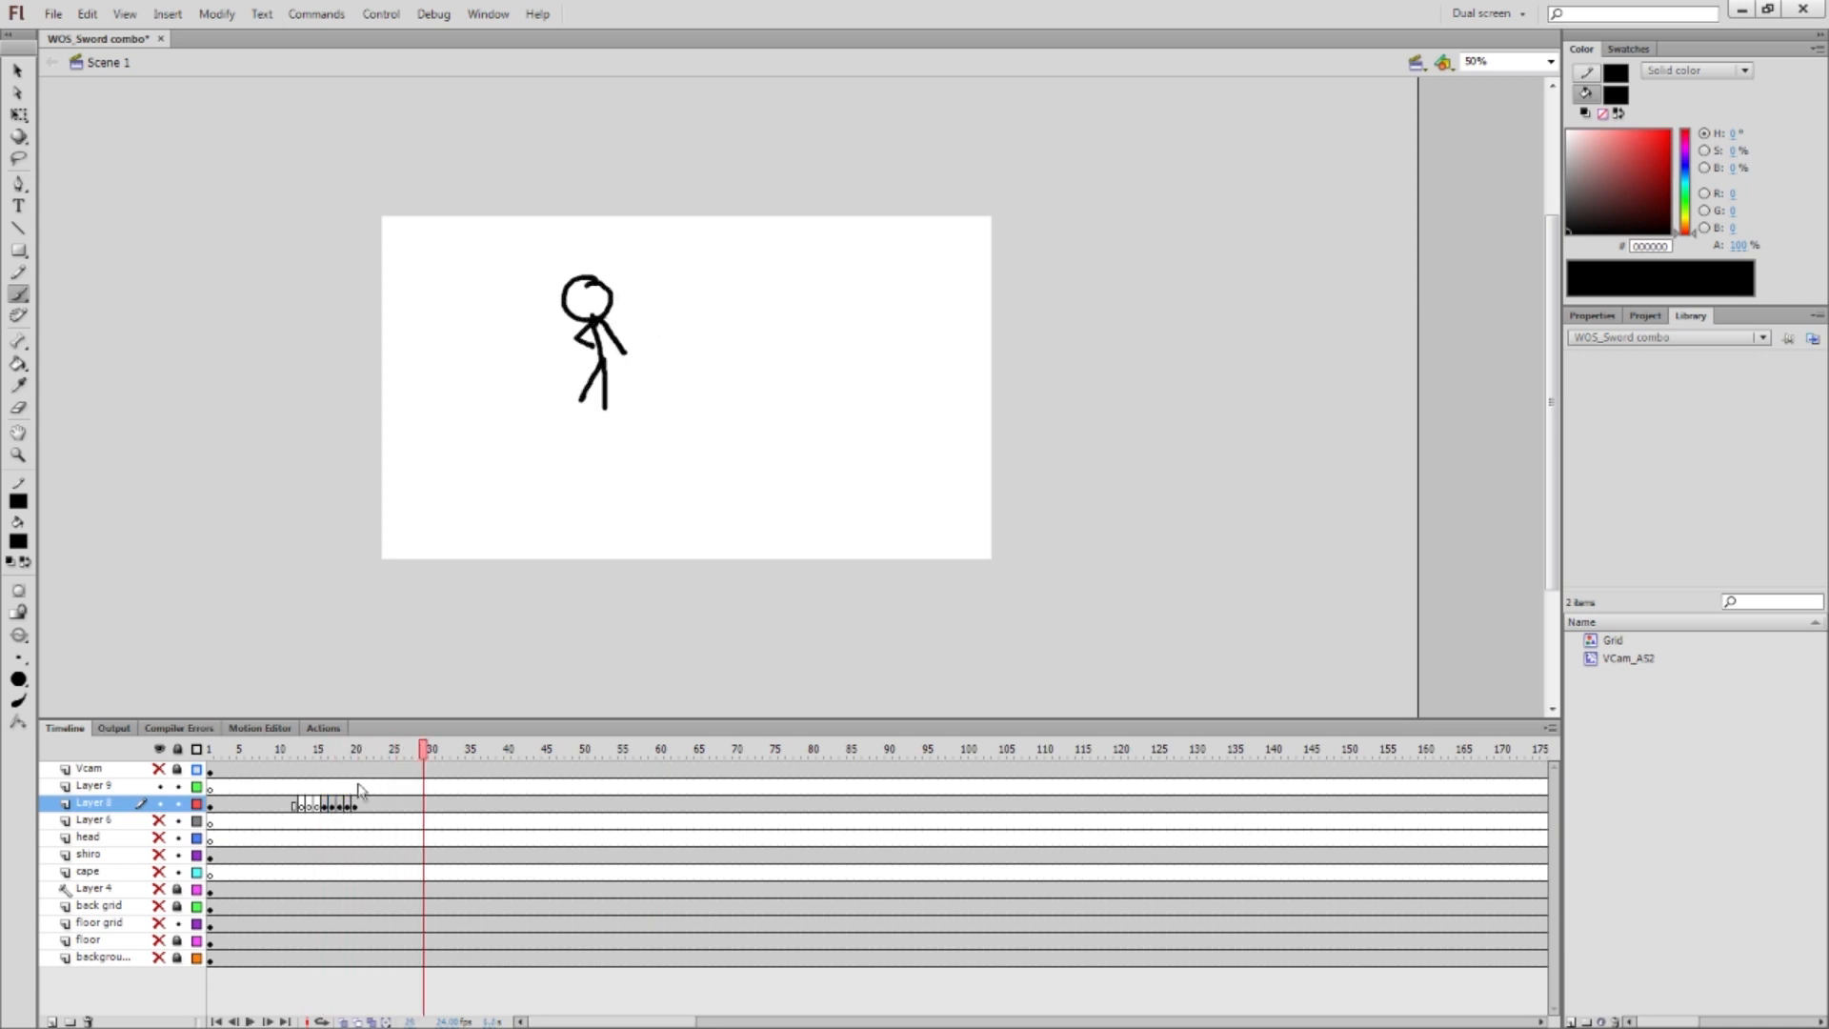
{"action": "mouse_move", "coordinate": [289, 780]}
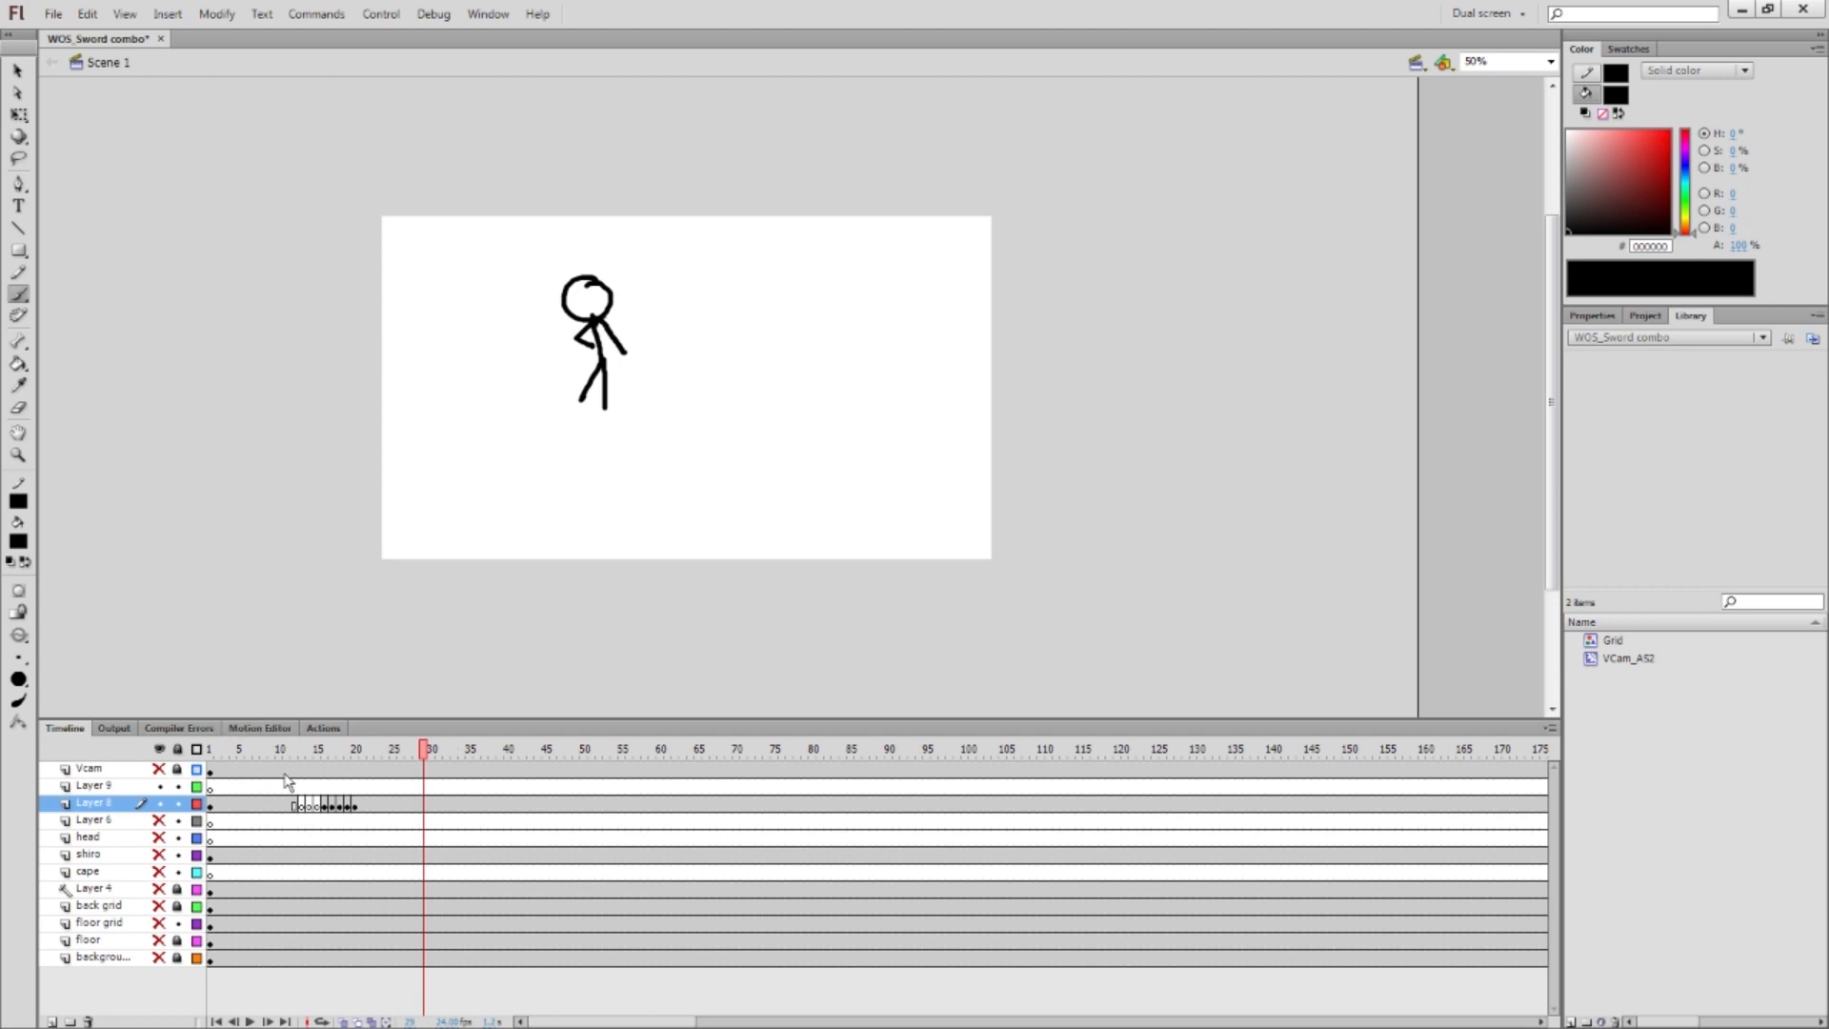
{"action": "left_click", "coordinate": [346, 748]}
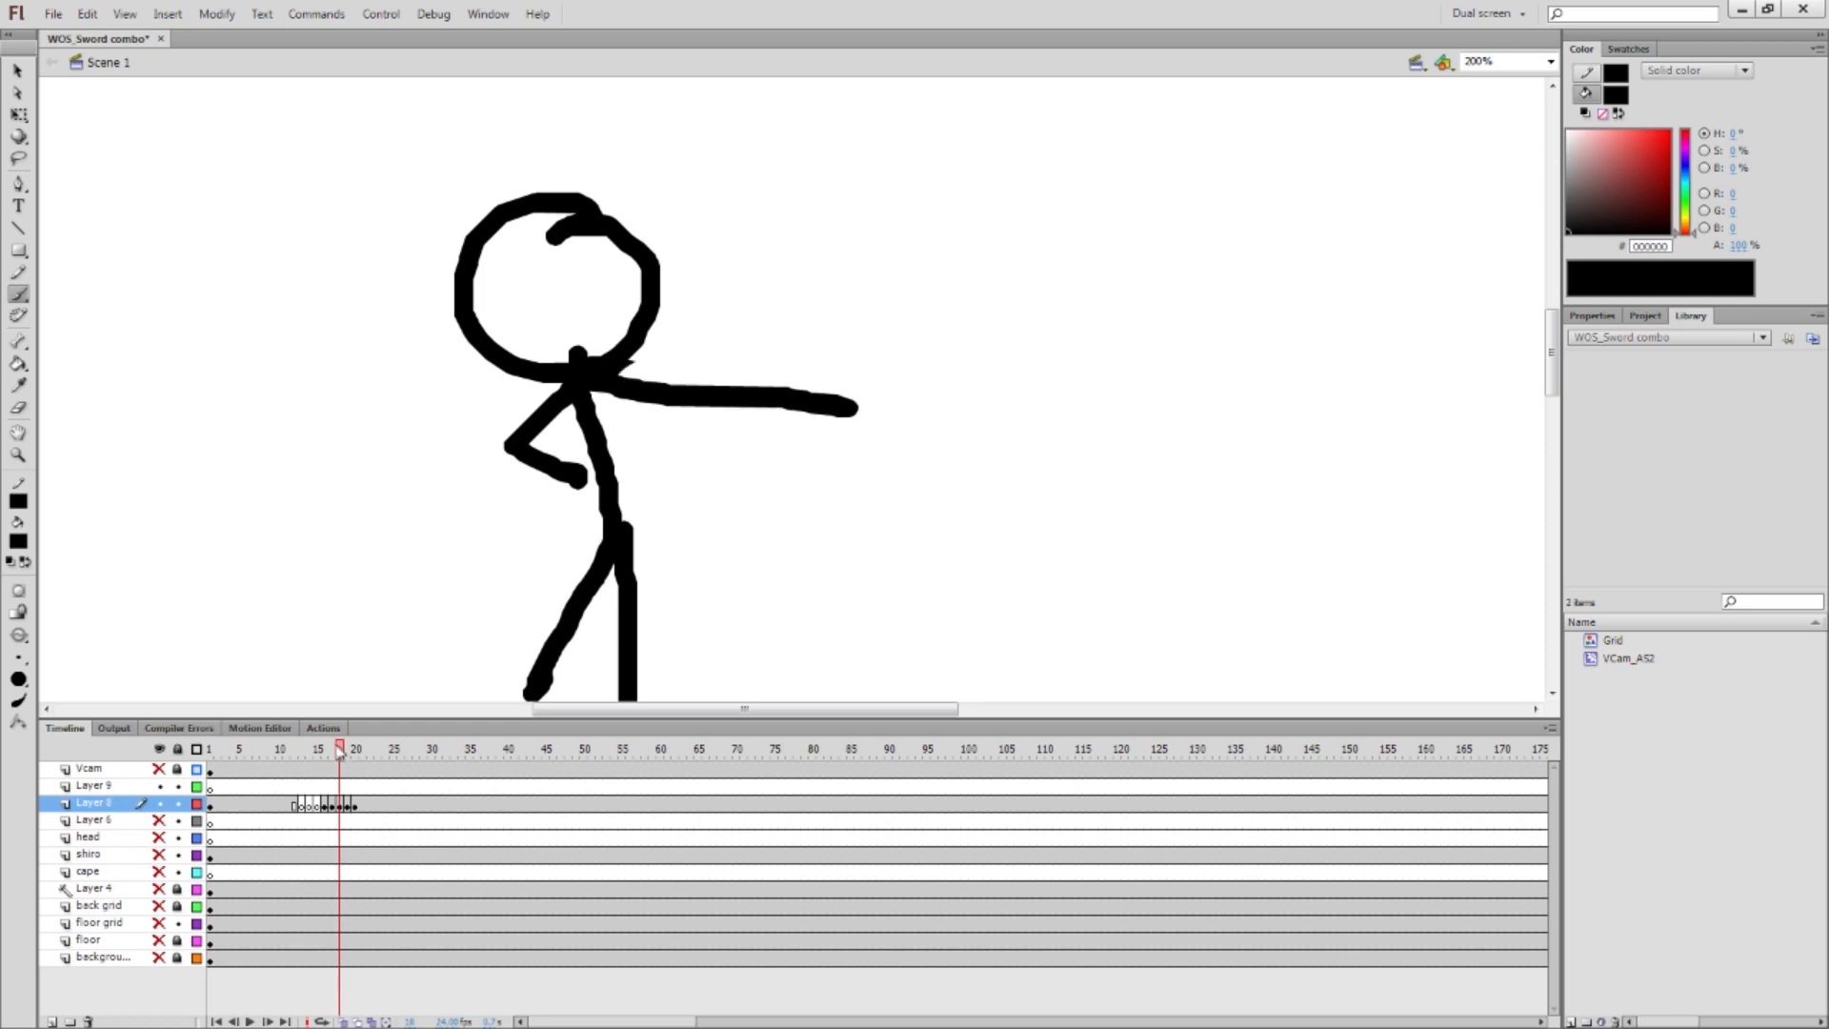
{"action": "left_click", "coordinate": [342, 748]}
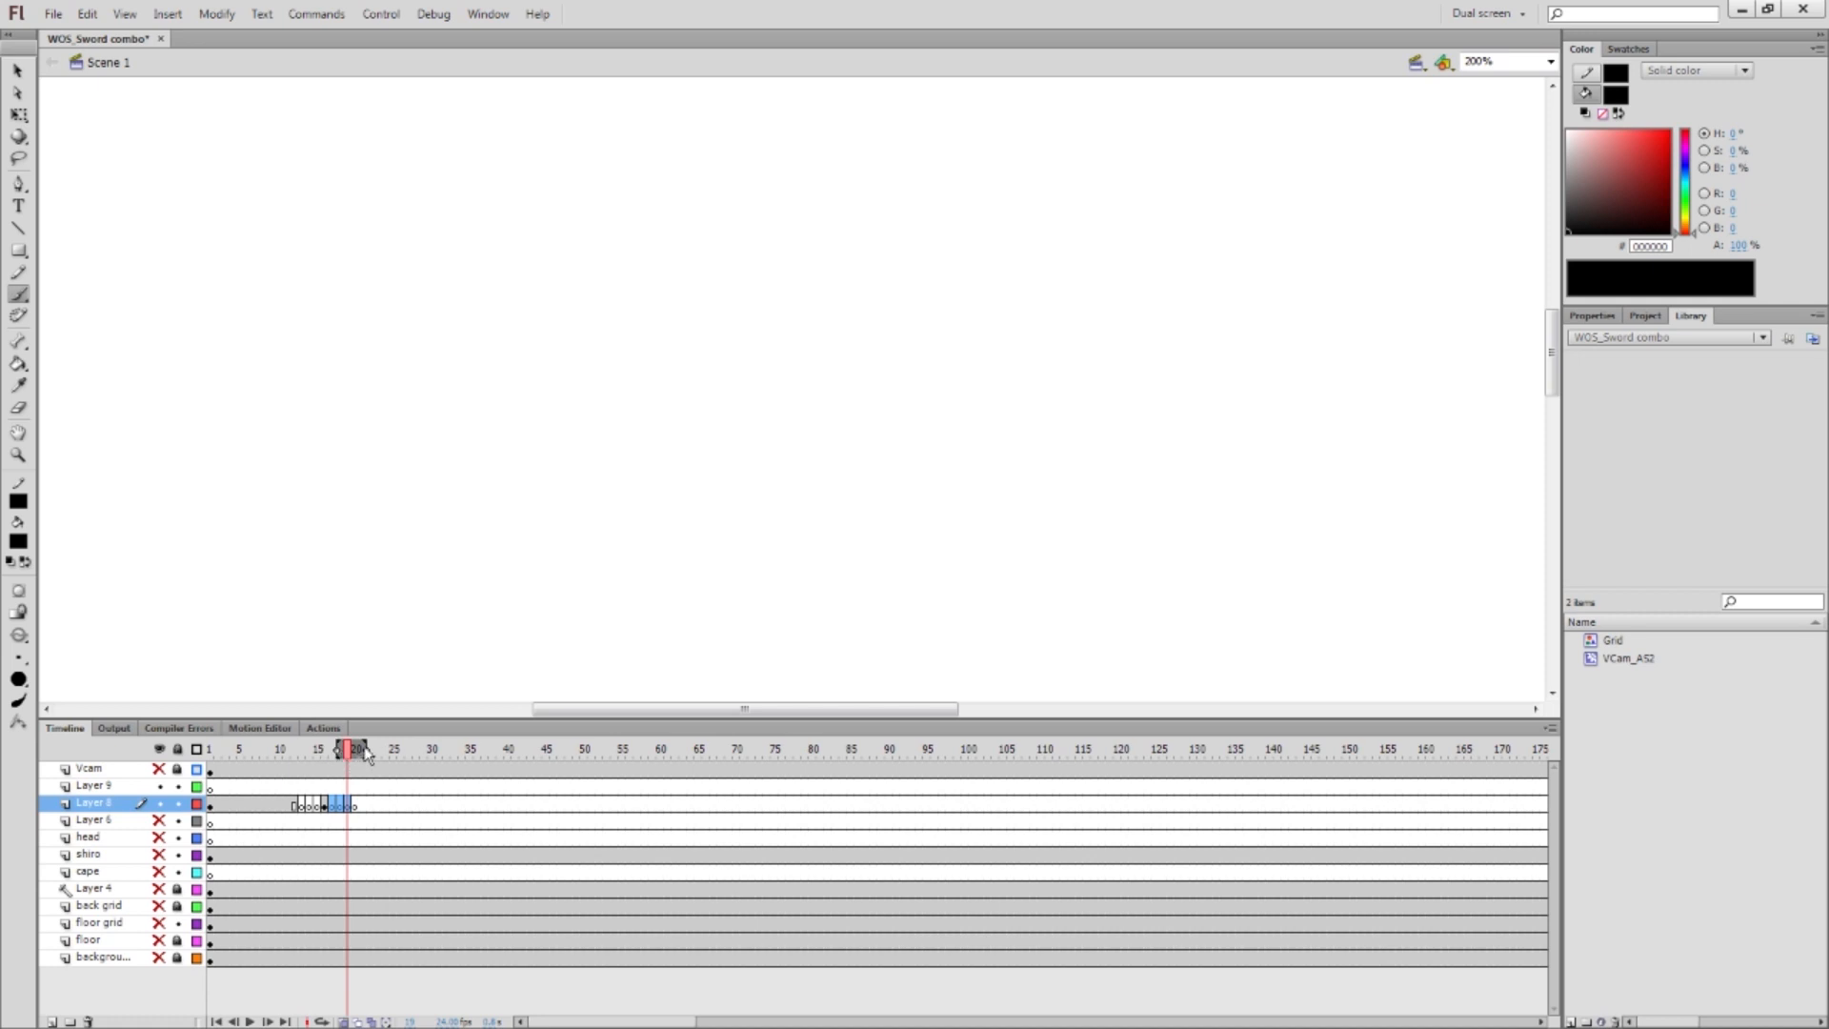
Enable Onion Skin on an empty Layer 8 frame to show earlier poses faintly
{"action": "left_click", "coordinate": [330, 749]}
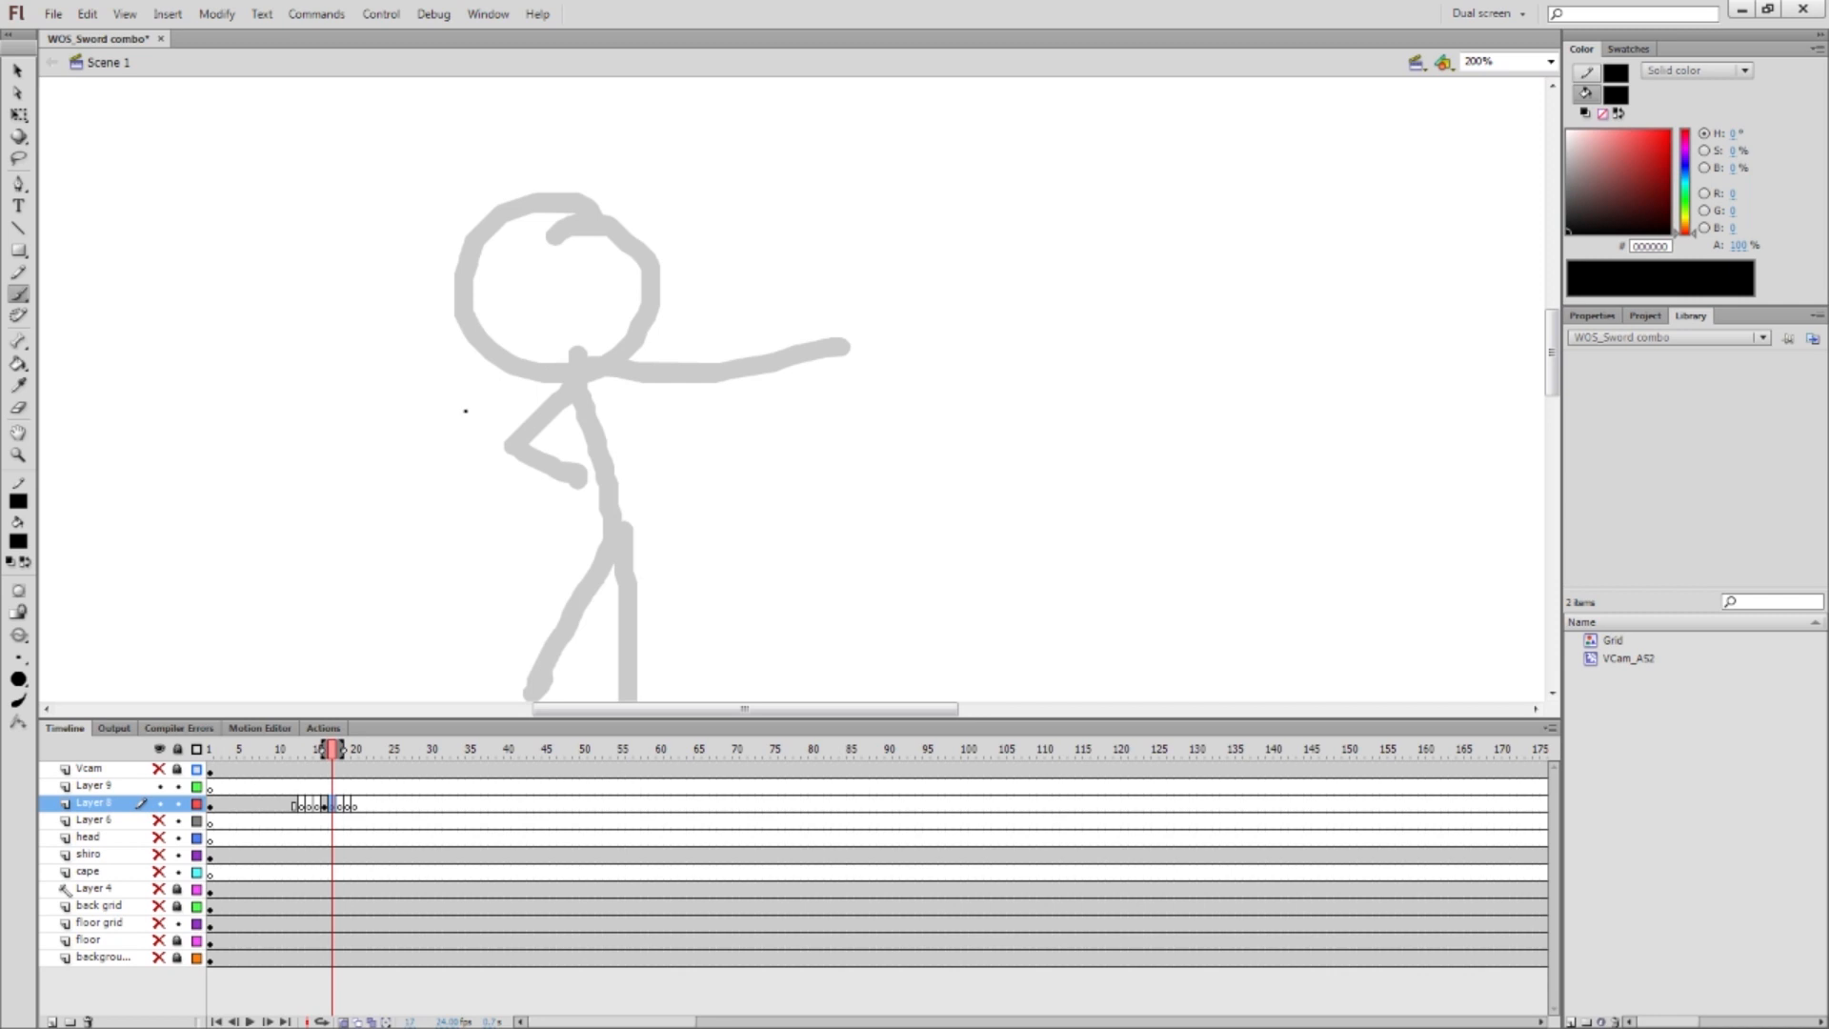
{"action": "left_click", "coordinate": [1477, 61]}
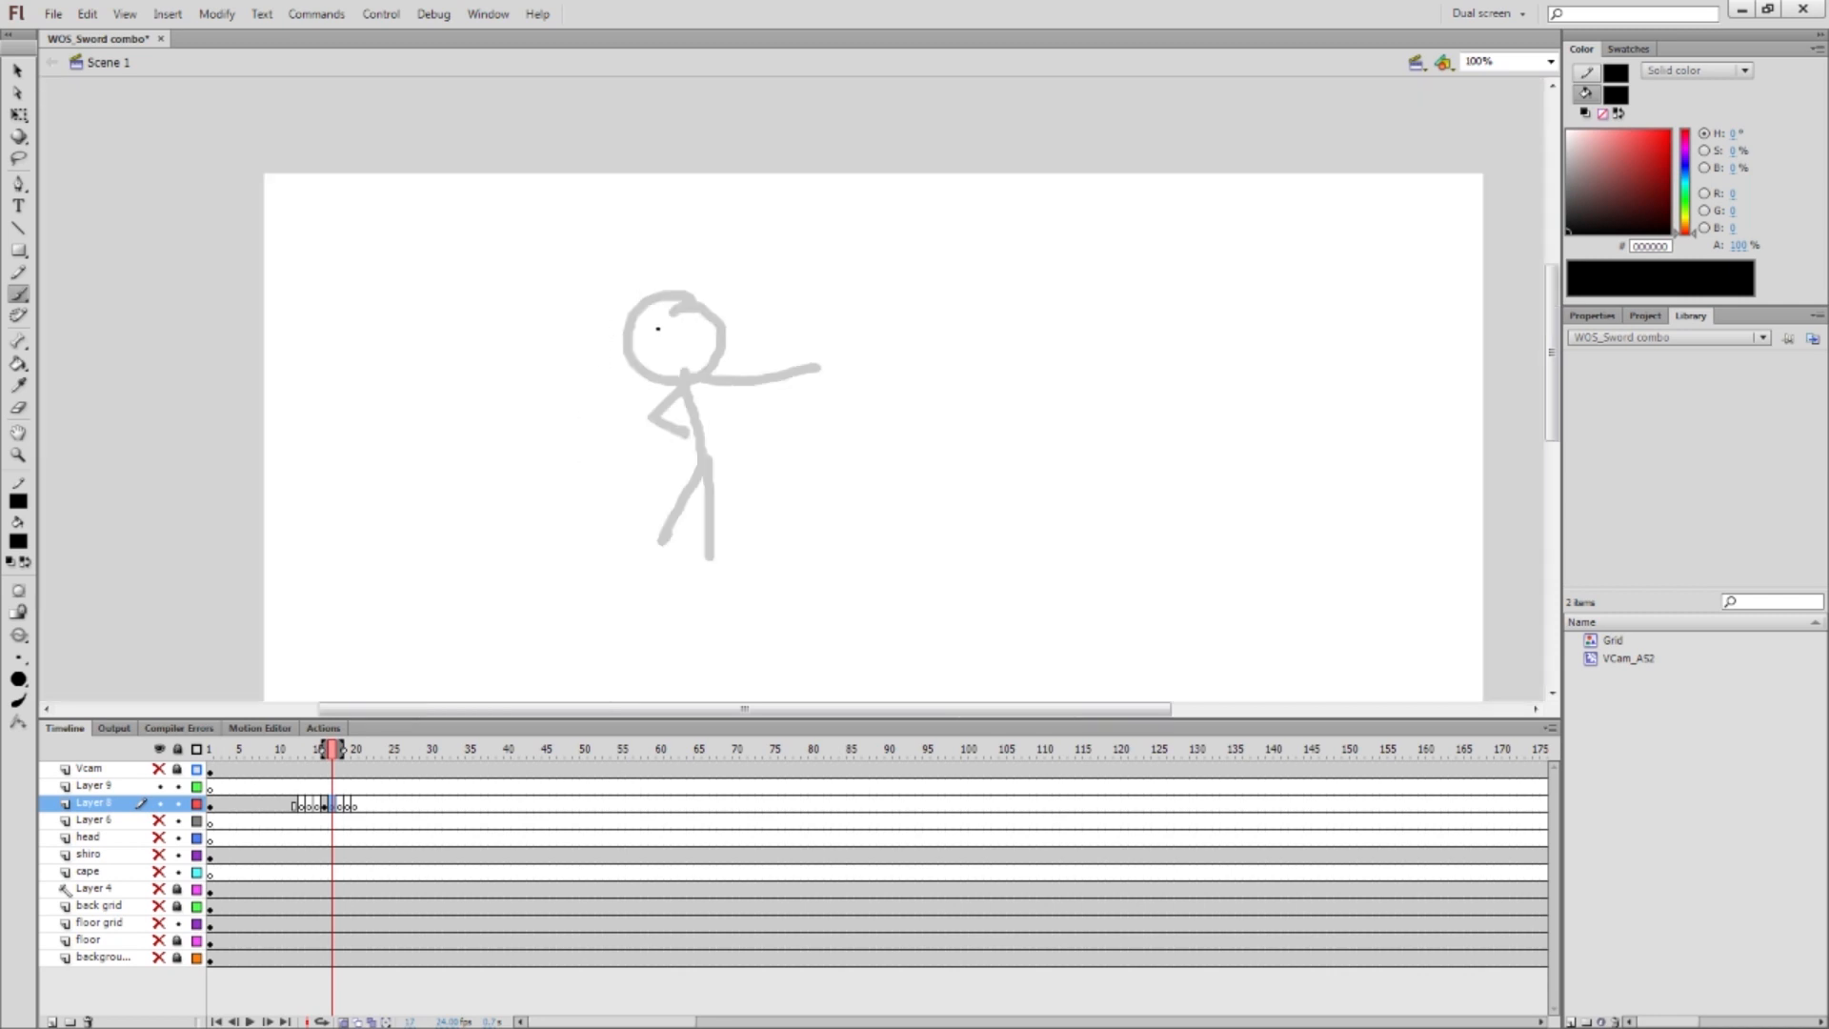
{"action": "left_click", "coordinate": [1533, 62]}
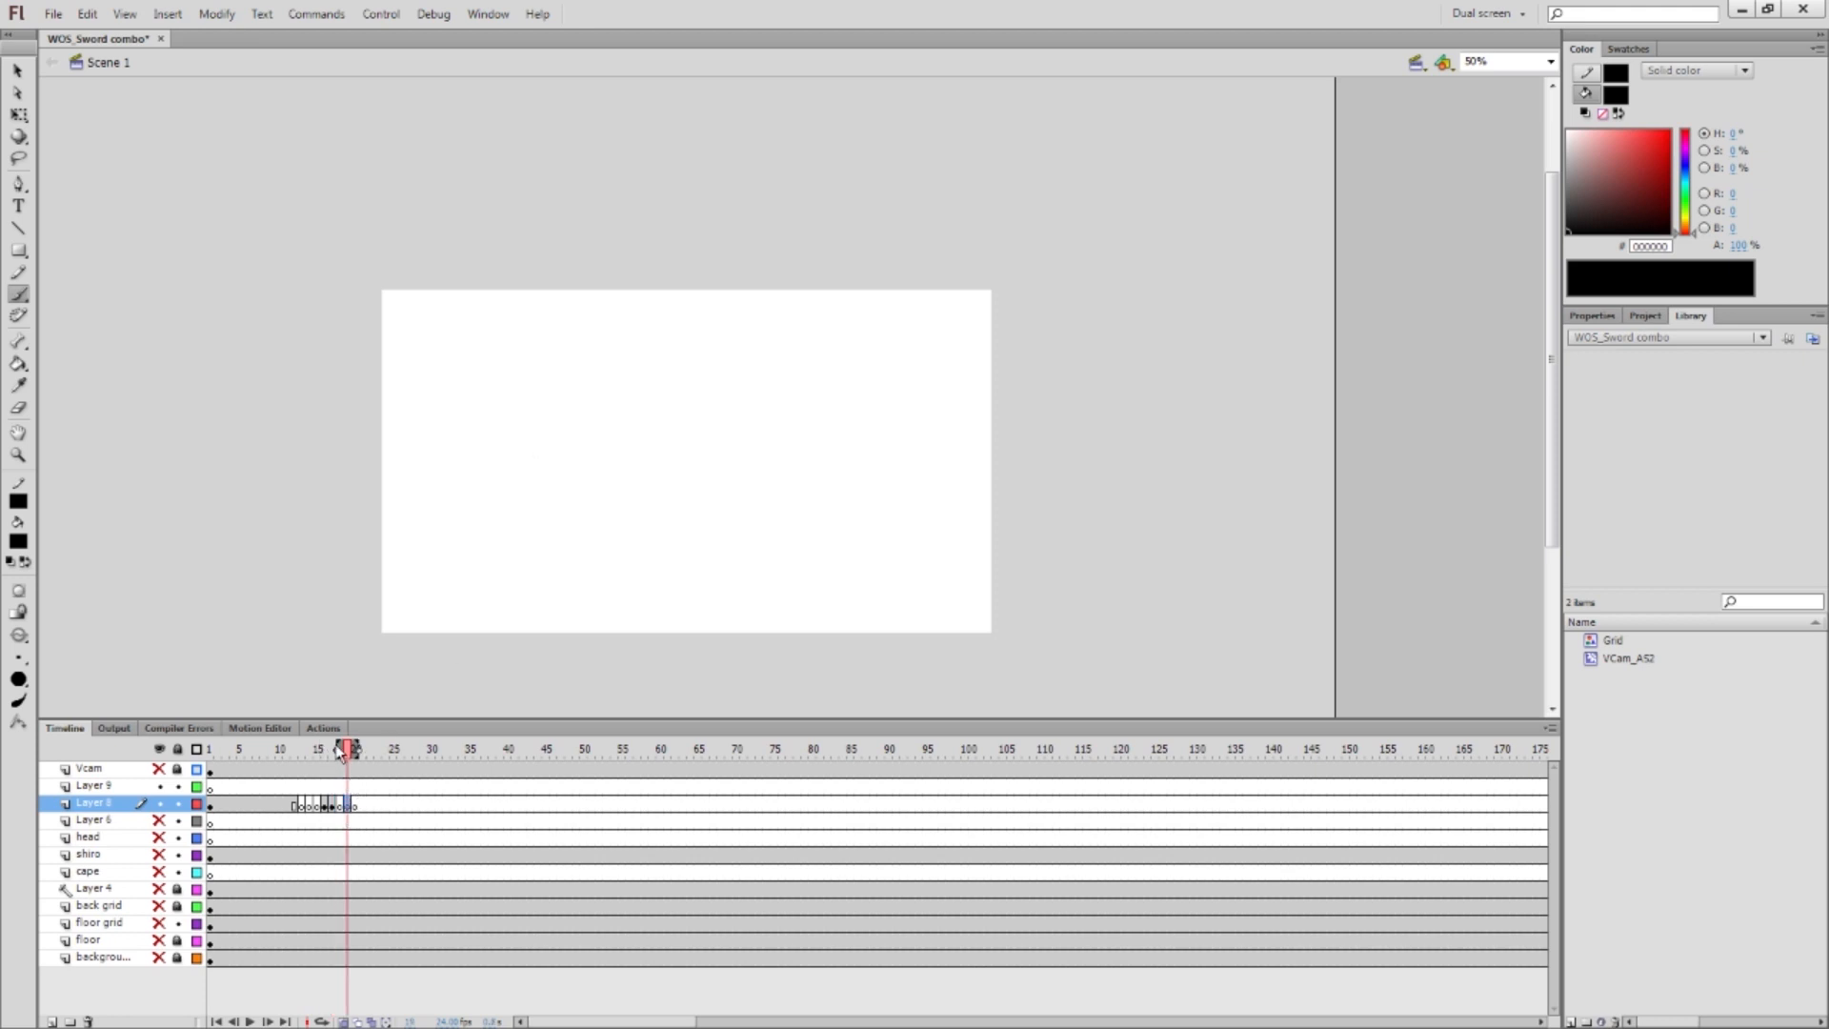
{"action": "left_click", "coordinate": [348, 749]}
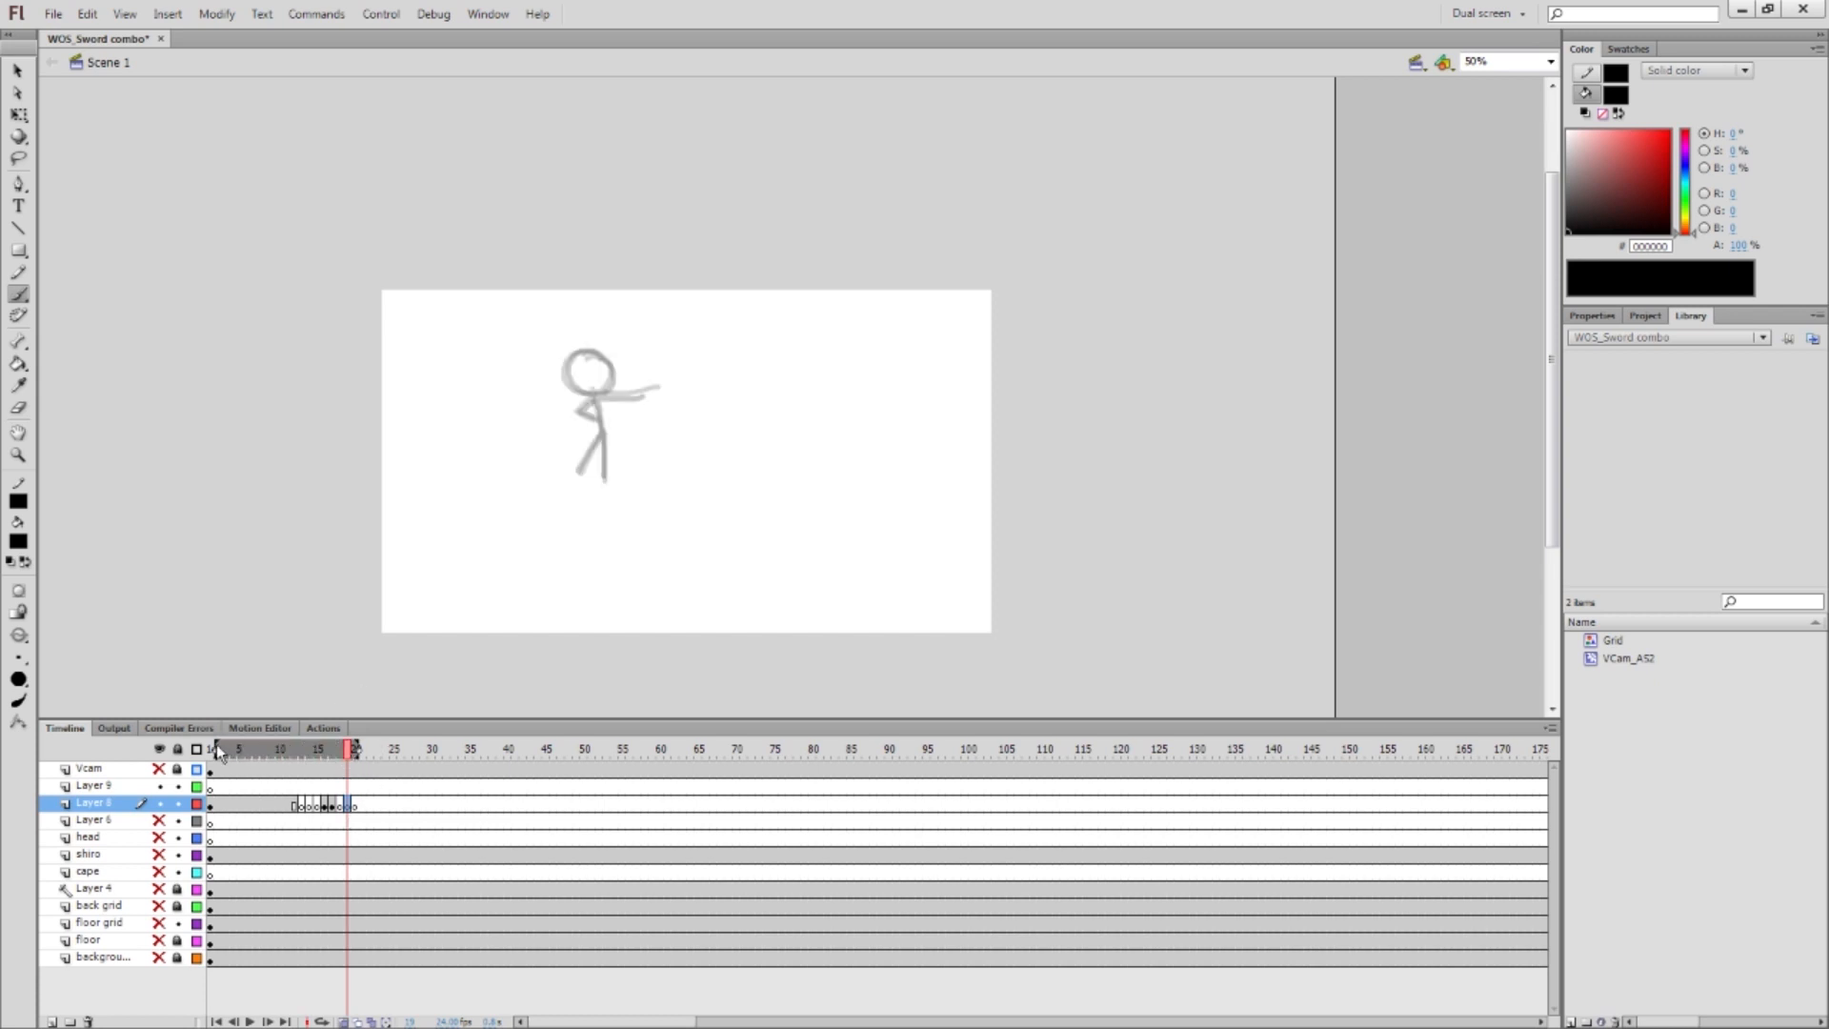
{"action": "left_click", "coordinate": [350, 749]}
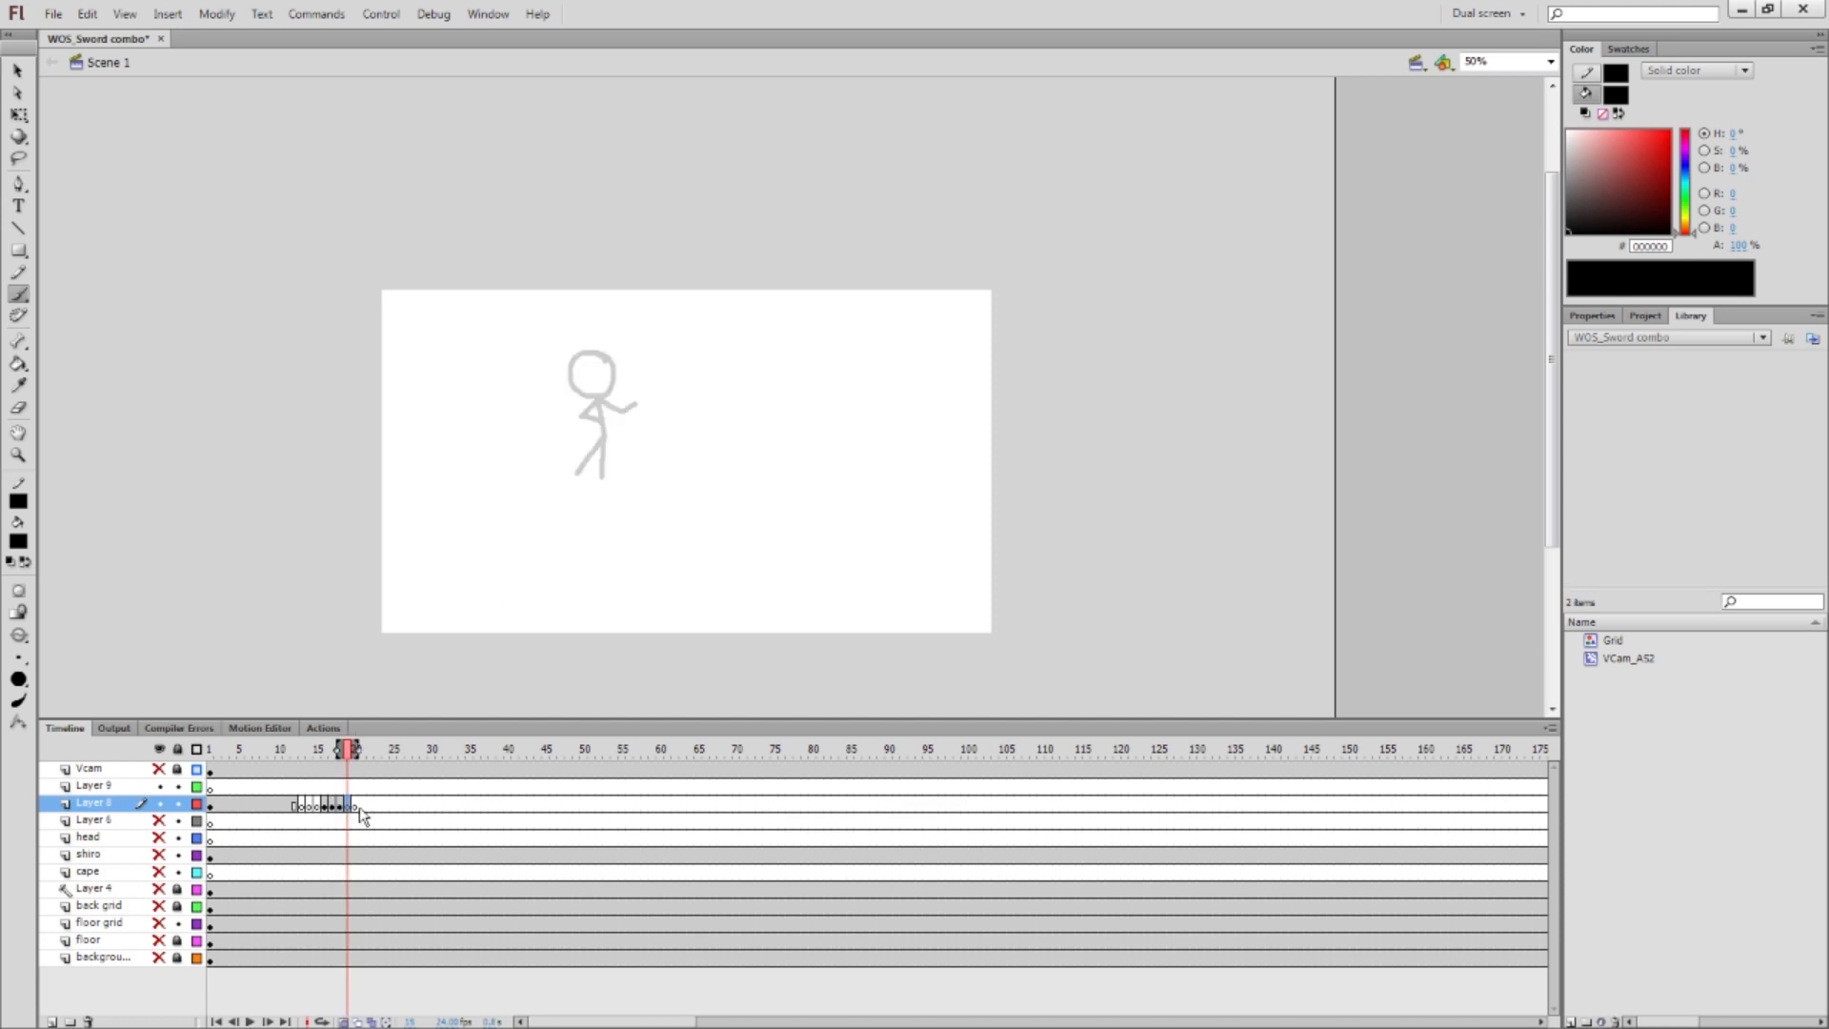
Insert a copied keyframe and a blank keyframe, then draw a bent-arm pose
{"action": "right_click", "coordinate": [362, 813]}
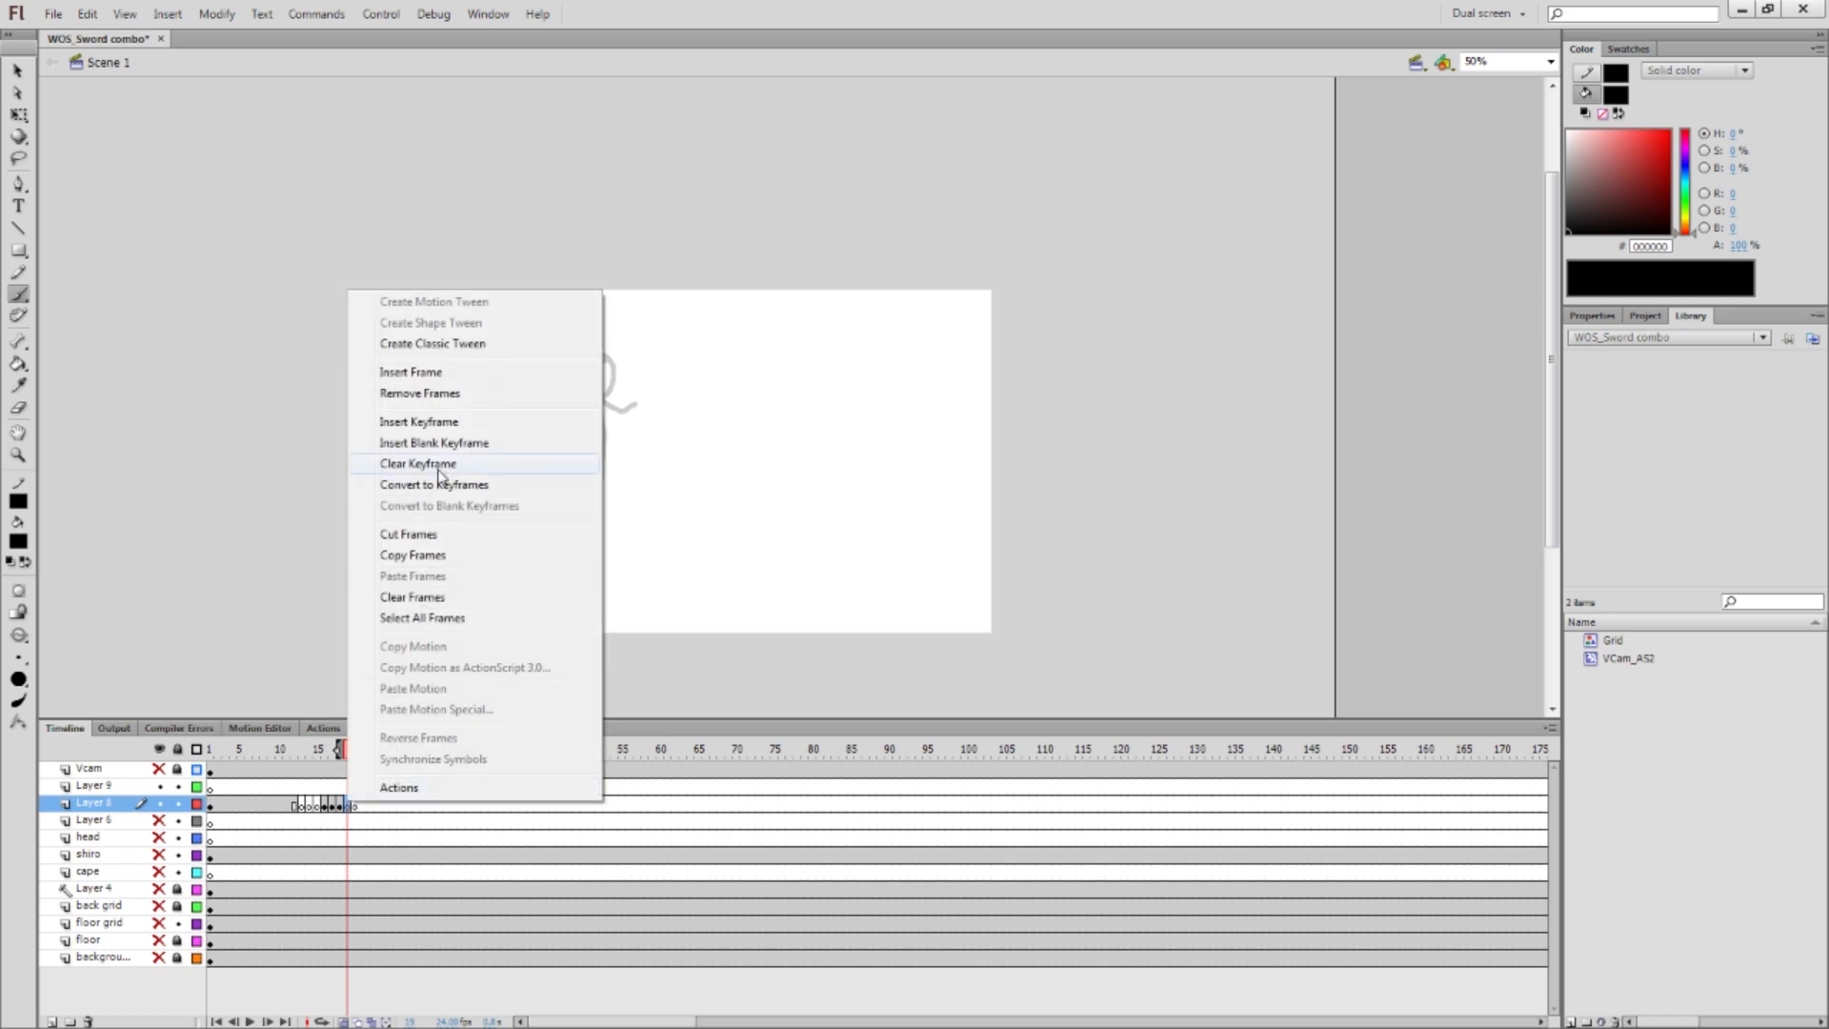
{"action": "left_click", "coordinate": [417, 463]}
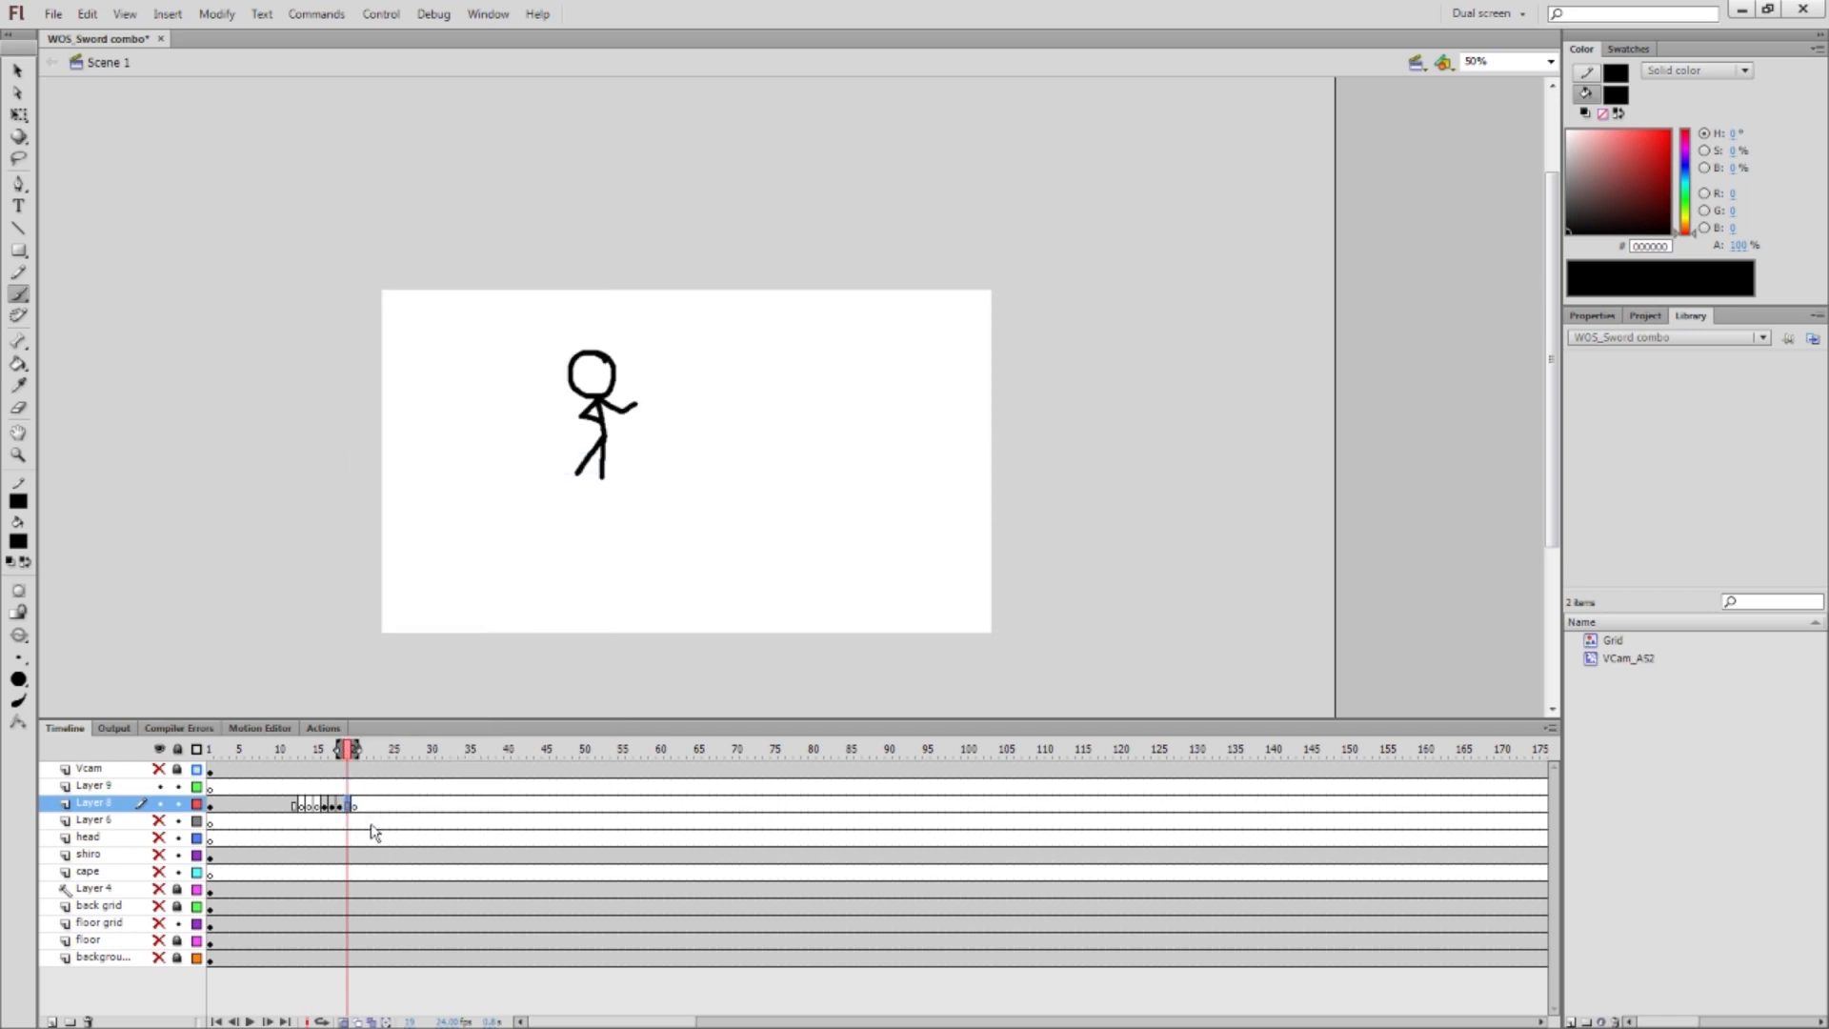
{"action": "mouse_move", "coordinate": [408, 802]}
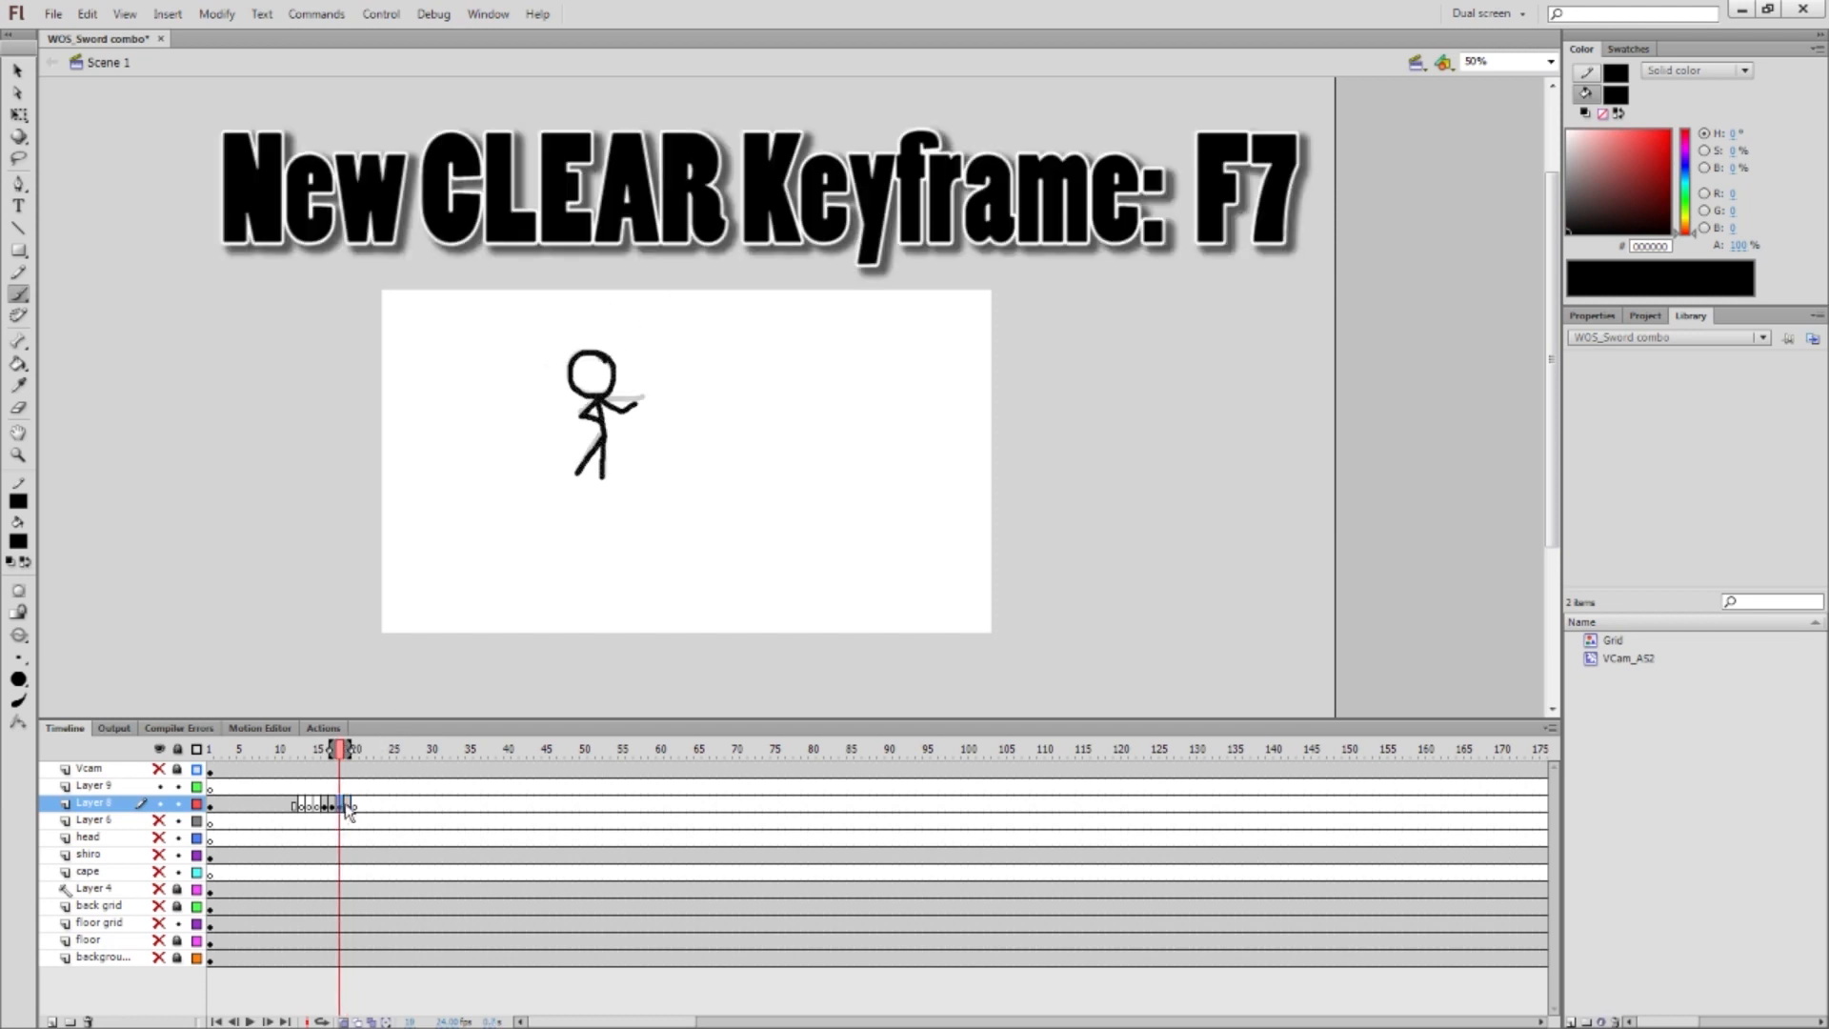
{"action": "right_click", "coordinate": [348, 805]}
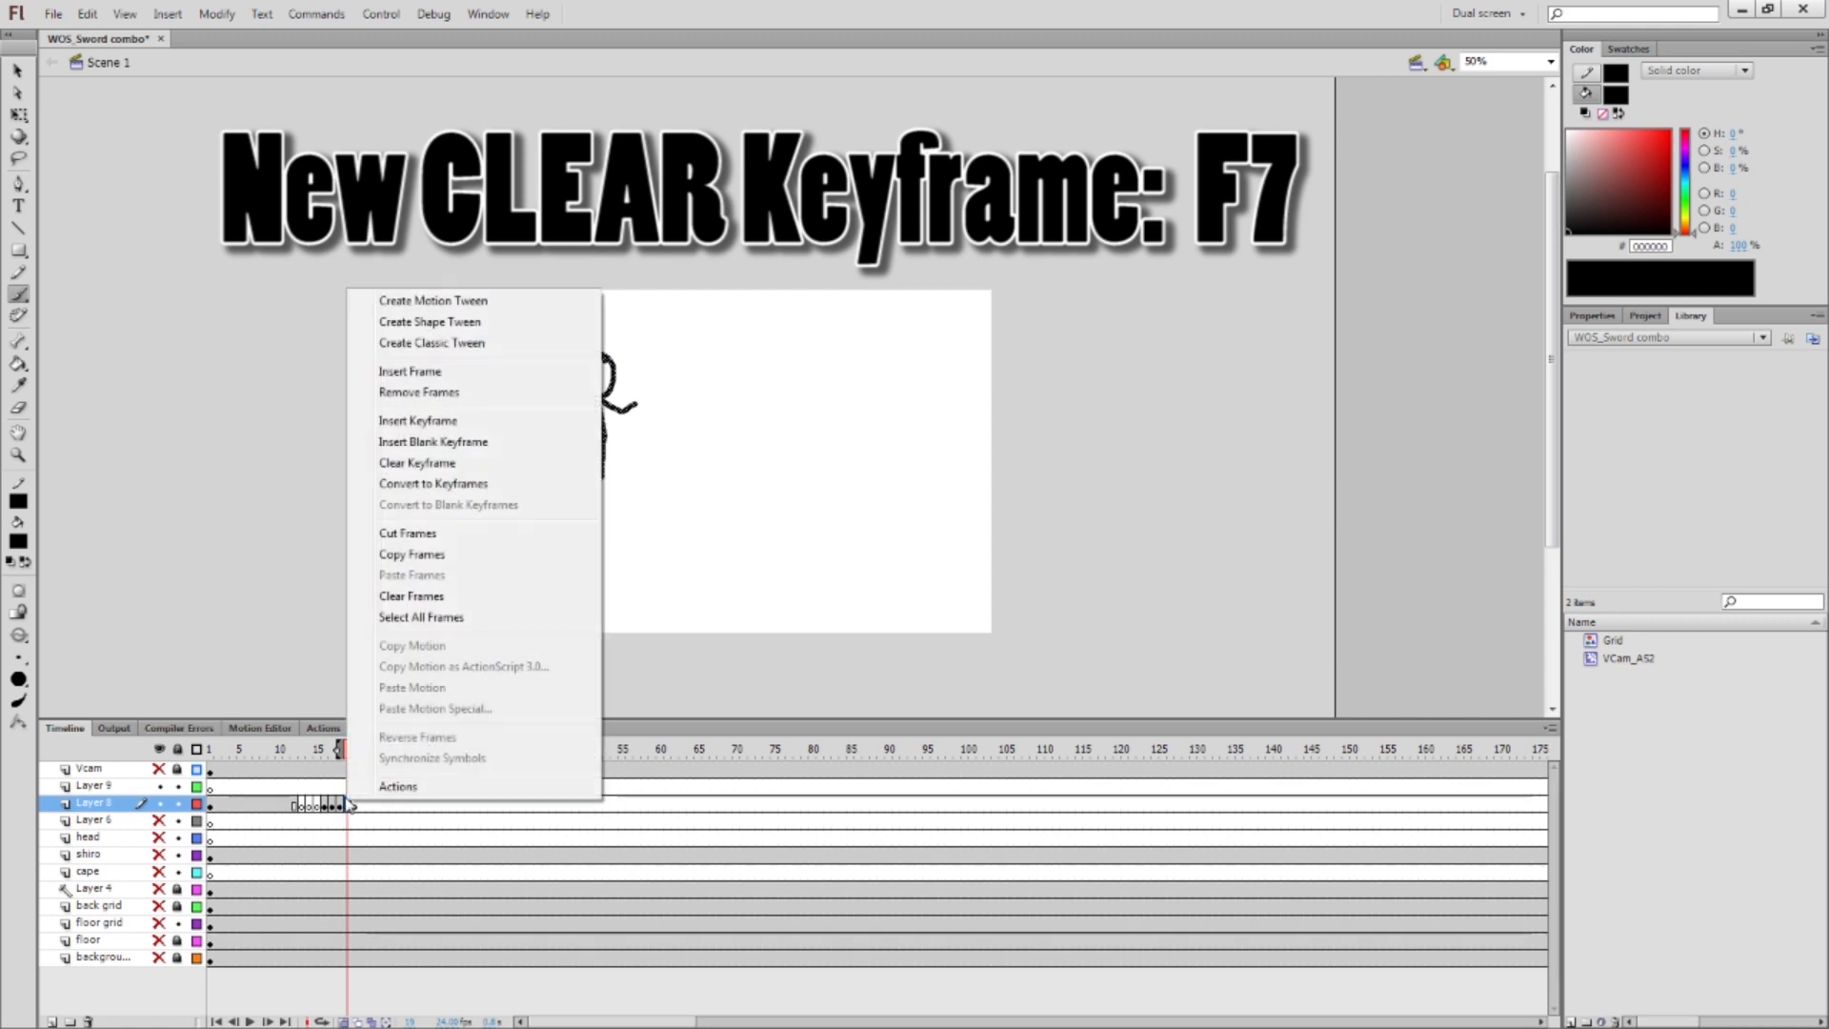
{"action": "left_click", "coordinate": [432, 441]}
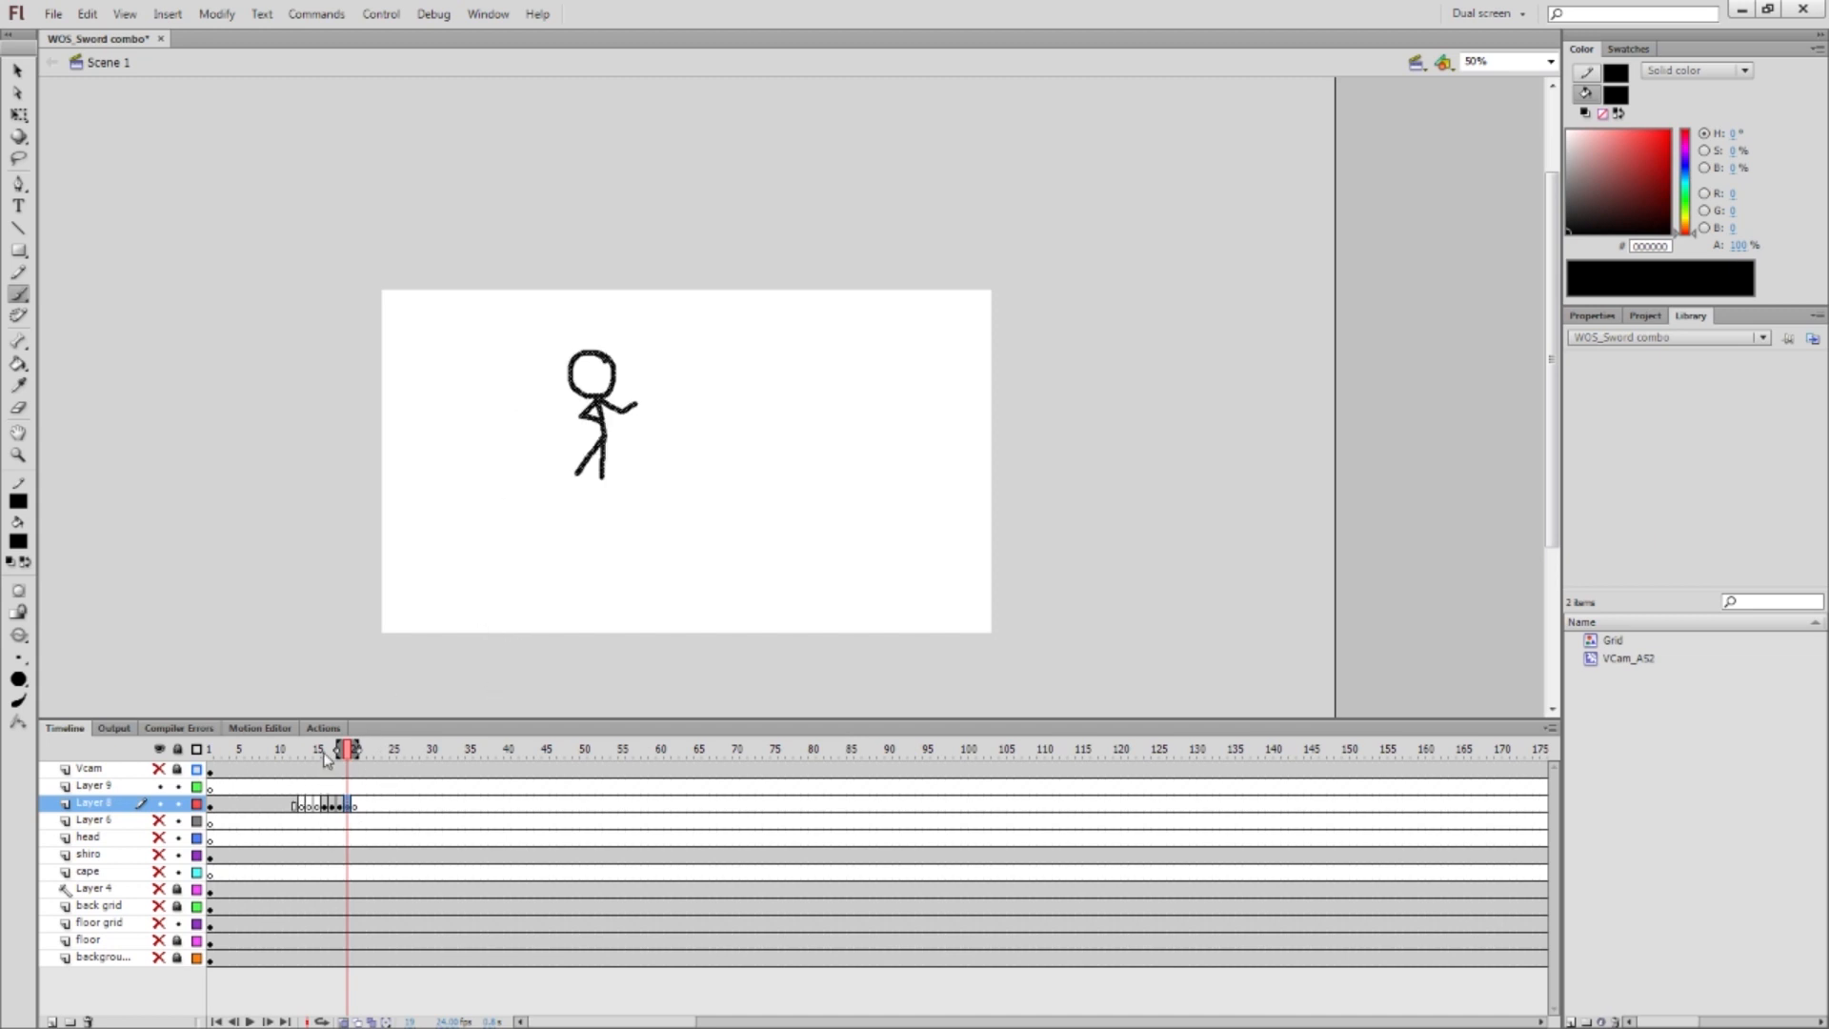
{"action": "mouse_move", "coordinate": [285, 573]}
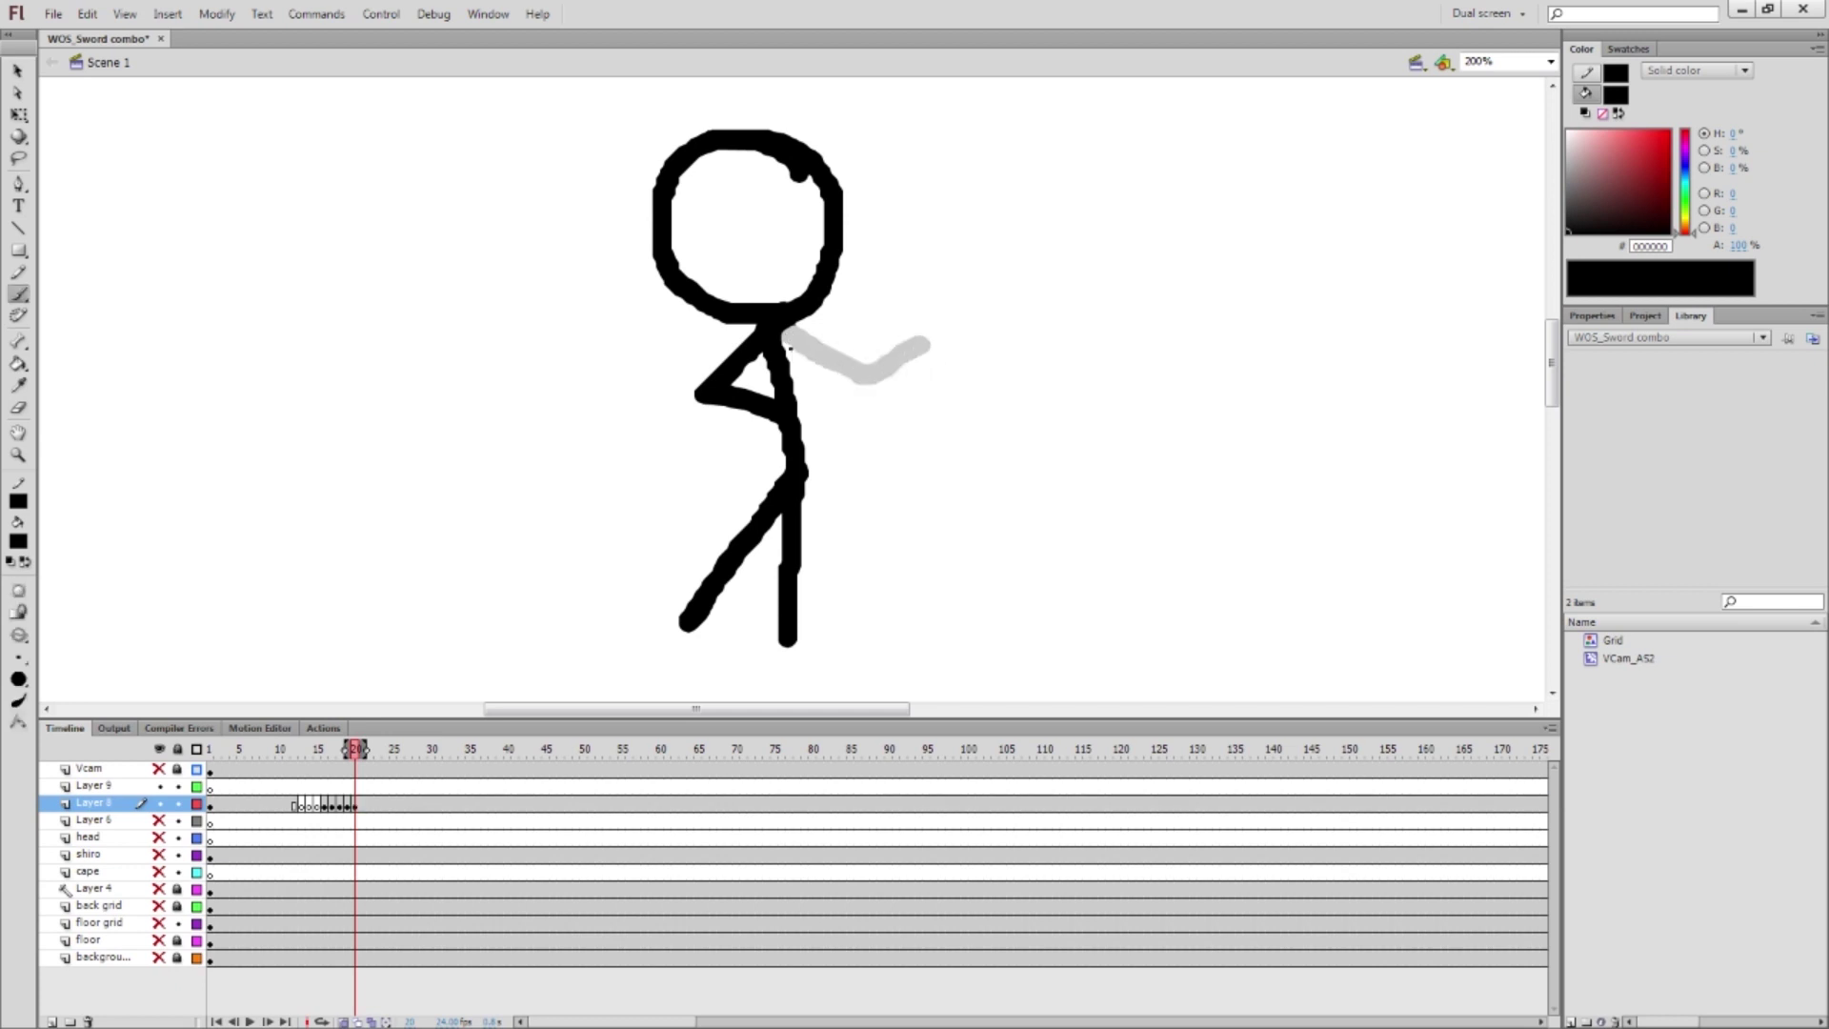
{"action": "left_click", "coordinate": [1506, 61]}
{"action": "type", "text": "50"}
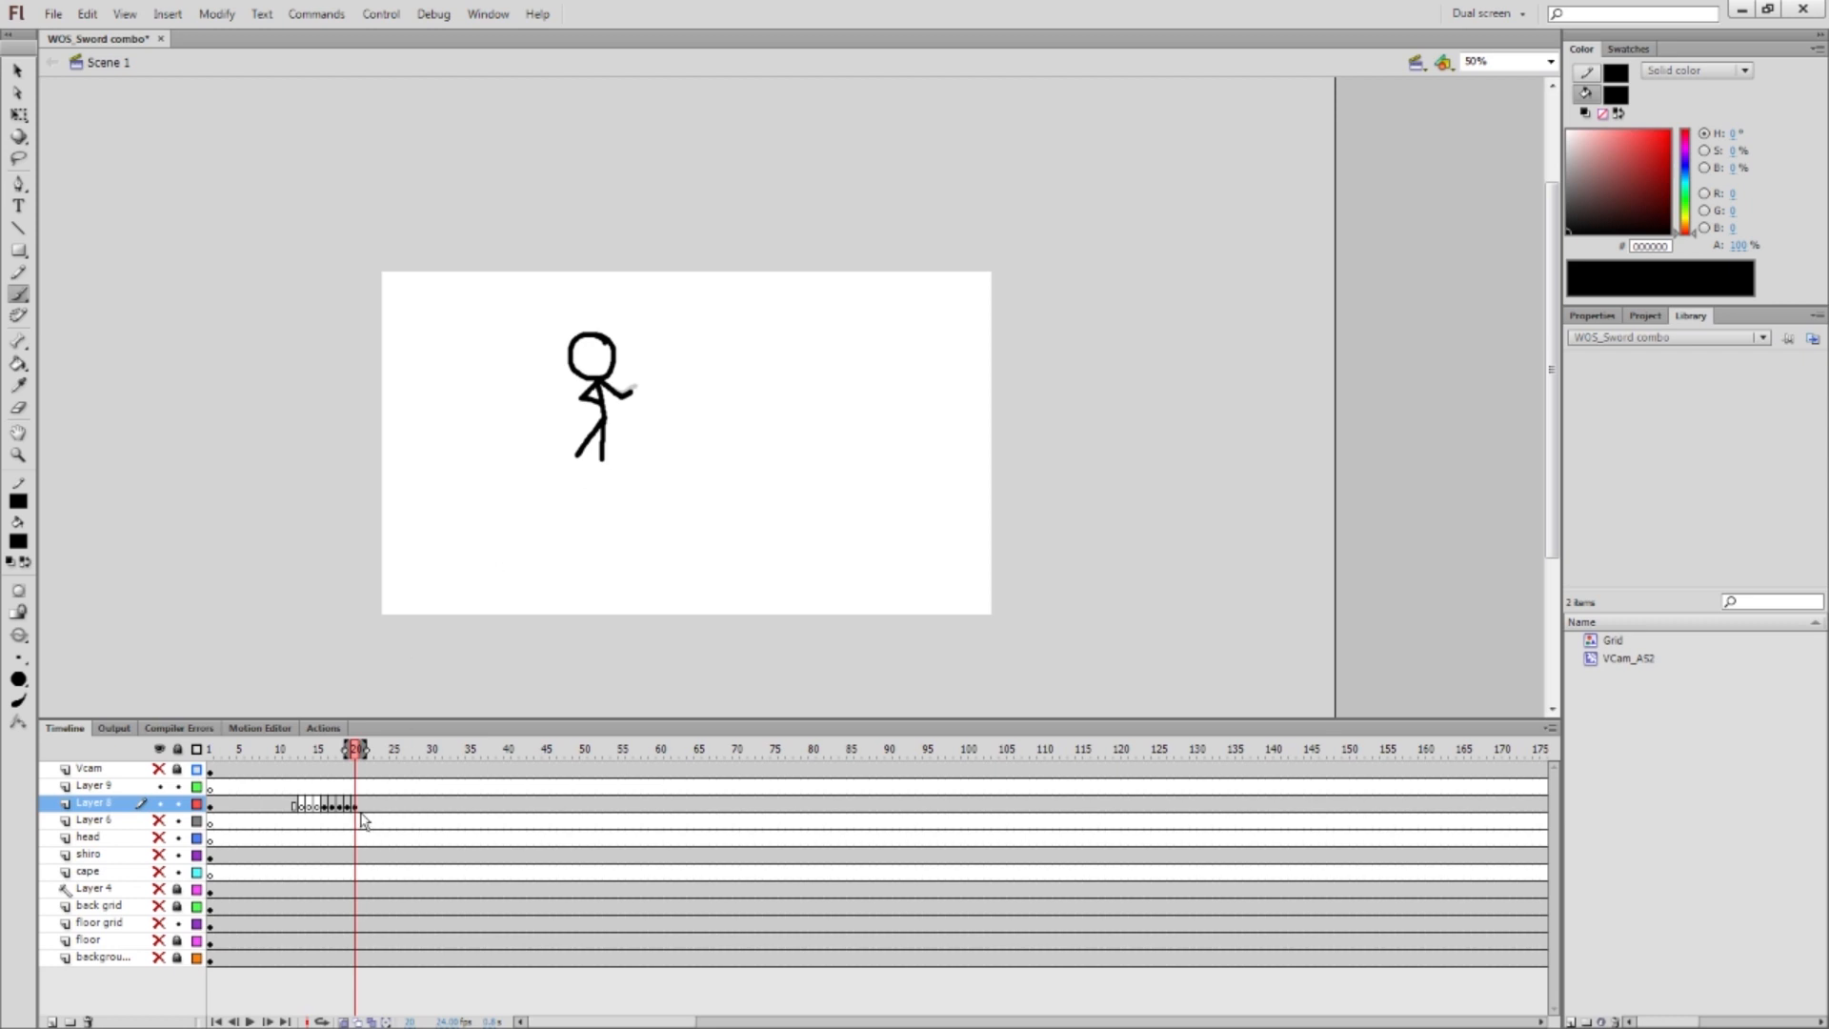
{"action": "left_click", "coordinate": [363, 749]}
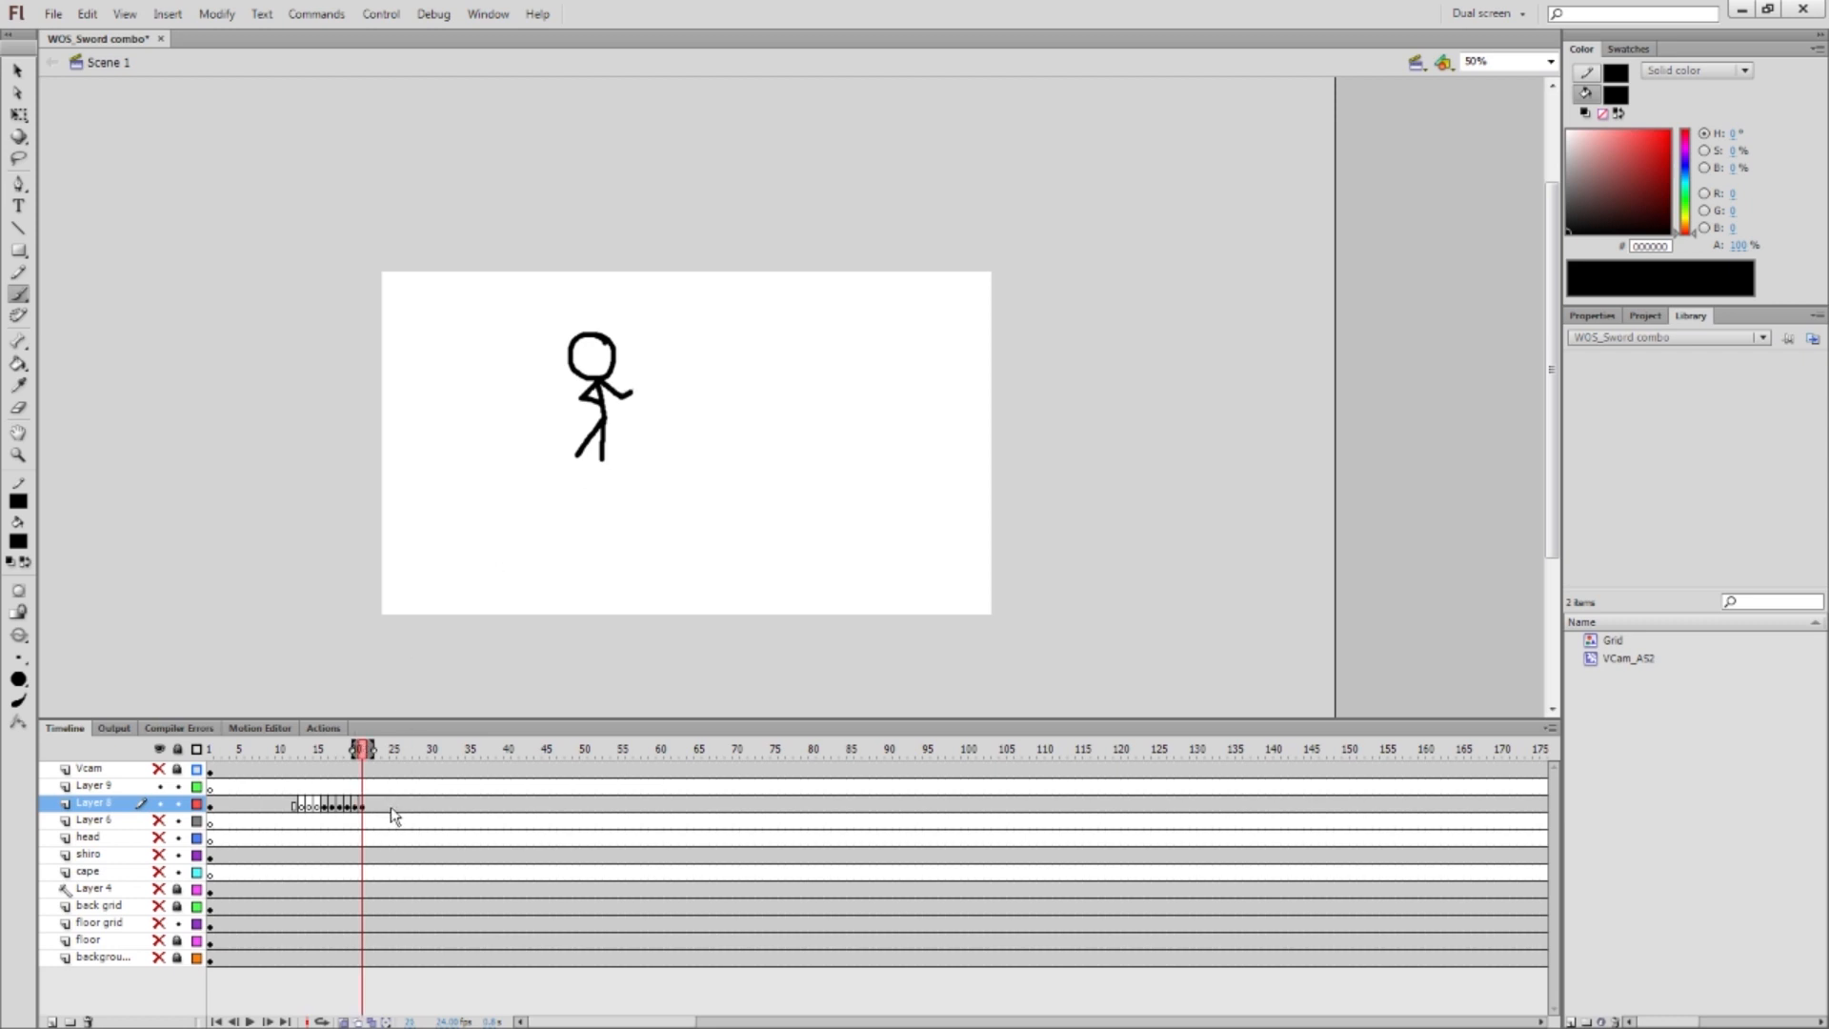
{"action": "mouse_move", "coordinate": [393, 816]}
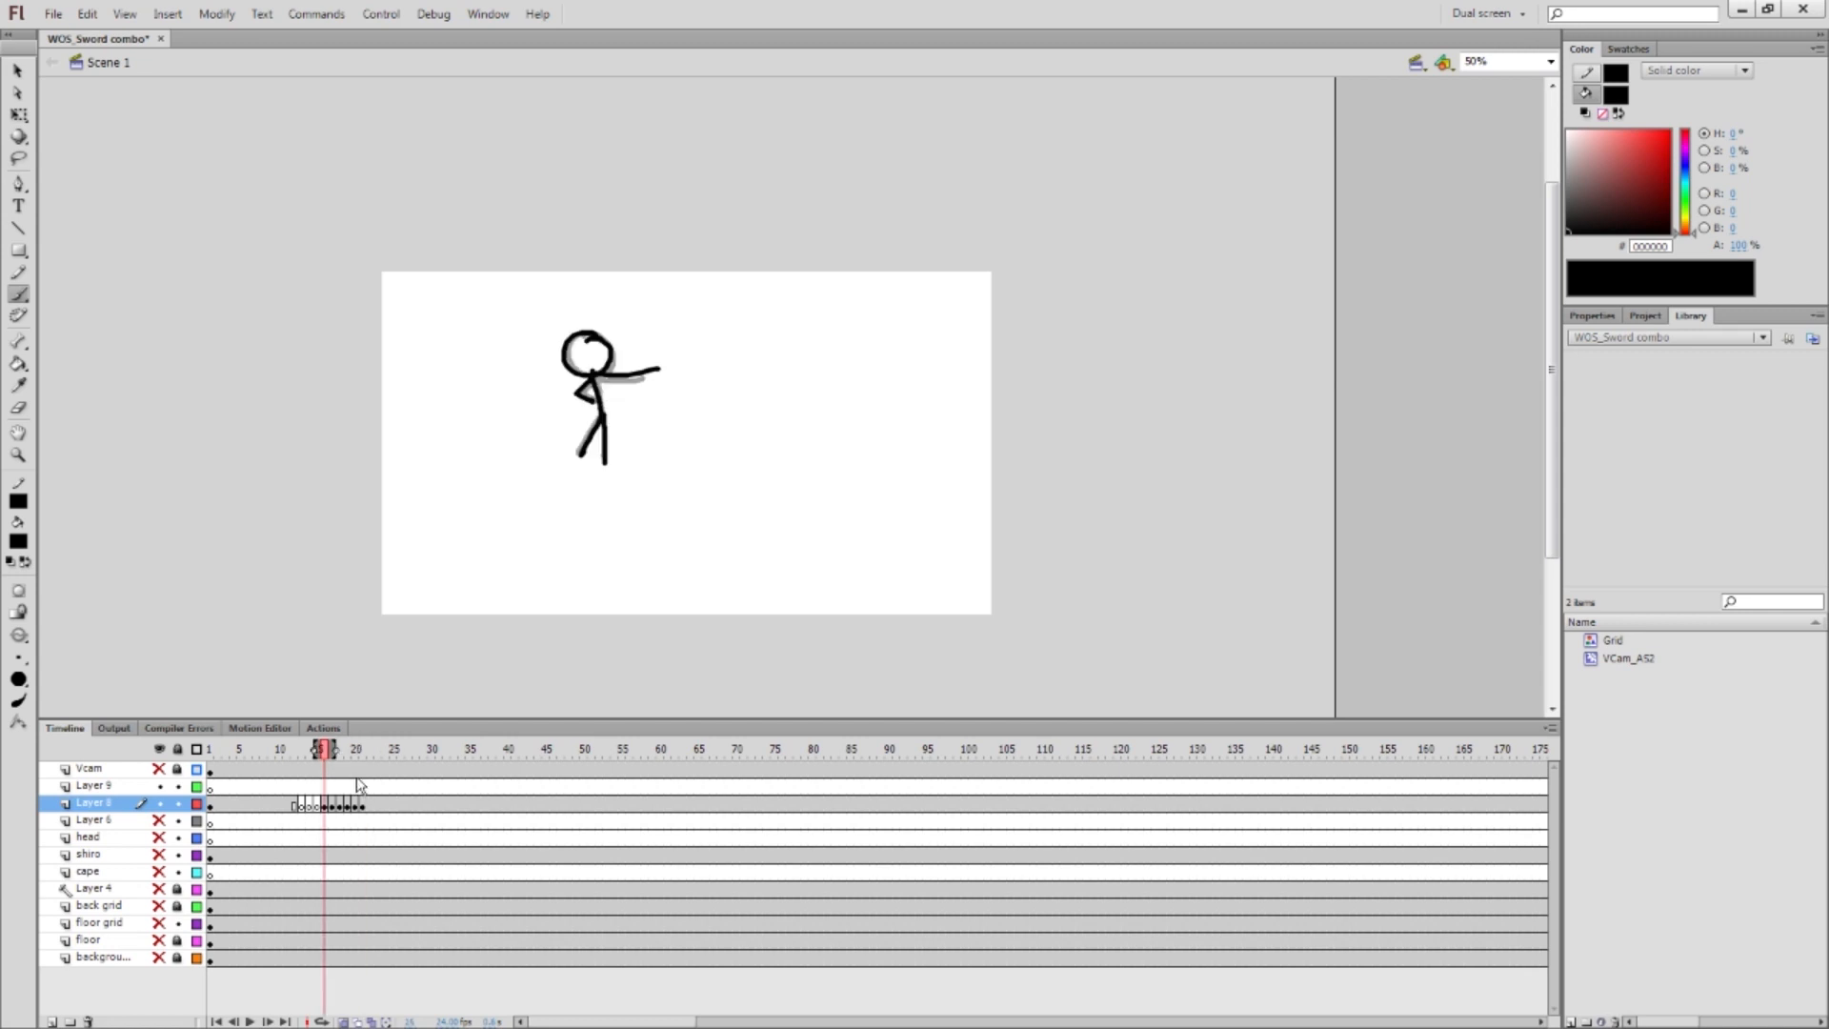
{"action": "left_click", "coordinate": [332, 748]}
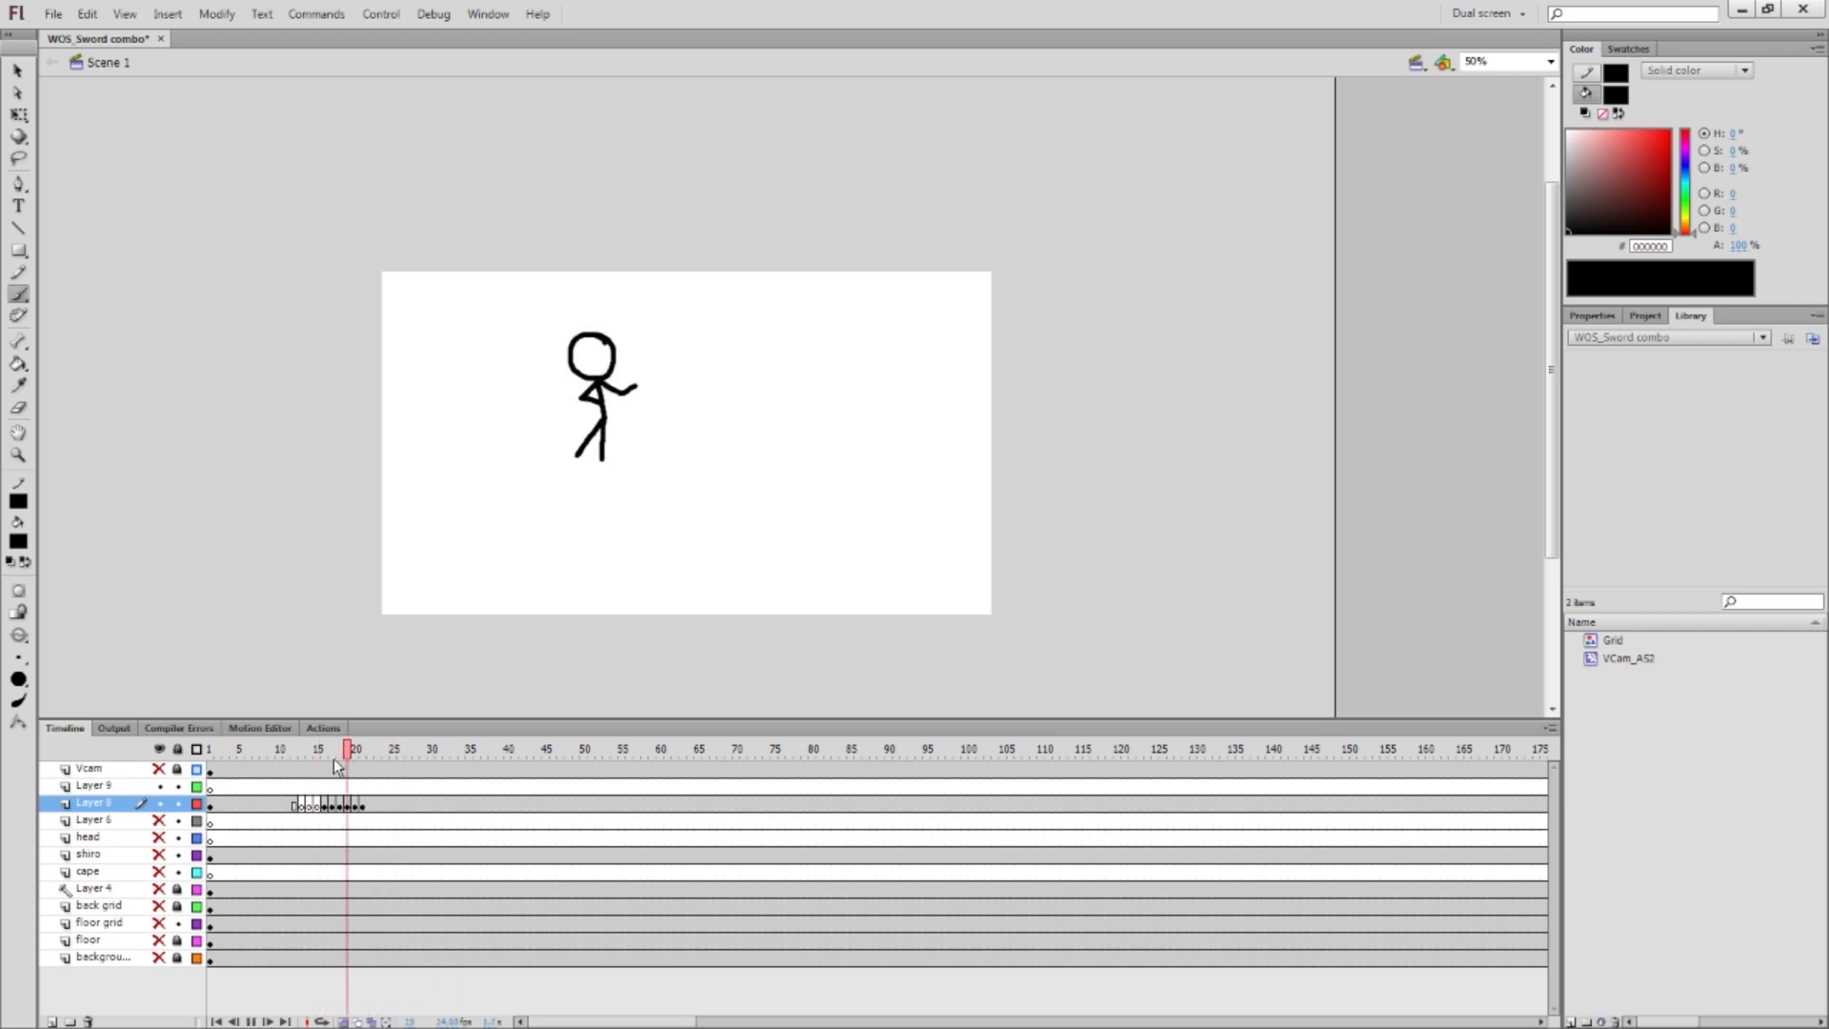
Insert blank keyframes on Layer 8 up to about frame 44
{"action": "left_click", "coordinate": [431, 748]}
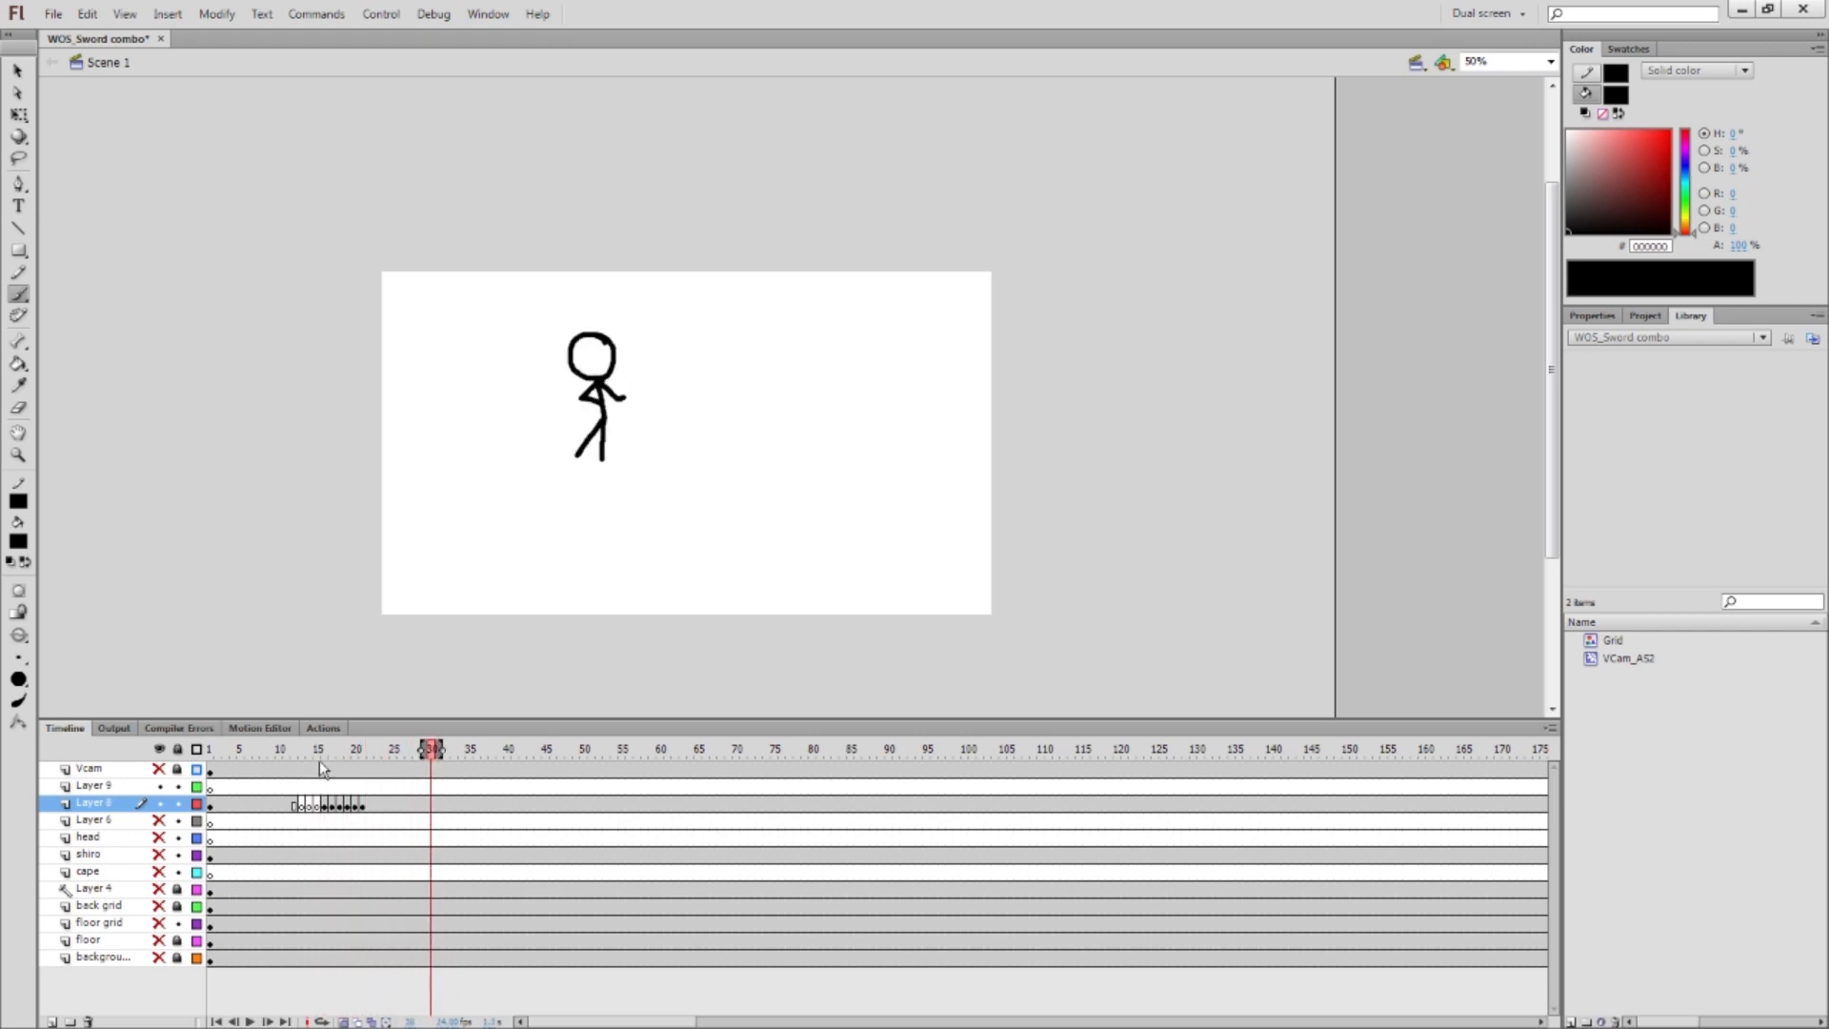
{"action": "left_click", "coordinate": [346, 748]}
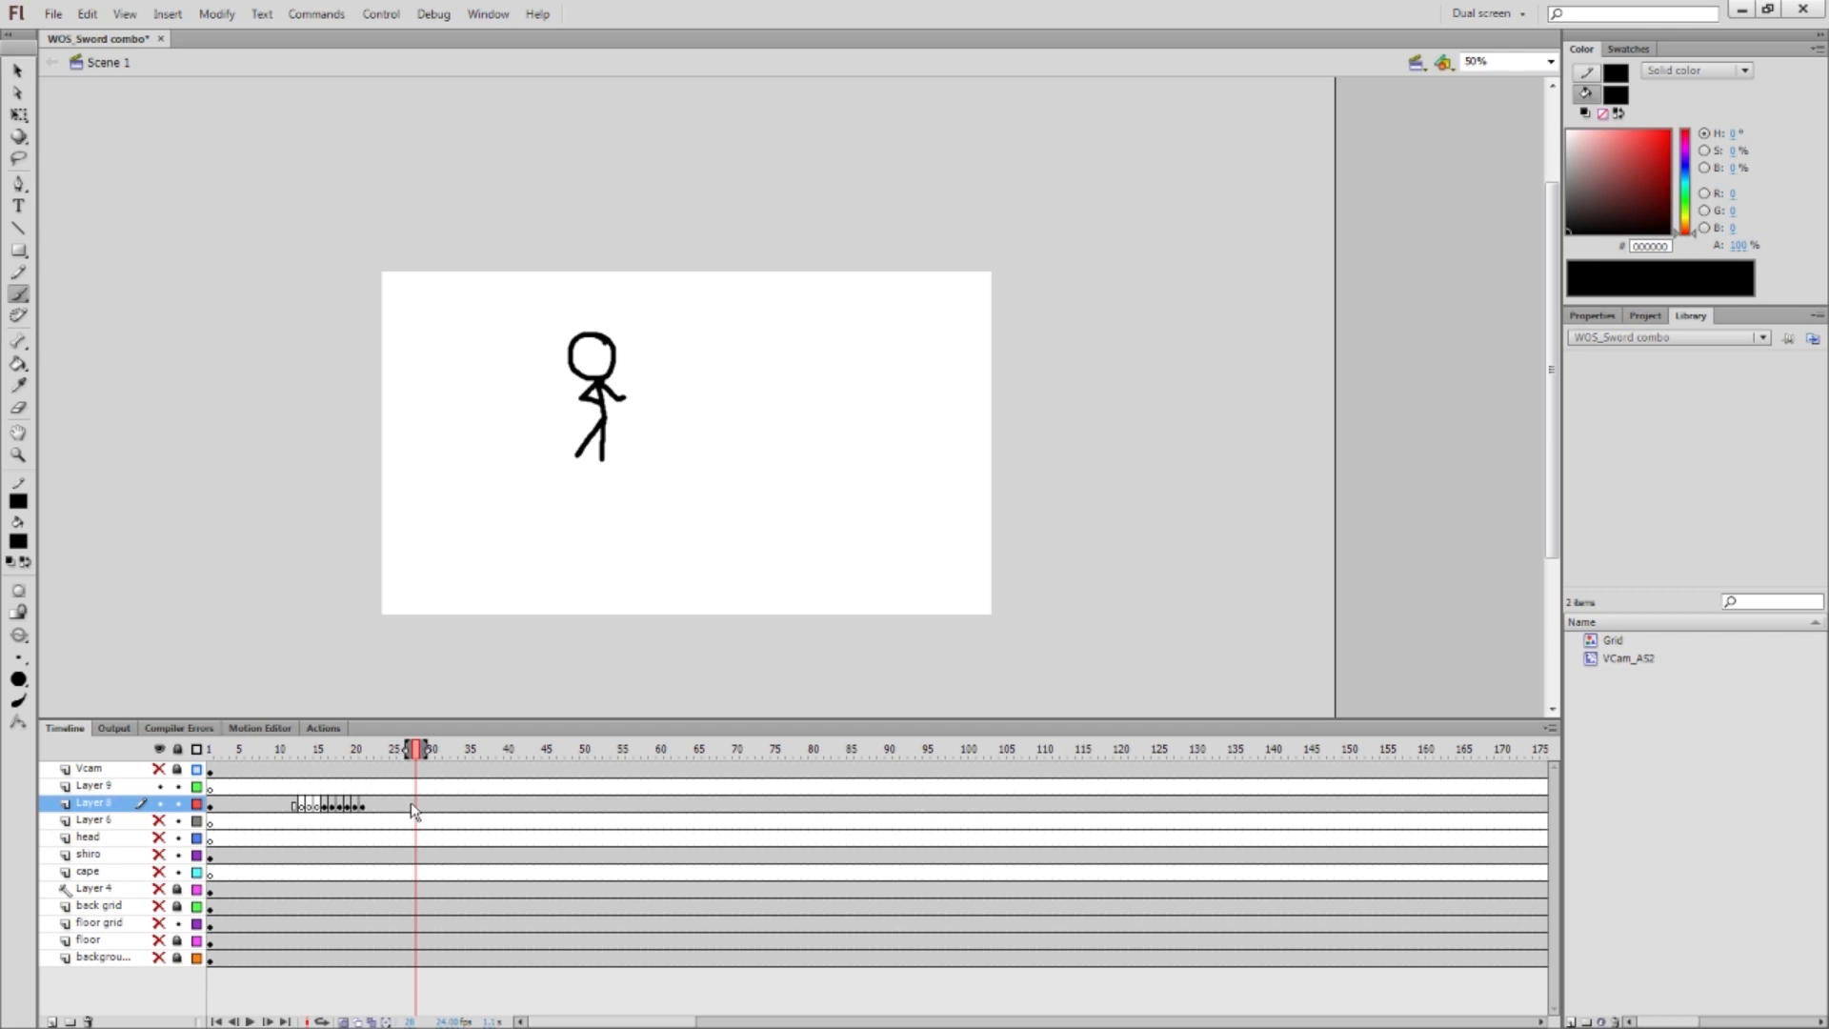
{"action": "left_click", "coordinate": [437, 748]}
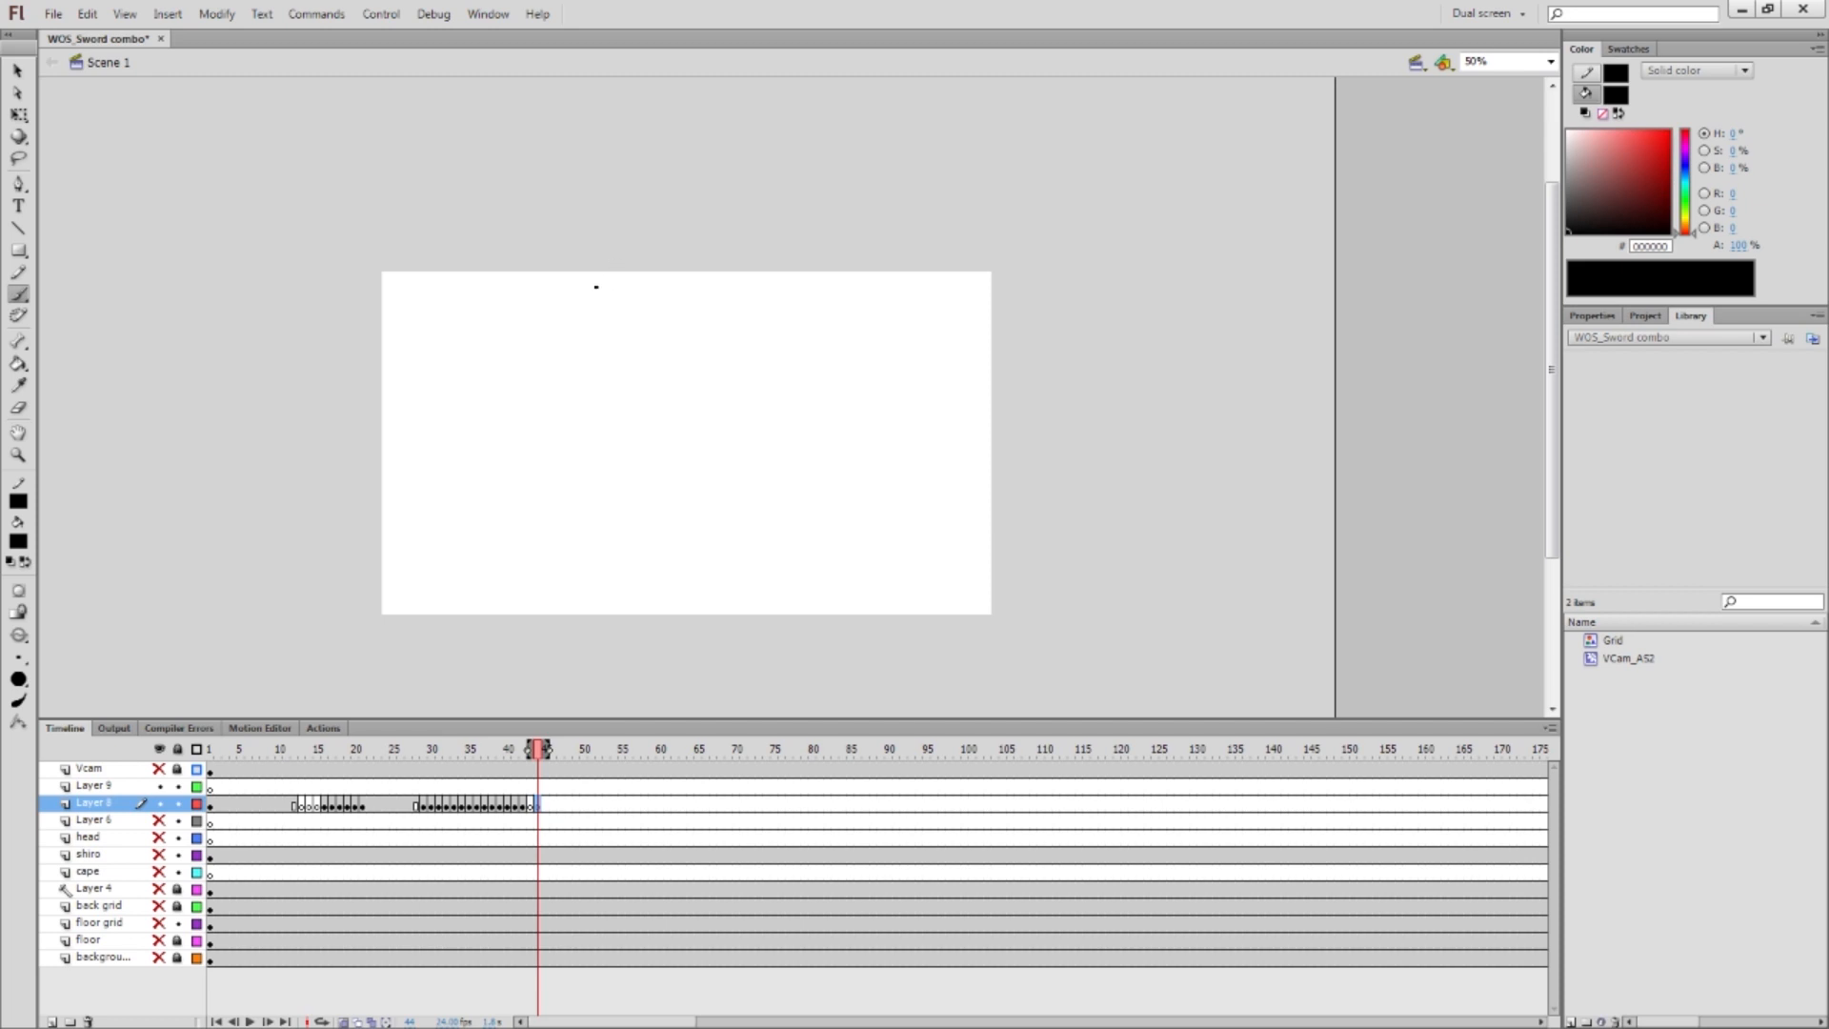
{"action": "mouse_move", "coordinate": [88, 167]}
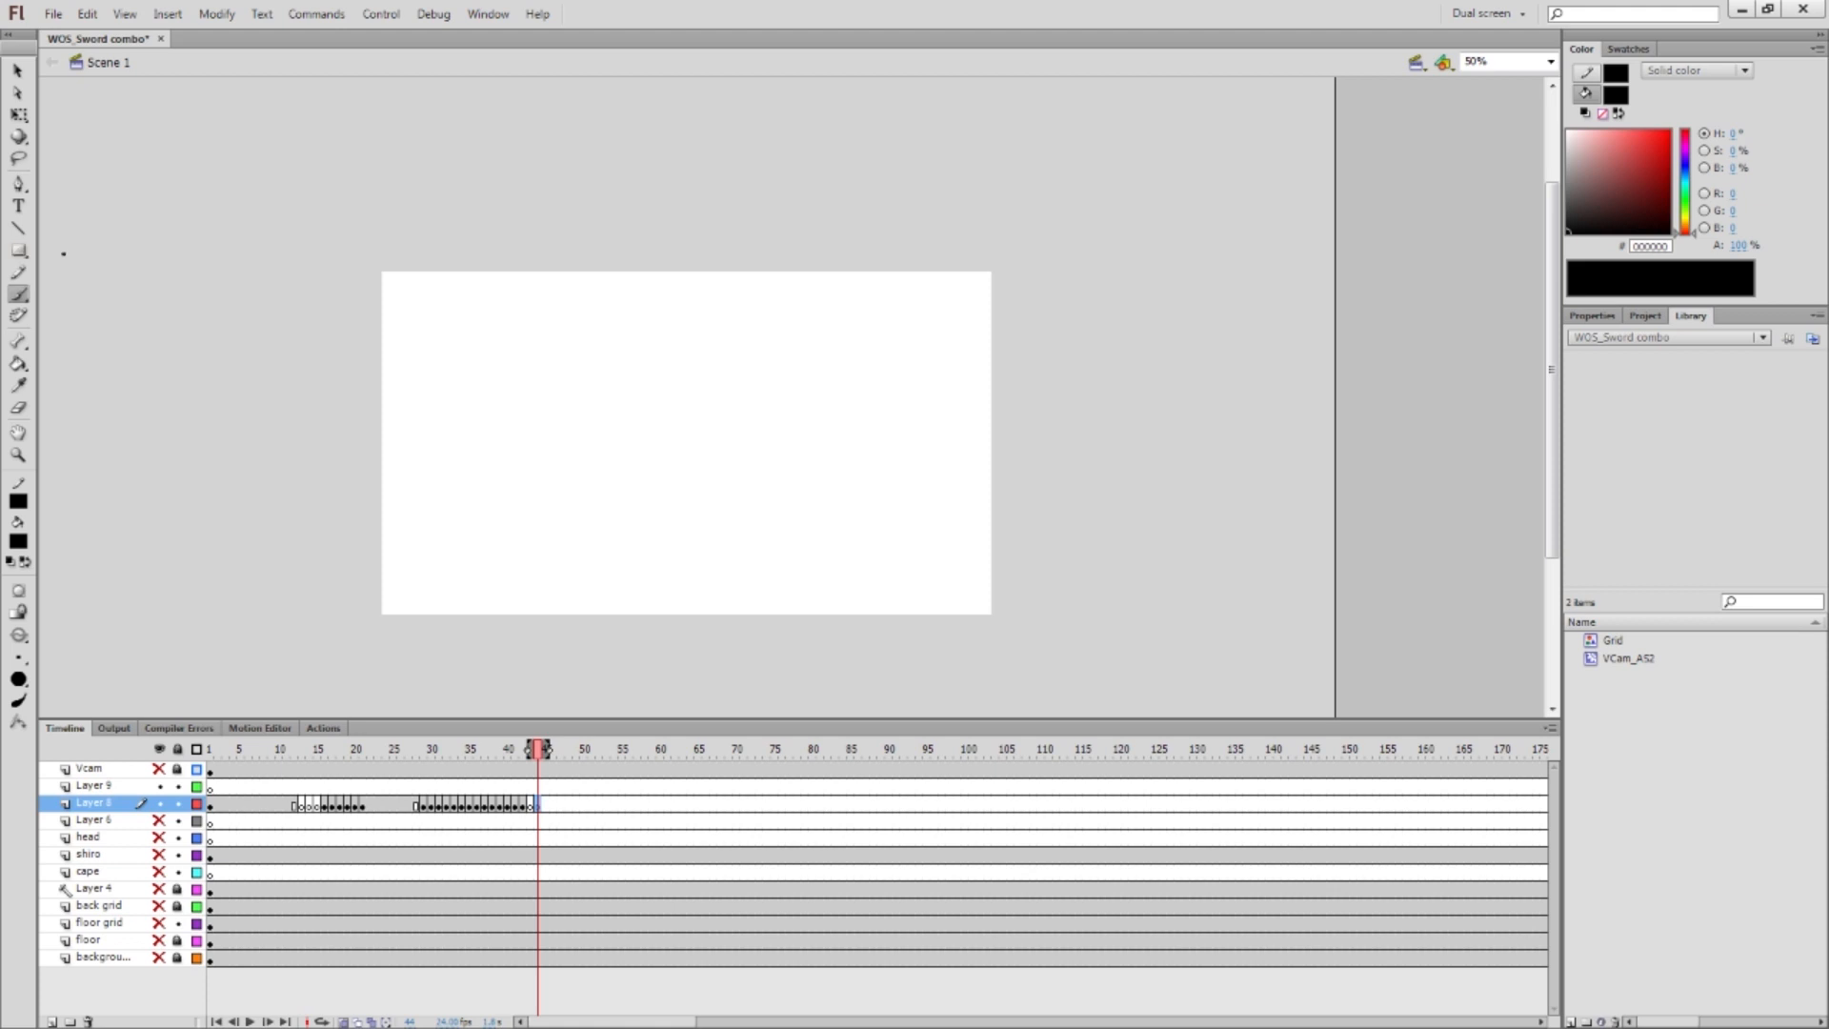
{"action": "mouse_move", "coordinate": [32, 266]}
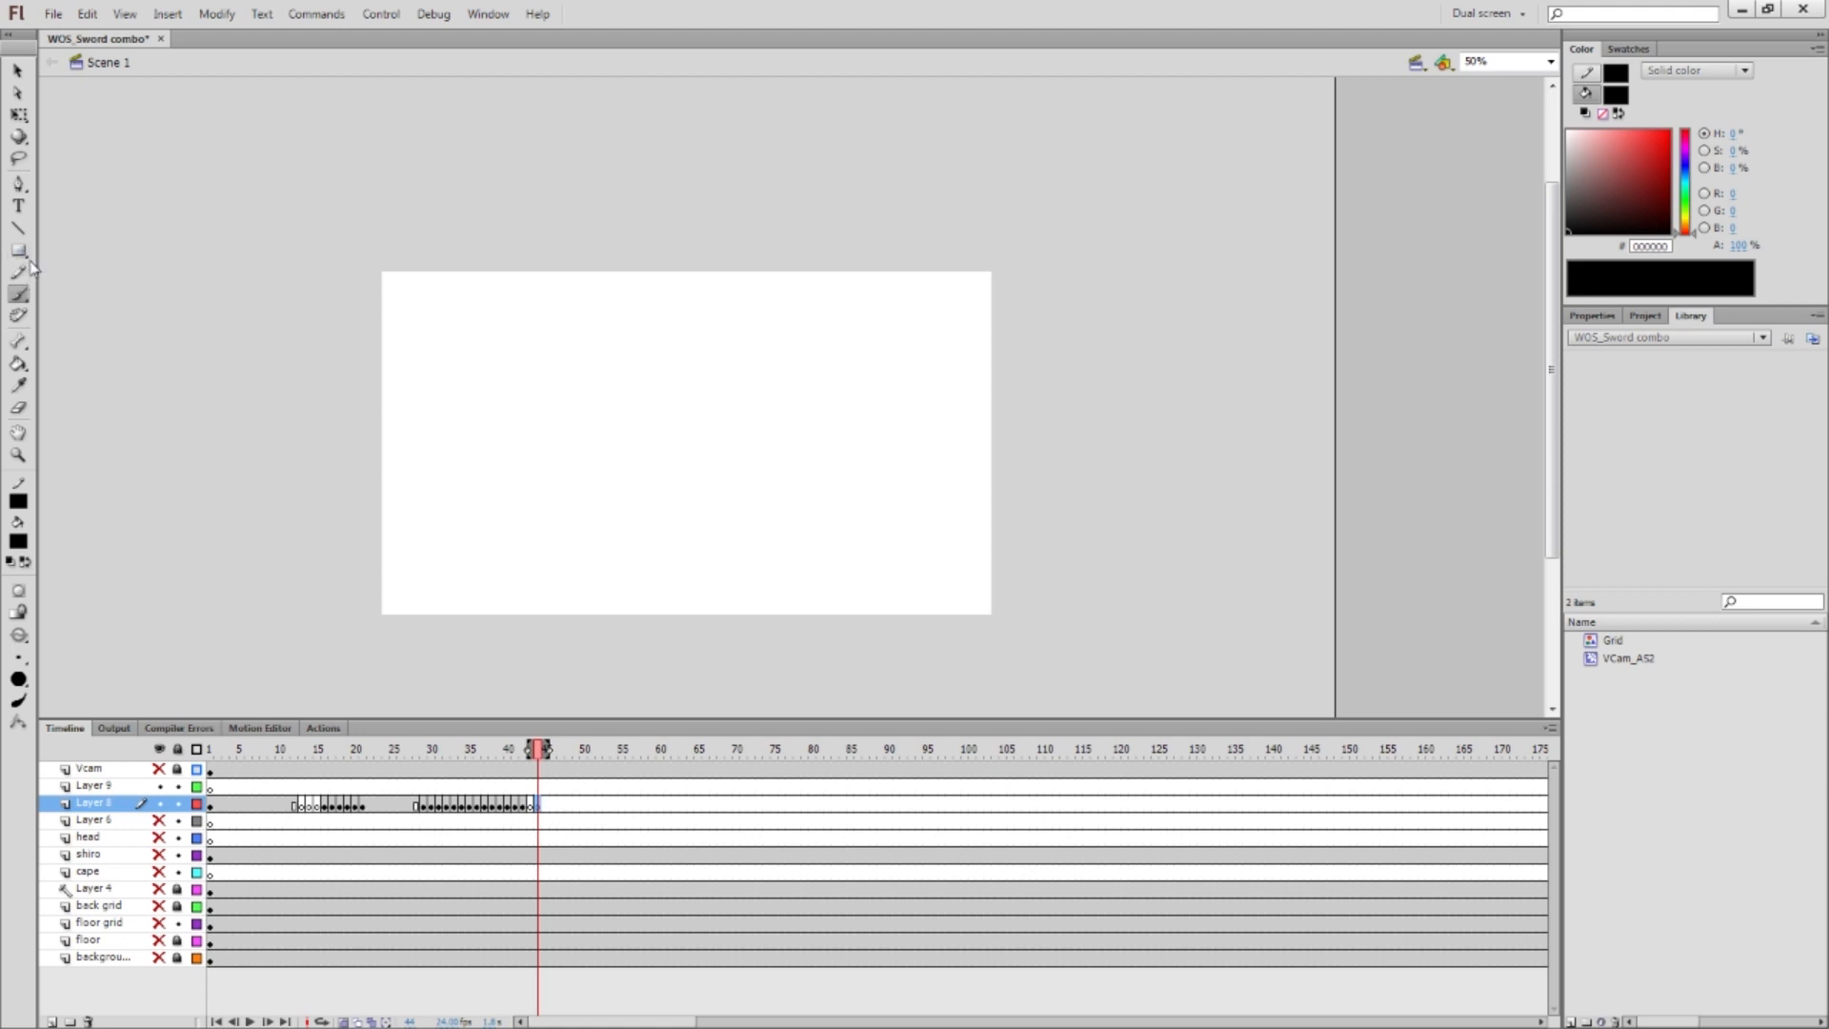
{"action": "mouse_move", "coordinate": [35, 269]}
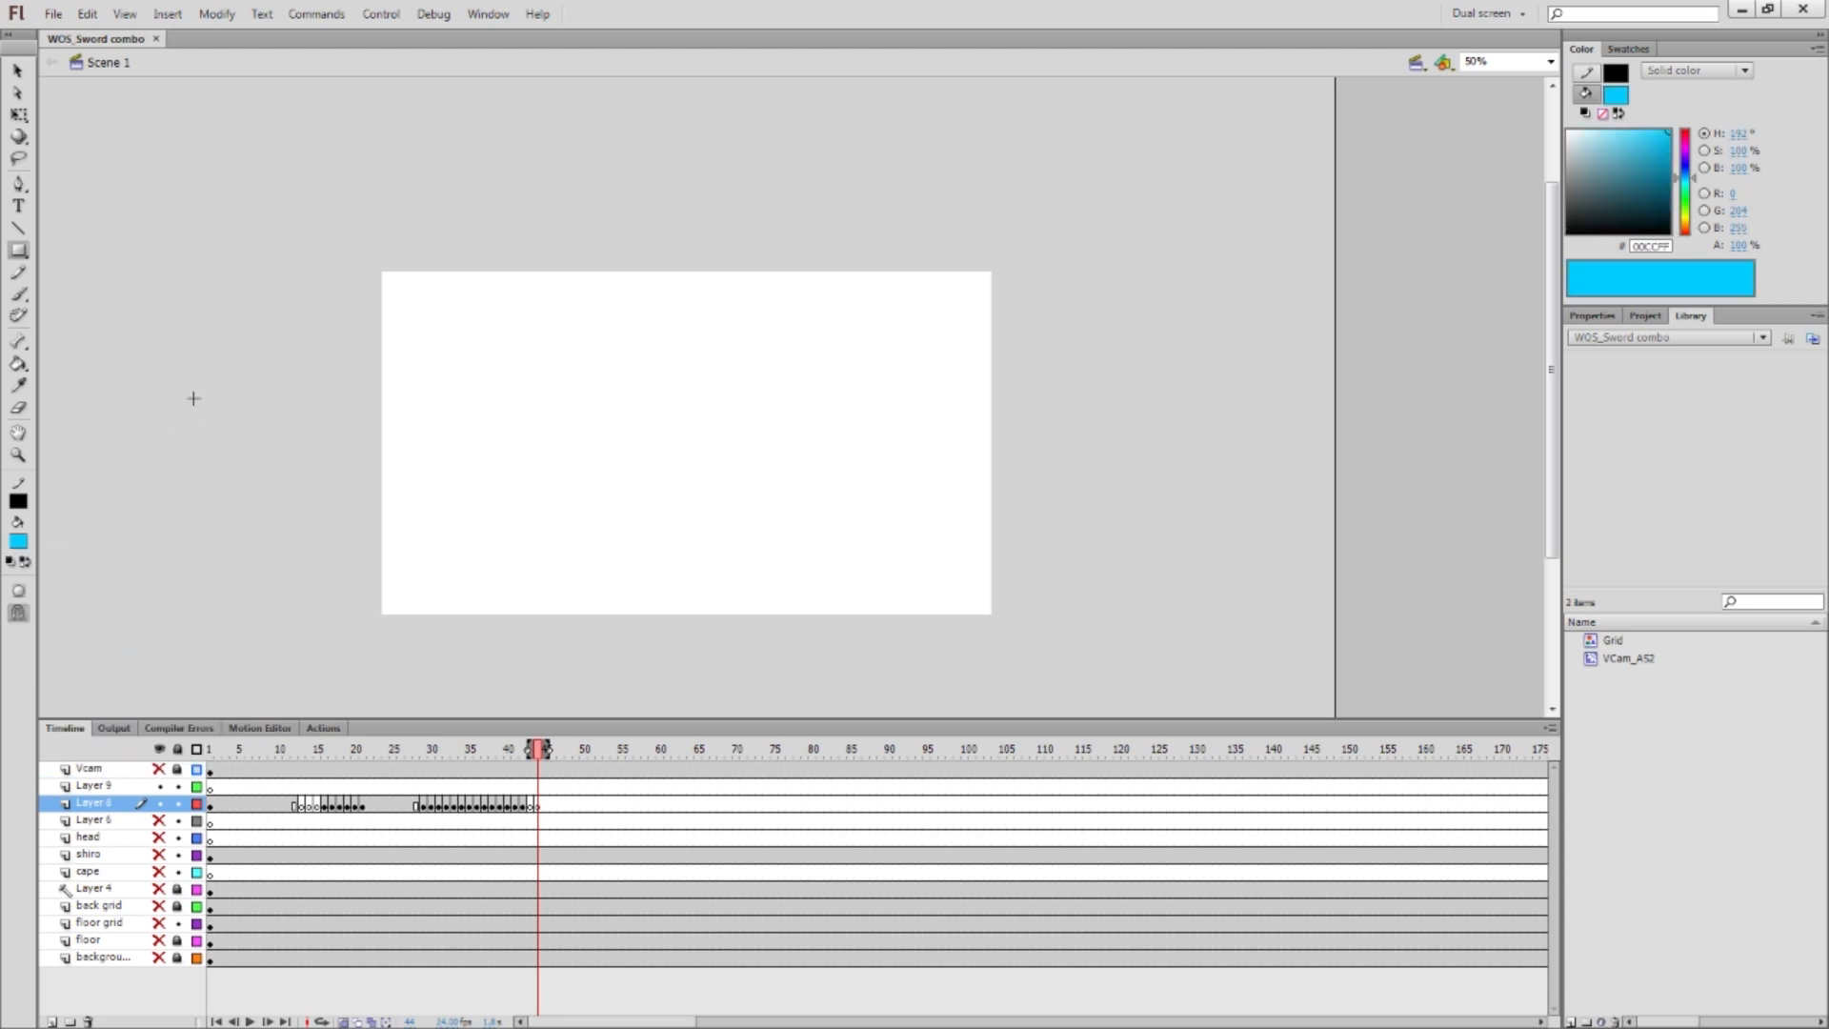
{"action": "mouse_move", "coordinate": [243, 307]}
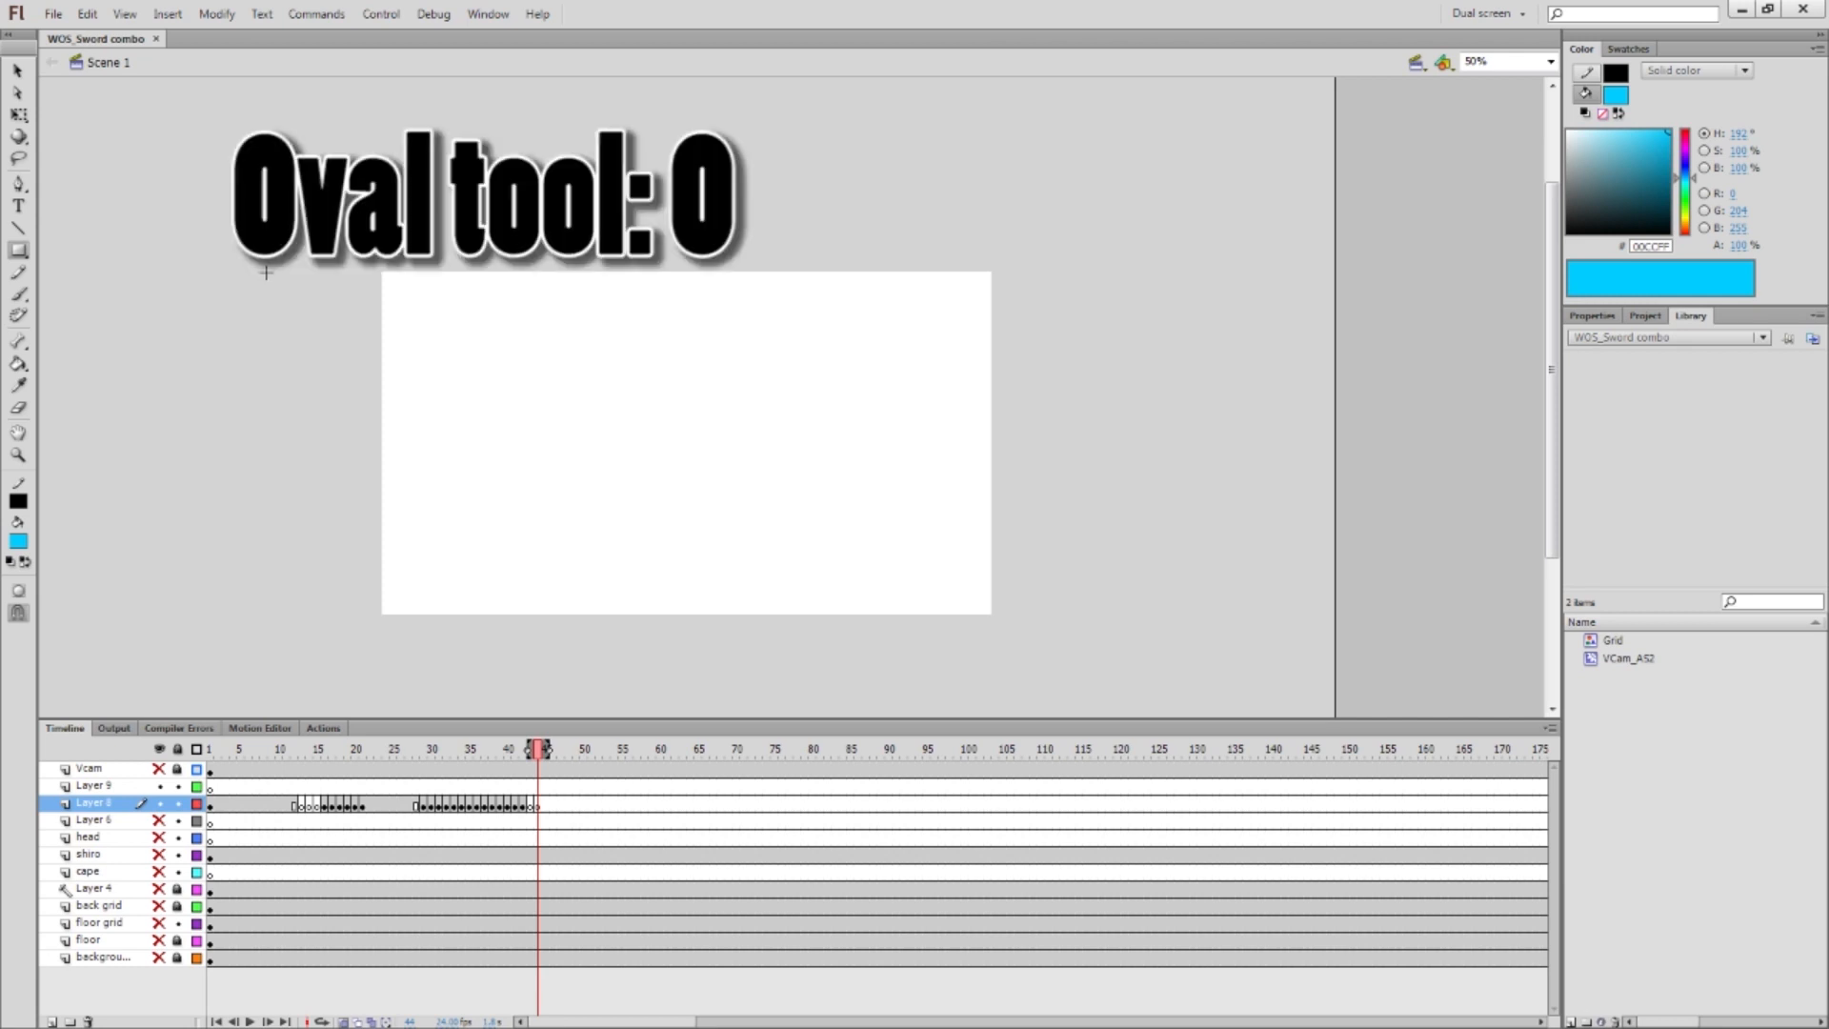
{"action": "mouse_move", "coordinate": [254, 291]}
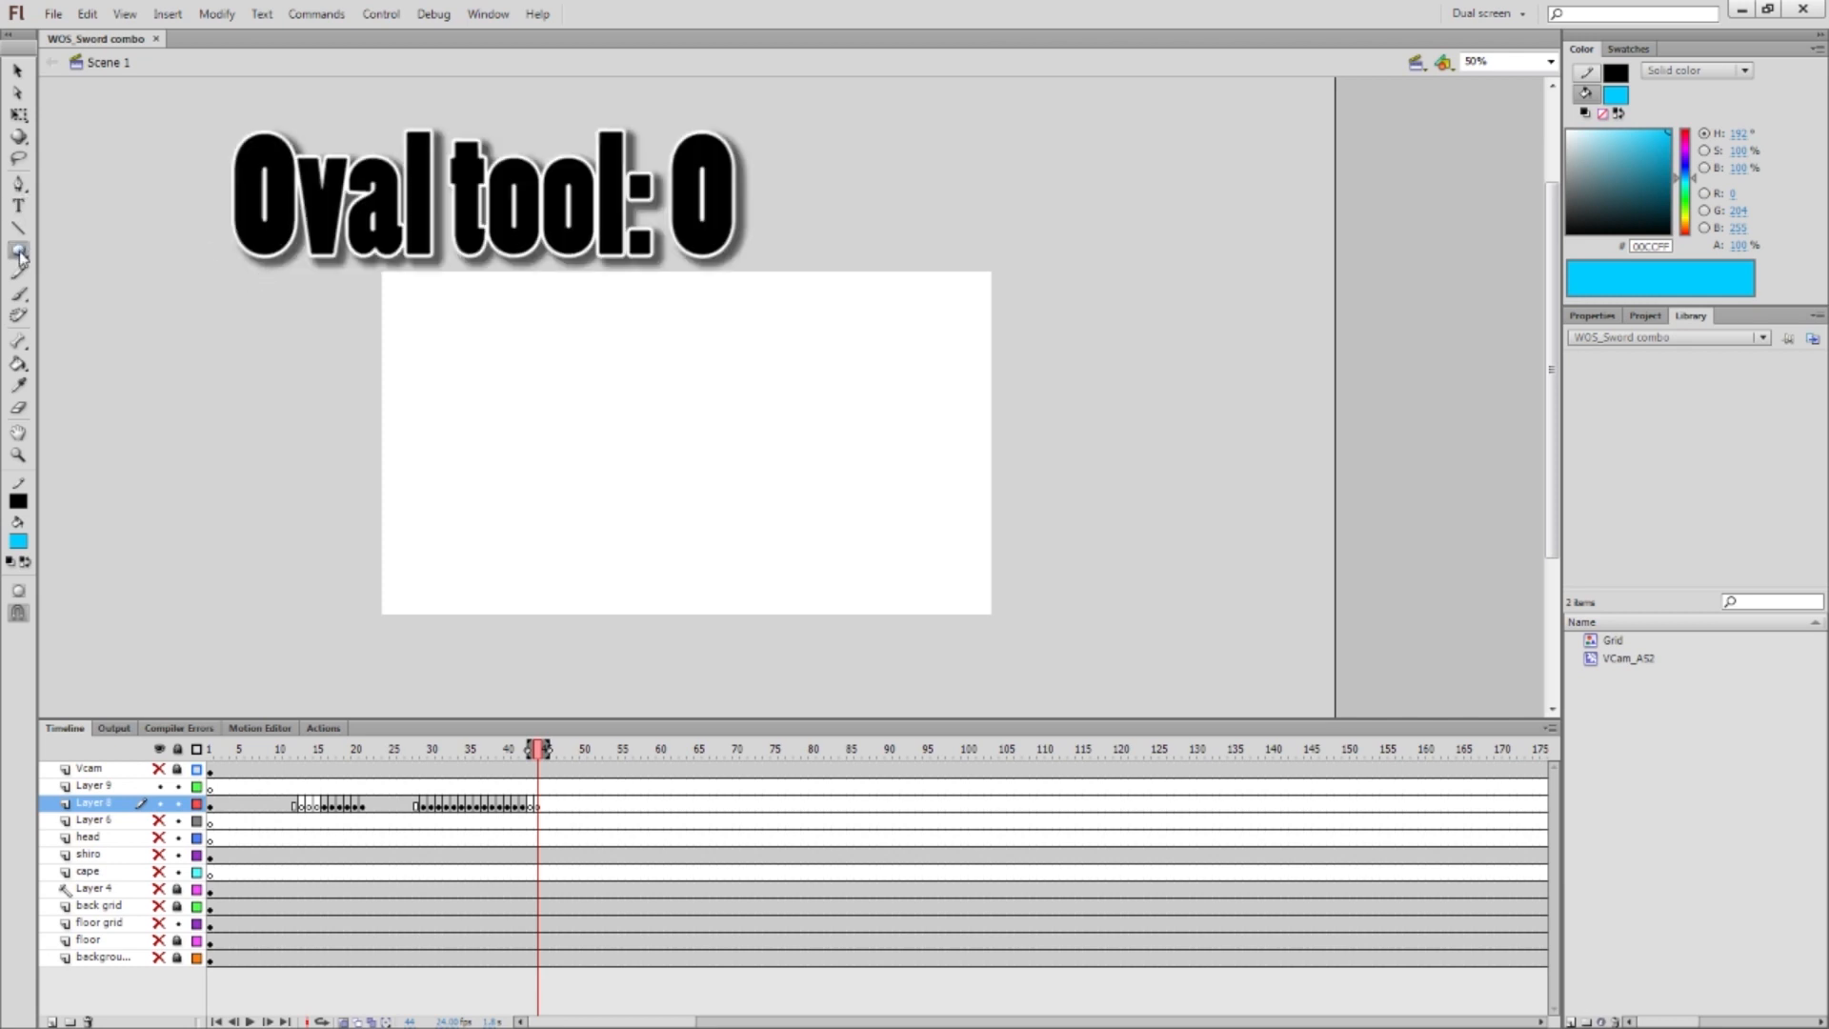
Set fill to cyan #00CCFF and choose the Oval Tool
{"action": "left_click", "coordinate": [19, 249]}
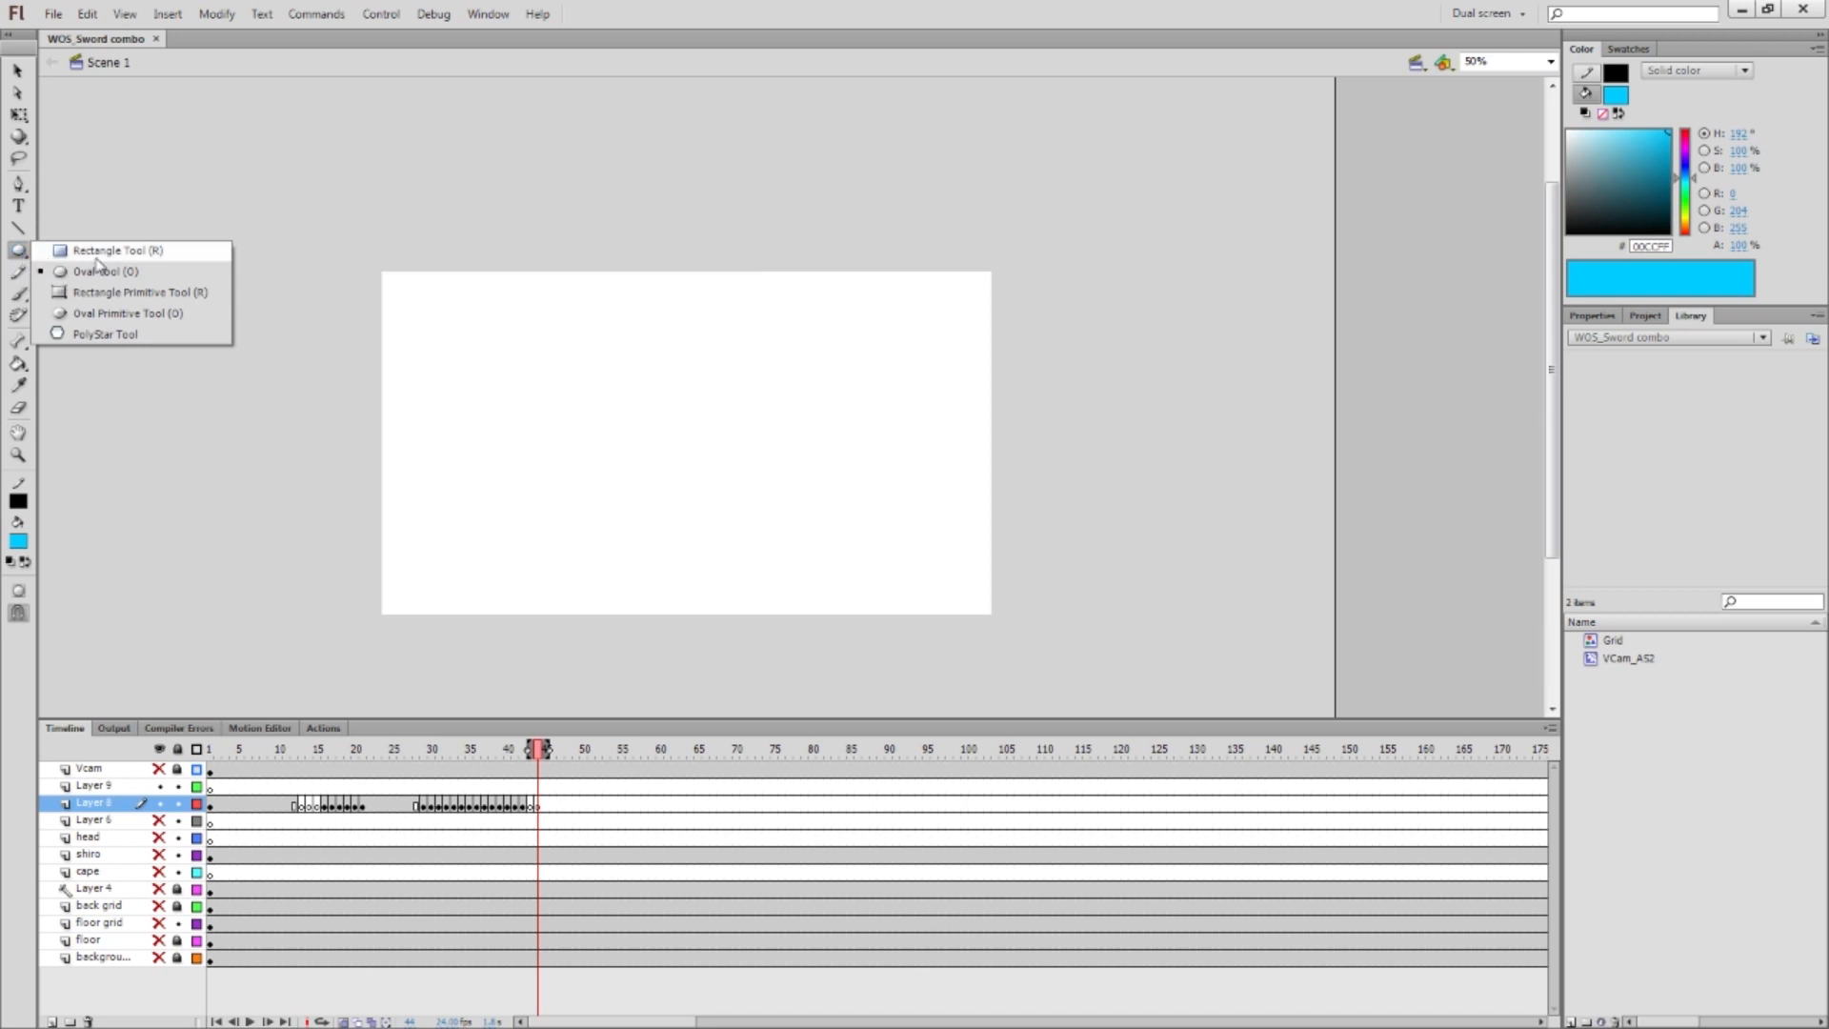
{"action": "mouse_move", "coordinate": [137, 271]}
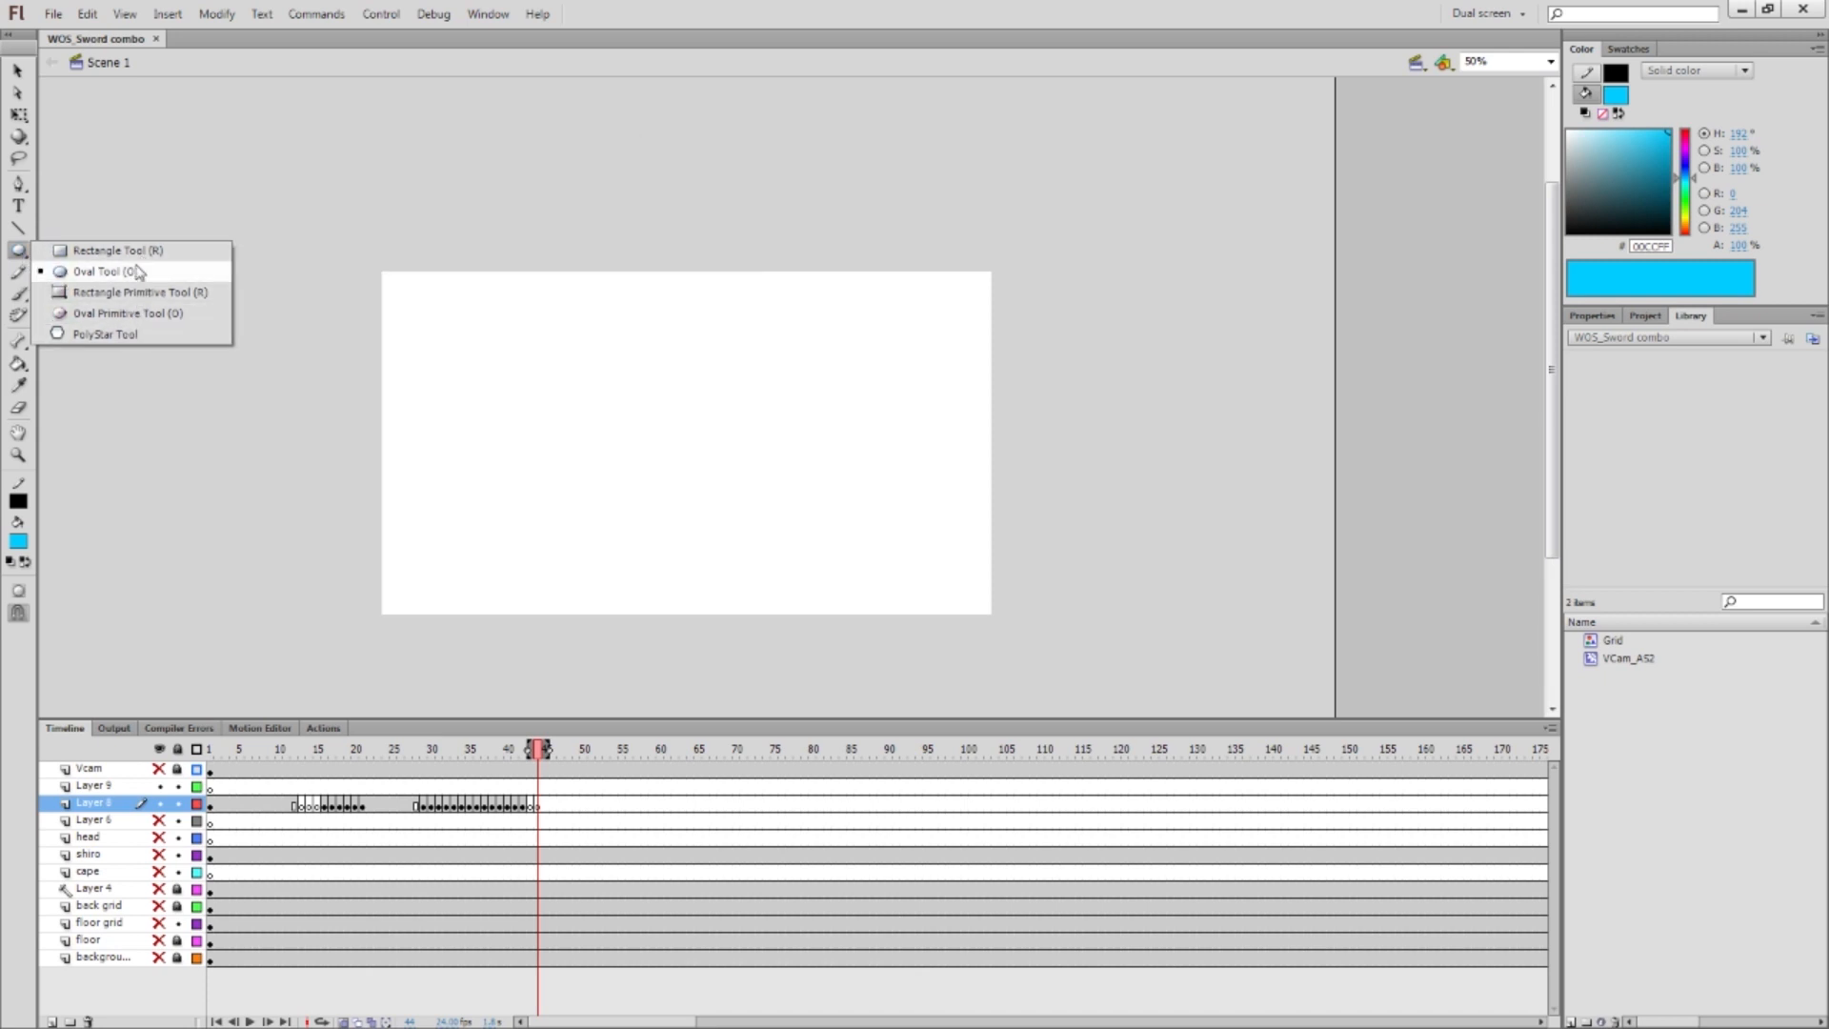
{"action": "mouse_move", "coordinate": [117, 272]}
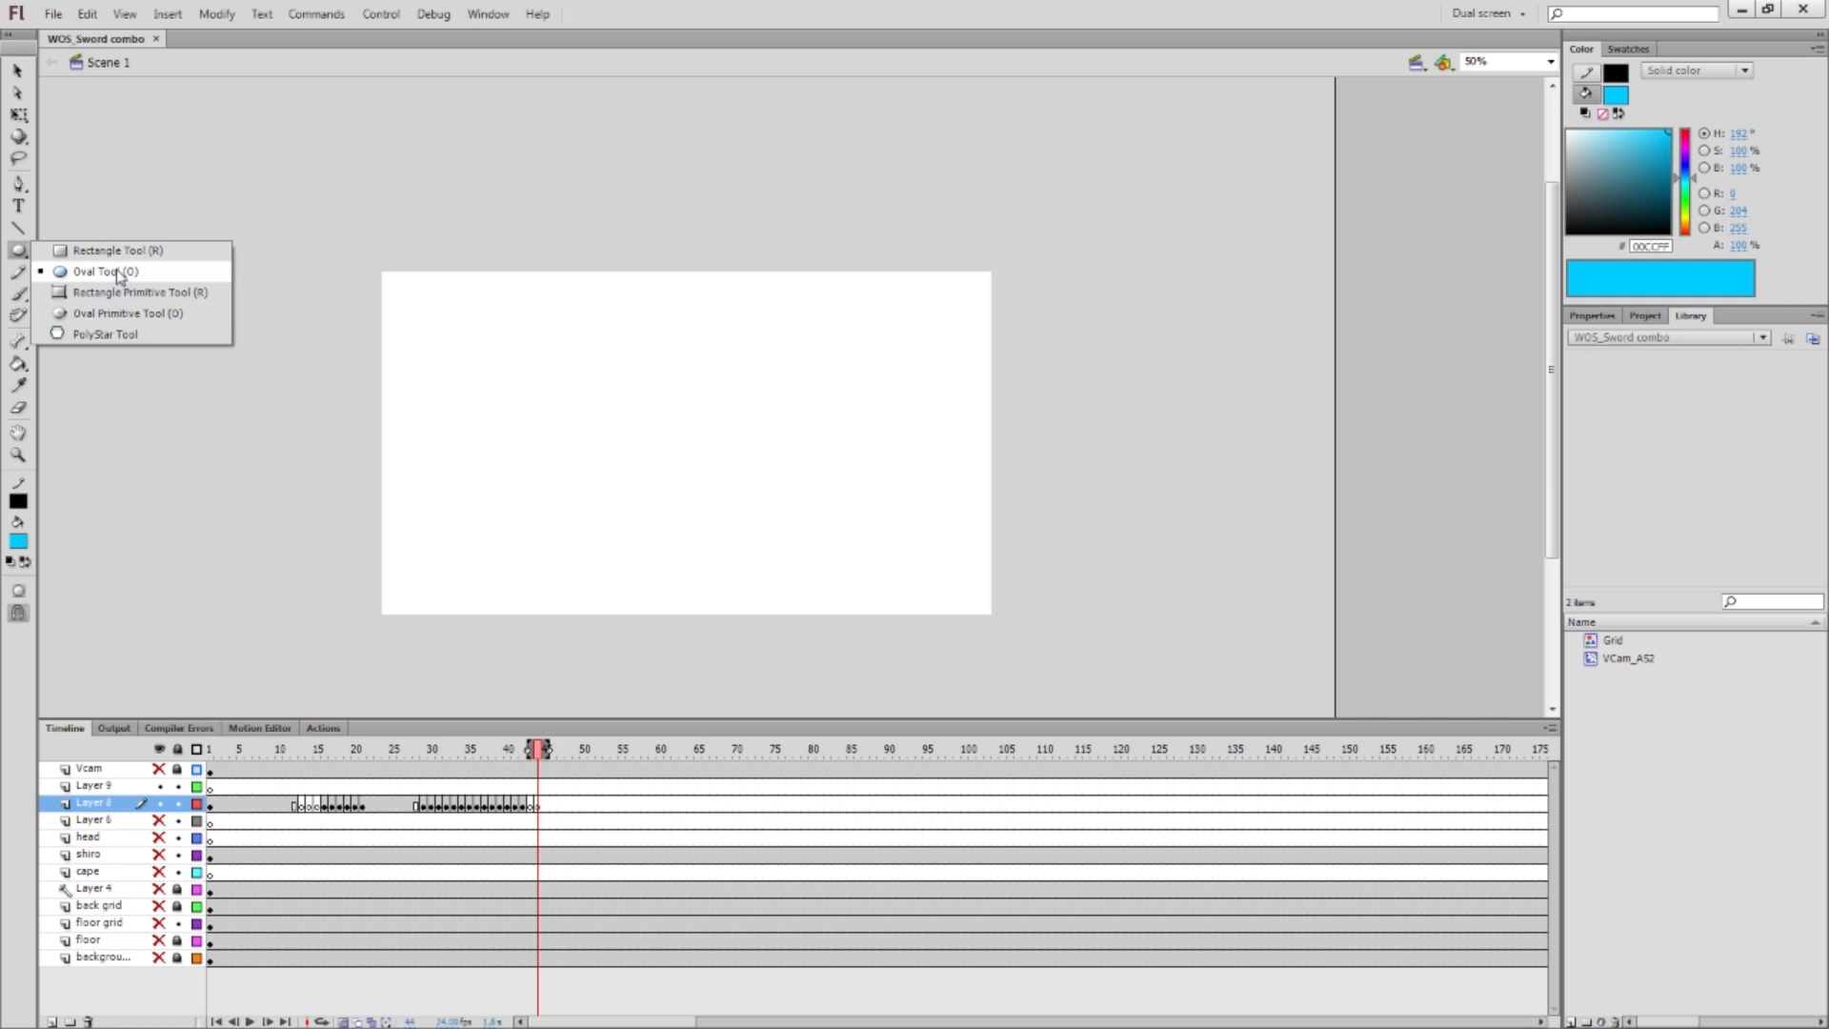
{"action": "left_click", "coordinate": [104, 270]}
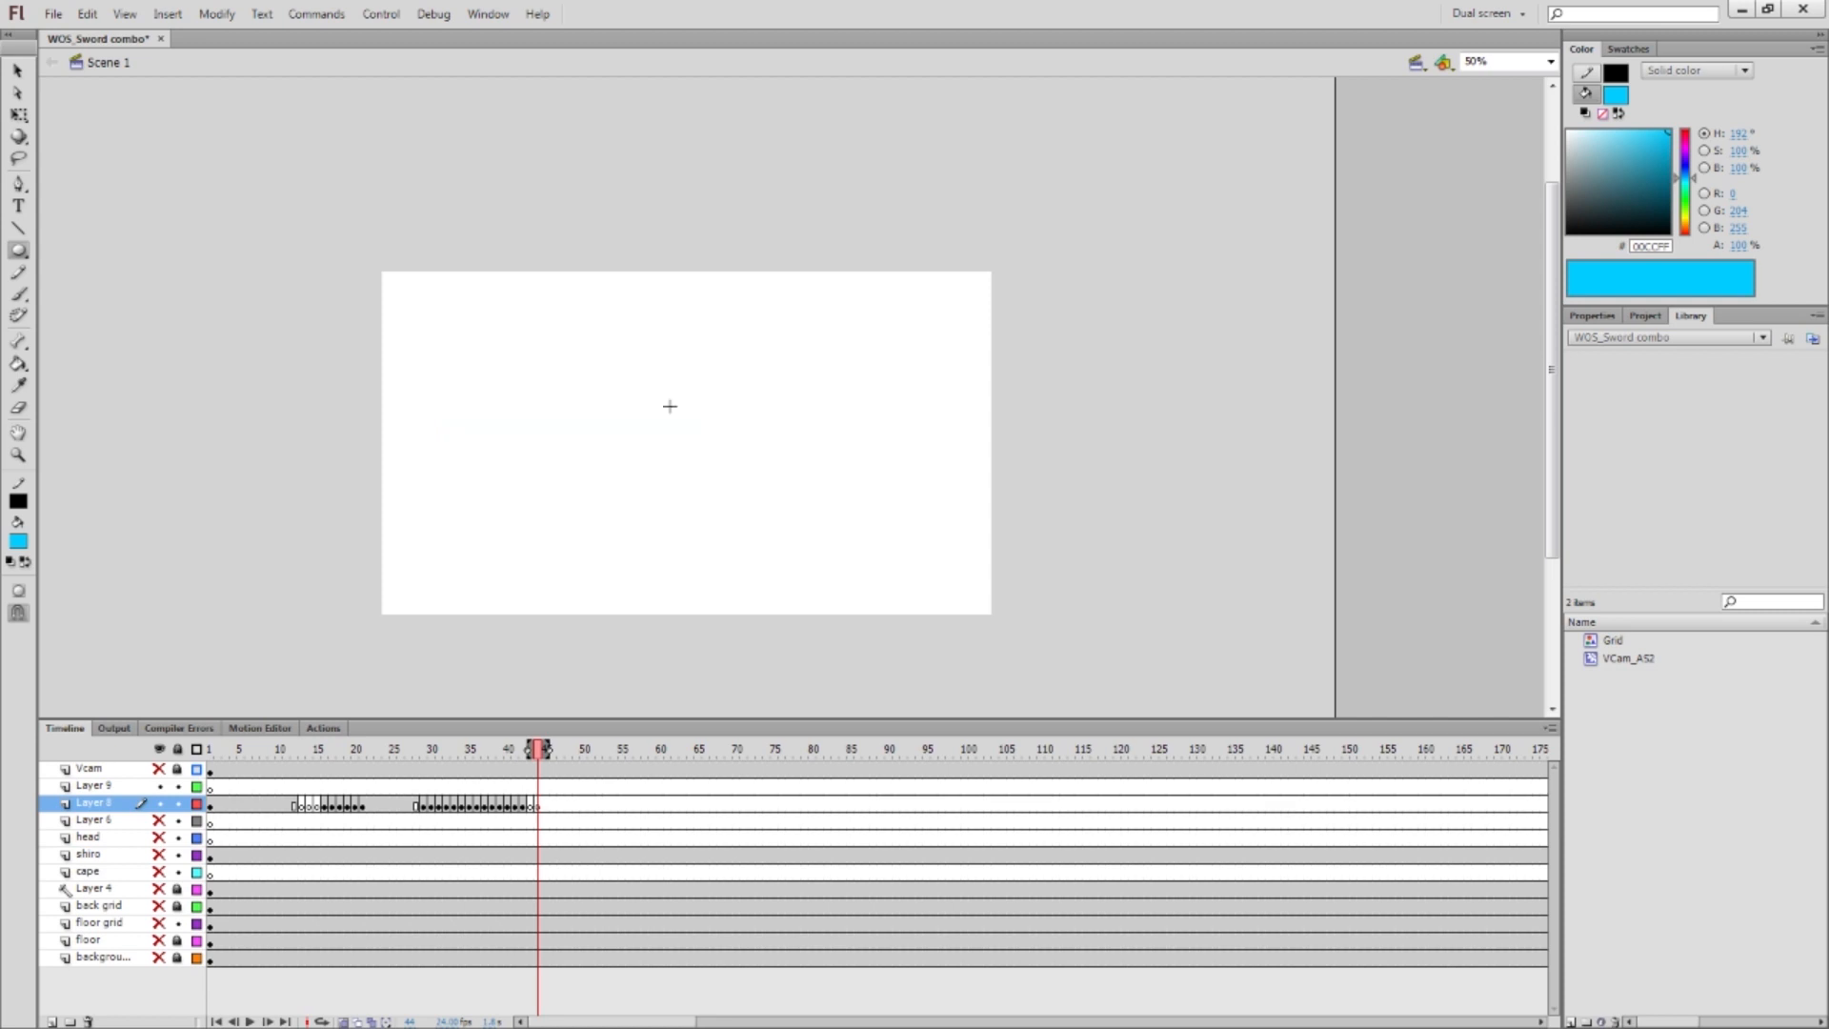
{"action": "mouse_move", "coordinate": [630, 420]}
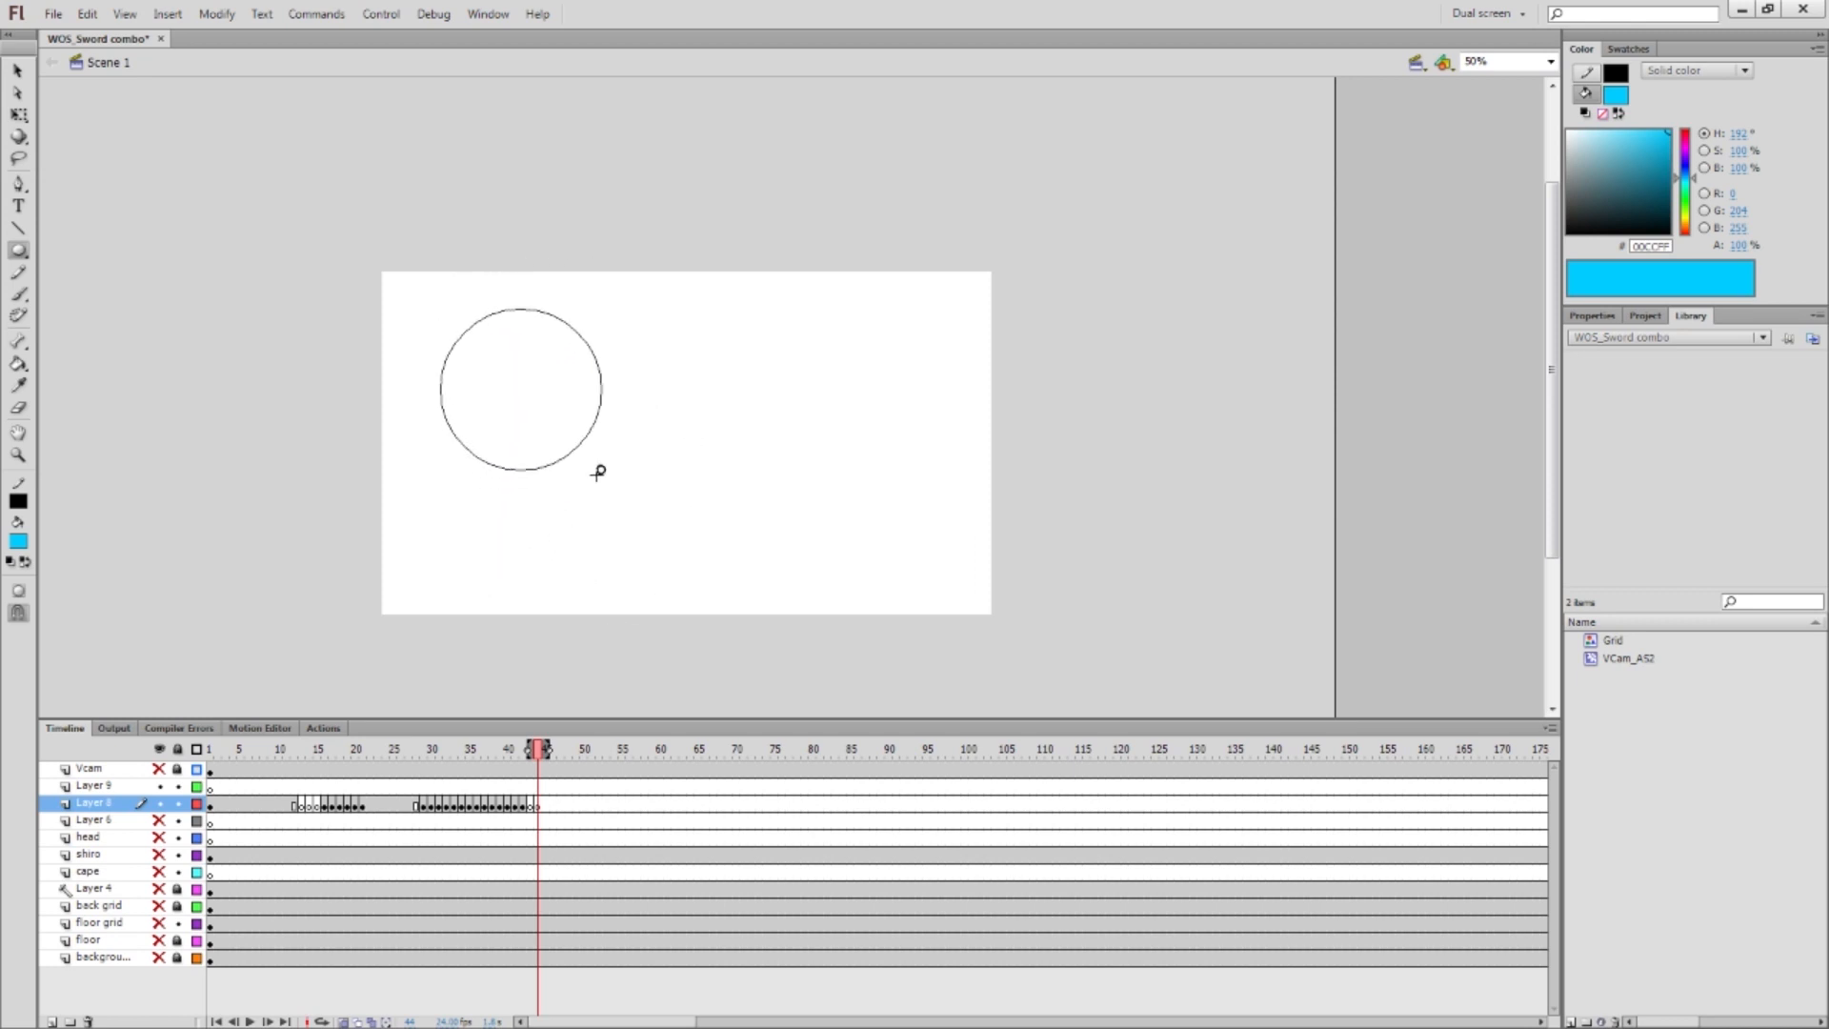
Draw a small black-outlined cyan circle on the stage's left side
{"action": "left_click", "coordinate": [521, 389]}
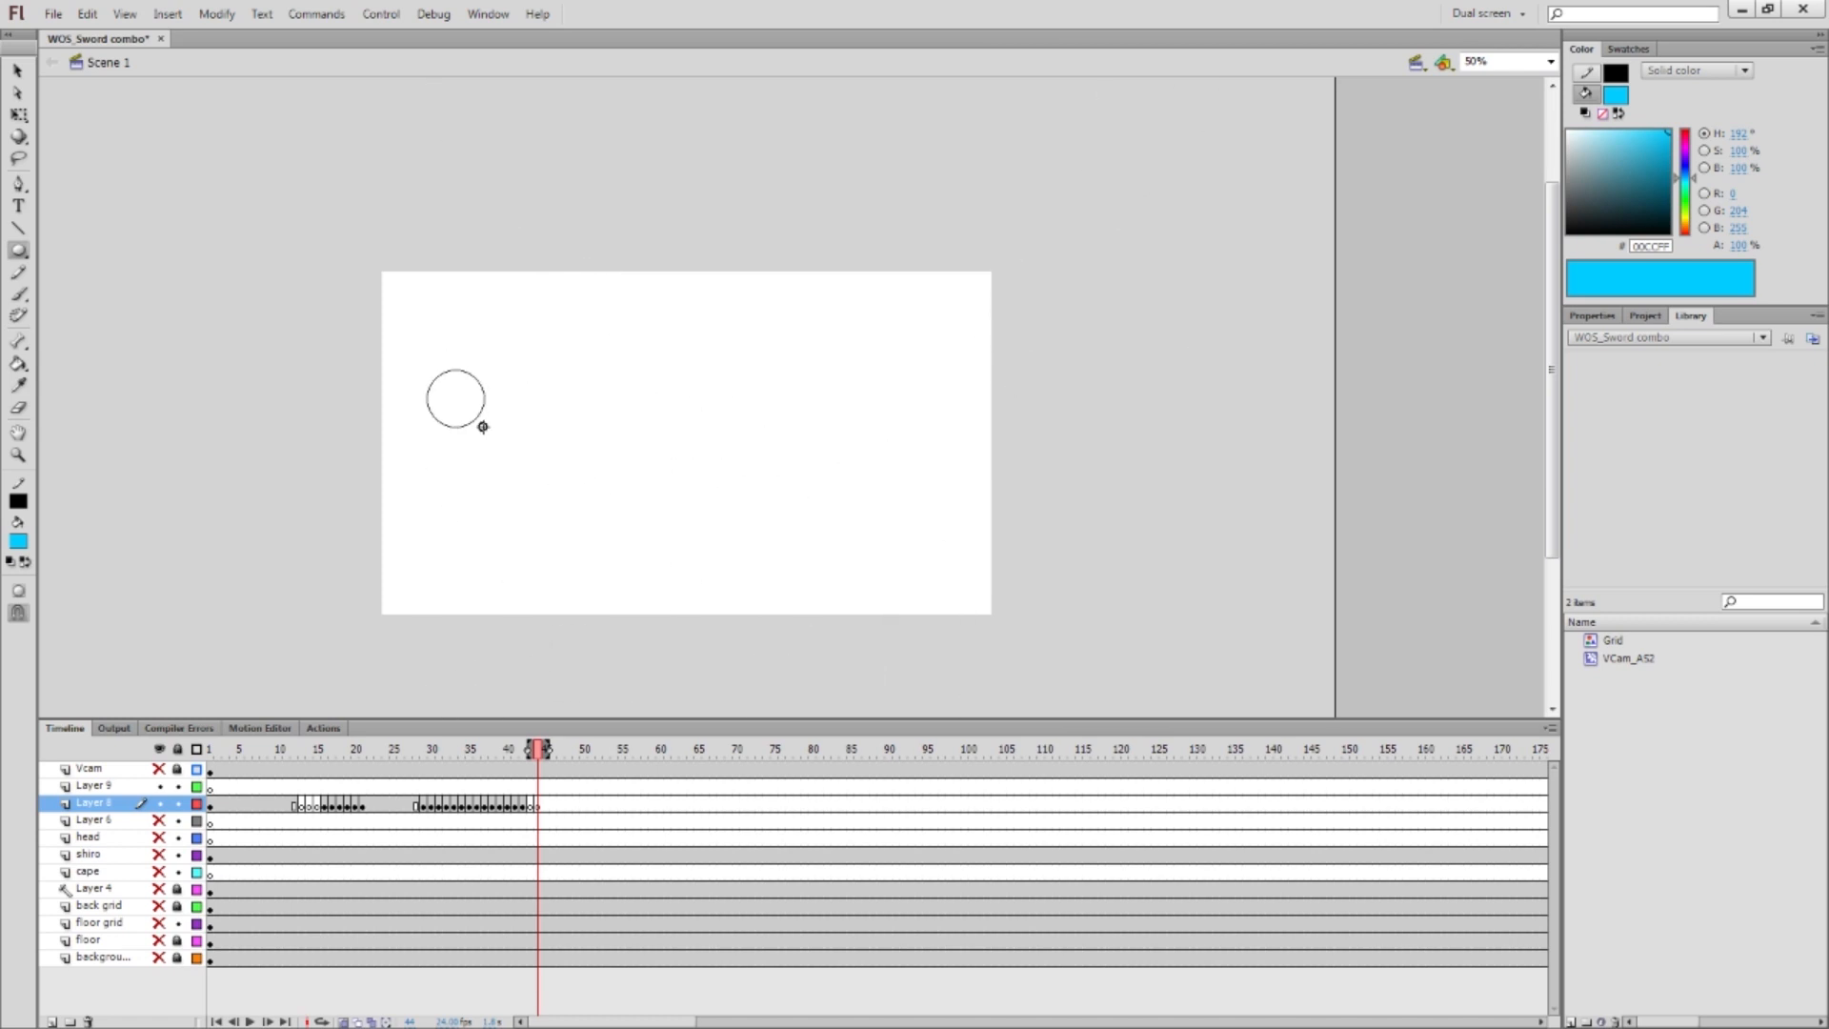
{"action": "left_click", "coordinate": [455, 396]}
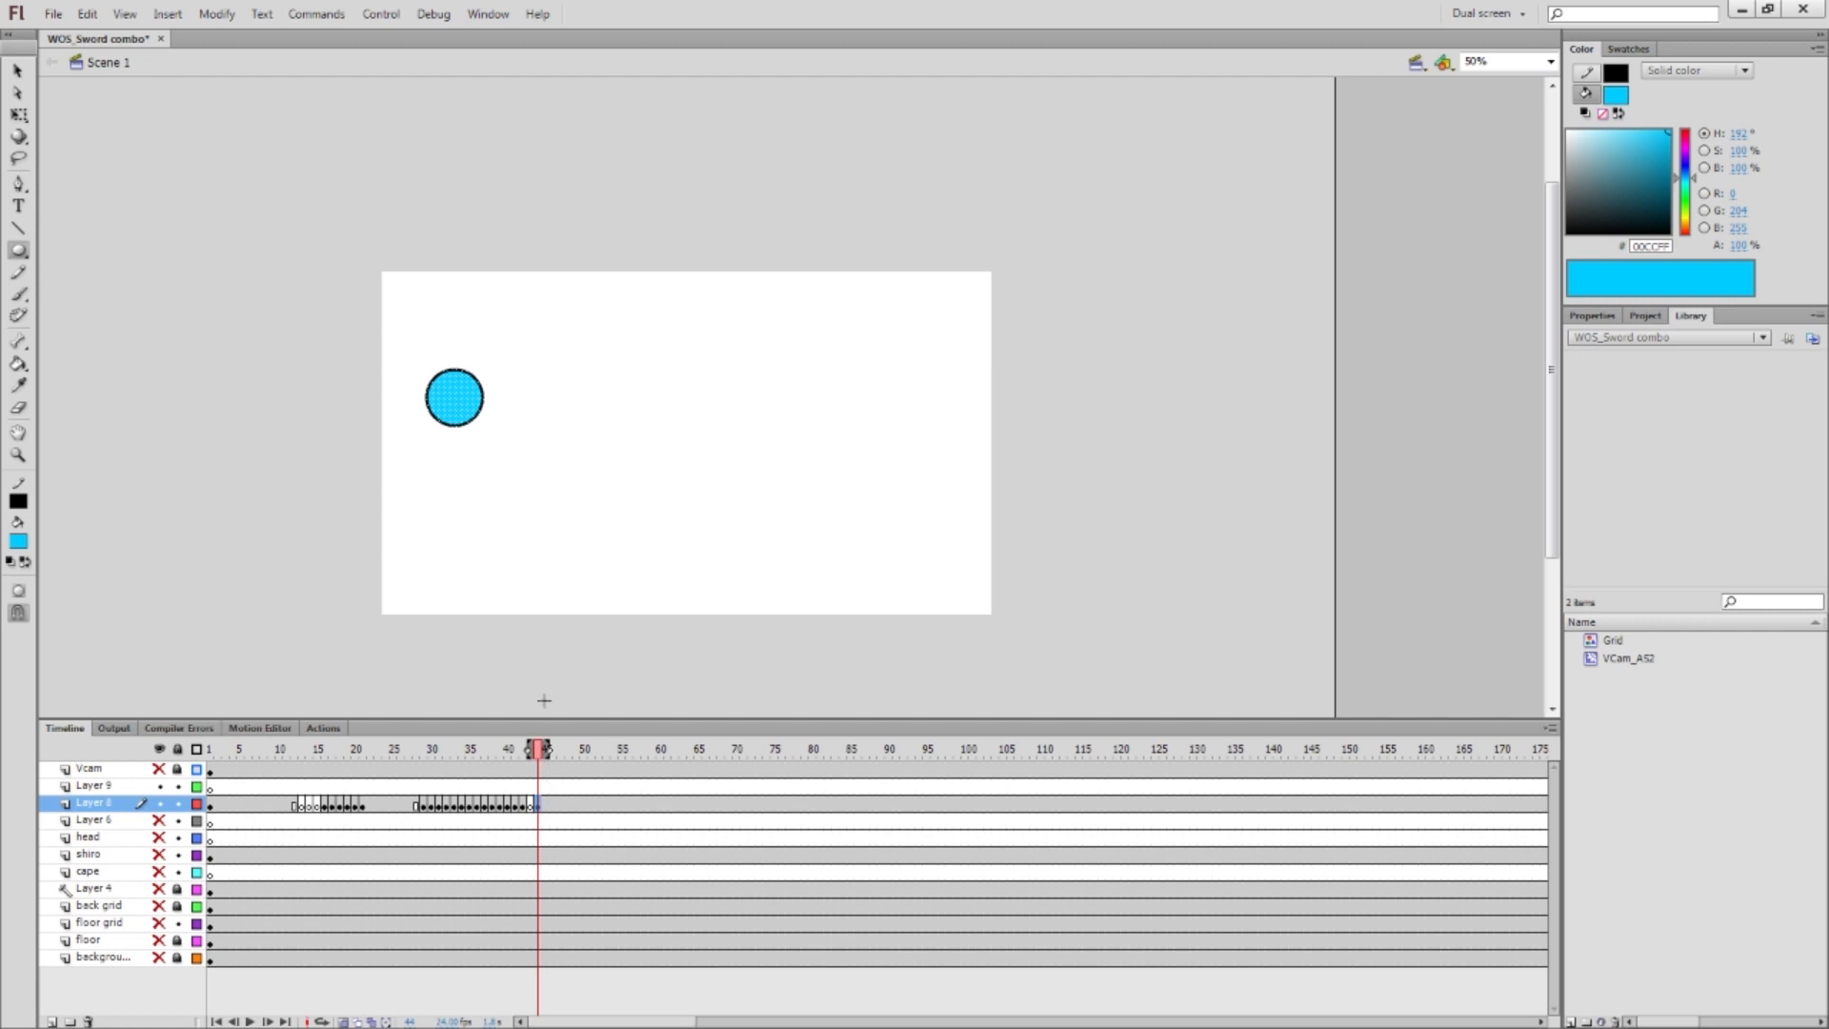
{"action": "mouse_move", "coordinate": [531, 373]}
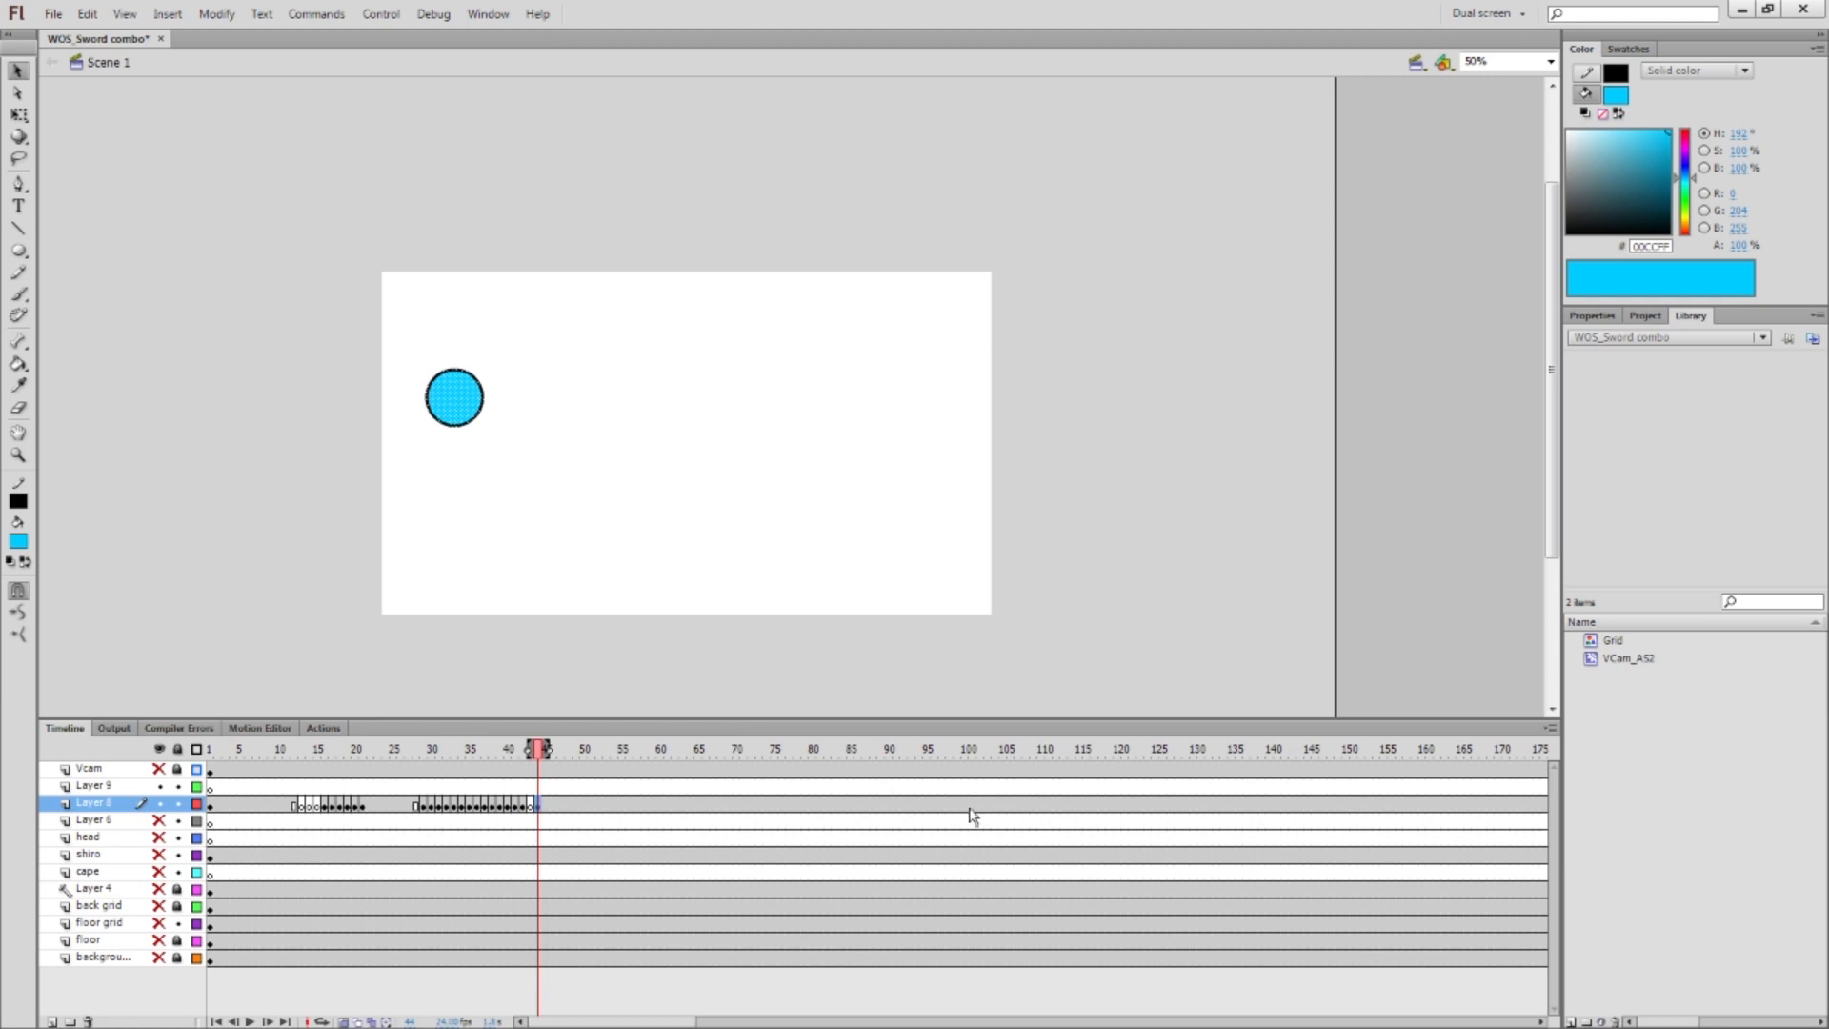
{"action": "mouse_move", "coordinate": [543, 814]}
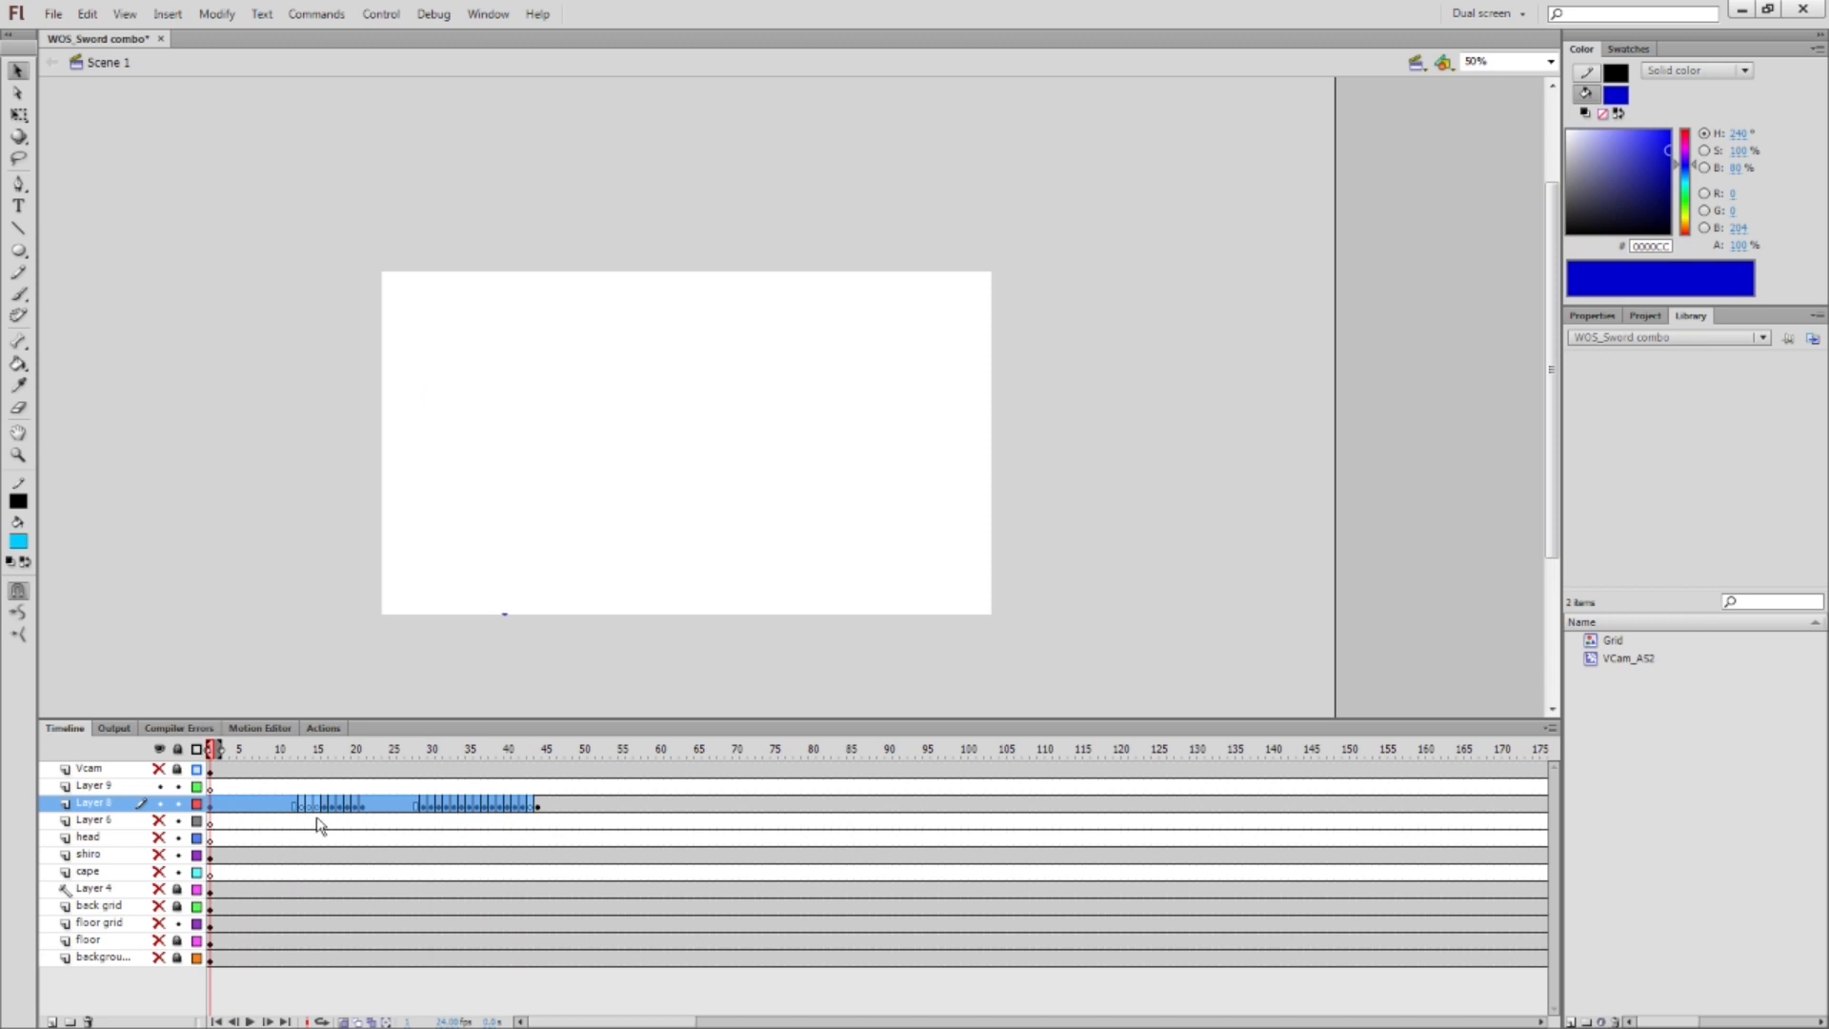
Remove the leftover Layer 8 frames, keeping the cyan circle on frame 1
{"action": "right_click", "coordinate": [322, 826]}
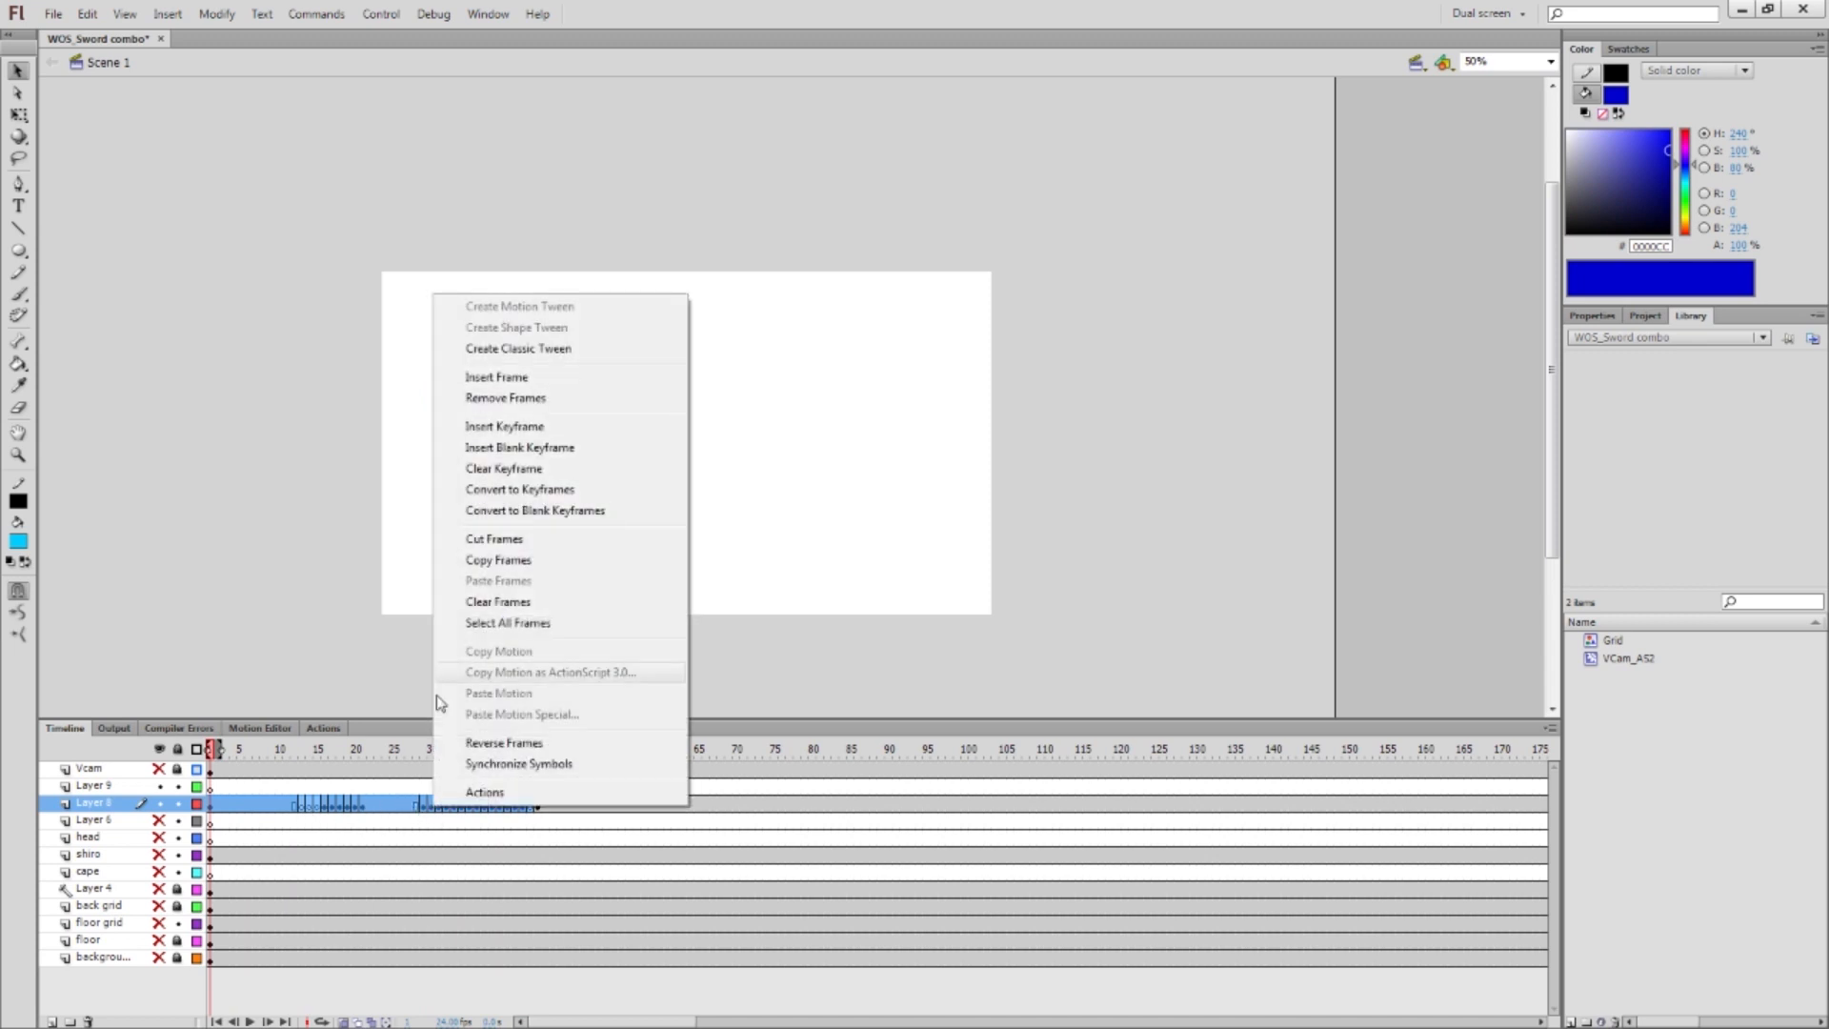
{"action": "mouse_move", "coordinate": [504, 468]}
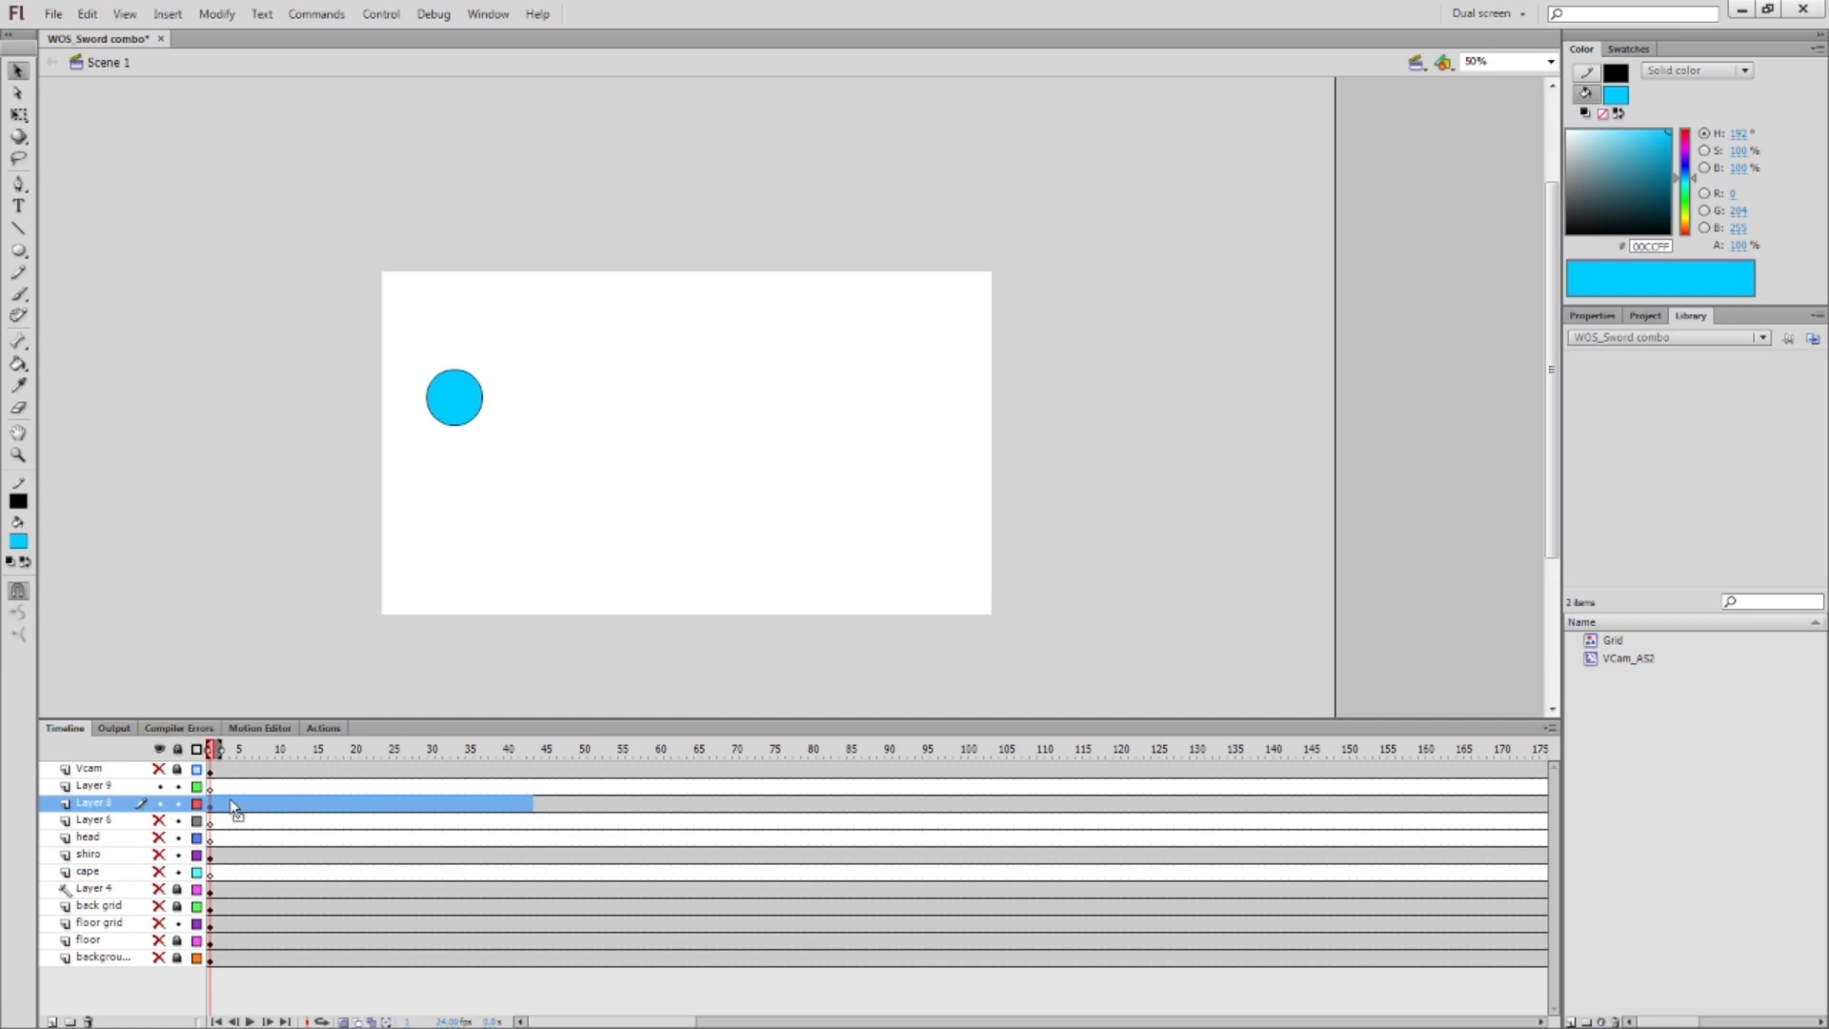
{"action": "left_click", "coordinate": [454, 396]}
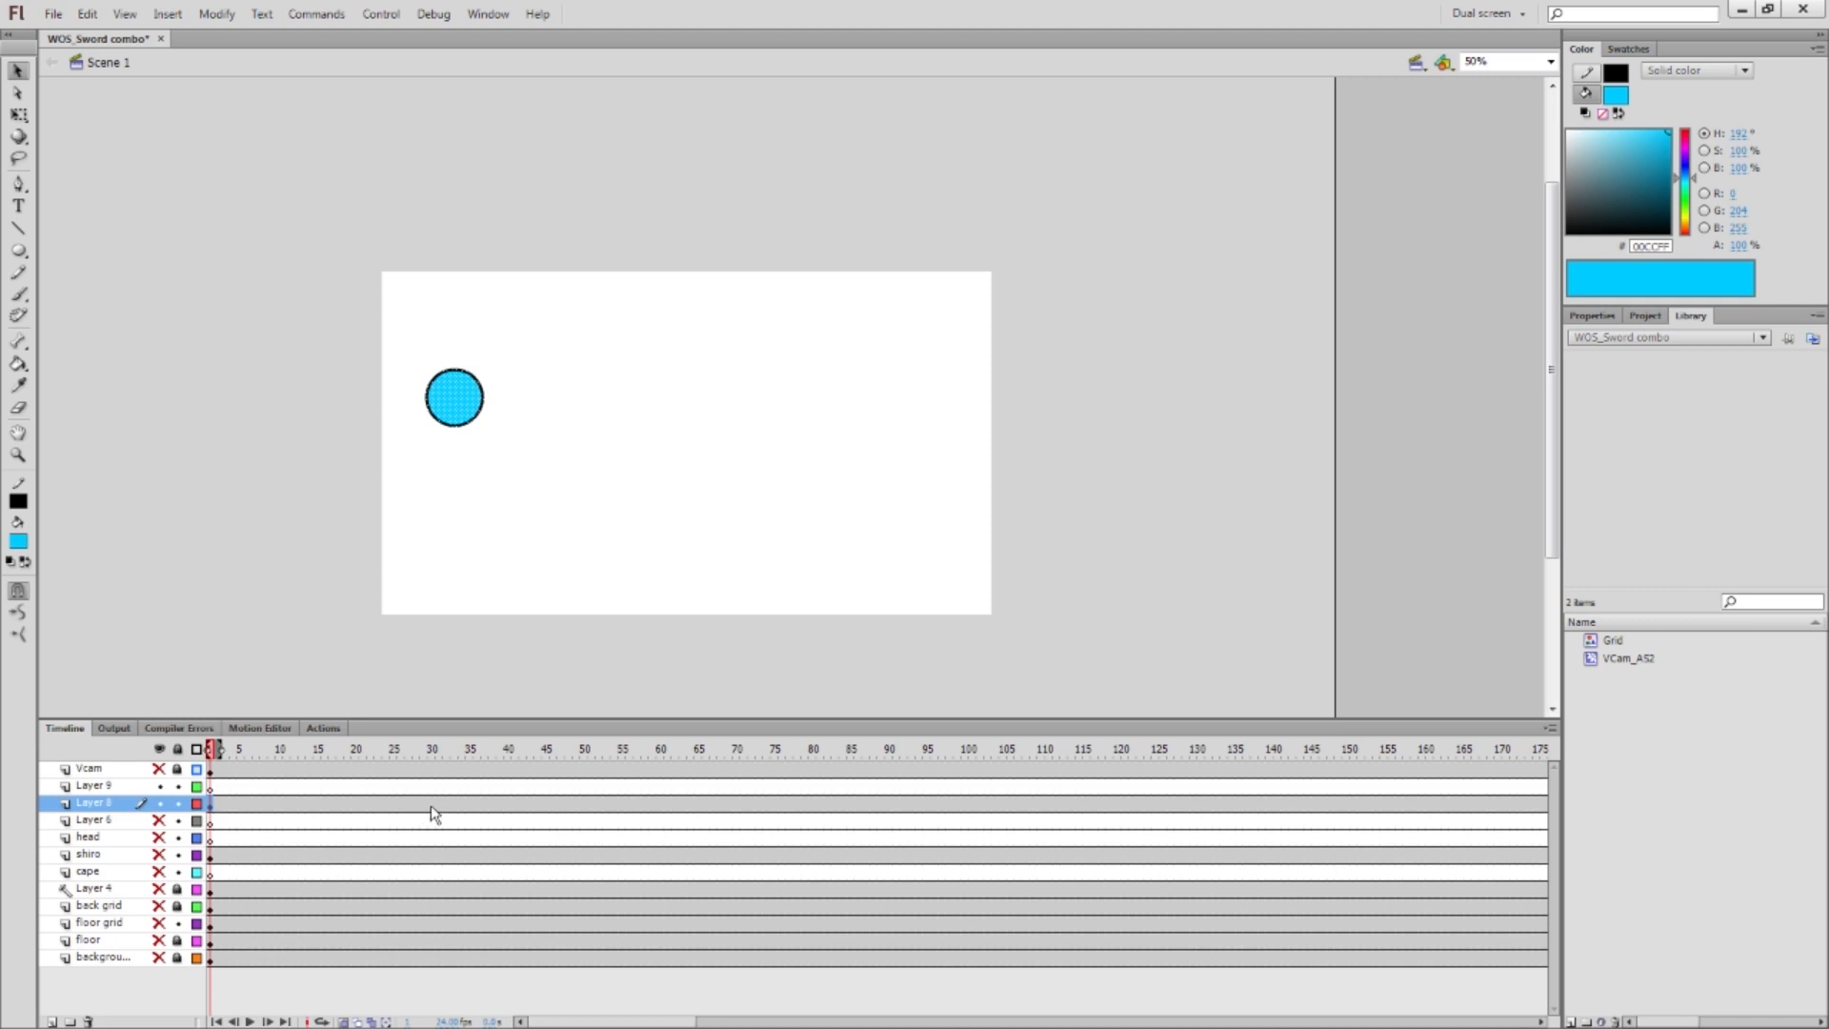
{"action": "left_click", "coordinate": [431, 748]}
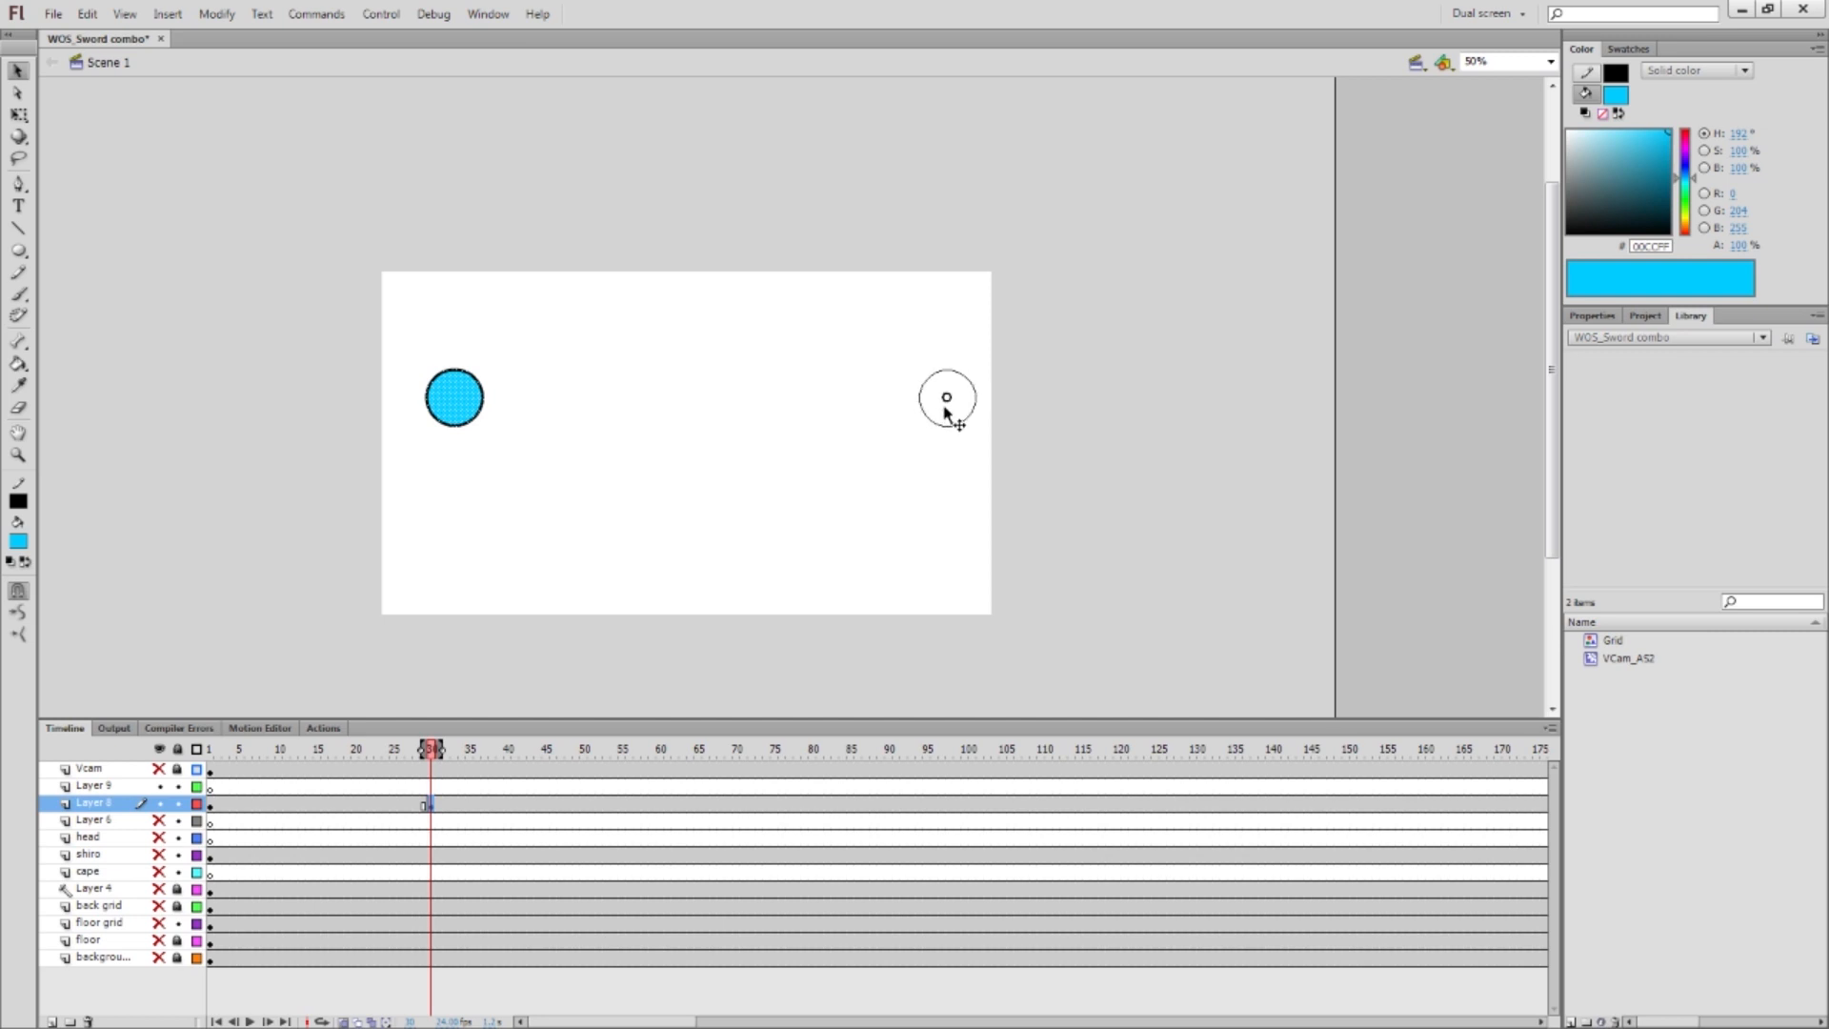
Add a frame-30 keyframe on Layer 8 with the blue circle at the stage's right edge
{"action": "left_click", "coordinate": [209, 748]}
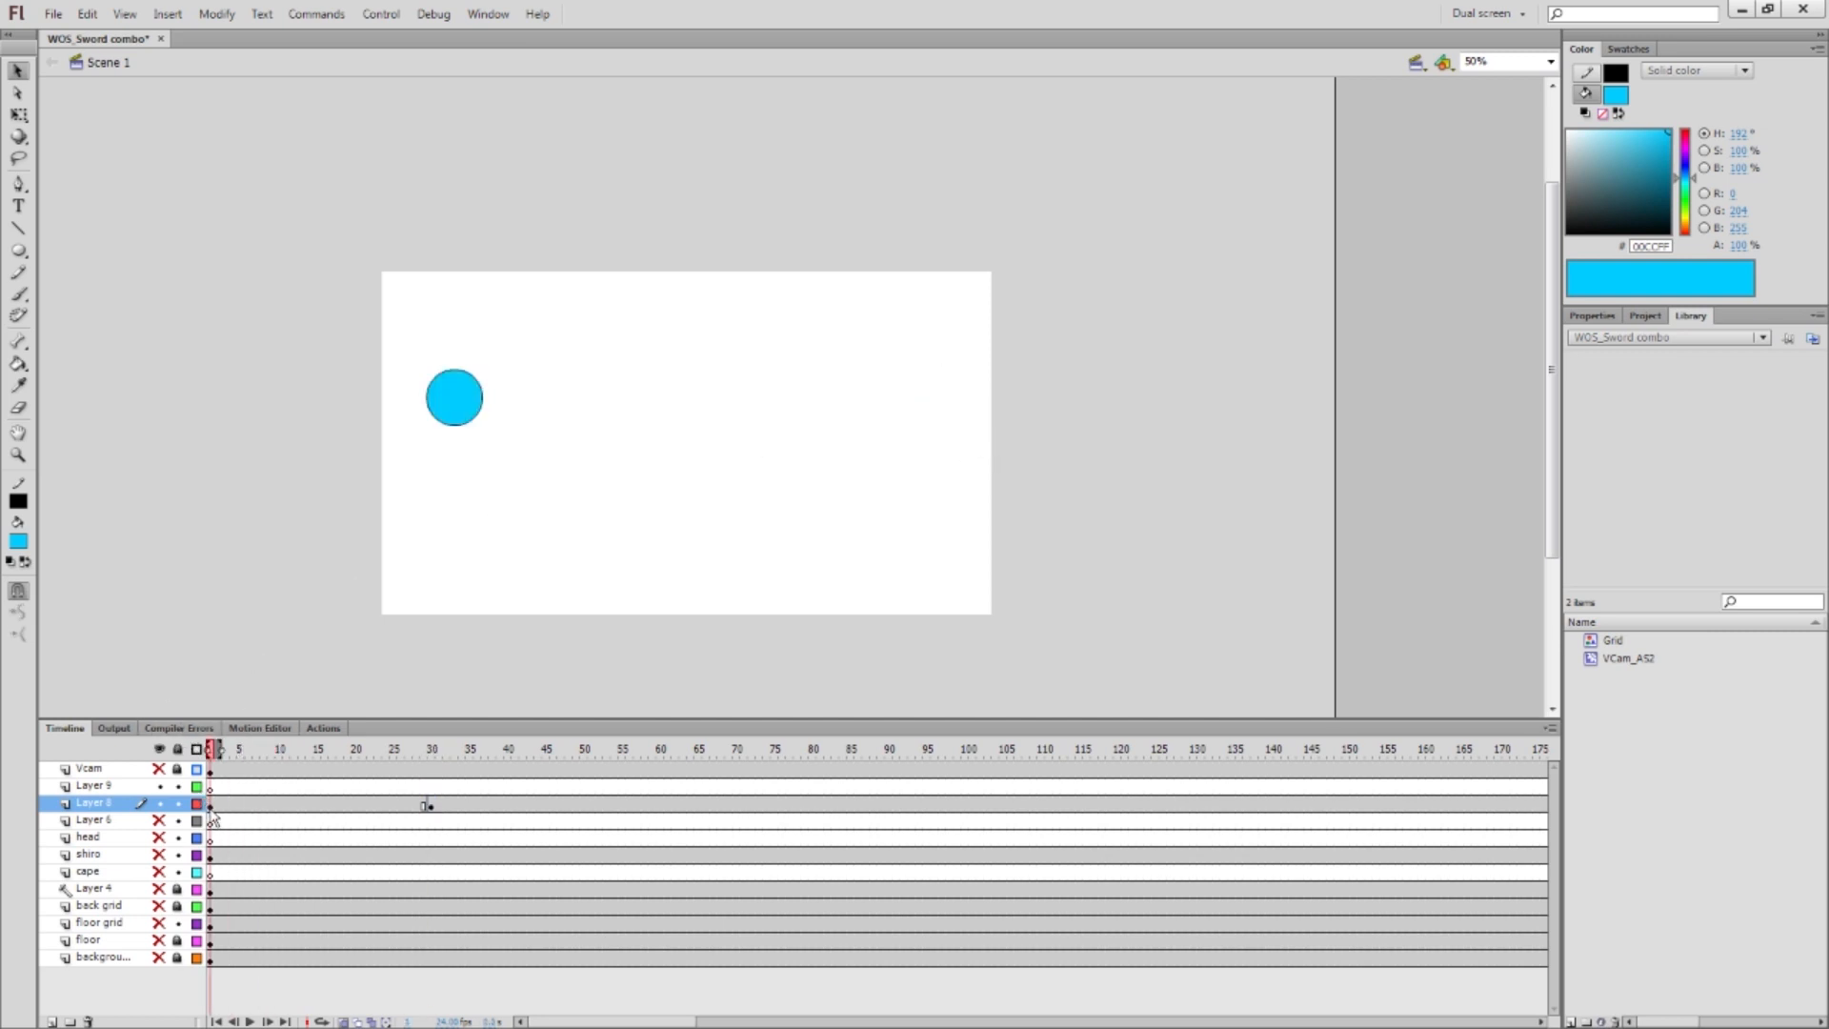
{"action": "left_click", "coordinate": [454, 749]}
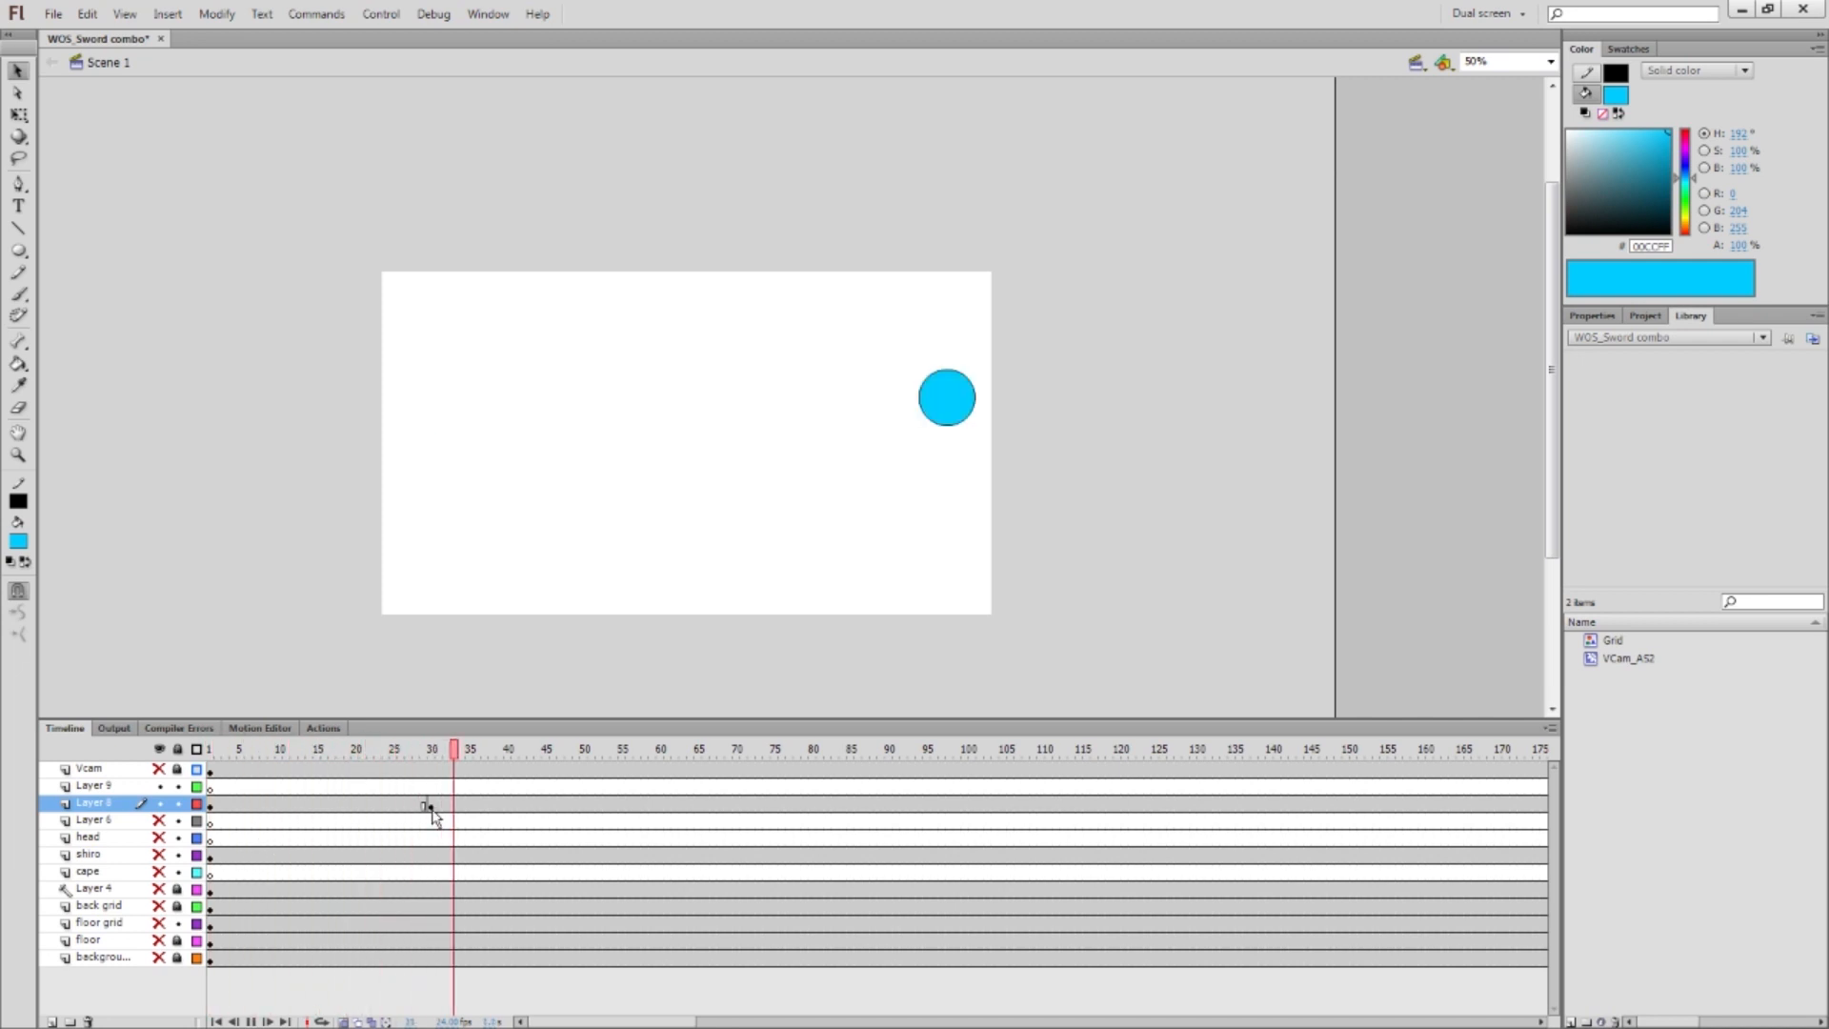
{"action": "left_click", "coordinate": [209, 749]}
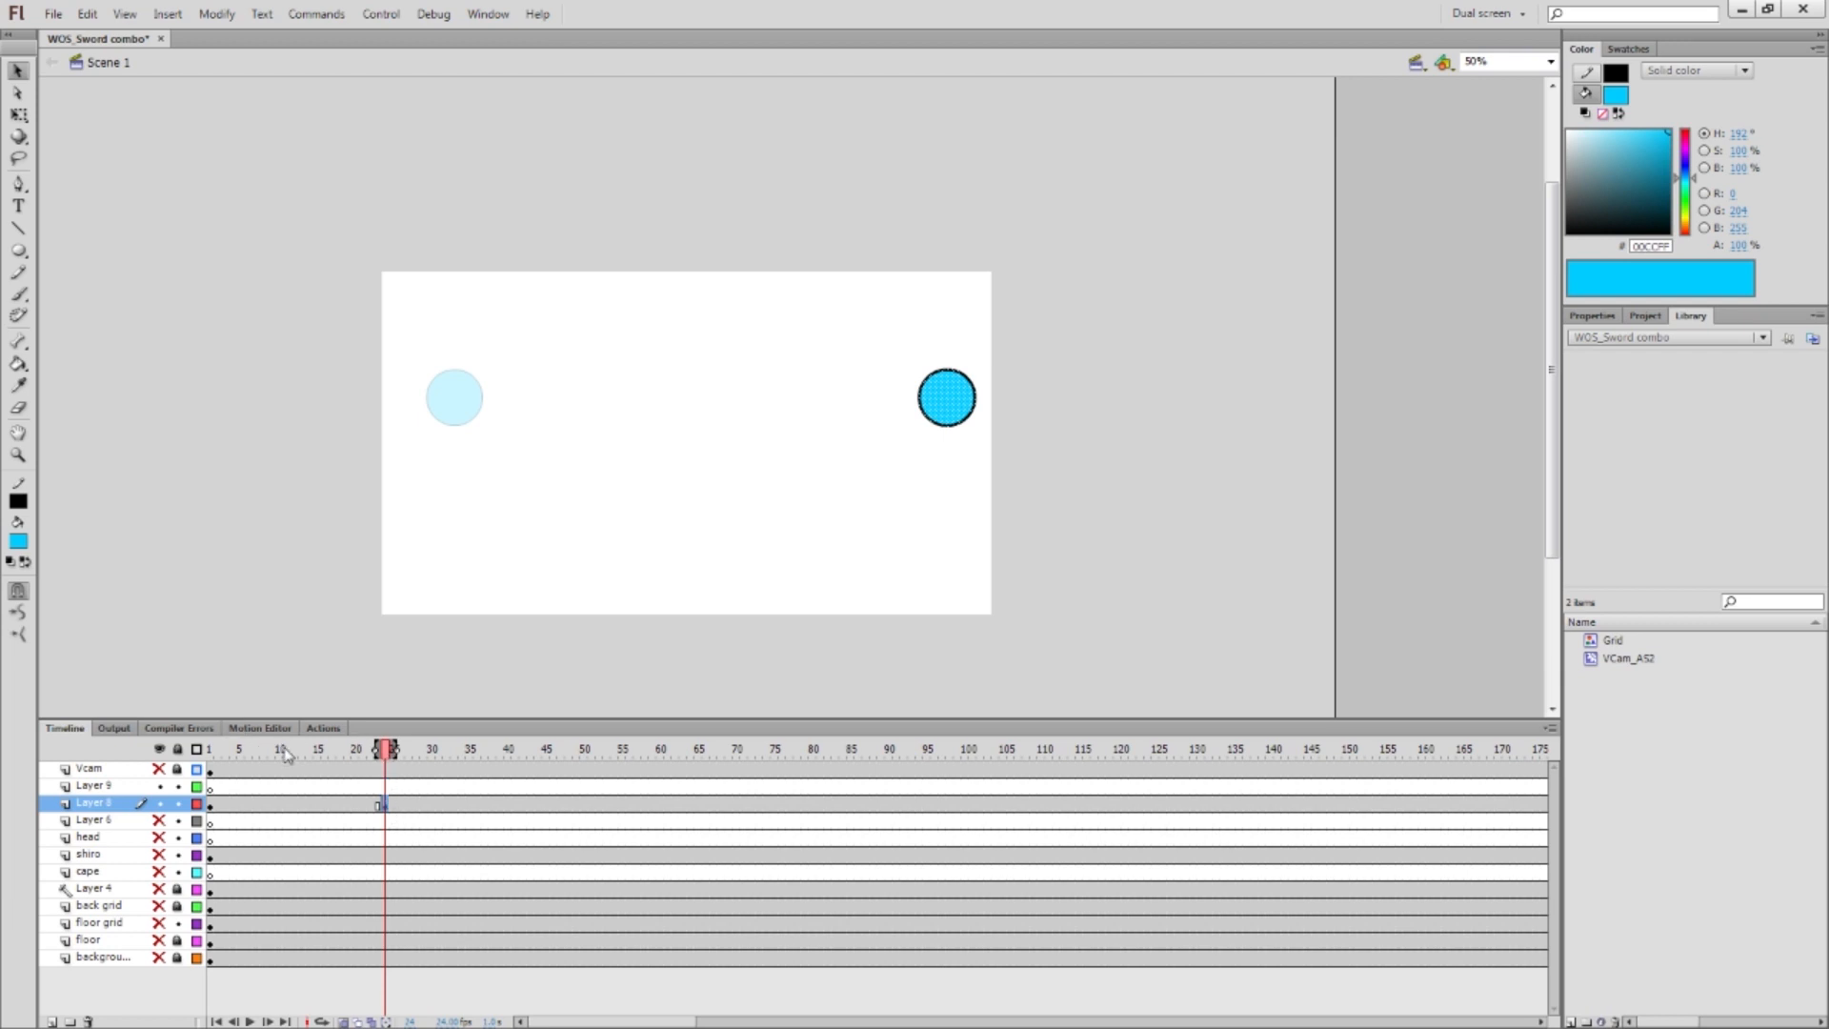
Drag Layer 8's right-edge keyframe from frame 30 back to about frame 24
{"action": "left_click", "coordinate": [218, 749]}
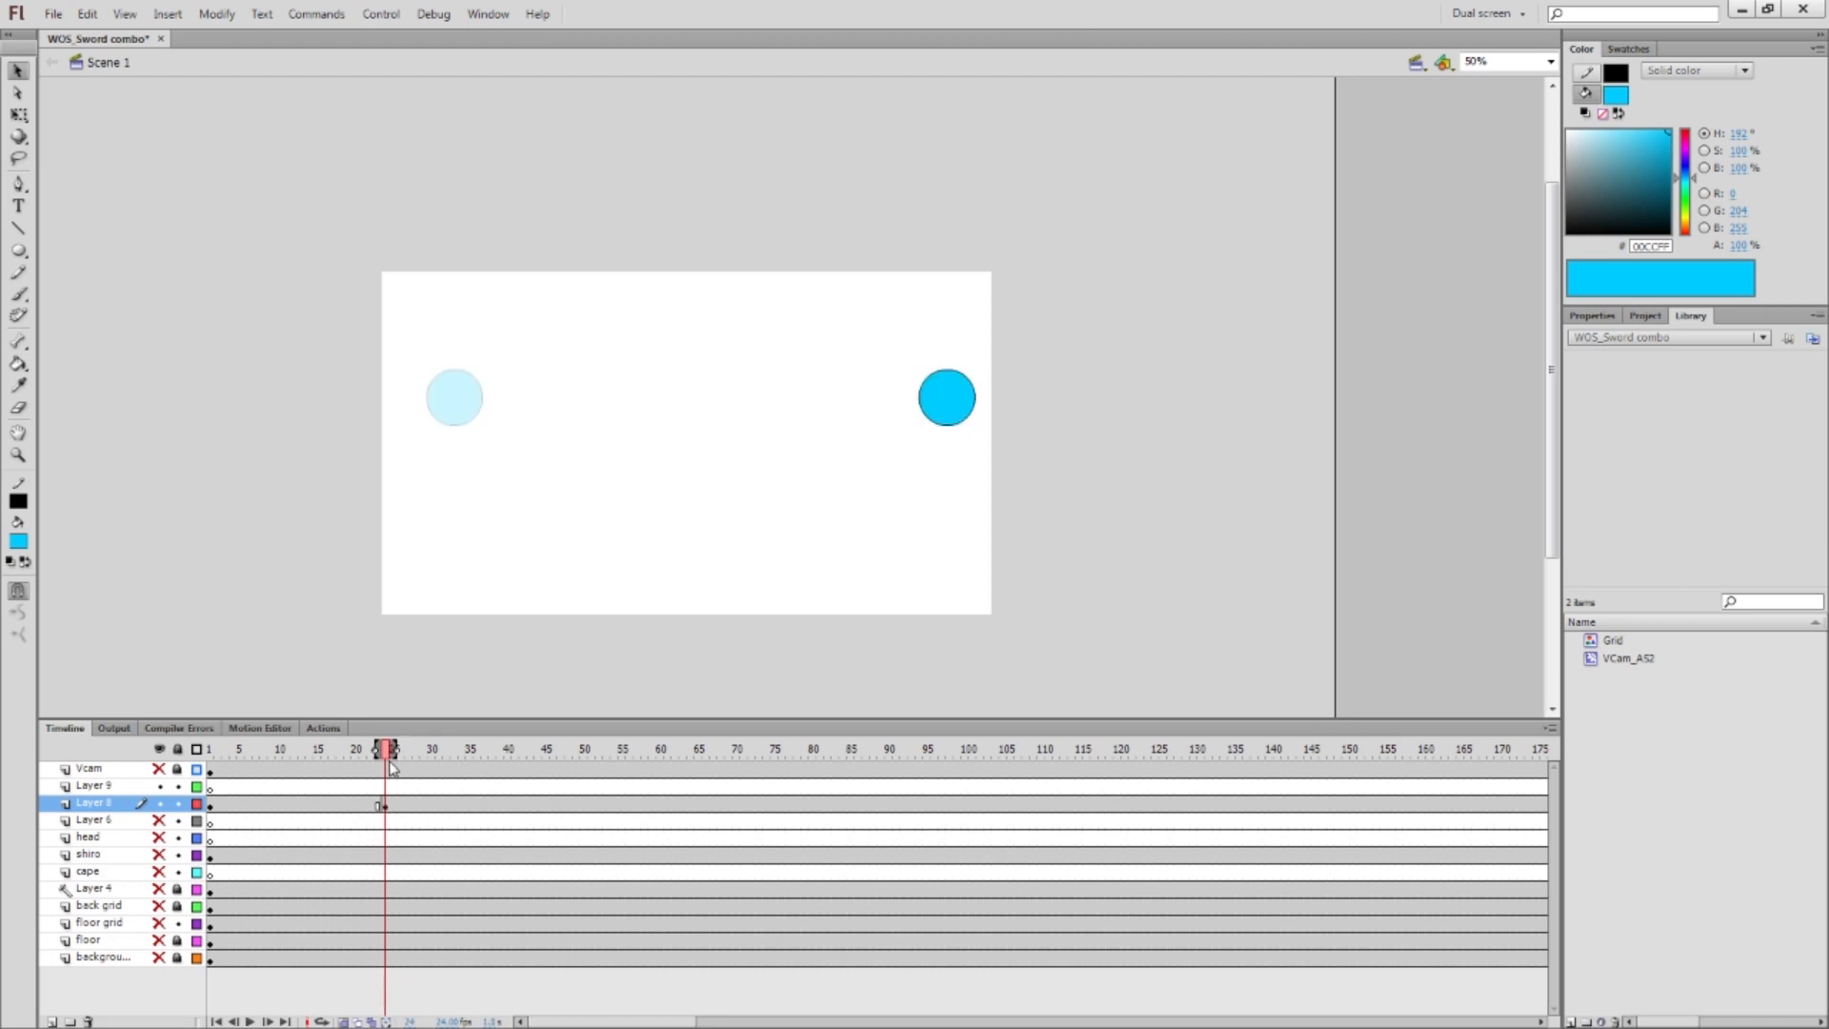
{"action": "mouse_move", "coordinate": [540, 640]}
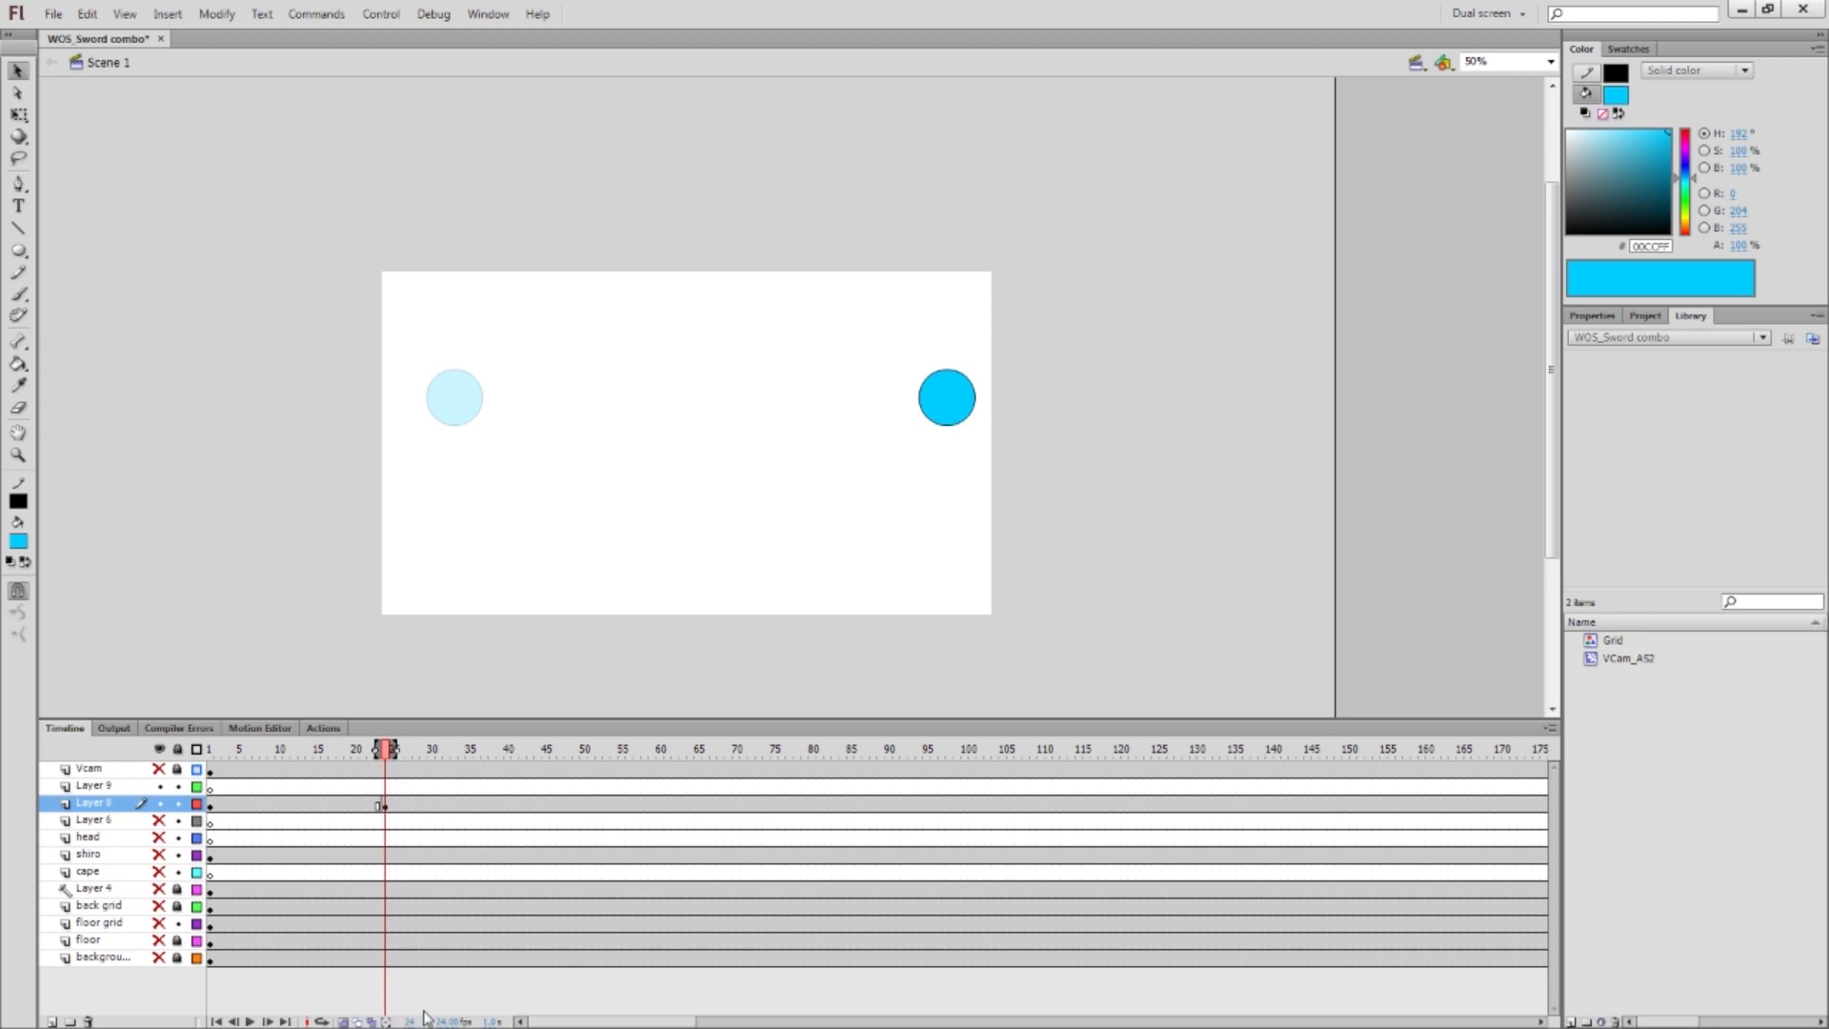
{"action": "mouse_move", "coordinate": [641, 760]}
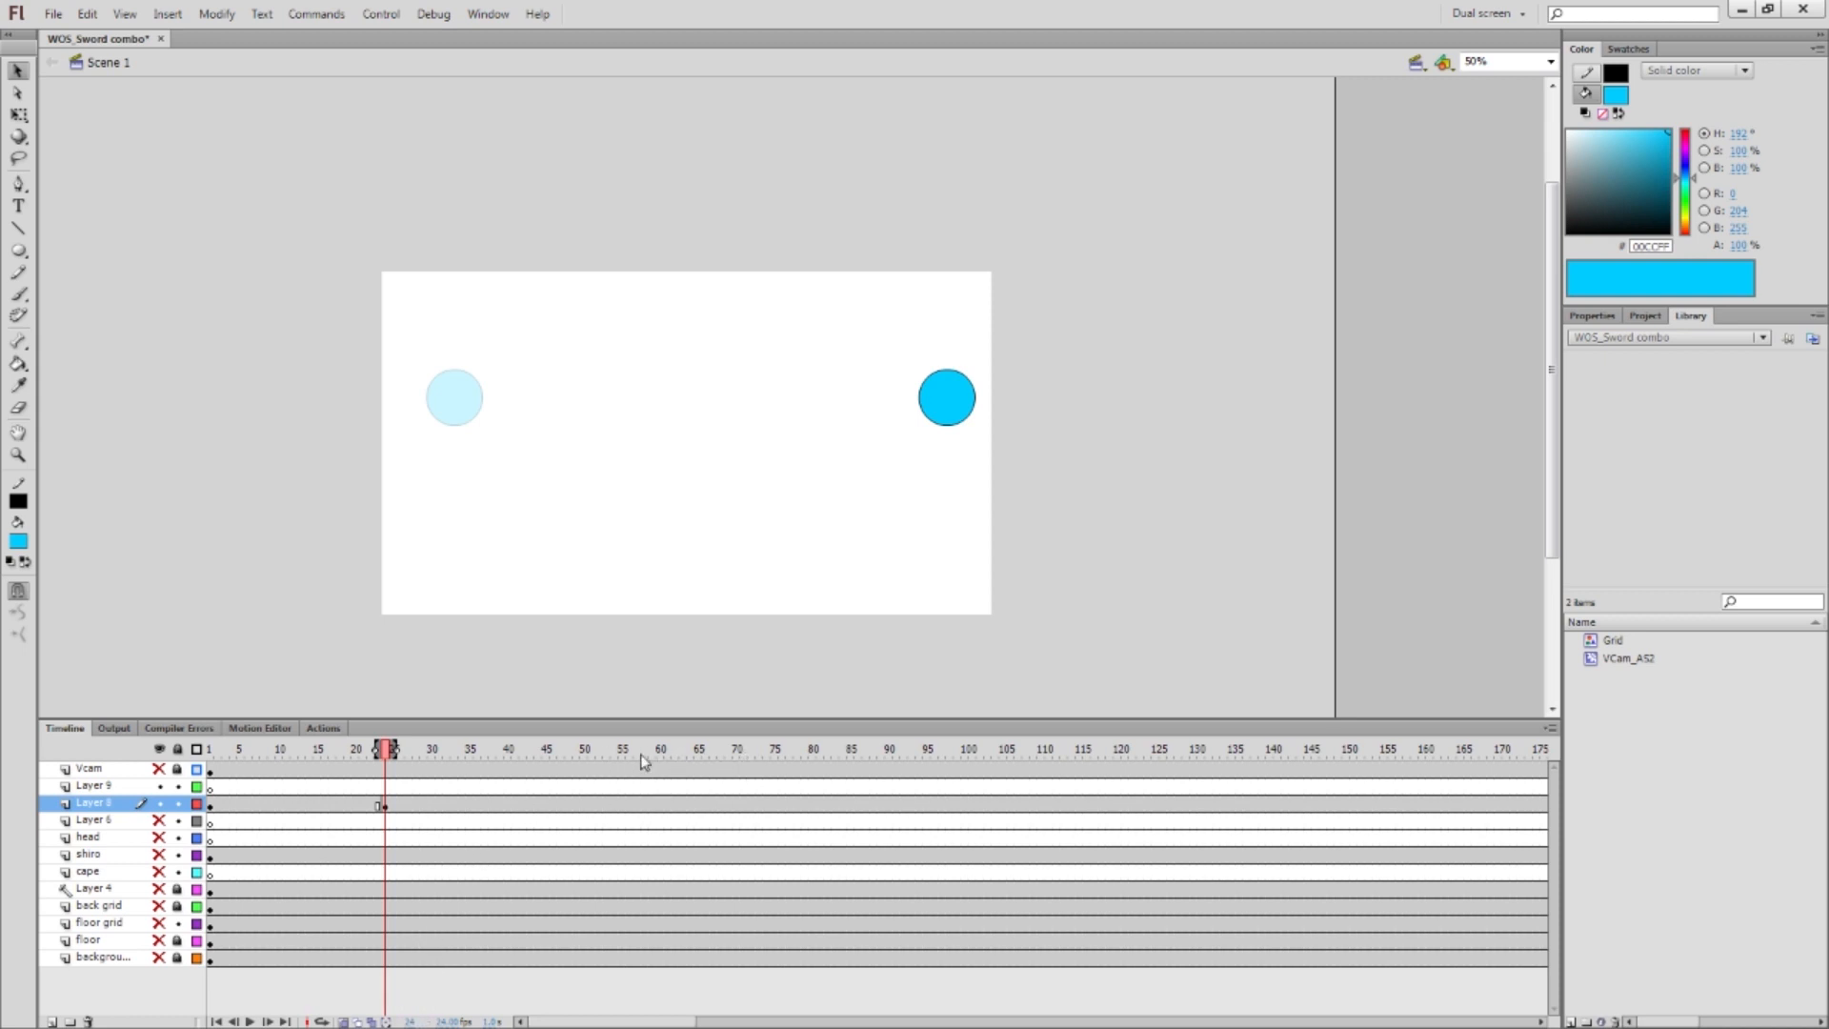
{"action": "mouse_move", "coordinate": [665, 765]}
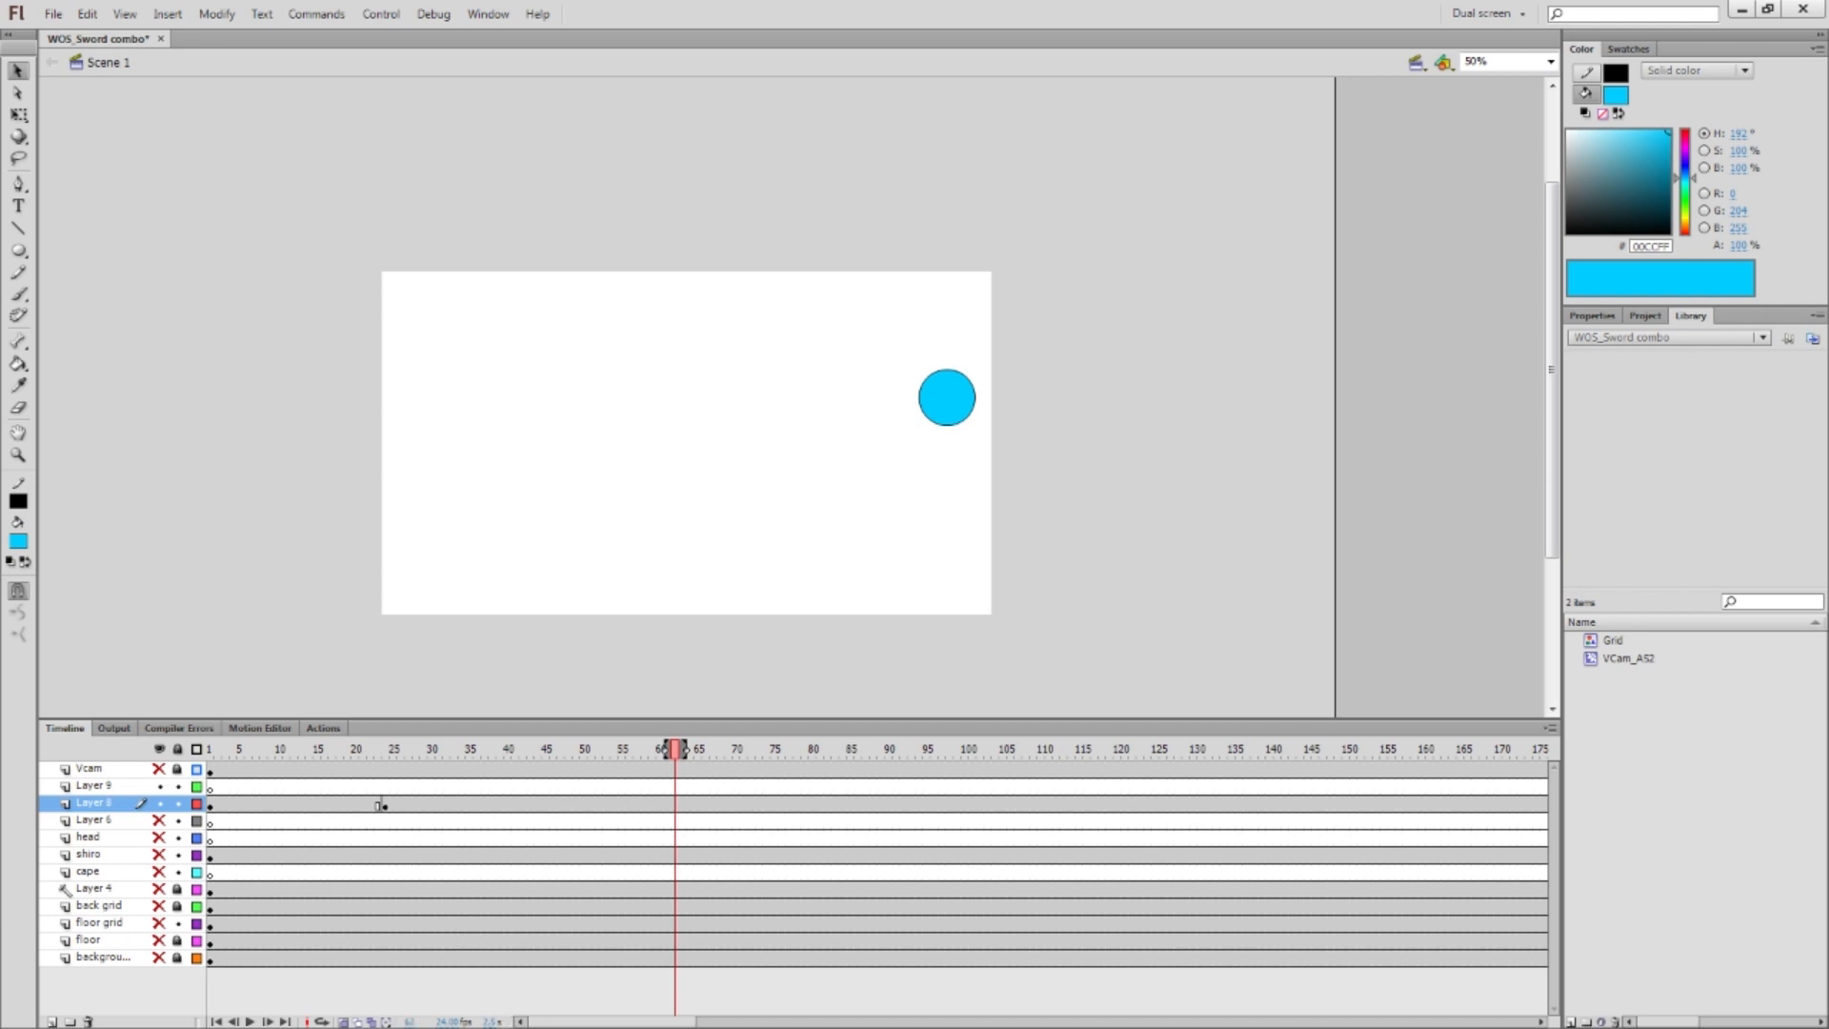
{"action": "mouse_move", "coordinate": [645, 758]}
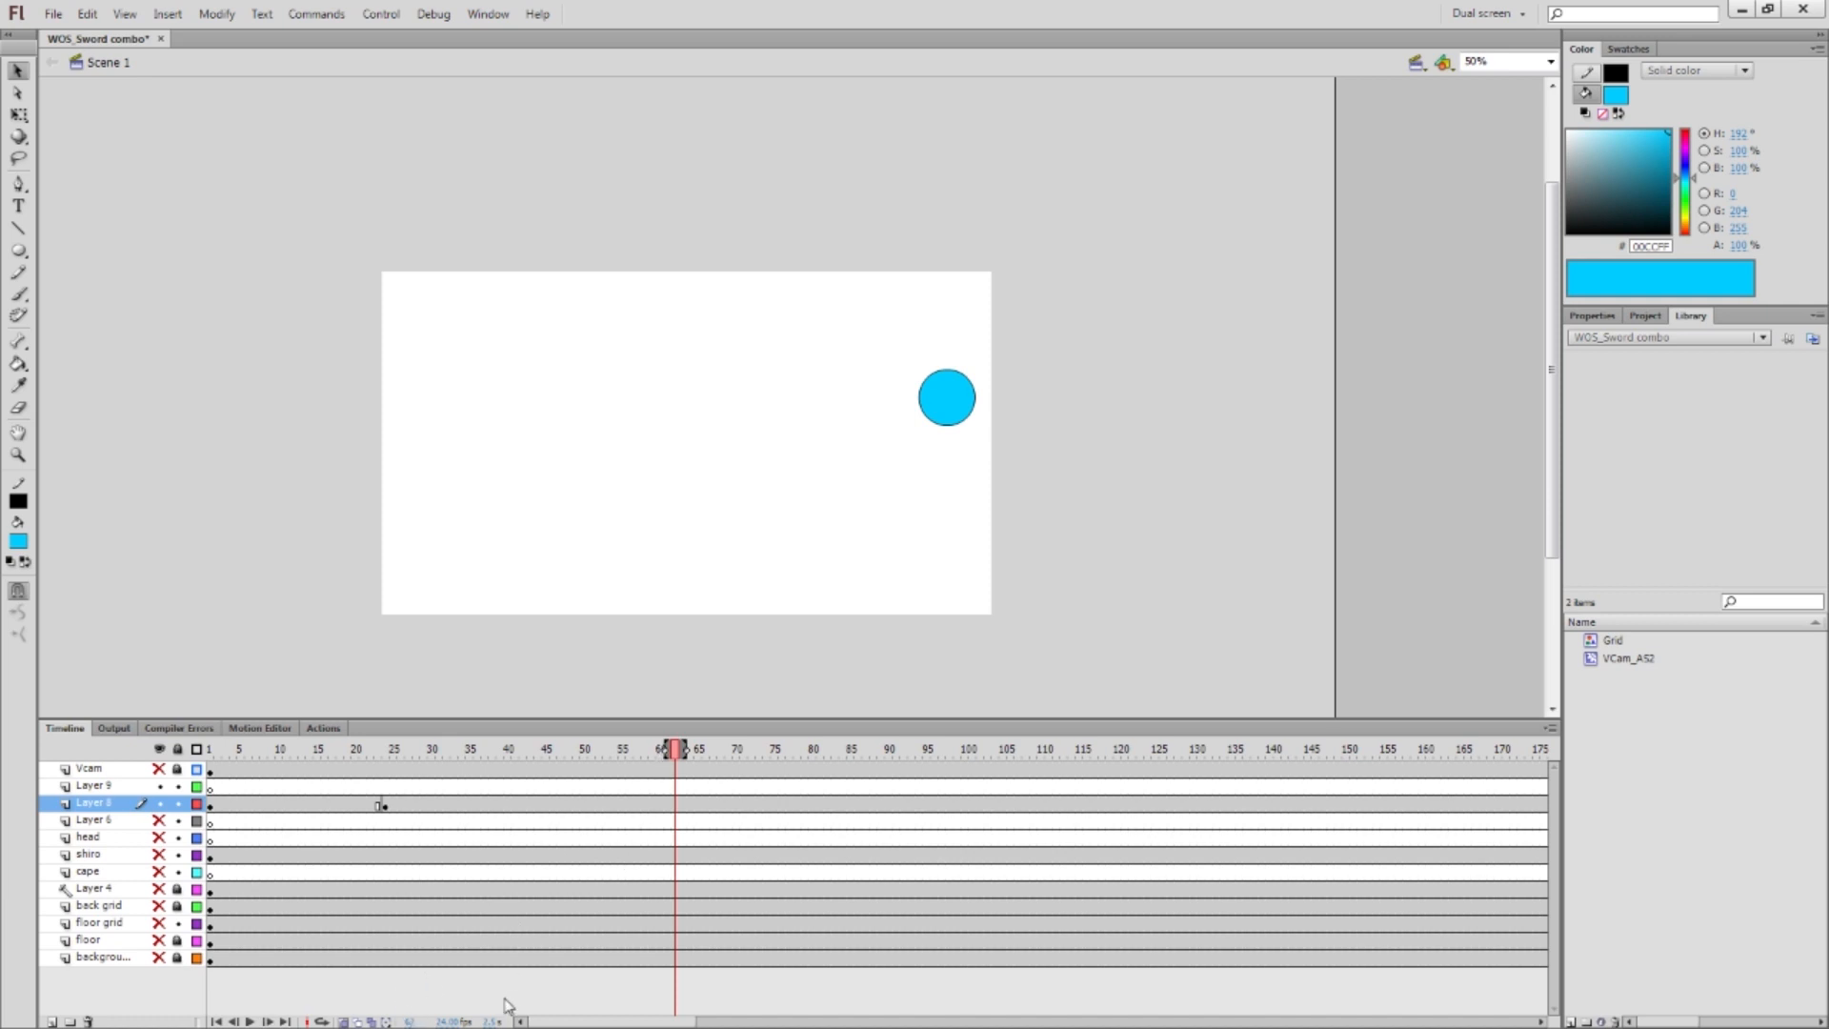
{"action": "mouse_move", "coordinate": [529, 587]}
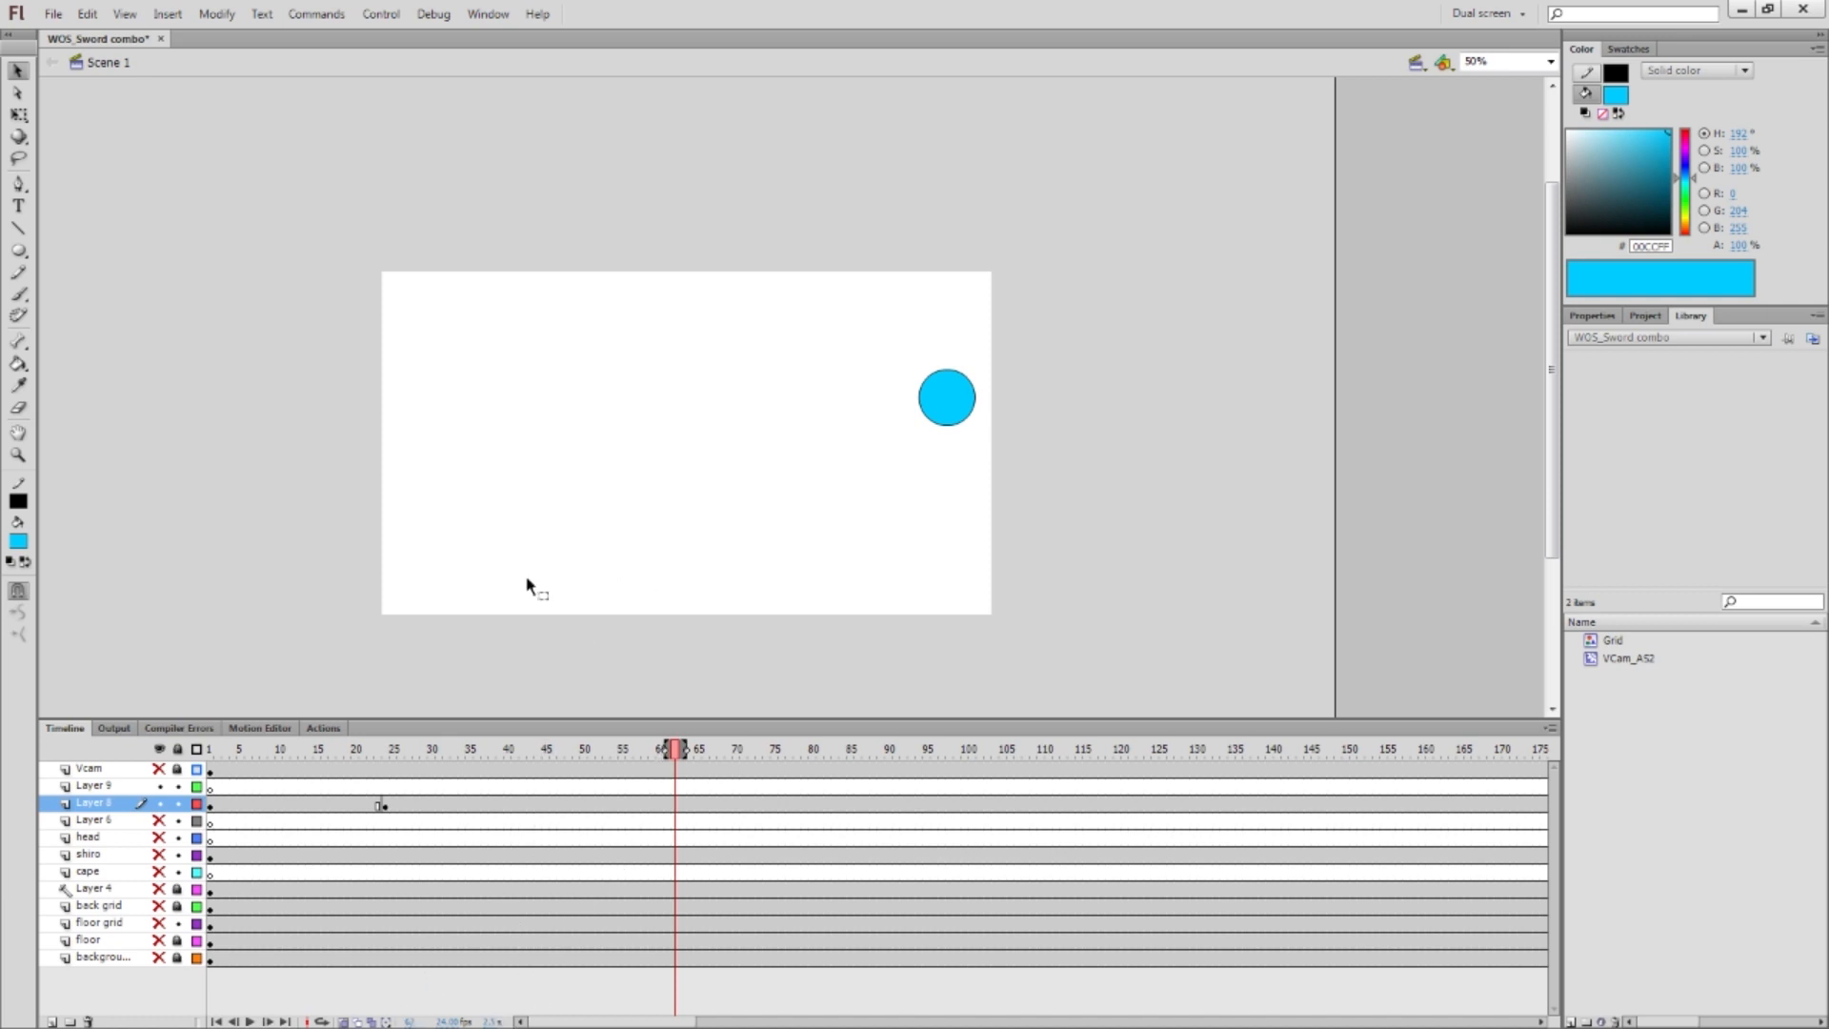
{"action": "mouse_move", "coordinate": [409, 831]}
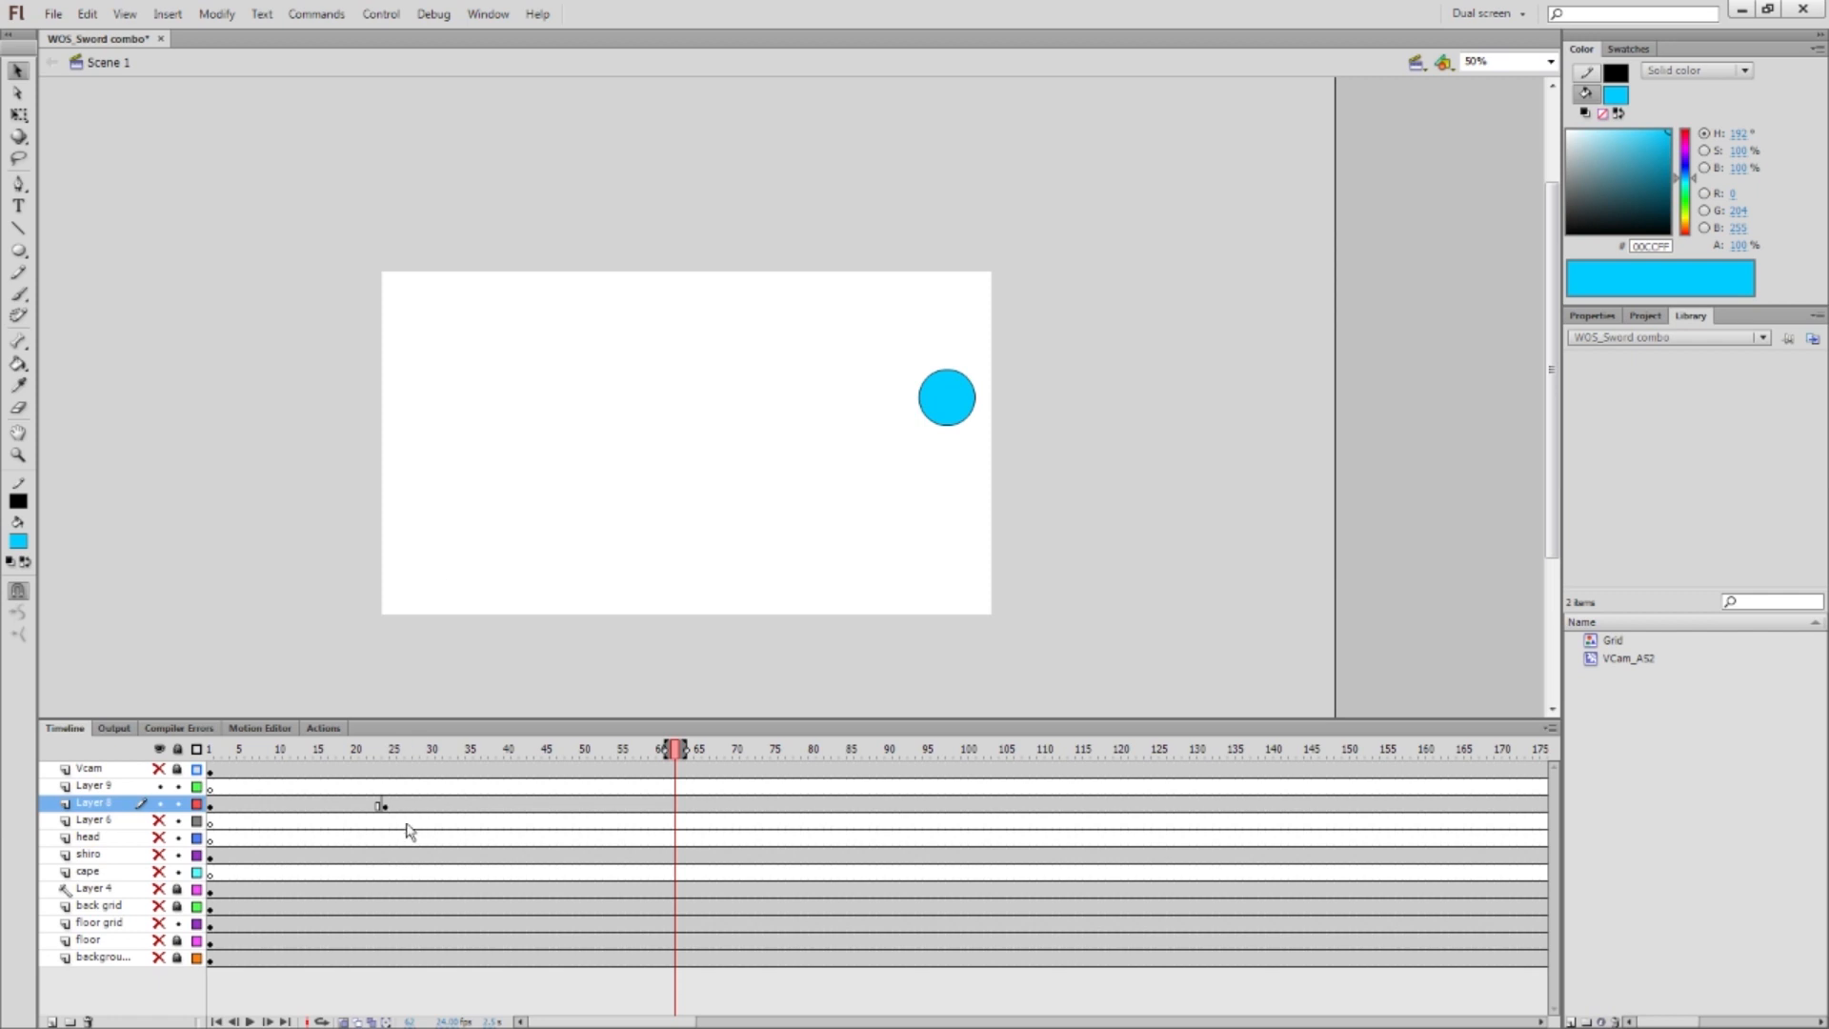
{"action": "mouse_move", "coordinate": [464, 801]}
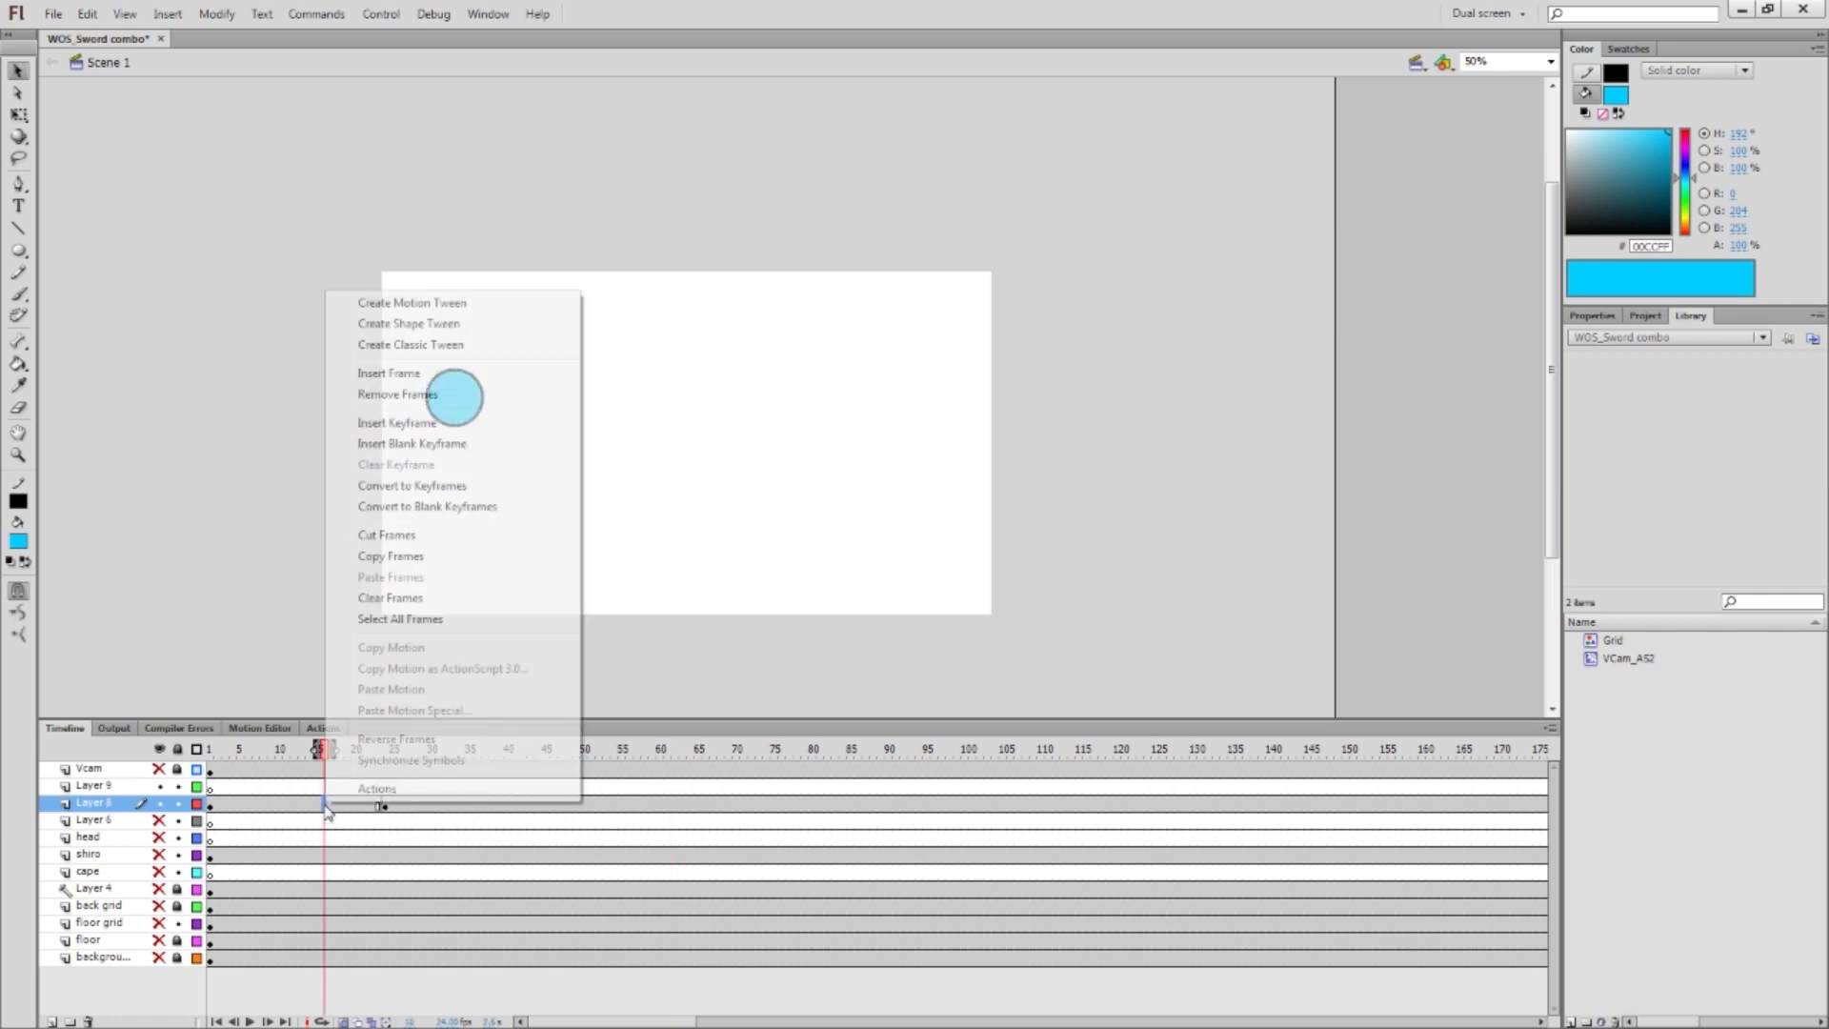
{"action": "mouse_move", "coordinate": [350, 505]}
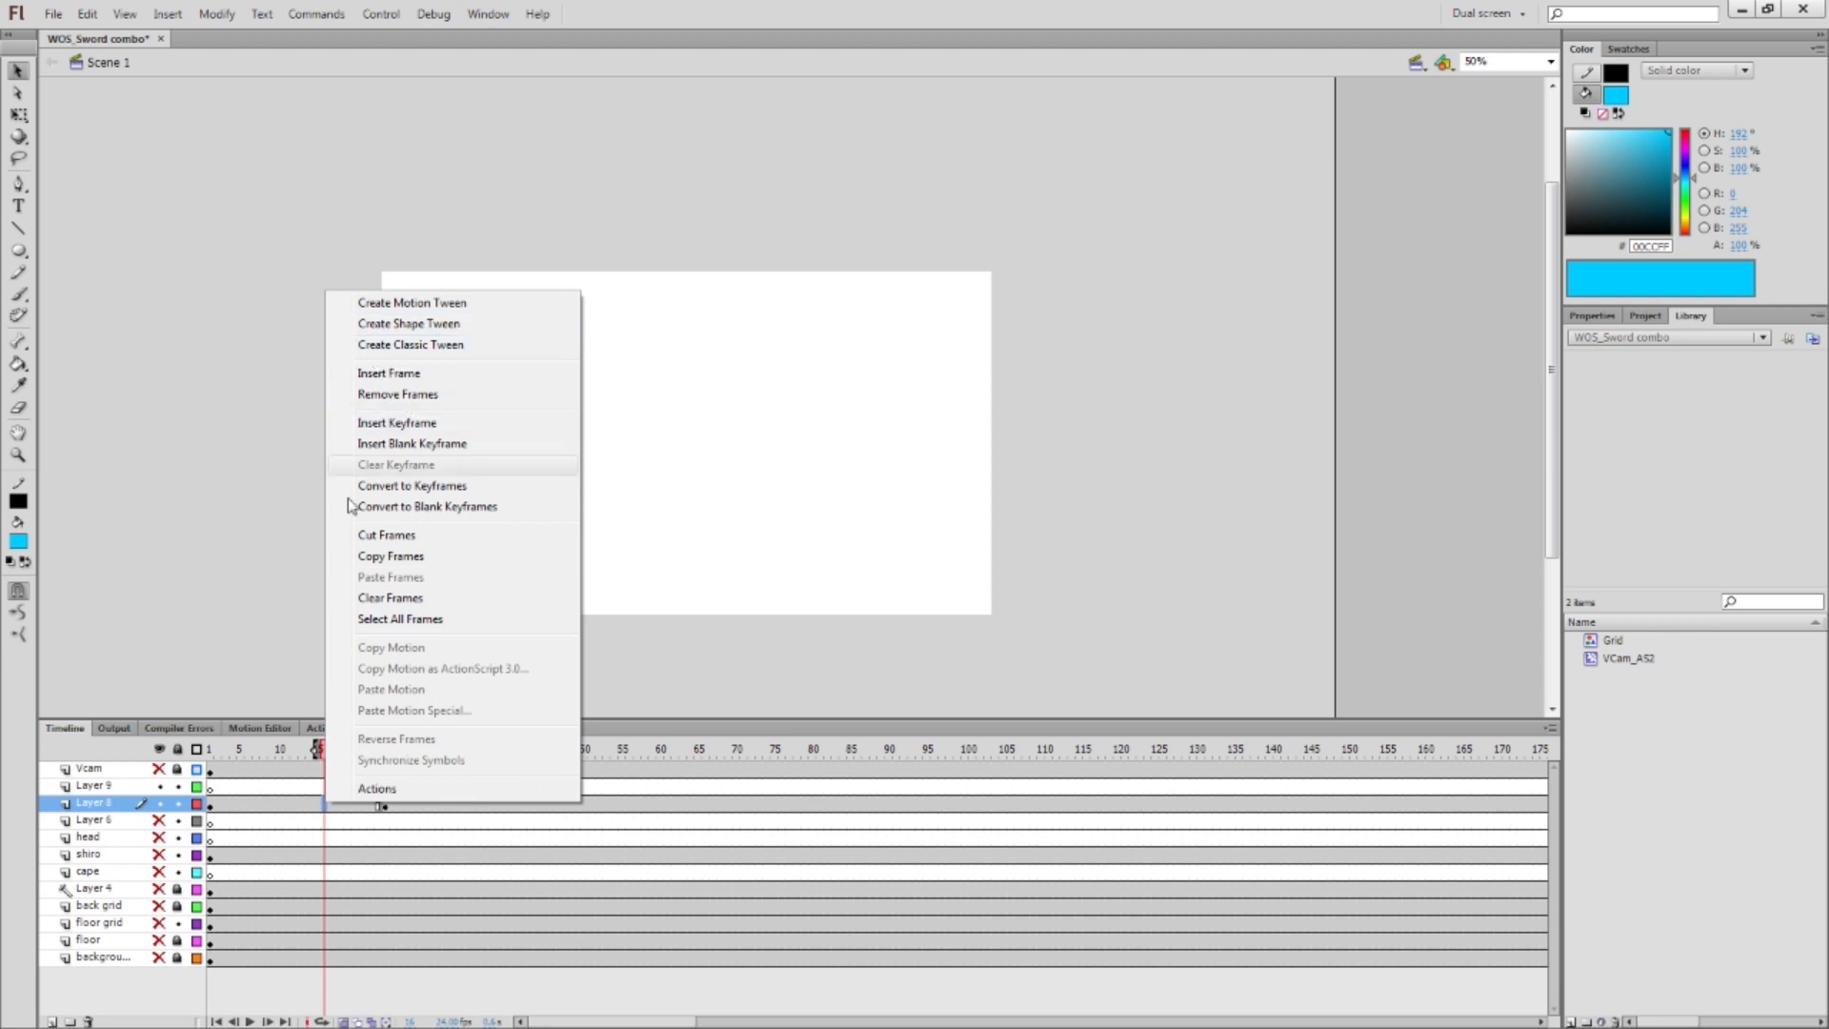
{"action": "mouse_move", "coordinate": [448, 344]}
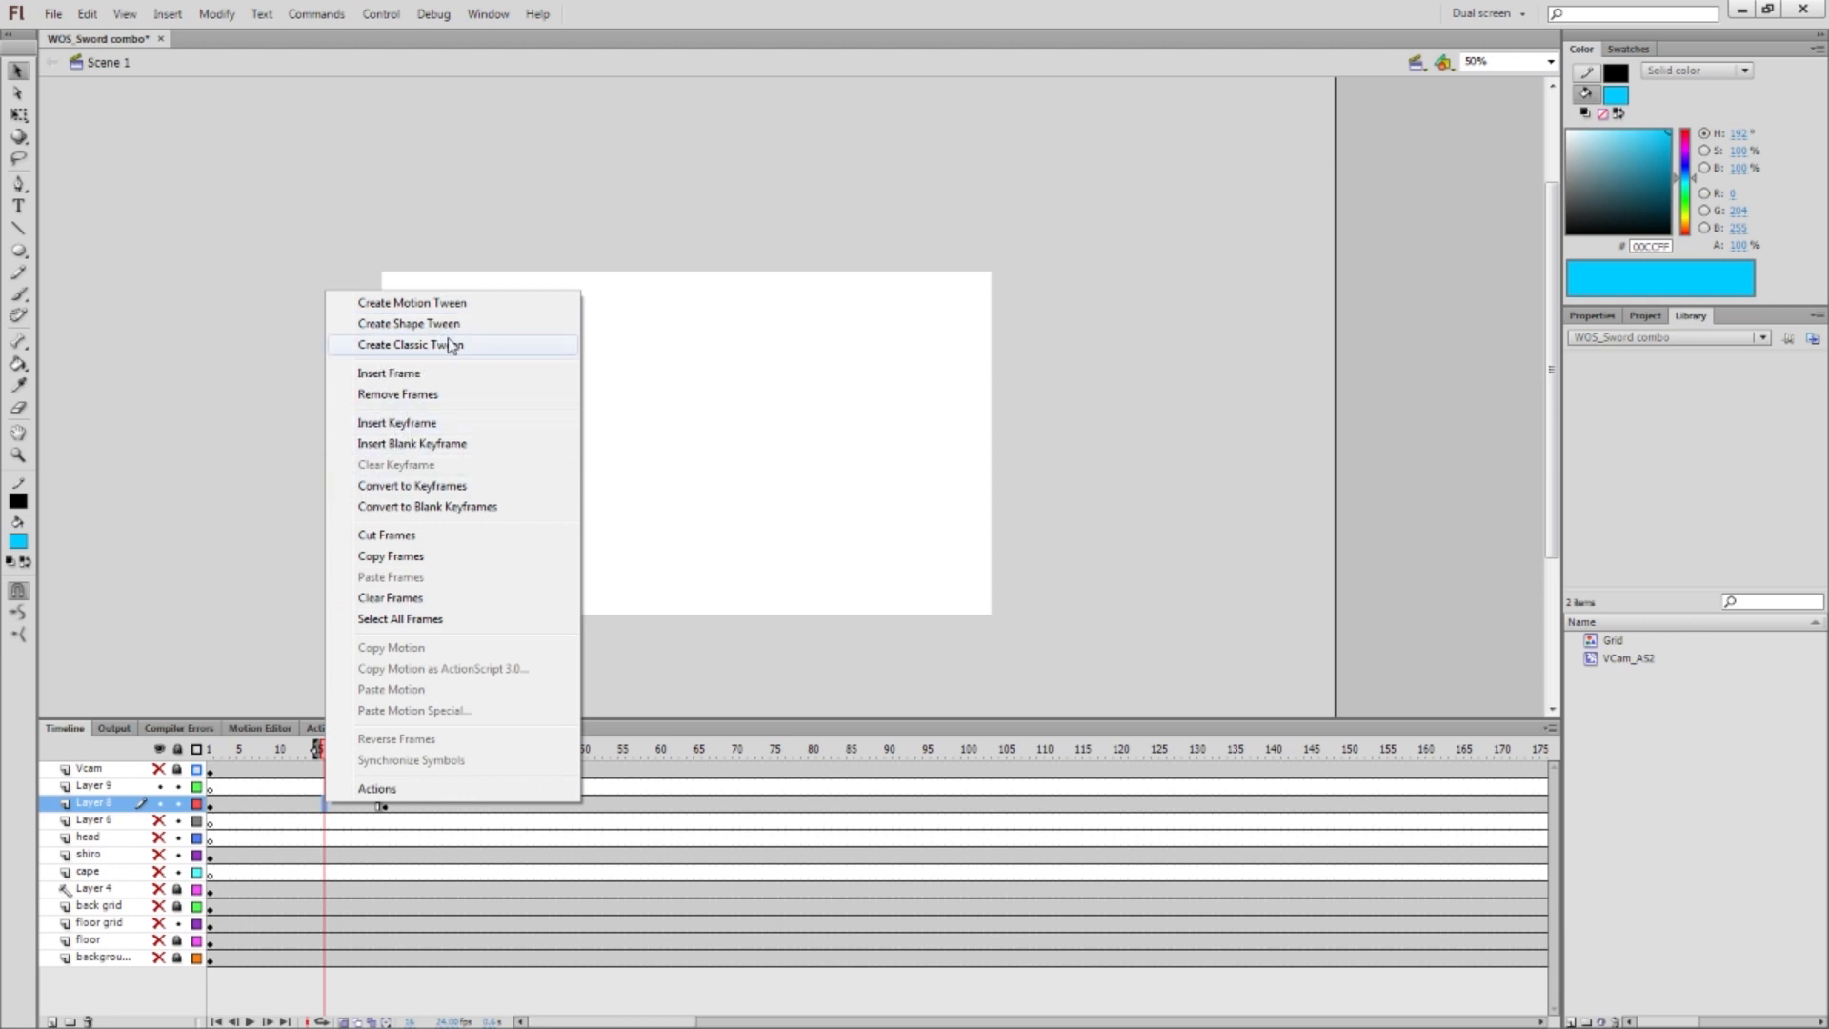
Create a classic tween between Layer 8's two circle keyframes
{"action": "left_click", "coordinate": [411, 344]}
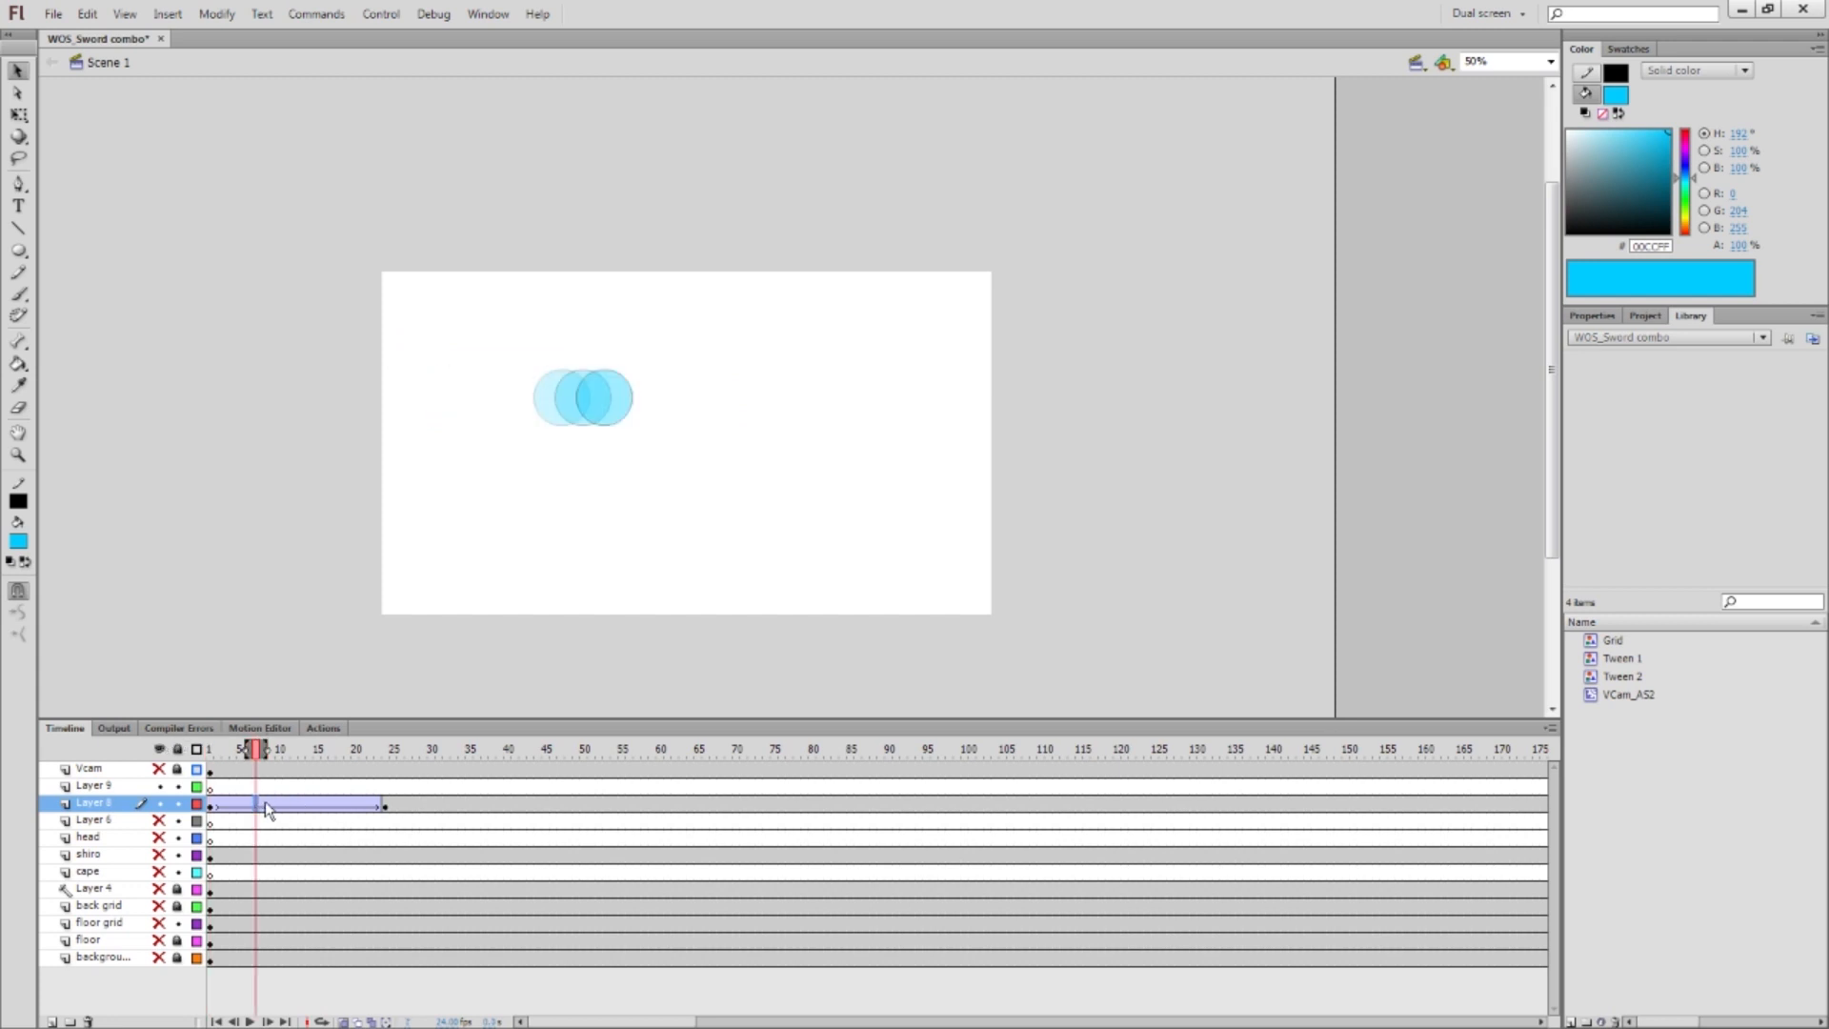
{"action": "right_click", "coordinate": [266, 806]}
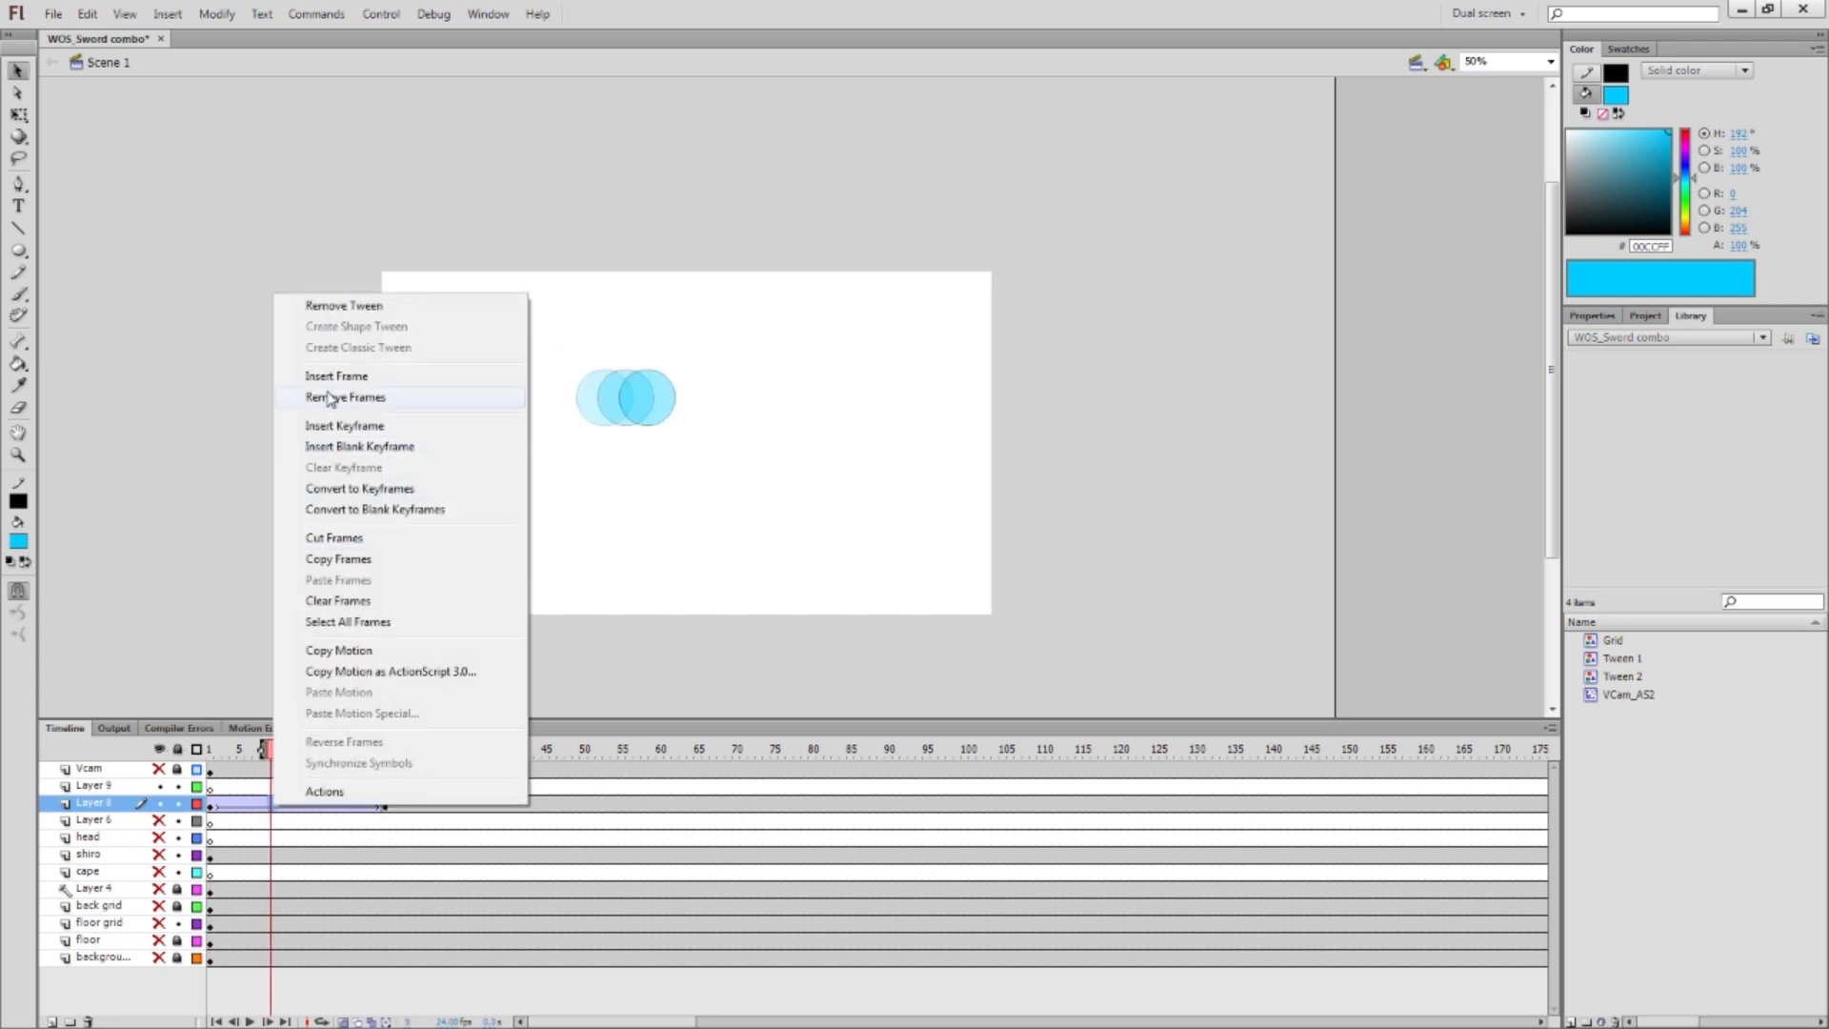
{"action": "mouse_move", "coordinate": [368, 358]}
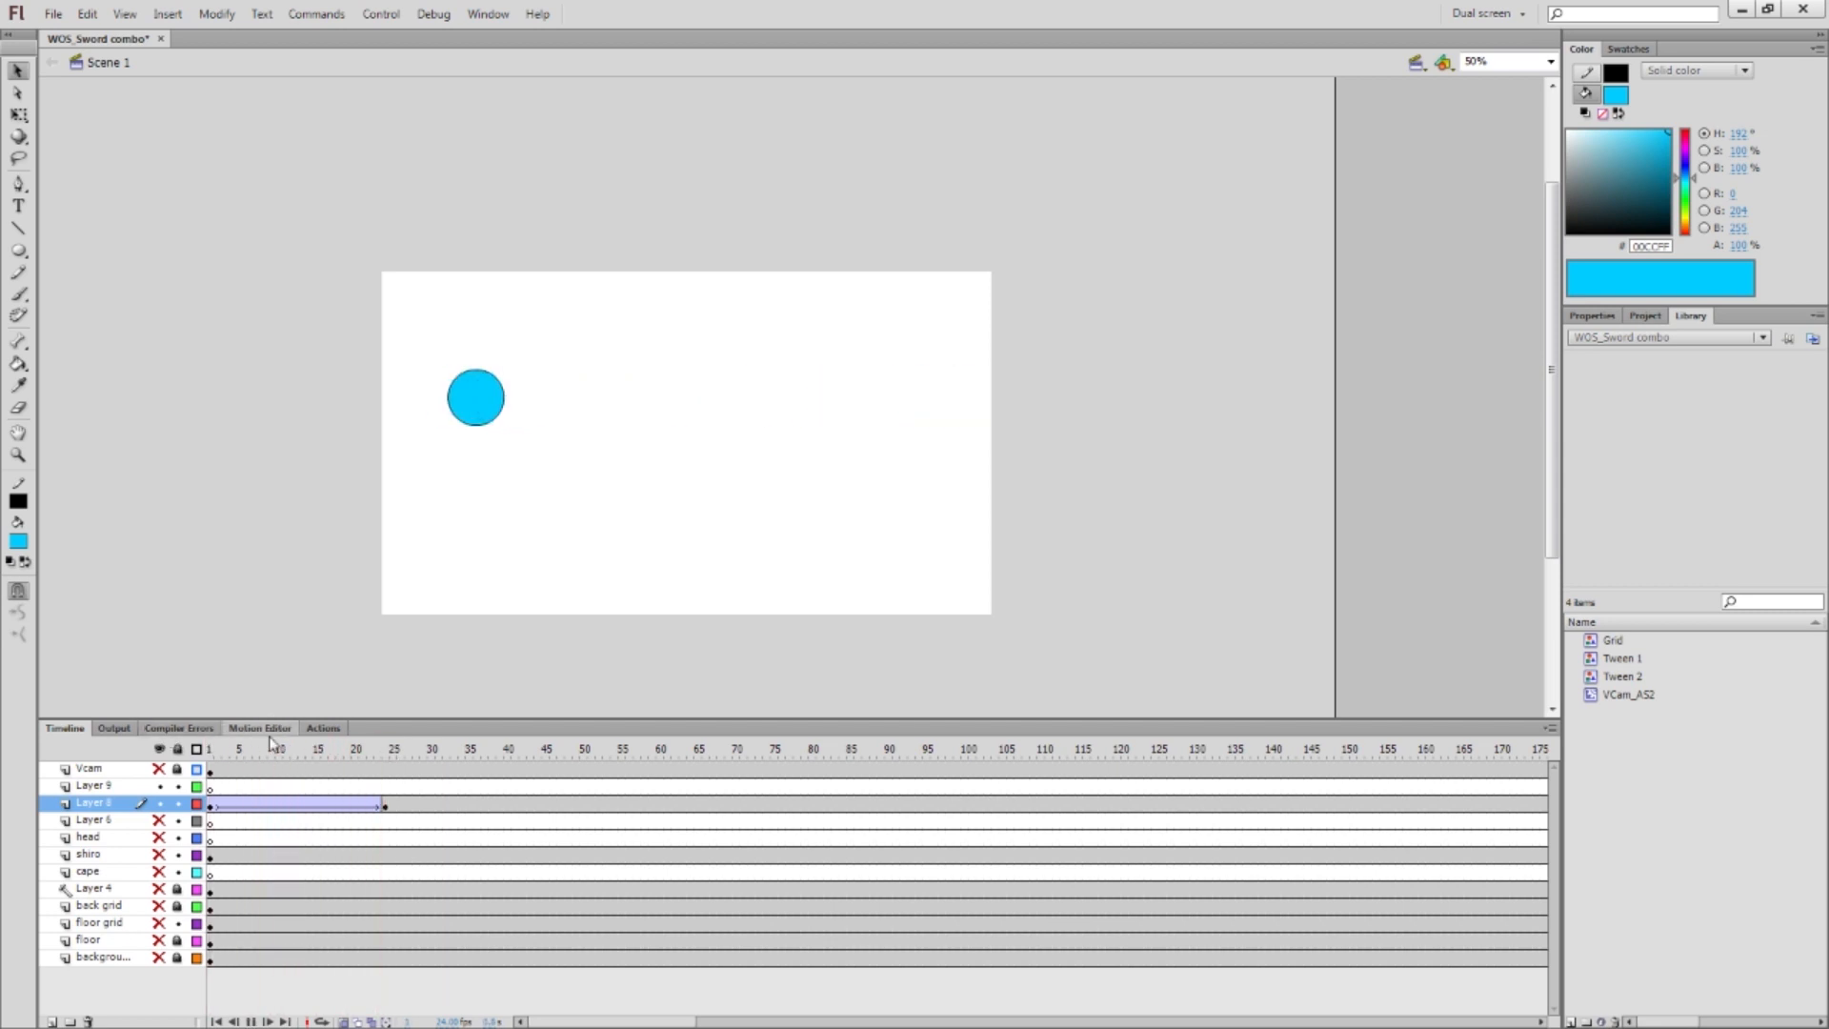
{"action": "left_click", "coordinate": [209, 748]}
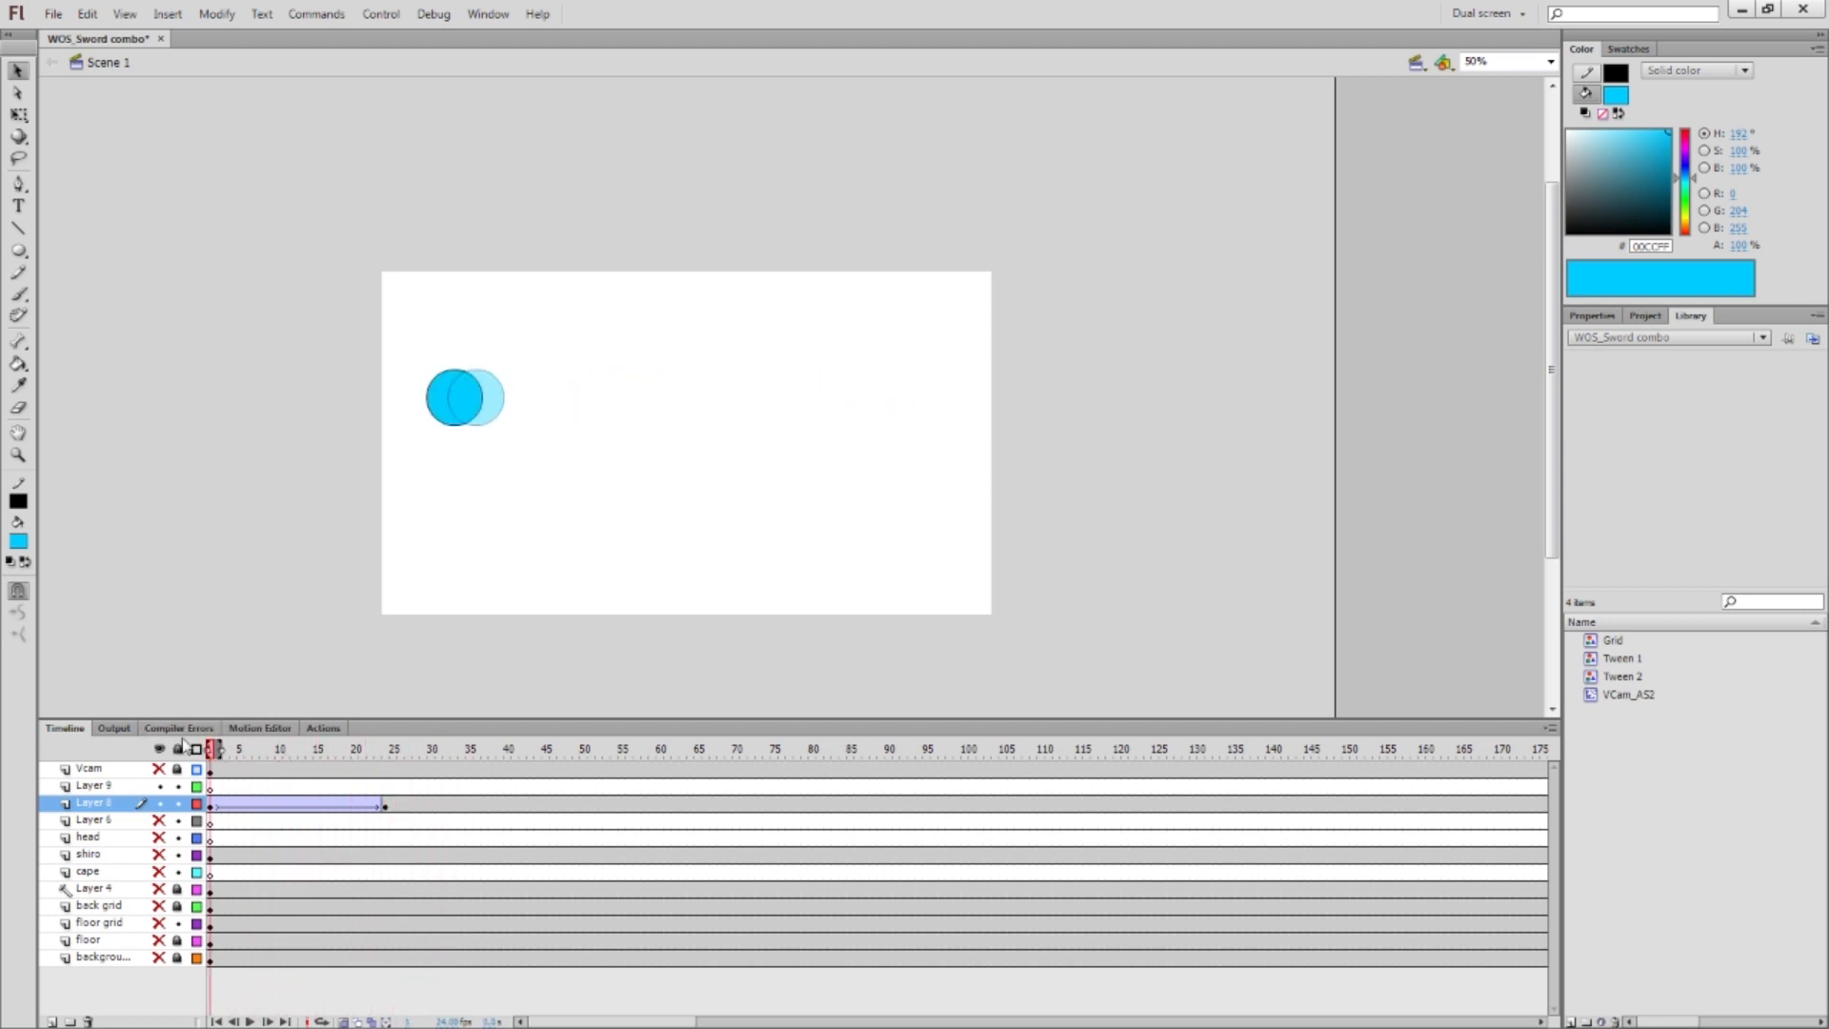
{"action": "left_click", "coordinate": [409, 748]}
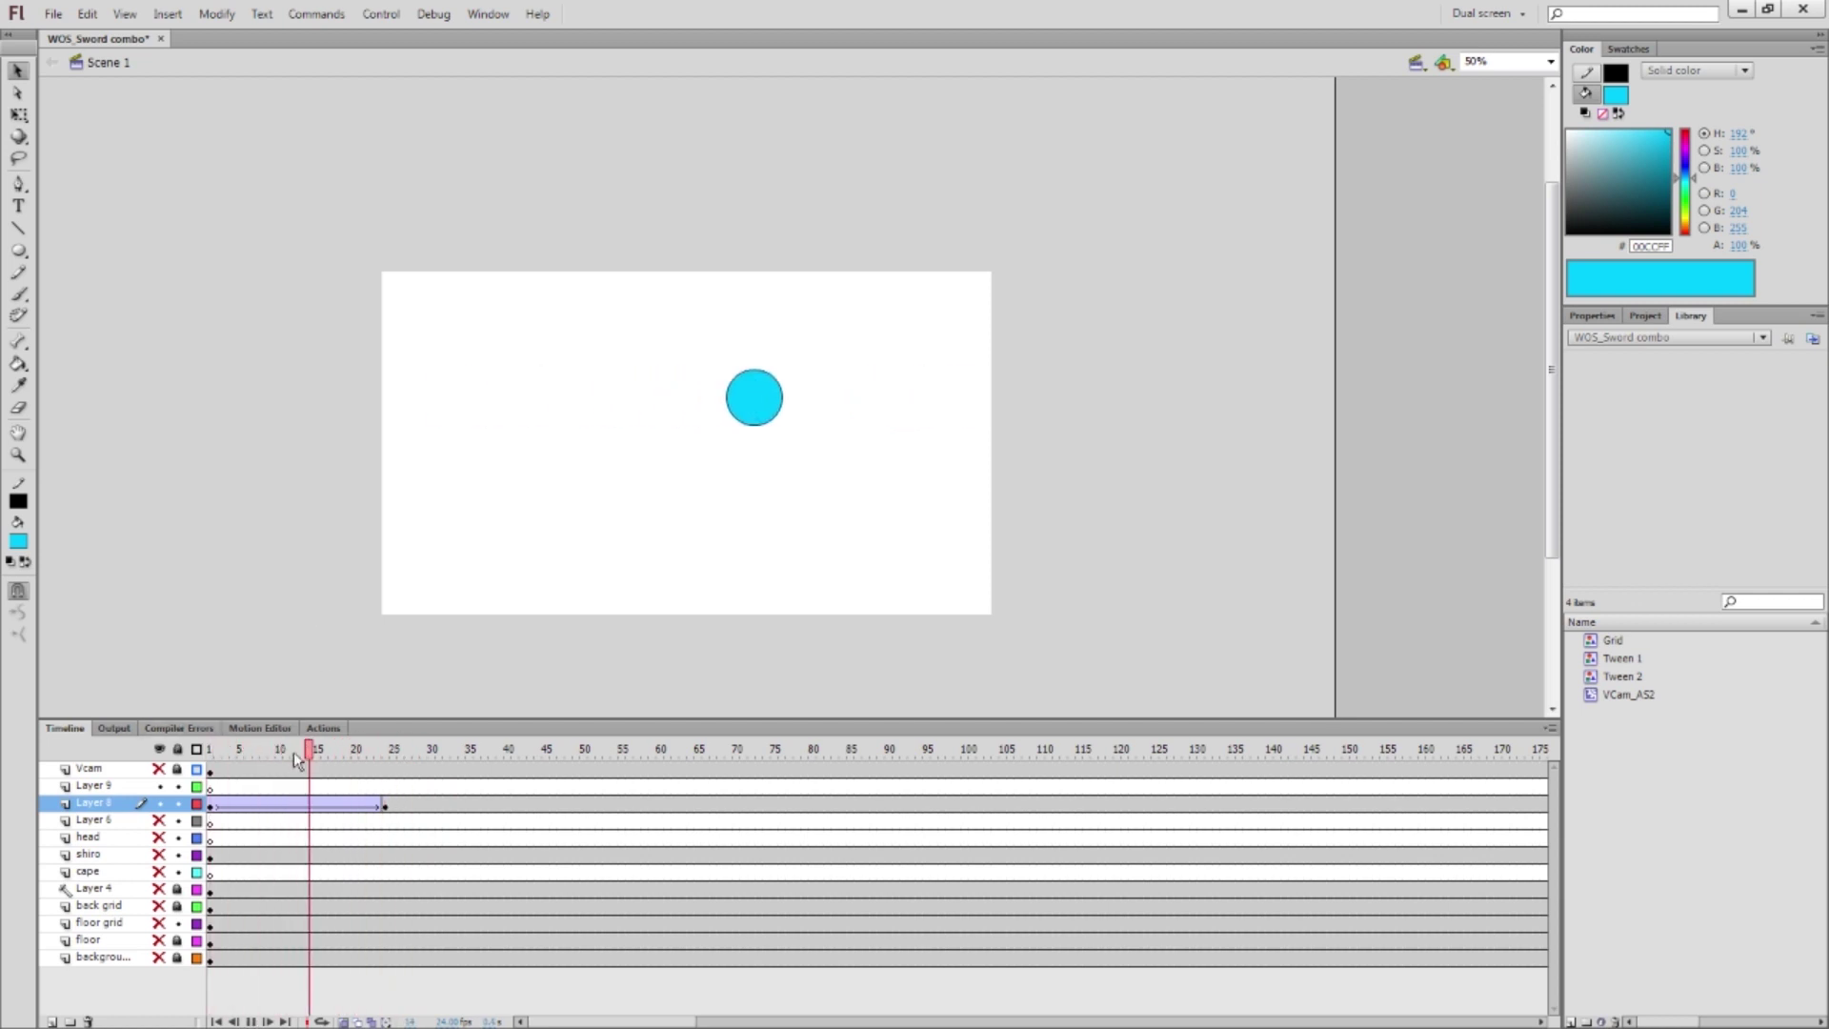
{"action": "left_click", "coordinate": [208, 749]}
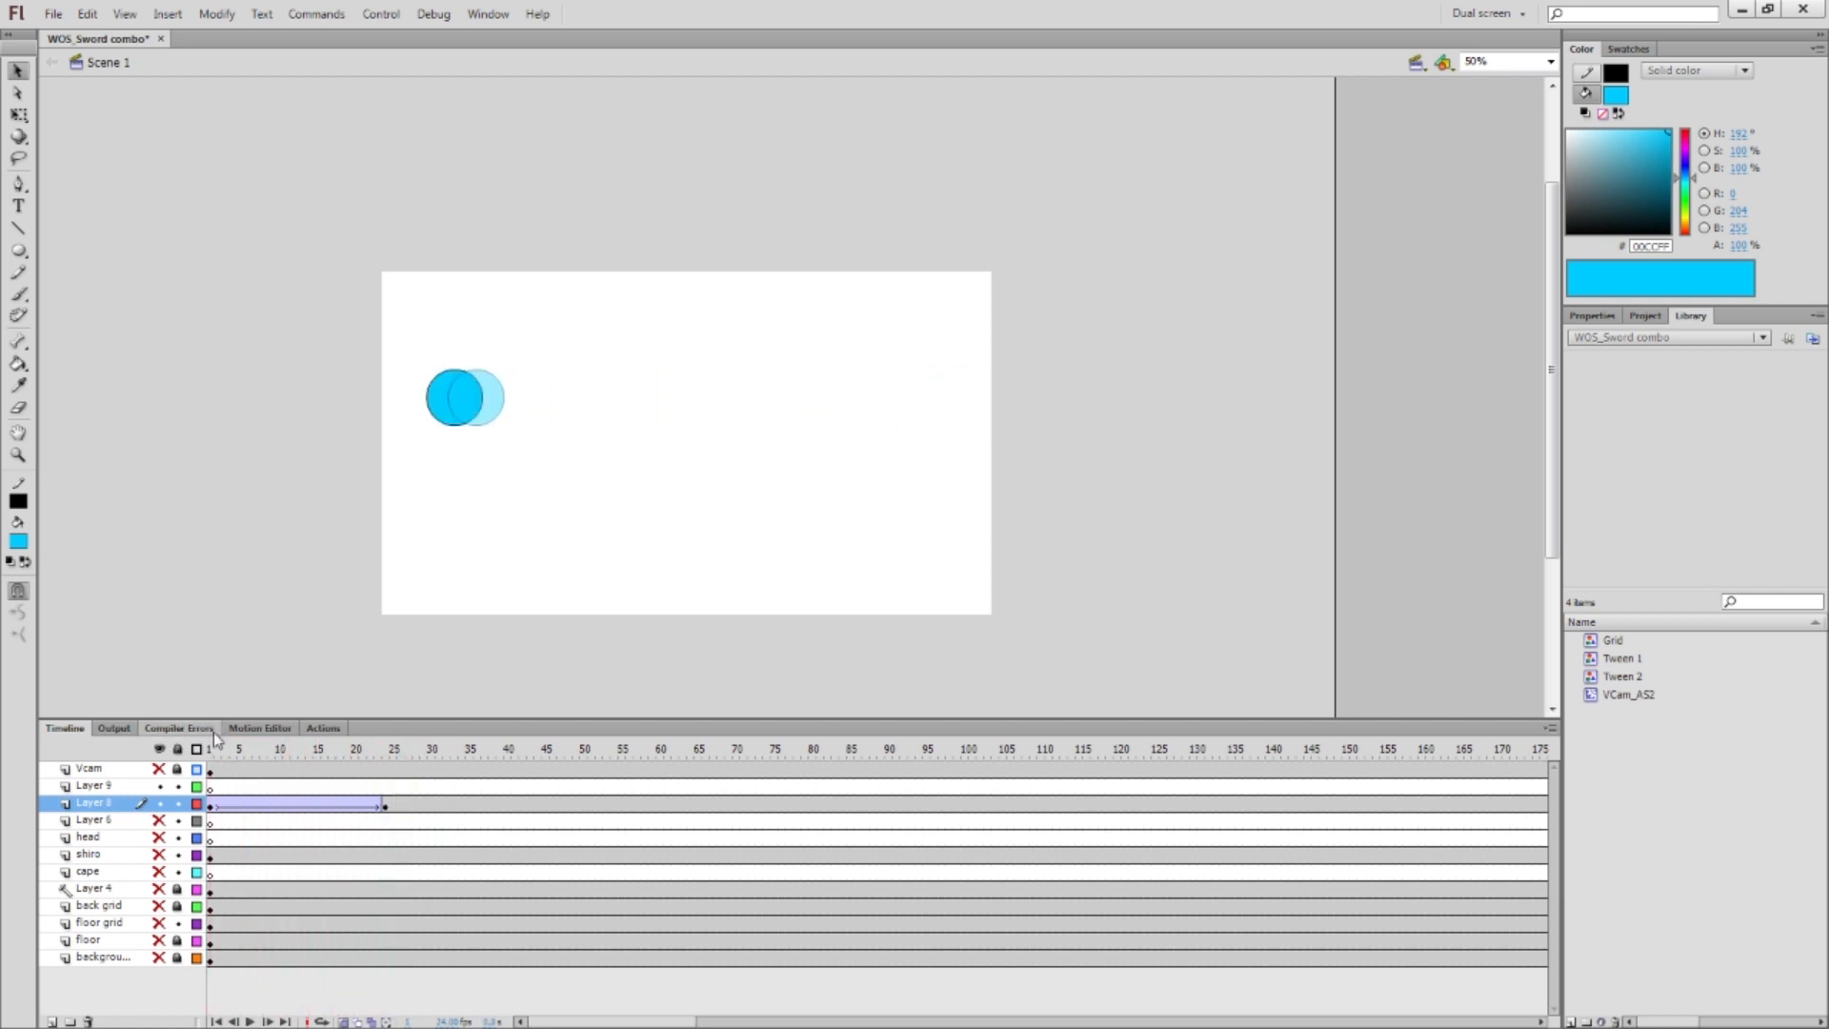
{"action": "left_click", "coordinate": [399, 748]}
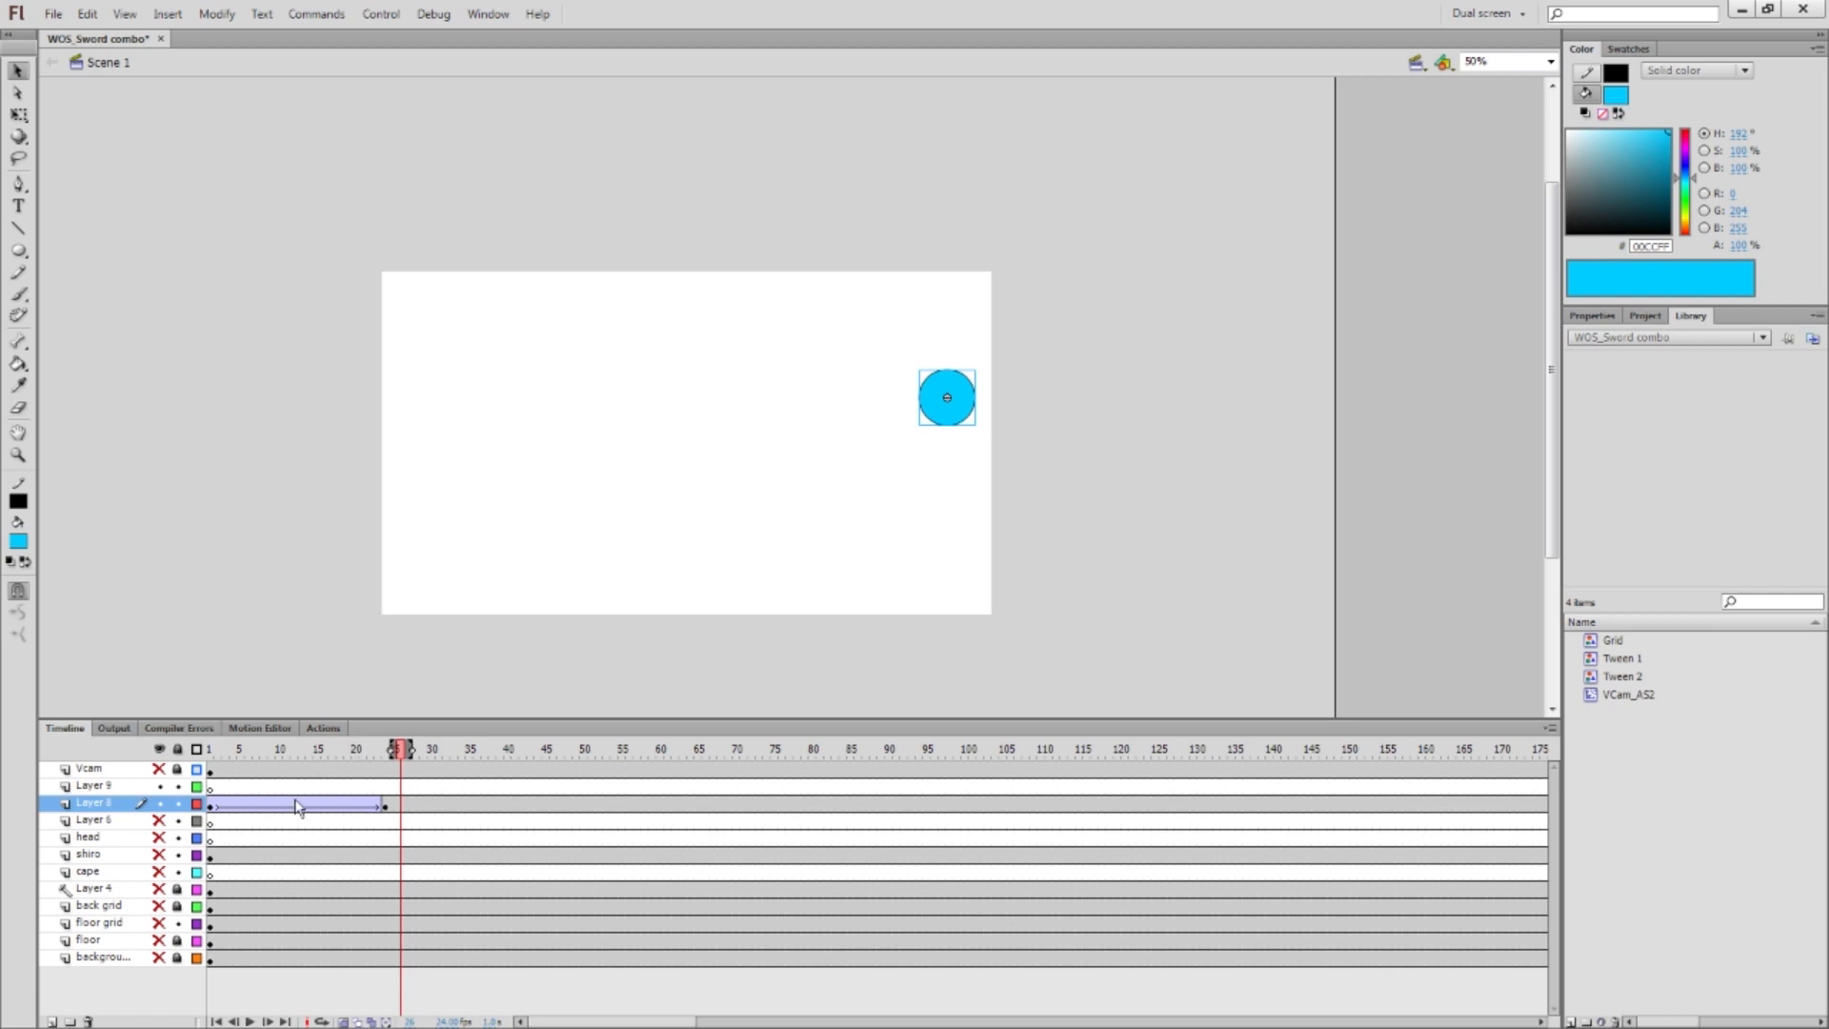
{"action": "mouse_move", "coordinate": [290, 498]}
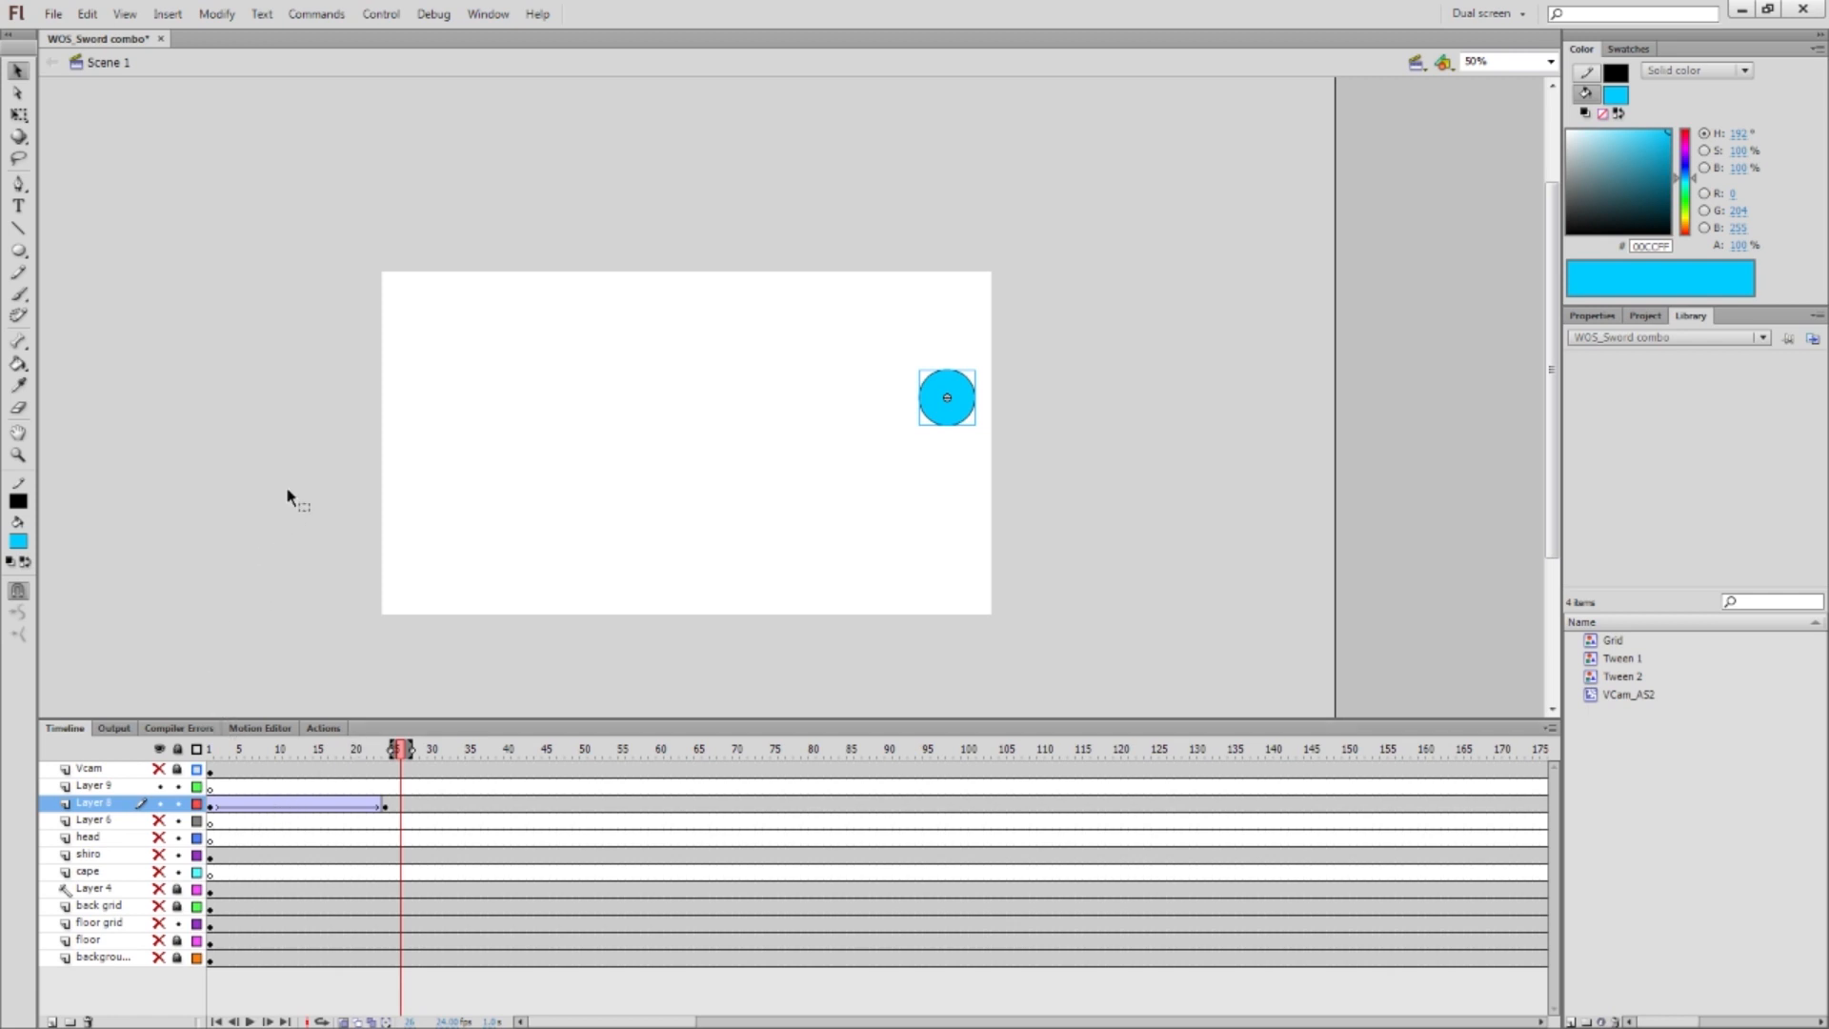
{"action": "mouse_move", "coordinate": [284, 709]}
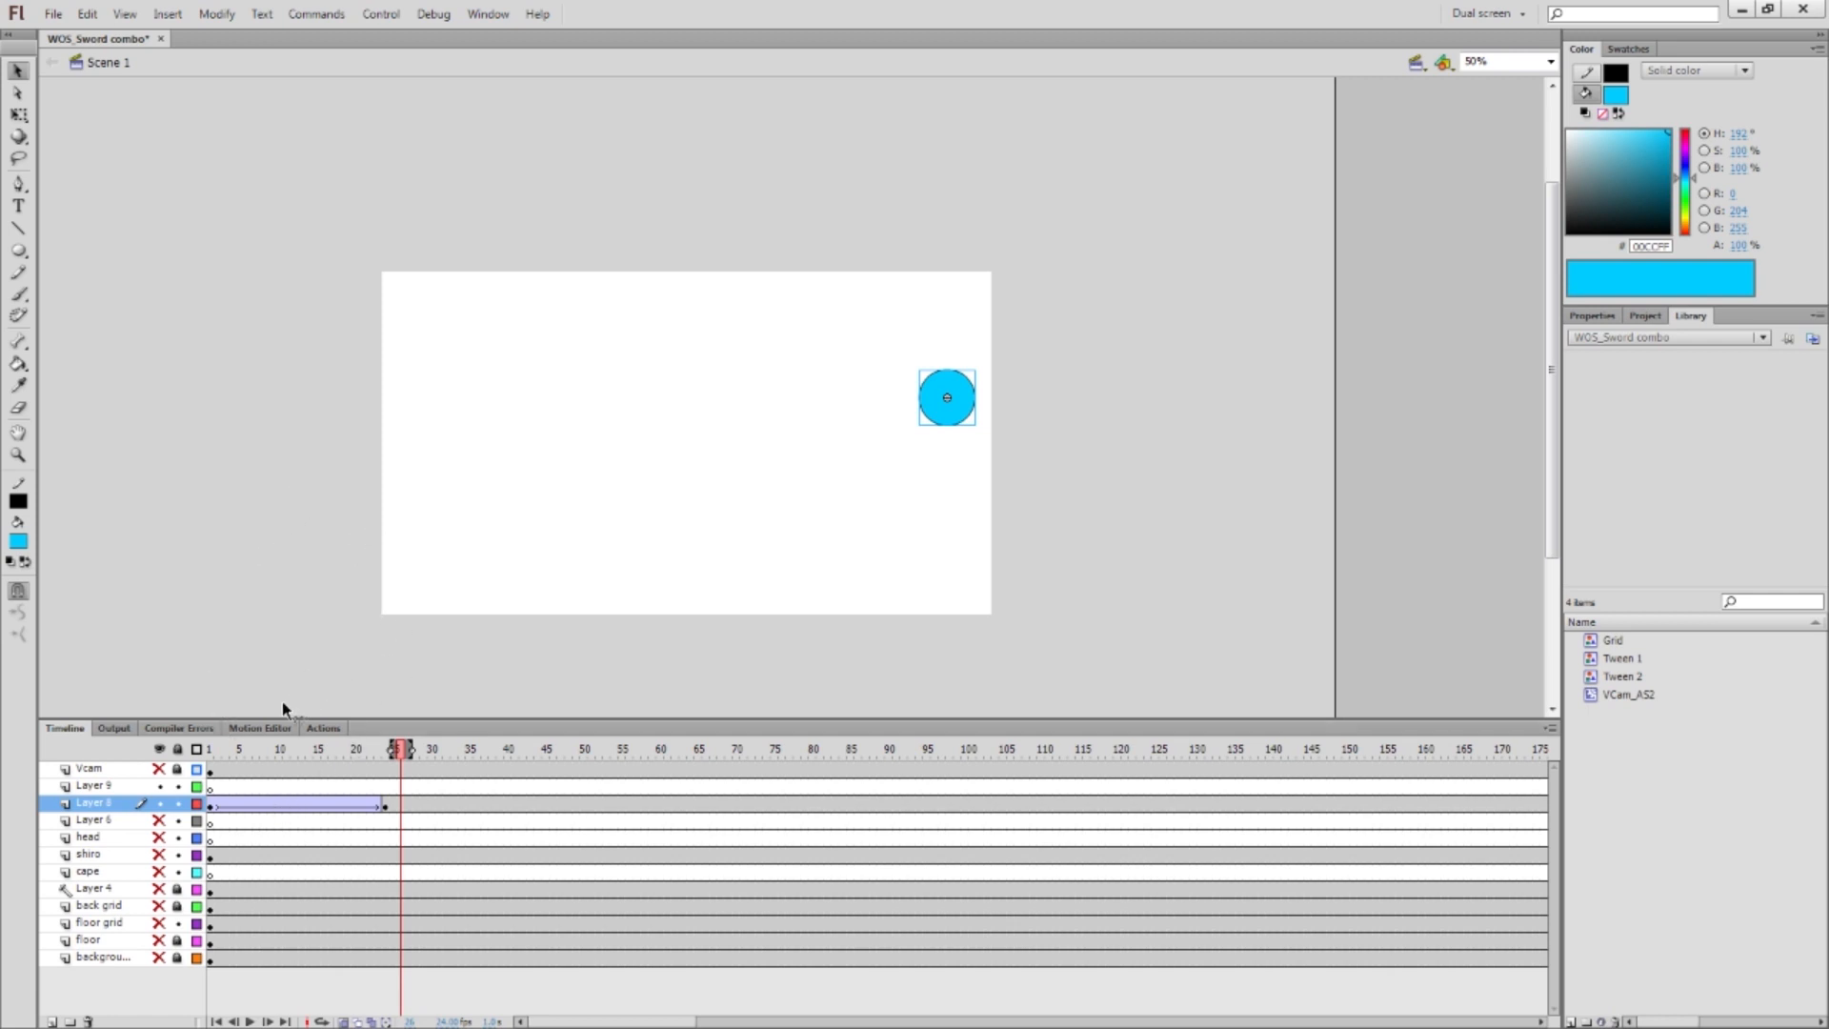
{"action": "mouse_move", "coordinate": [263, 816]}
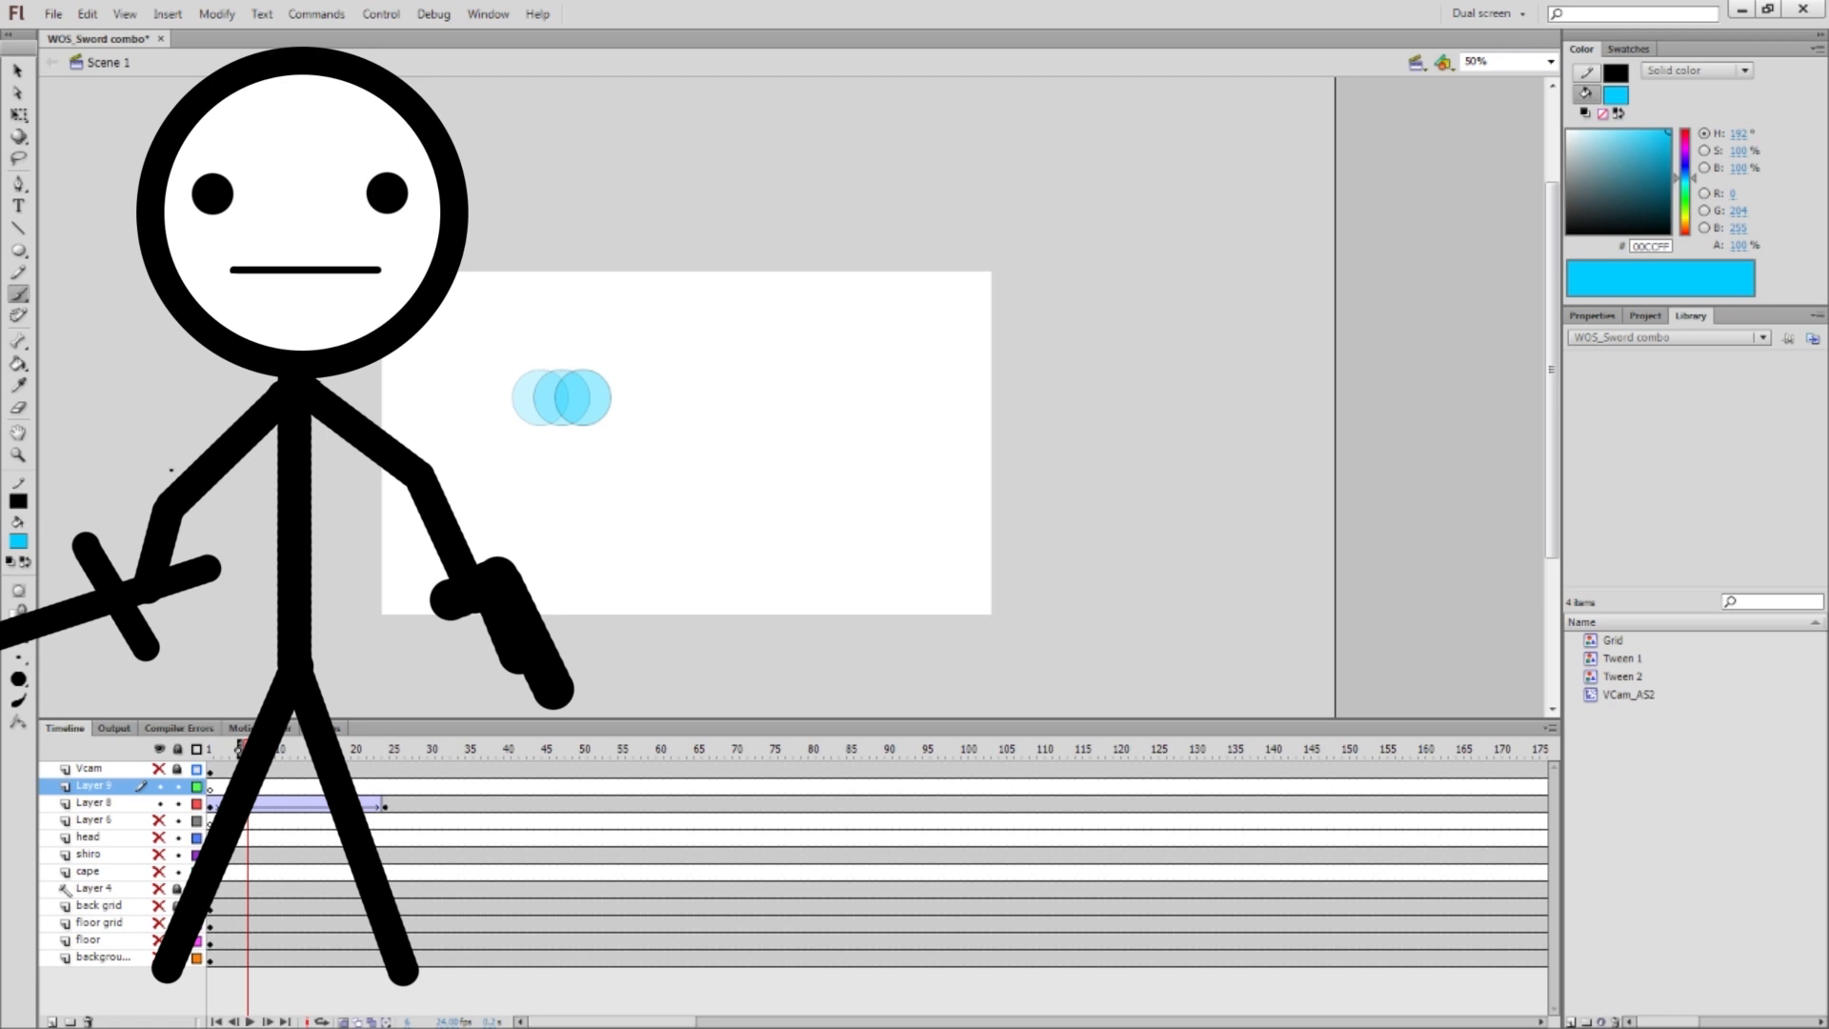
Choose a green fill colour for the new circle on Layer 9
{"action": "left_click", "coordinate": [19, 541]}
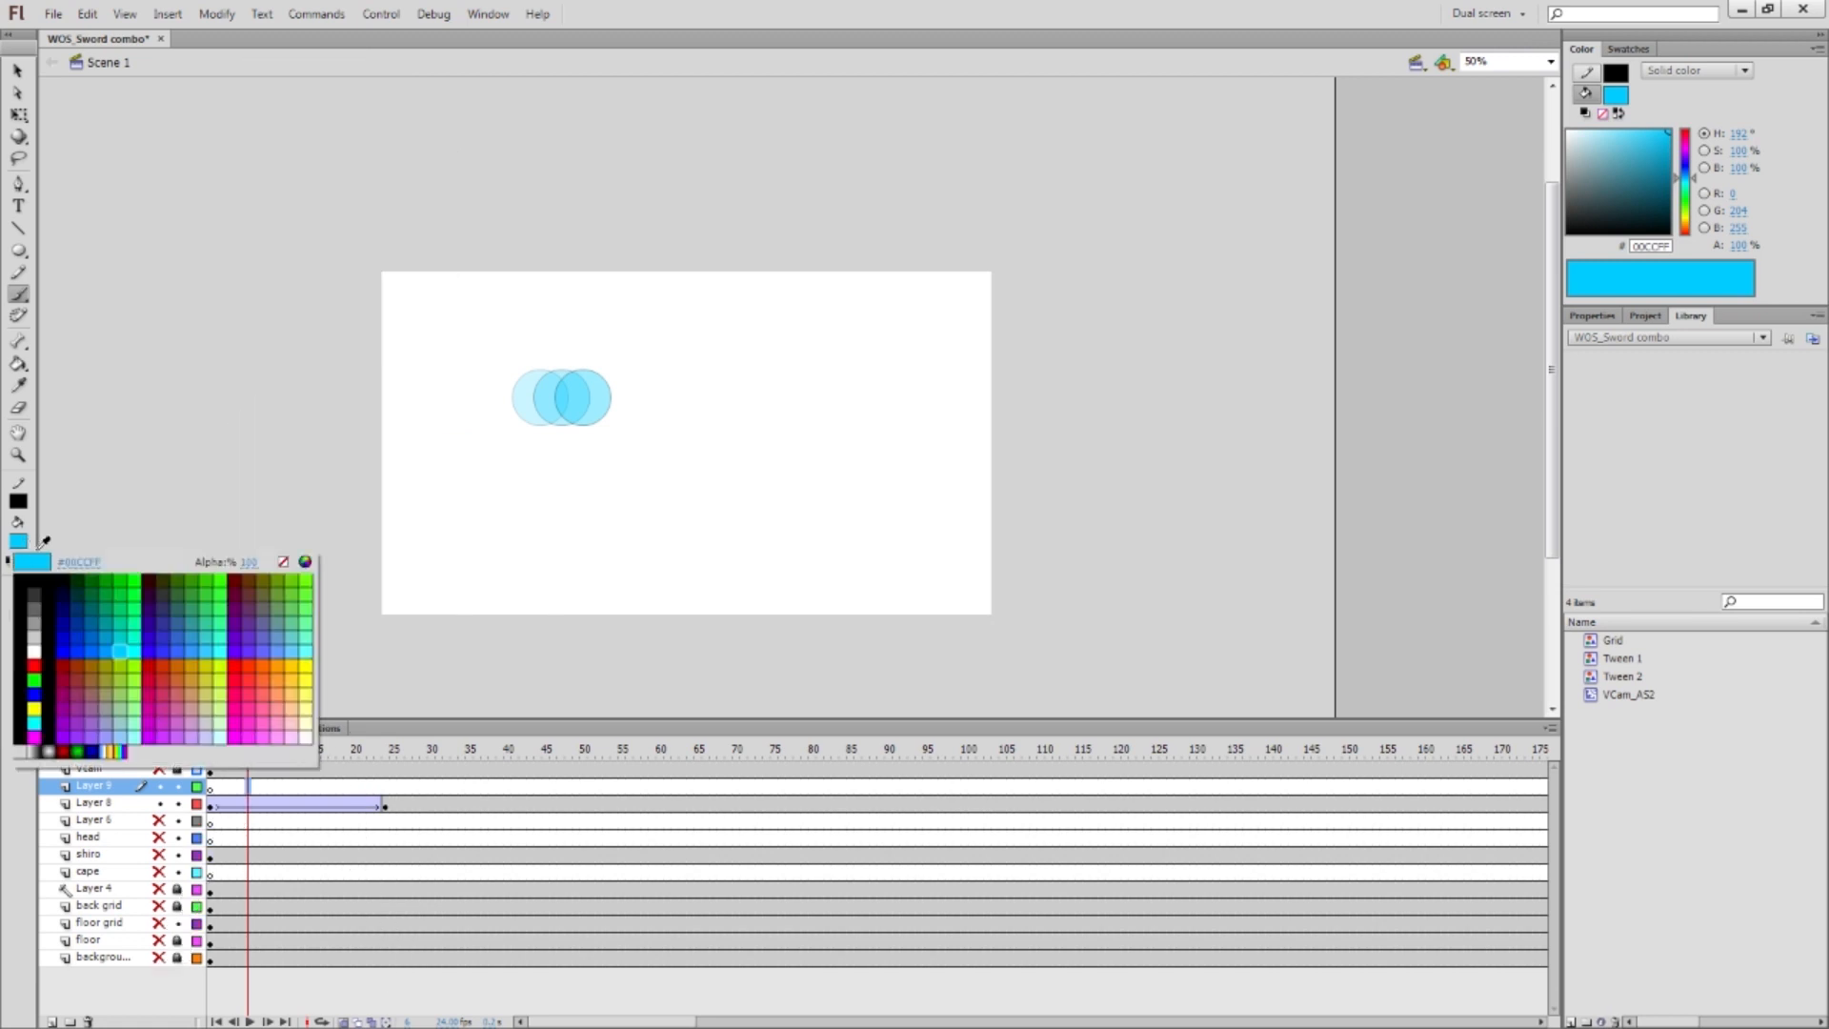
{"action": "left_click", "coordinate": [35, 589]}
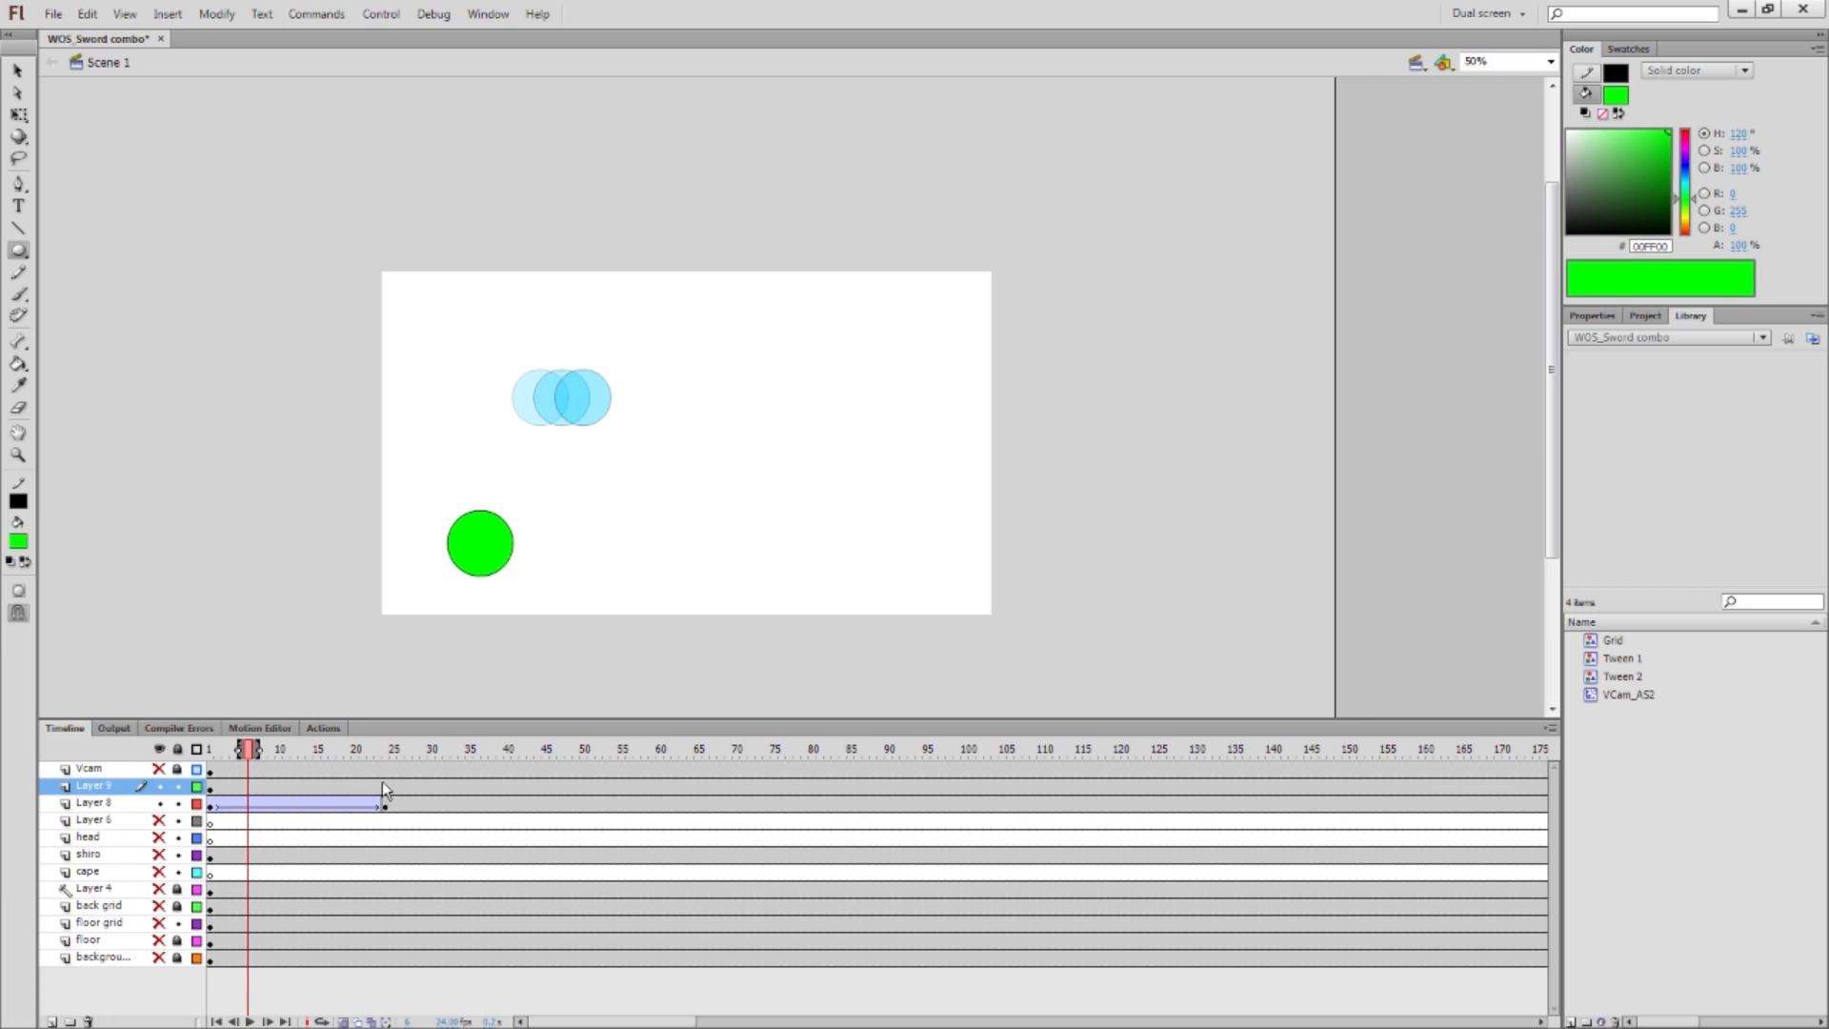
{"action": "mouse_move", "coordinate": [309, 780]}
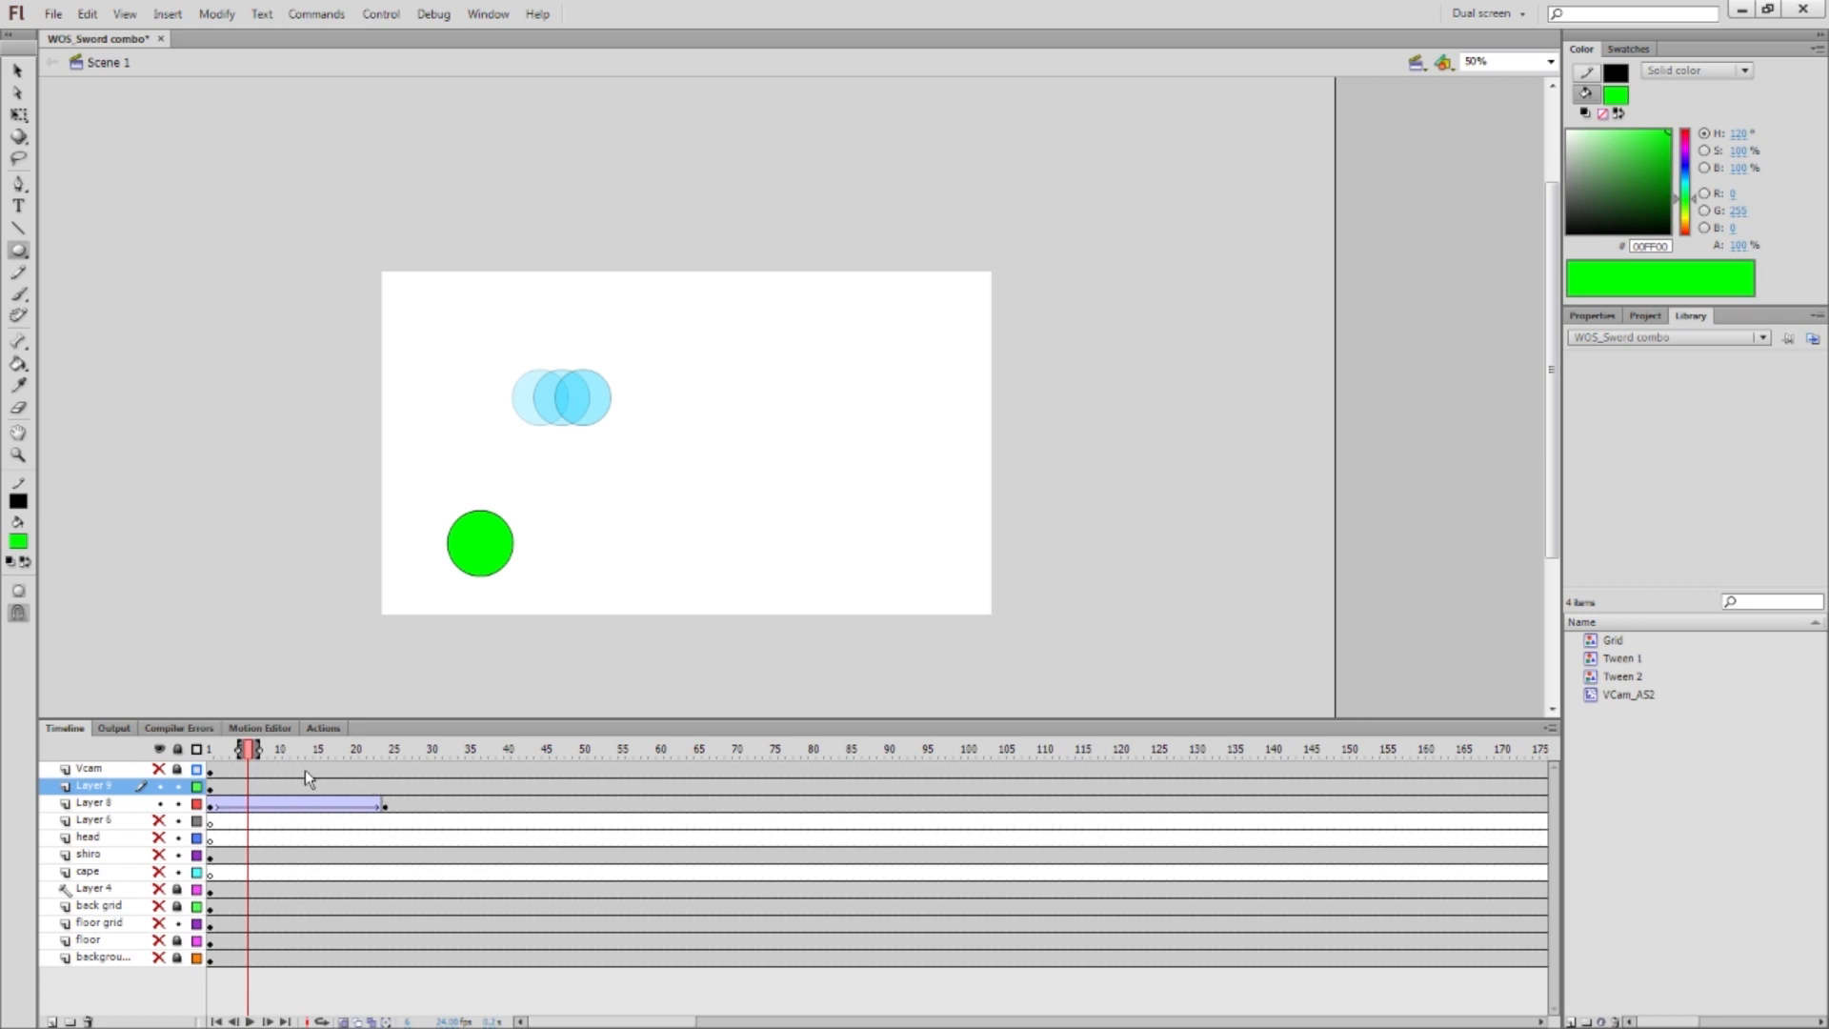
{"action": "mouse_move", "coordinate": [339, 775]}
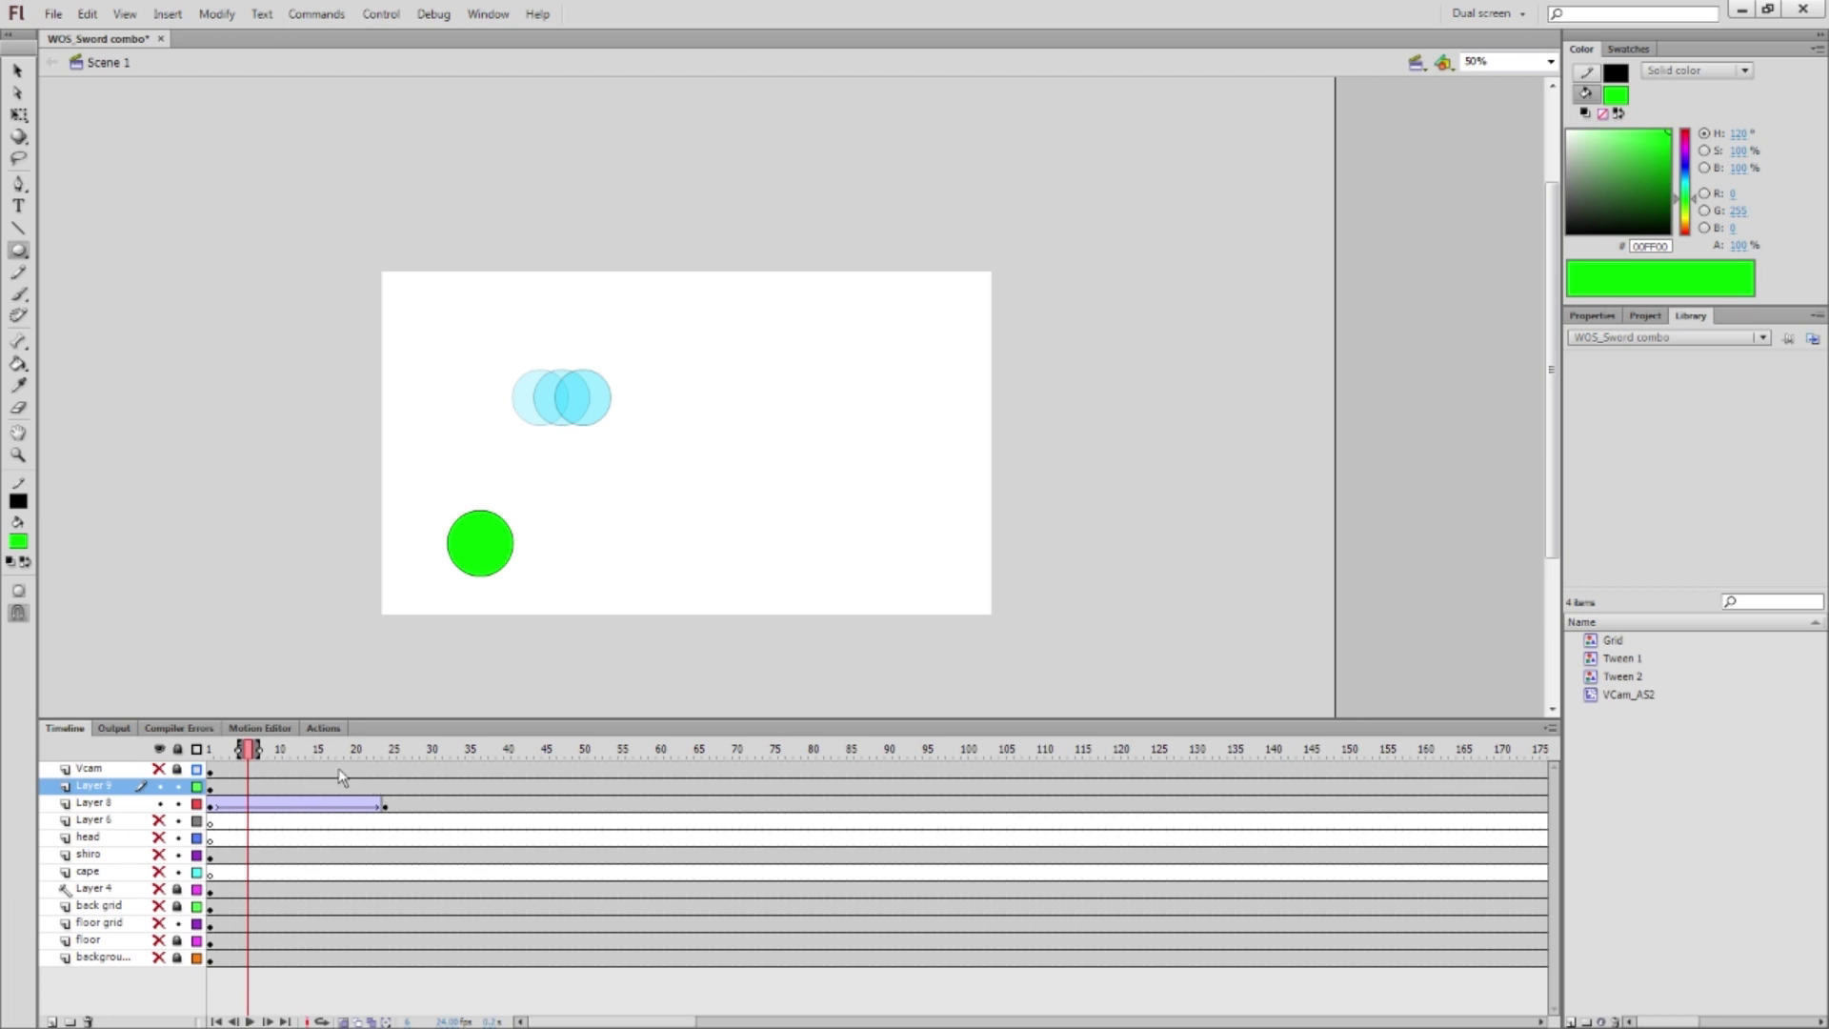
{"action": "mouse_move", "coordinate": [336, 788]}
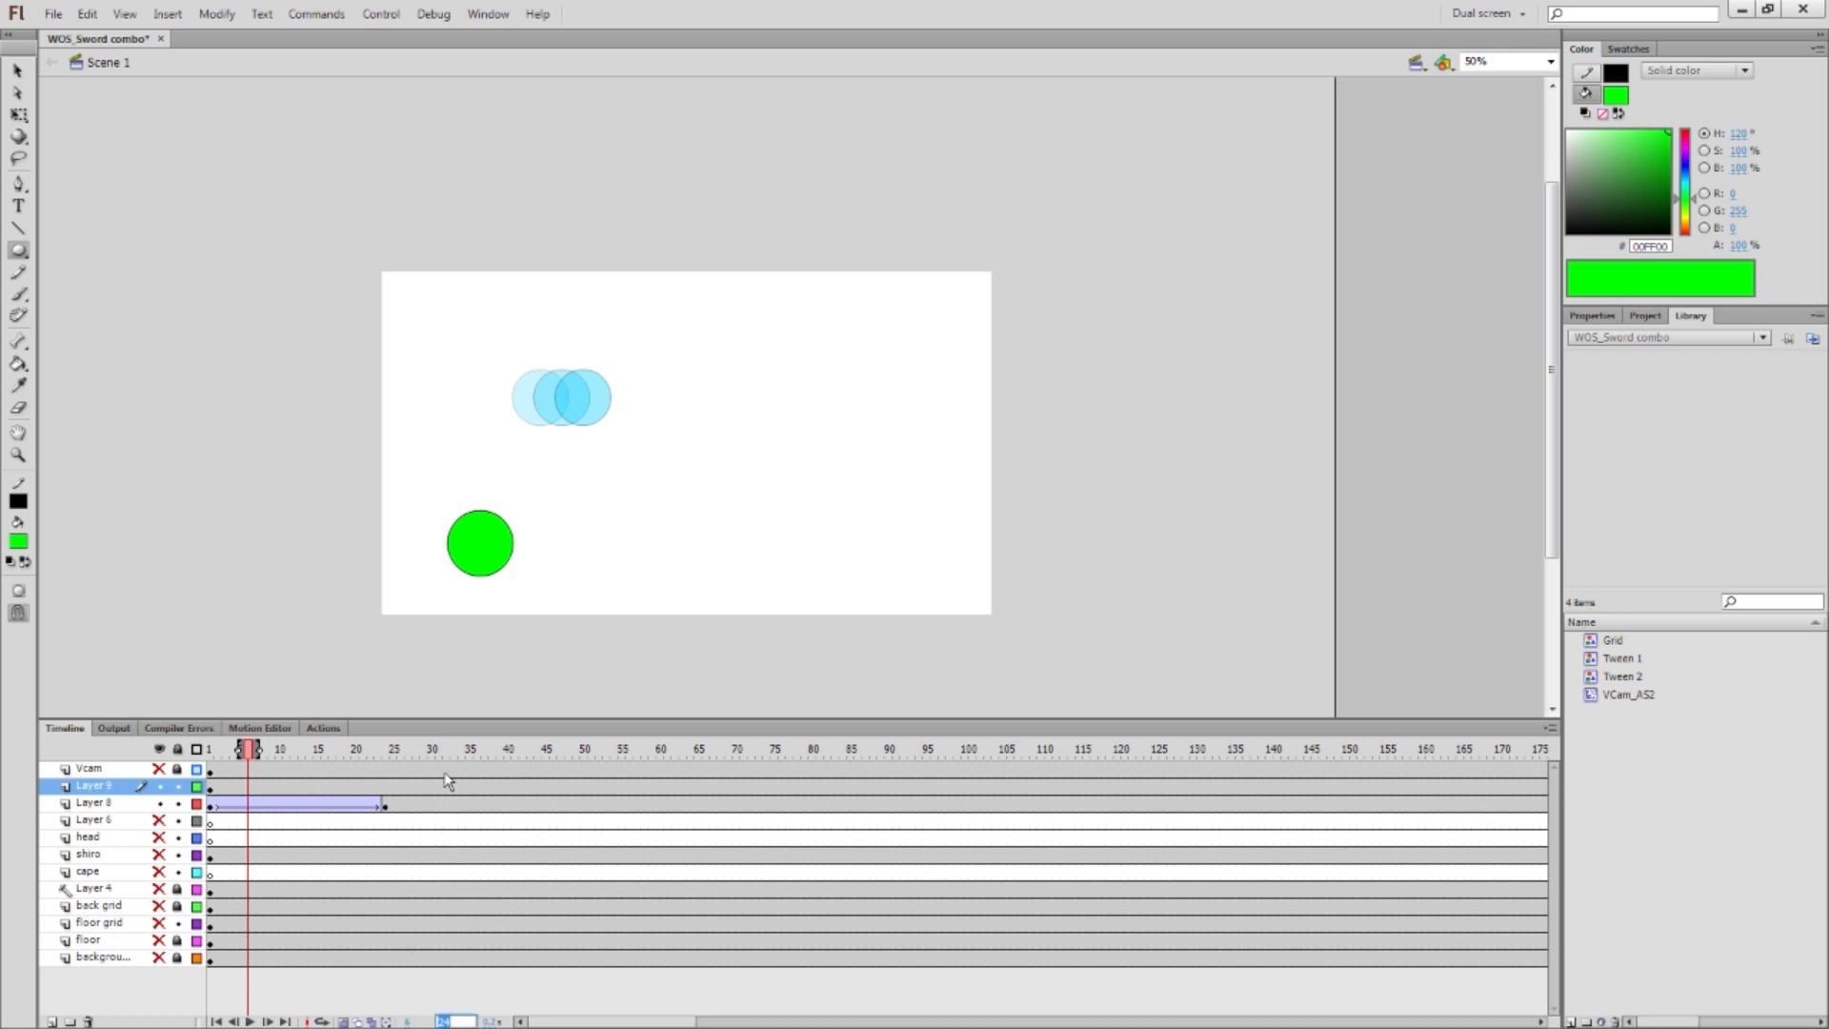
{"action": "mouse_move", "coordinate": [296, 768]}
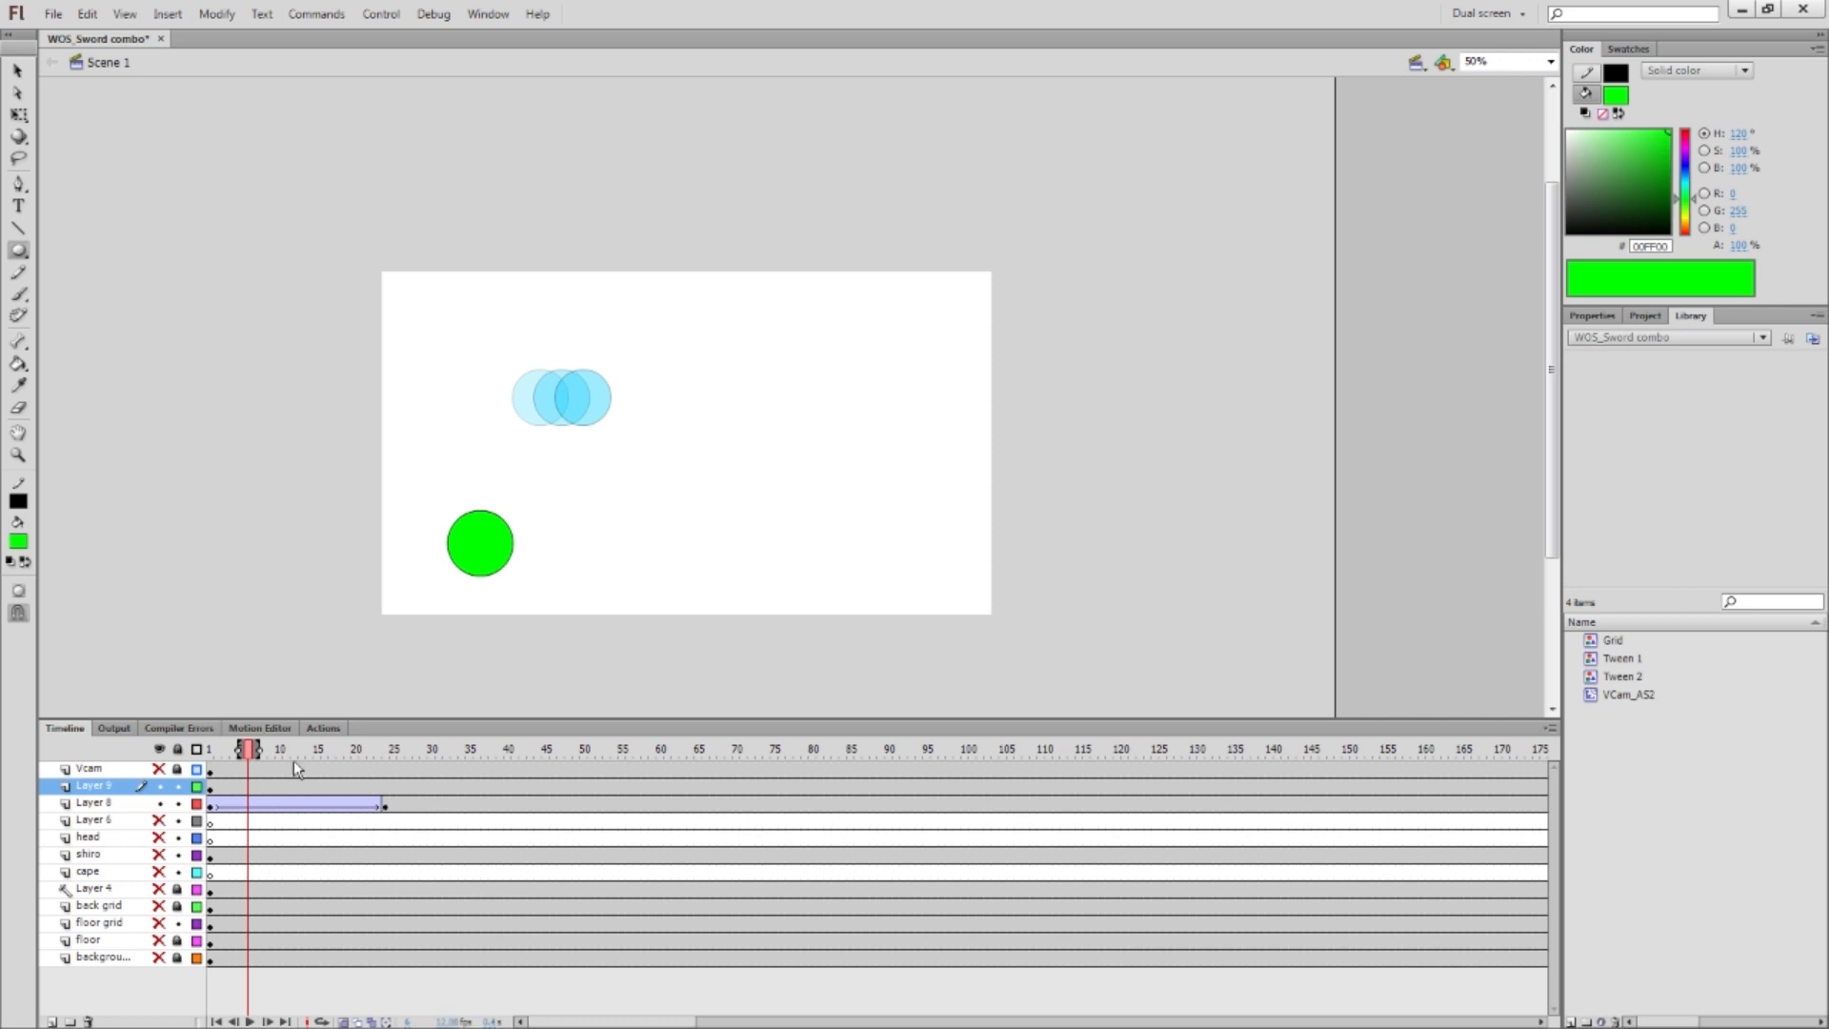
Rewind and play the circle tween, change the frame rate, then replay it
{"action": "left_click", "coordinate": [217, 748]}
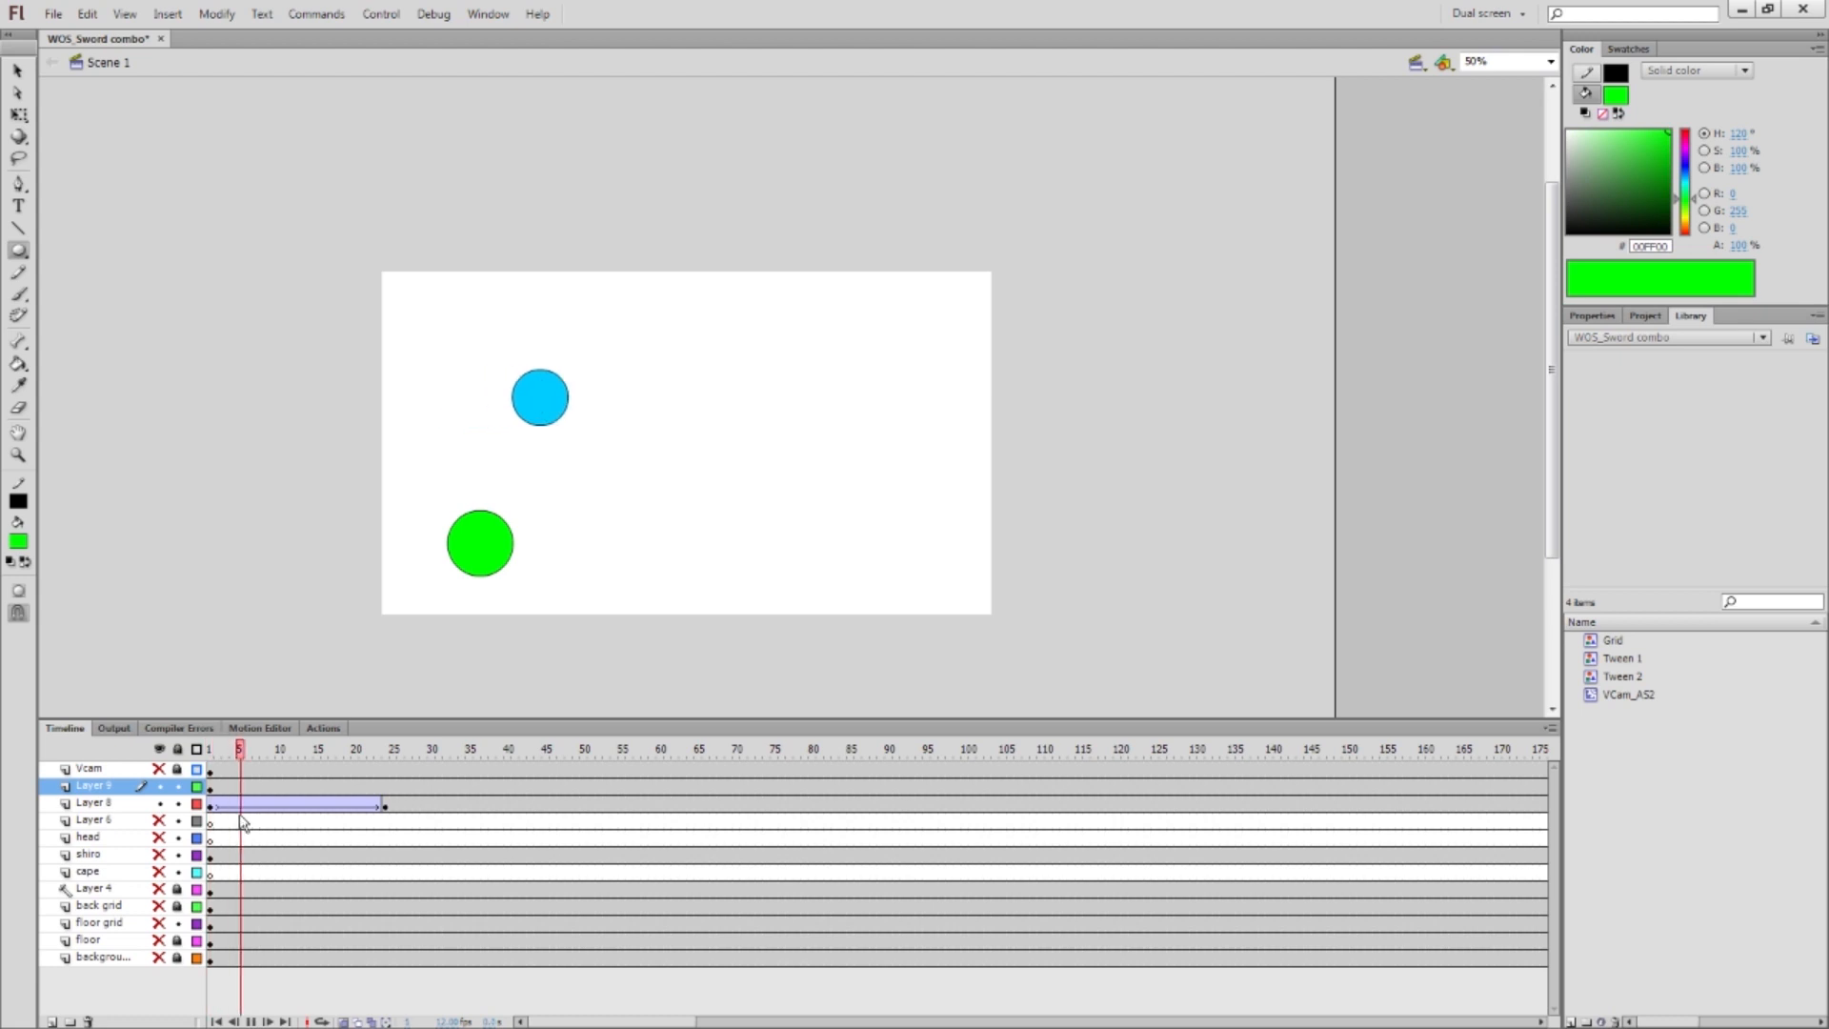
{"action": "left_click", "coordinate": [415, 749]}
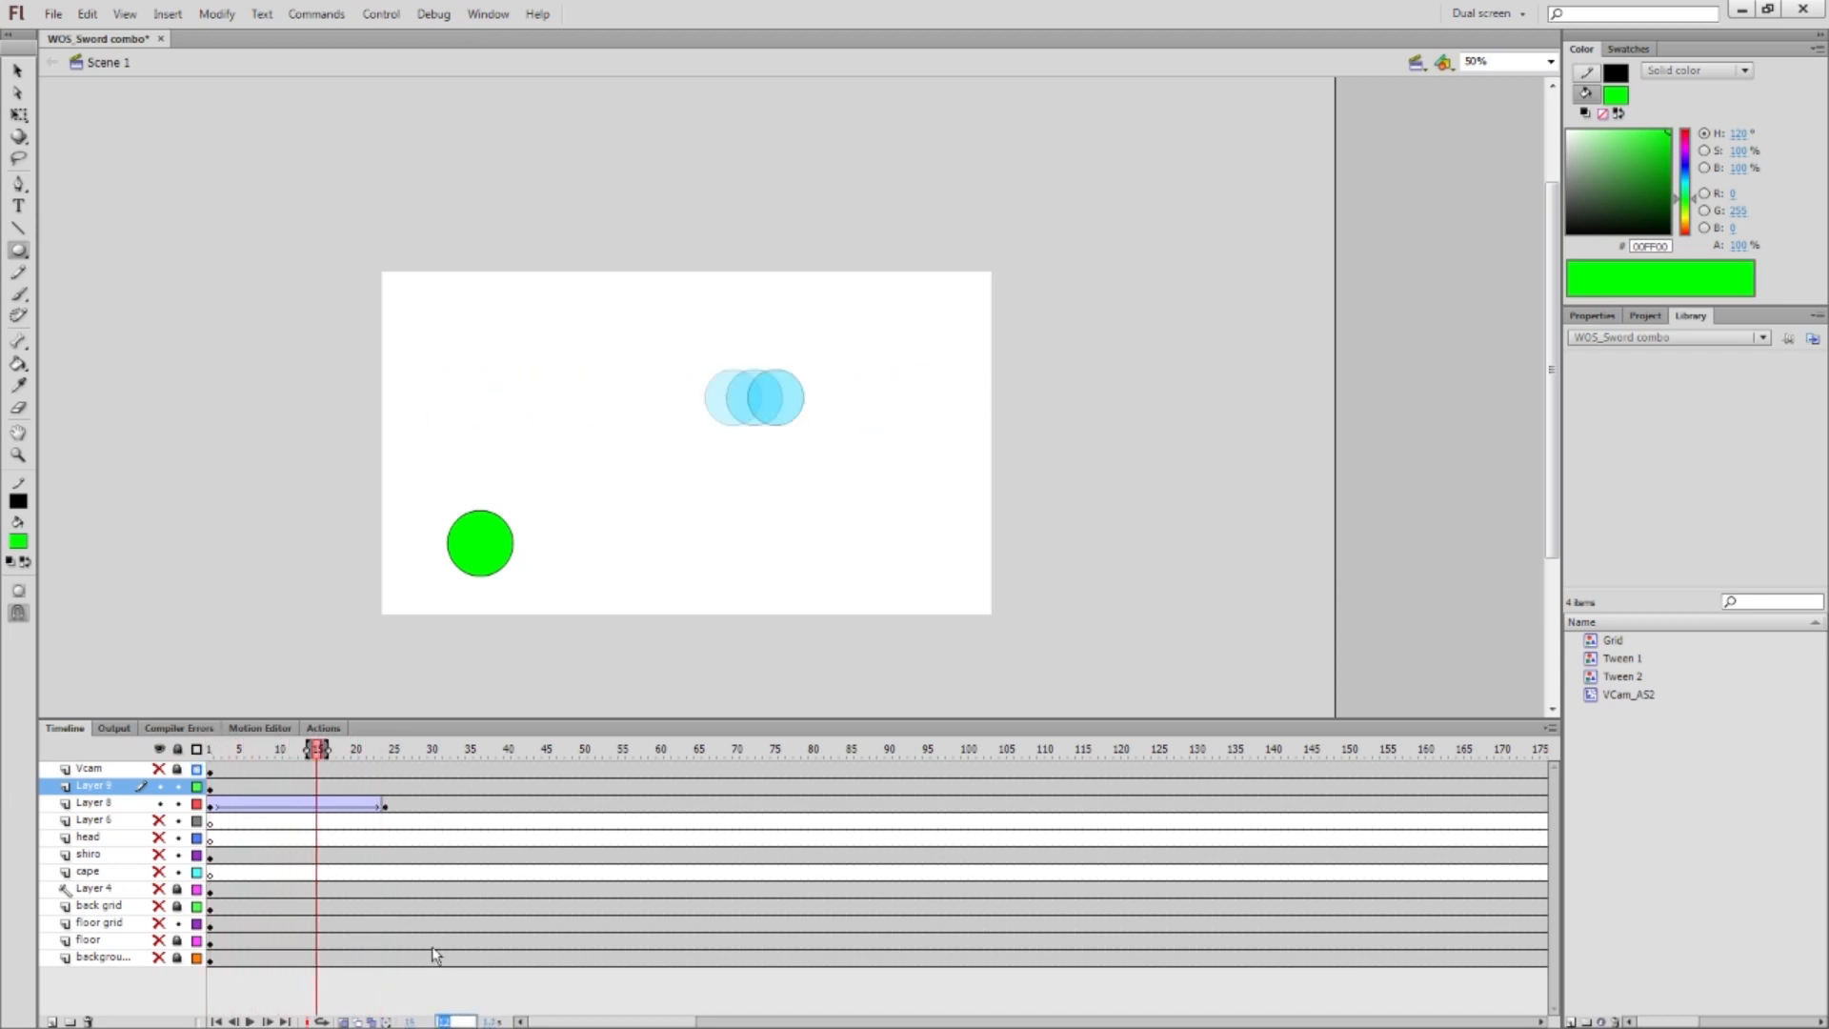
{"action": "mouse_move", "coordinate": [231, 768]}
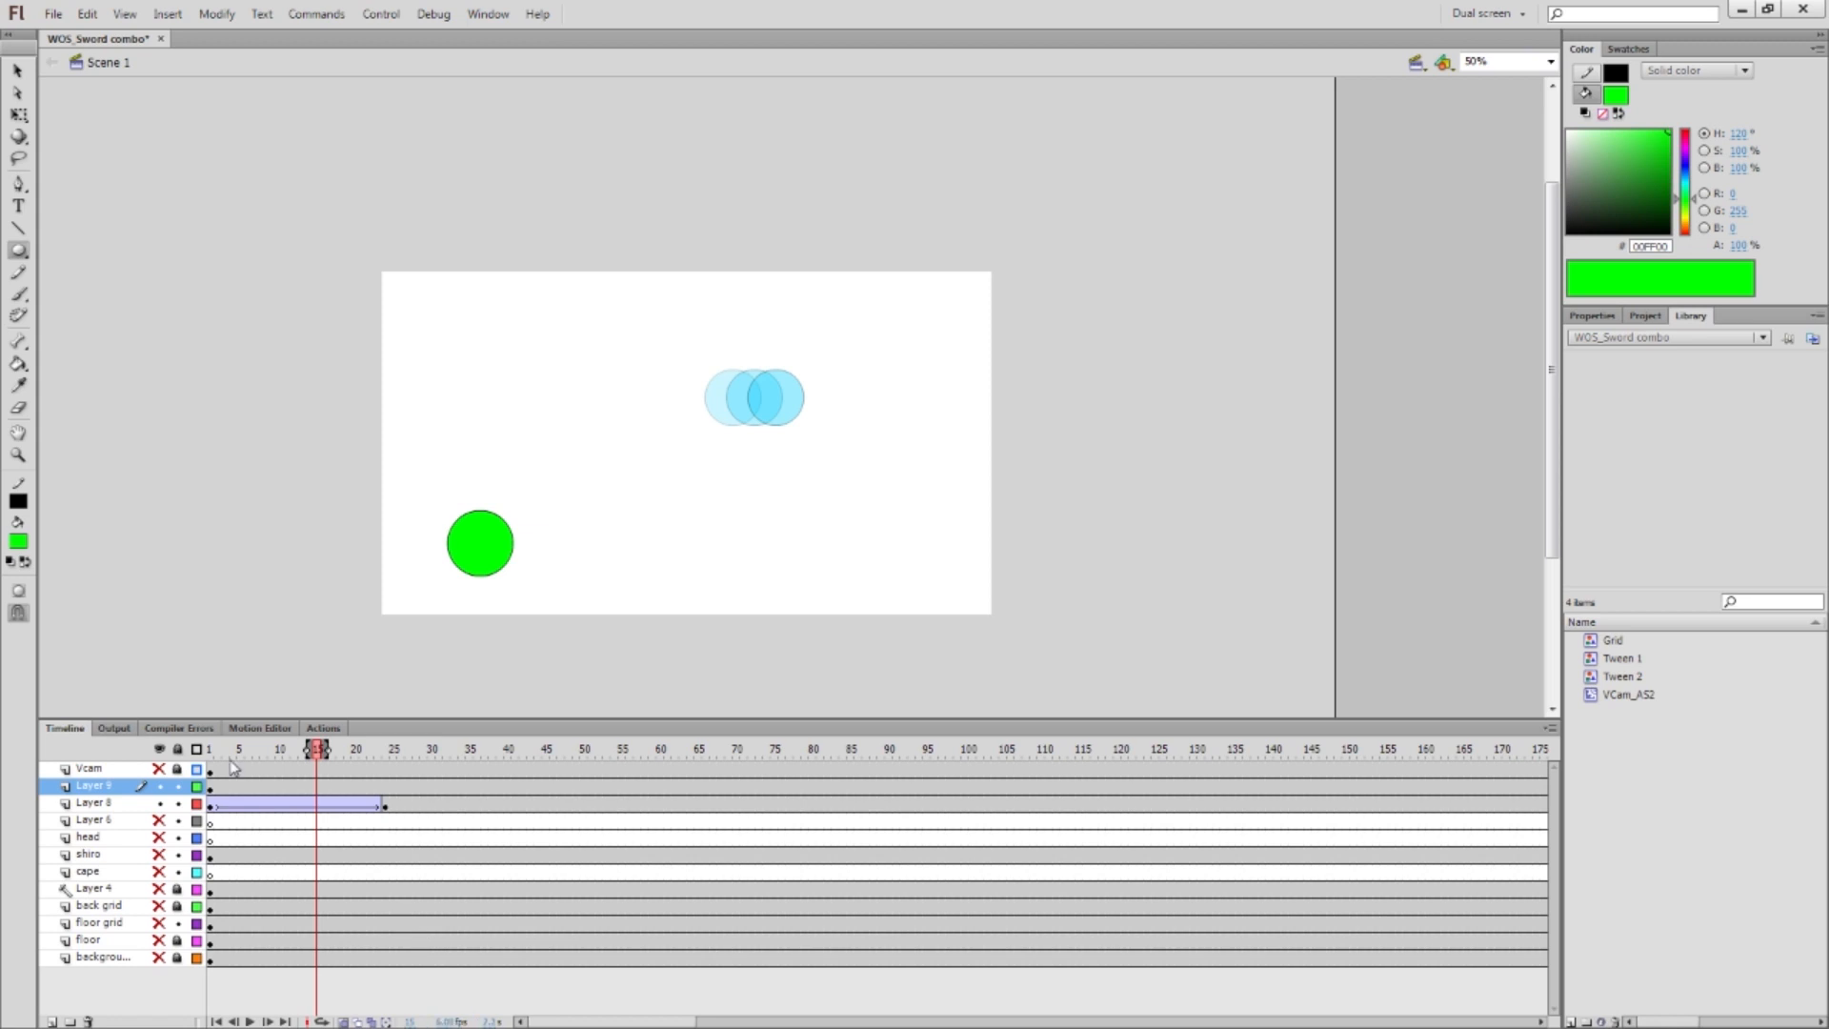
{"action": "left_click", "coordinate": [209, 748]}
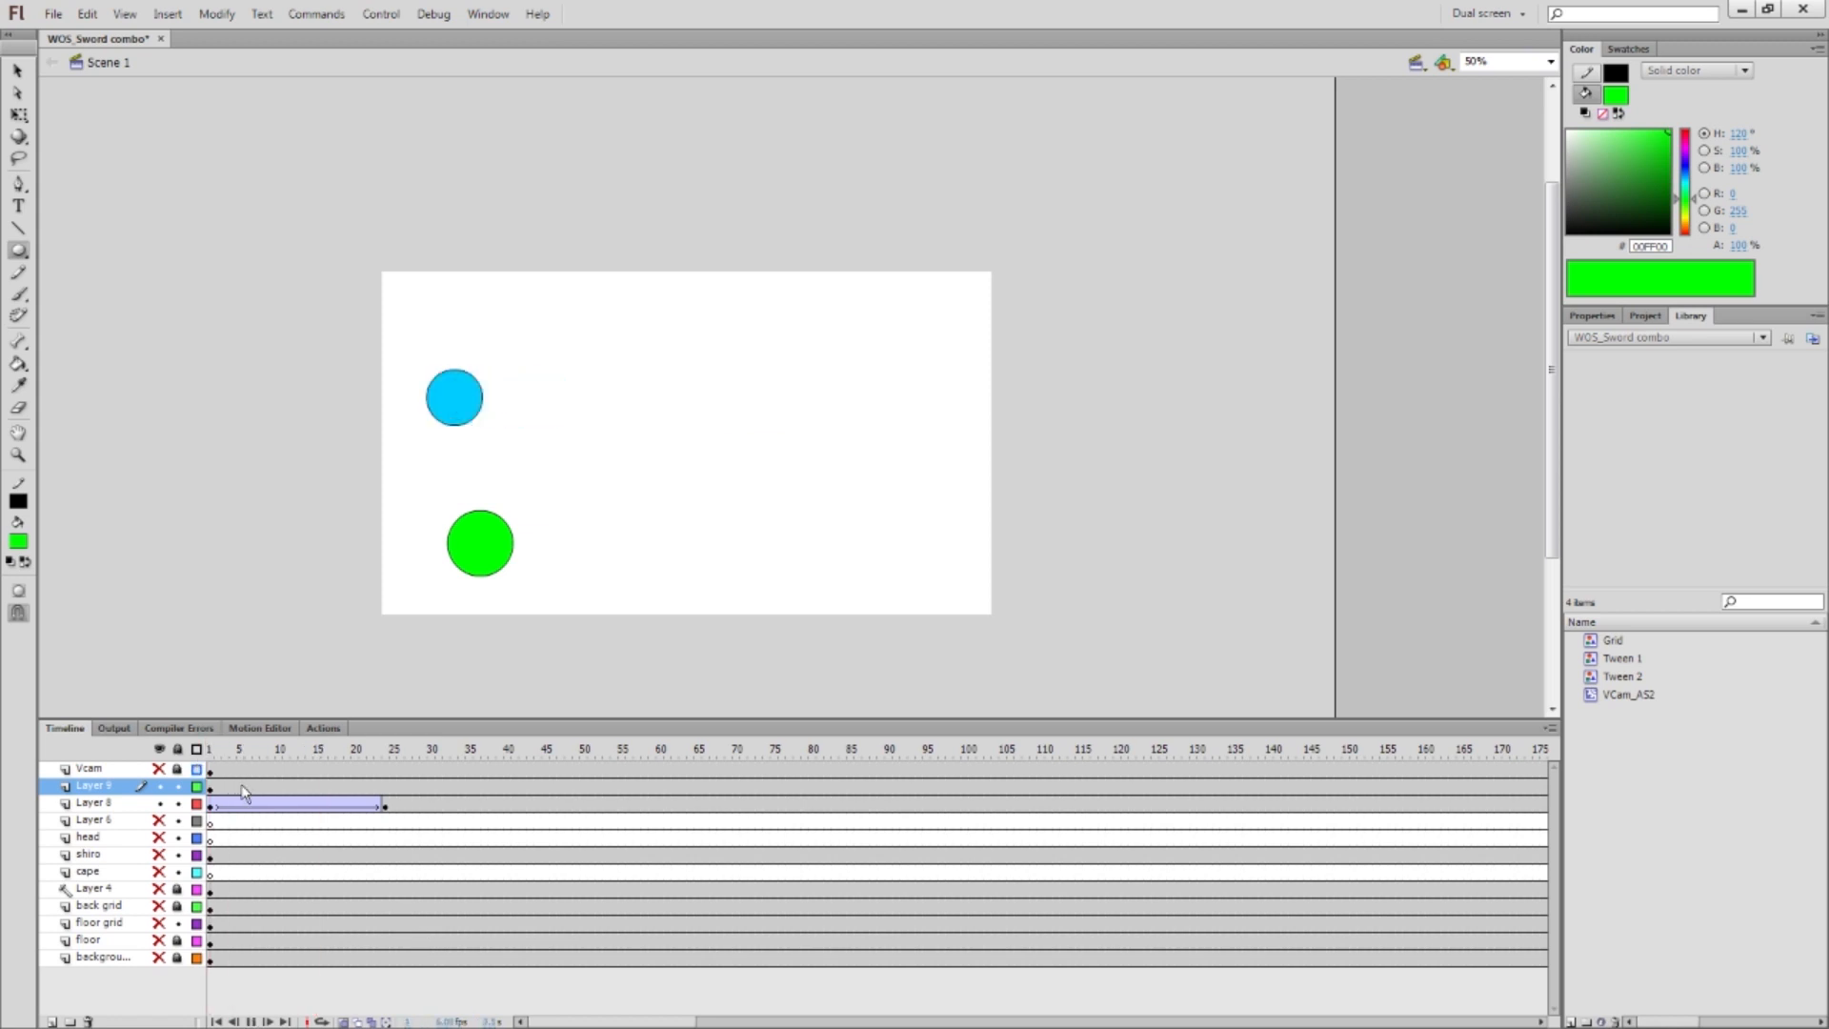
{"action": "left_click", "coordinate": [302, 748]}
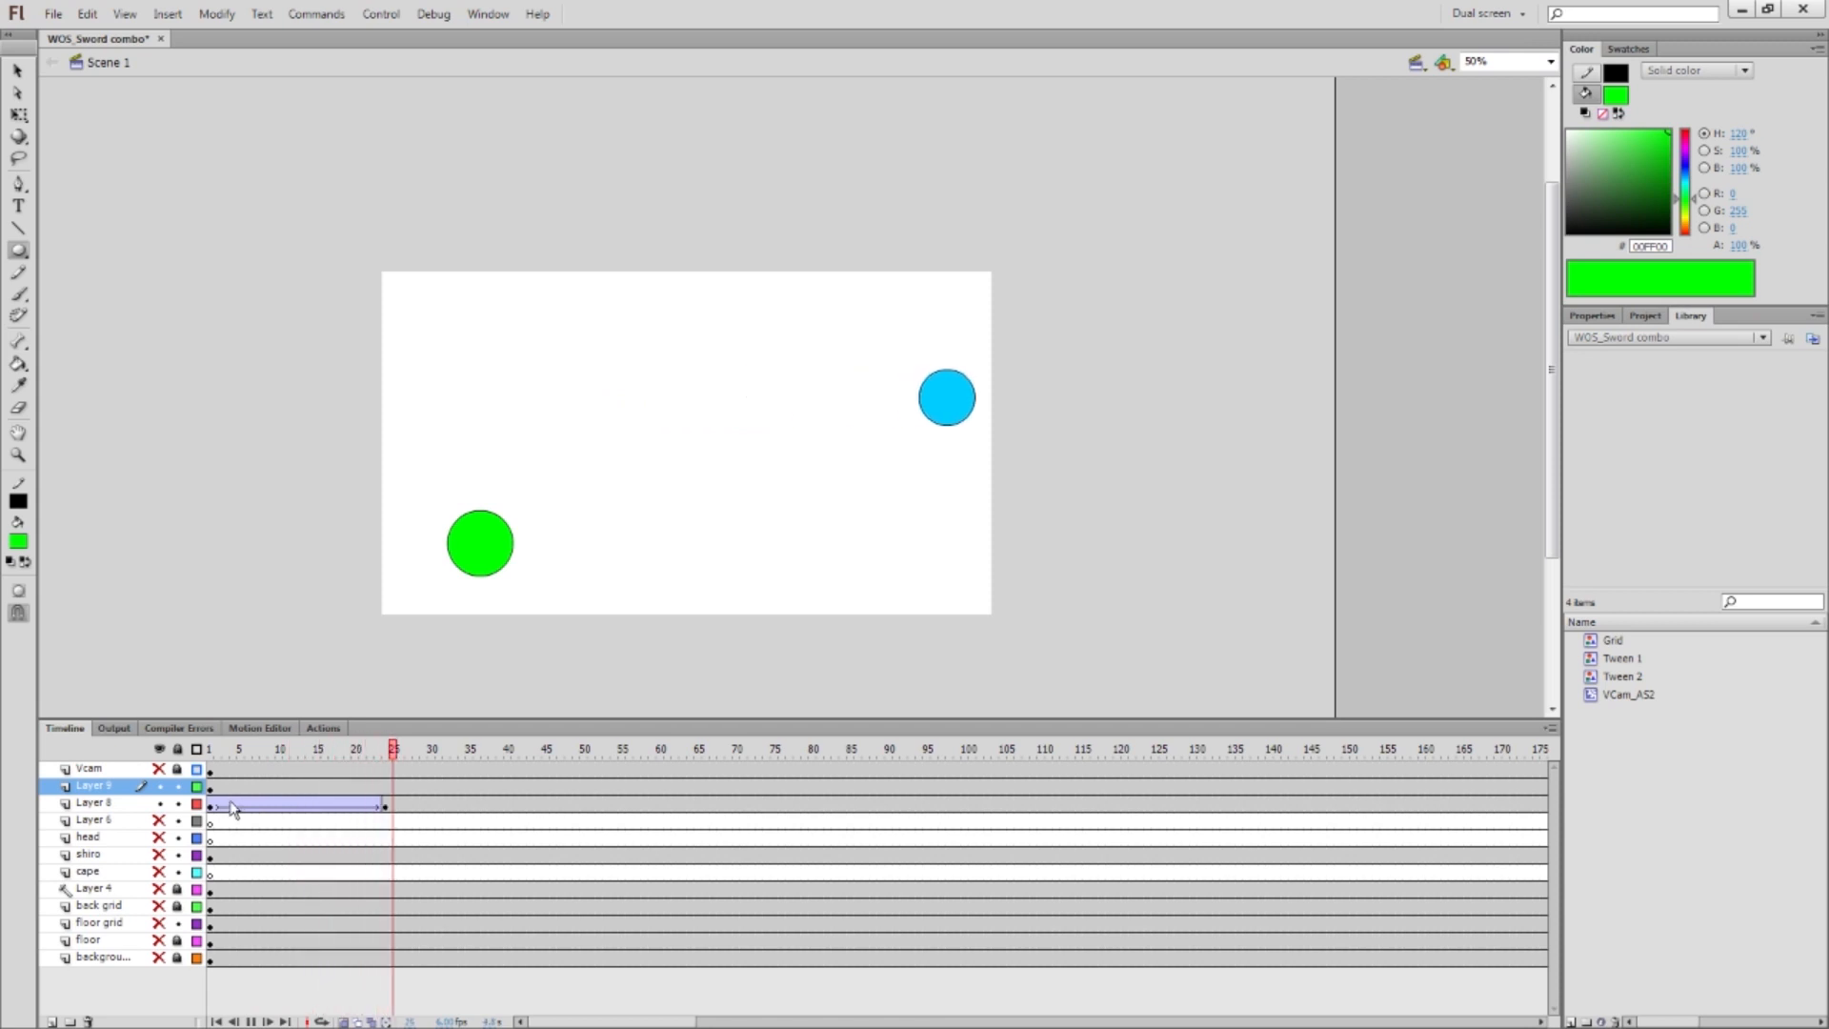
{"action": "left_click", "coordinate": [409, 748]}
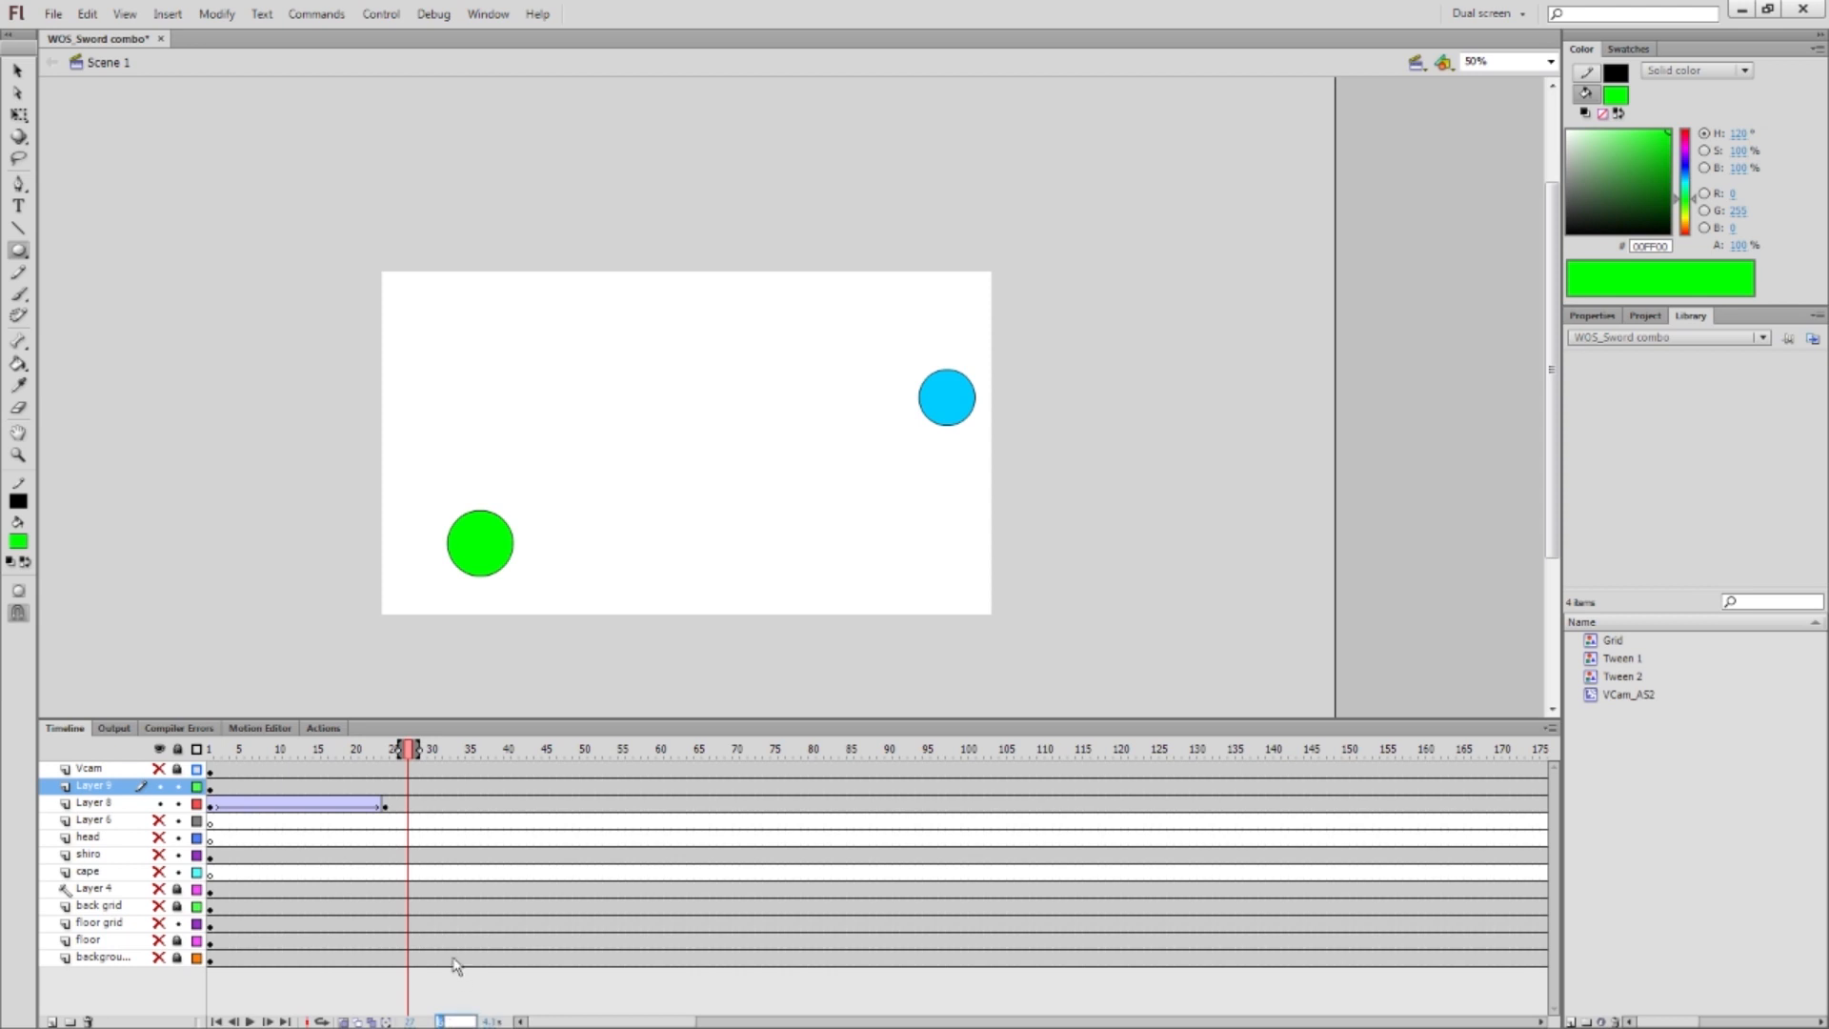
{"action": "mouse_move", "coordinate": [441, 966]}
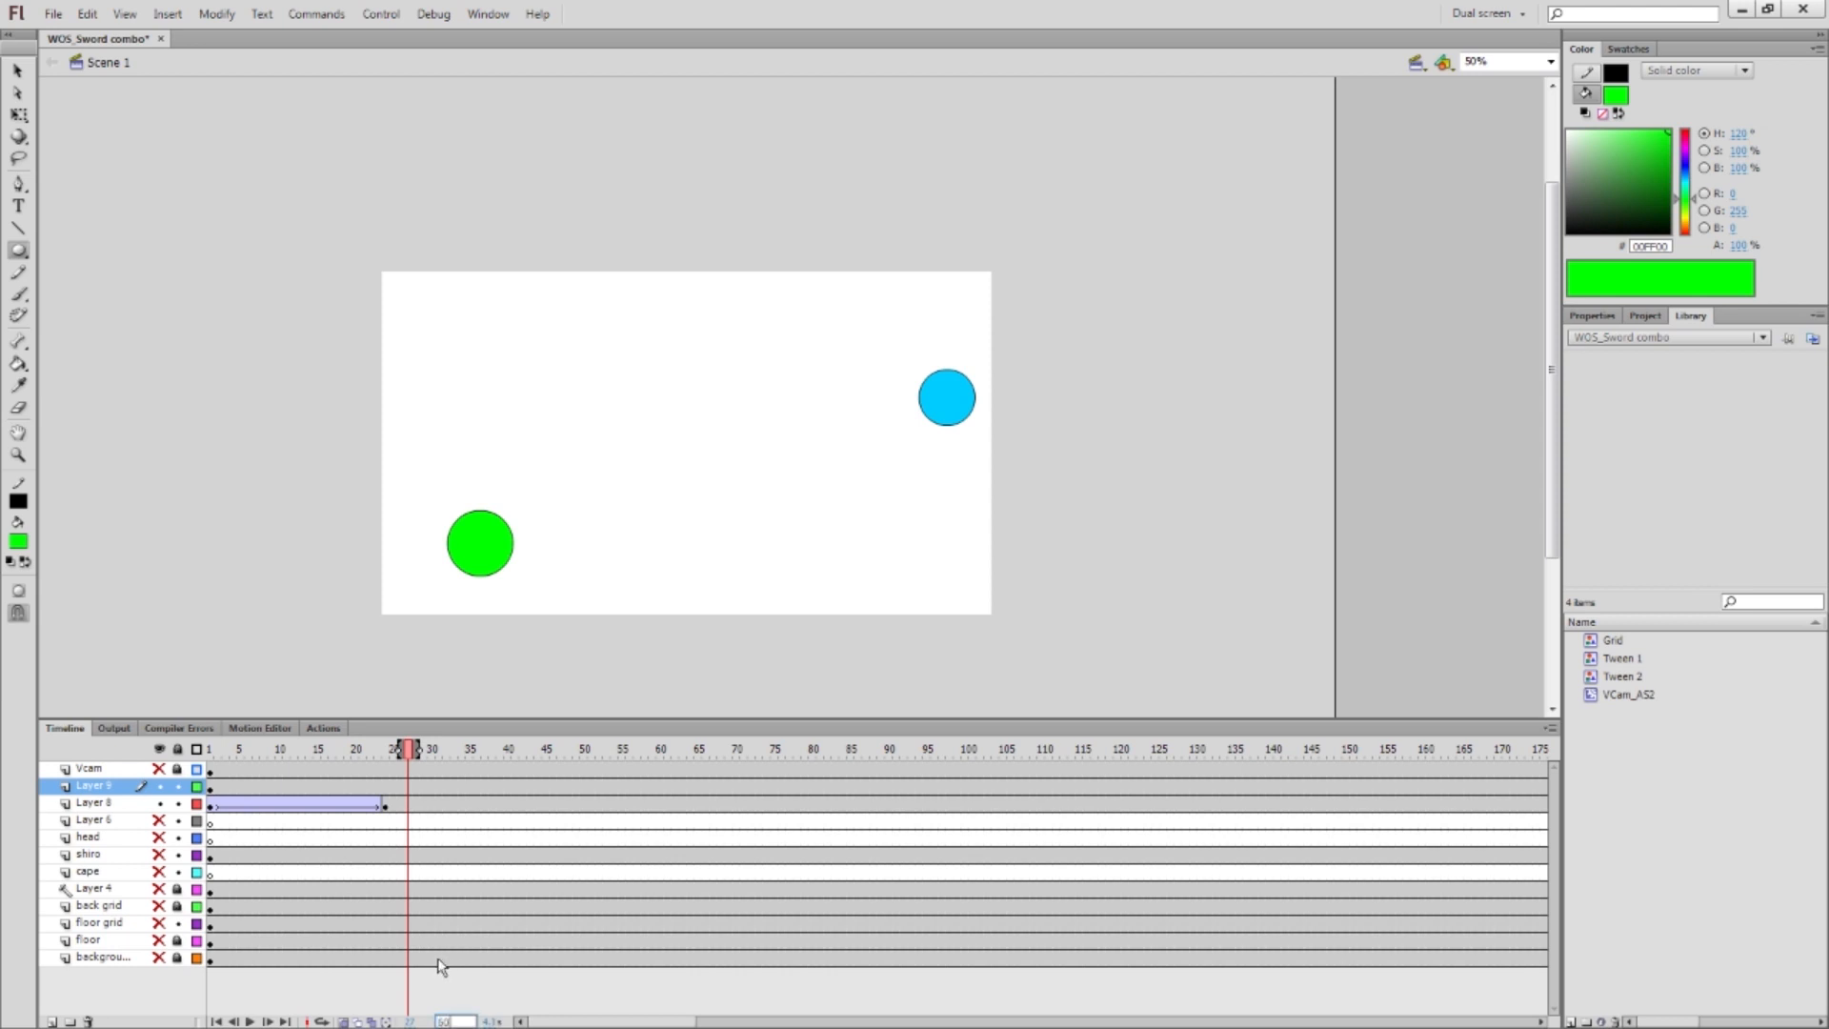
{"action": "left_click", "coordinate": [210, 749]}
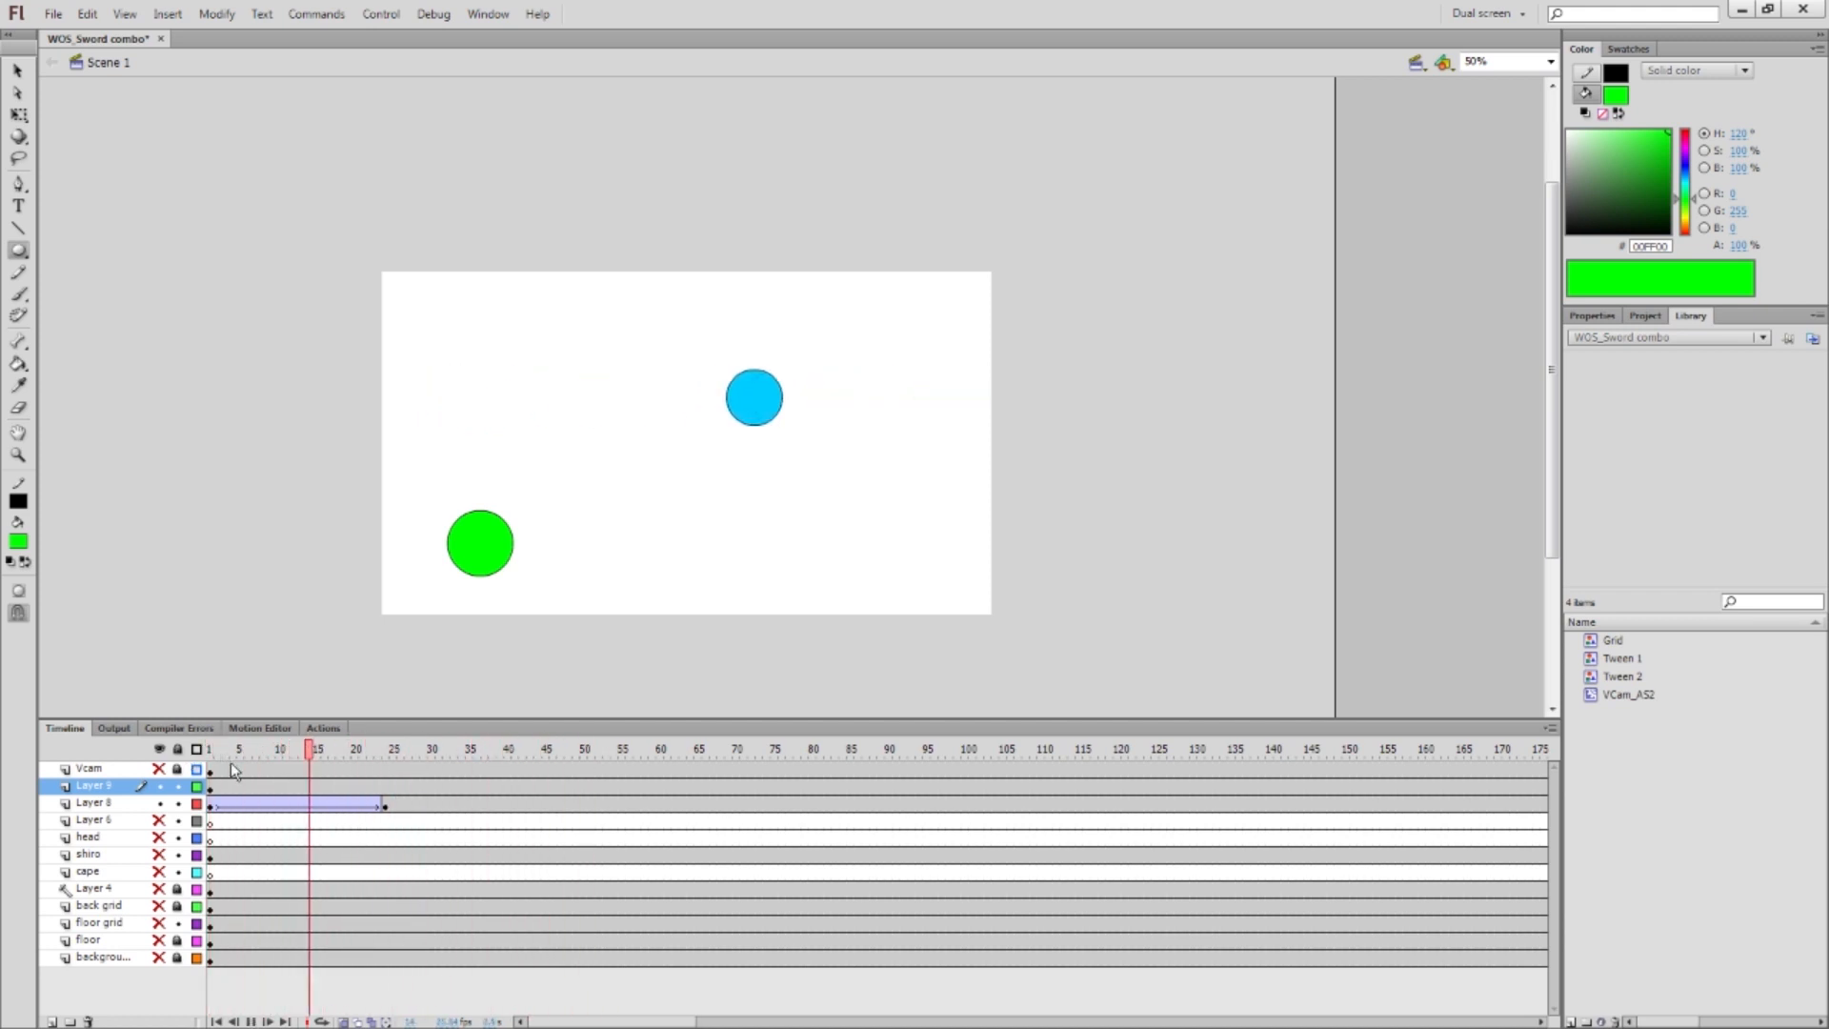
{"action": "left_click", "coordinate": [394, 749]}
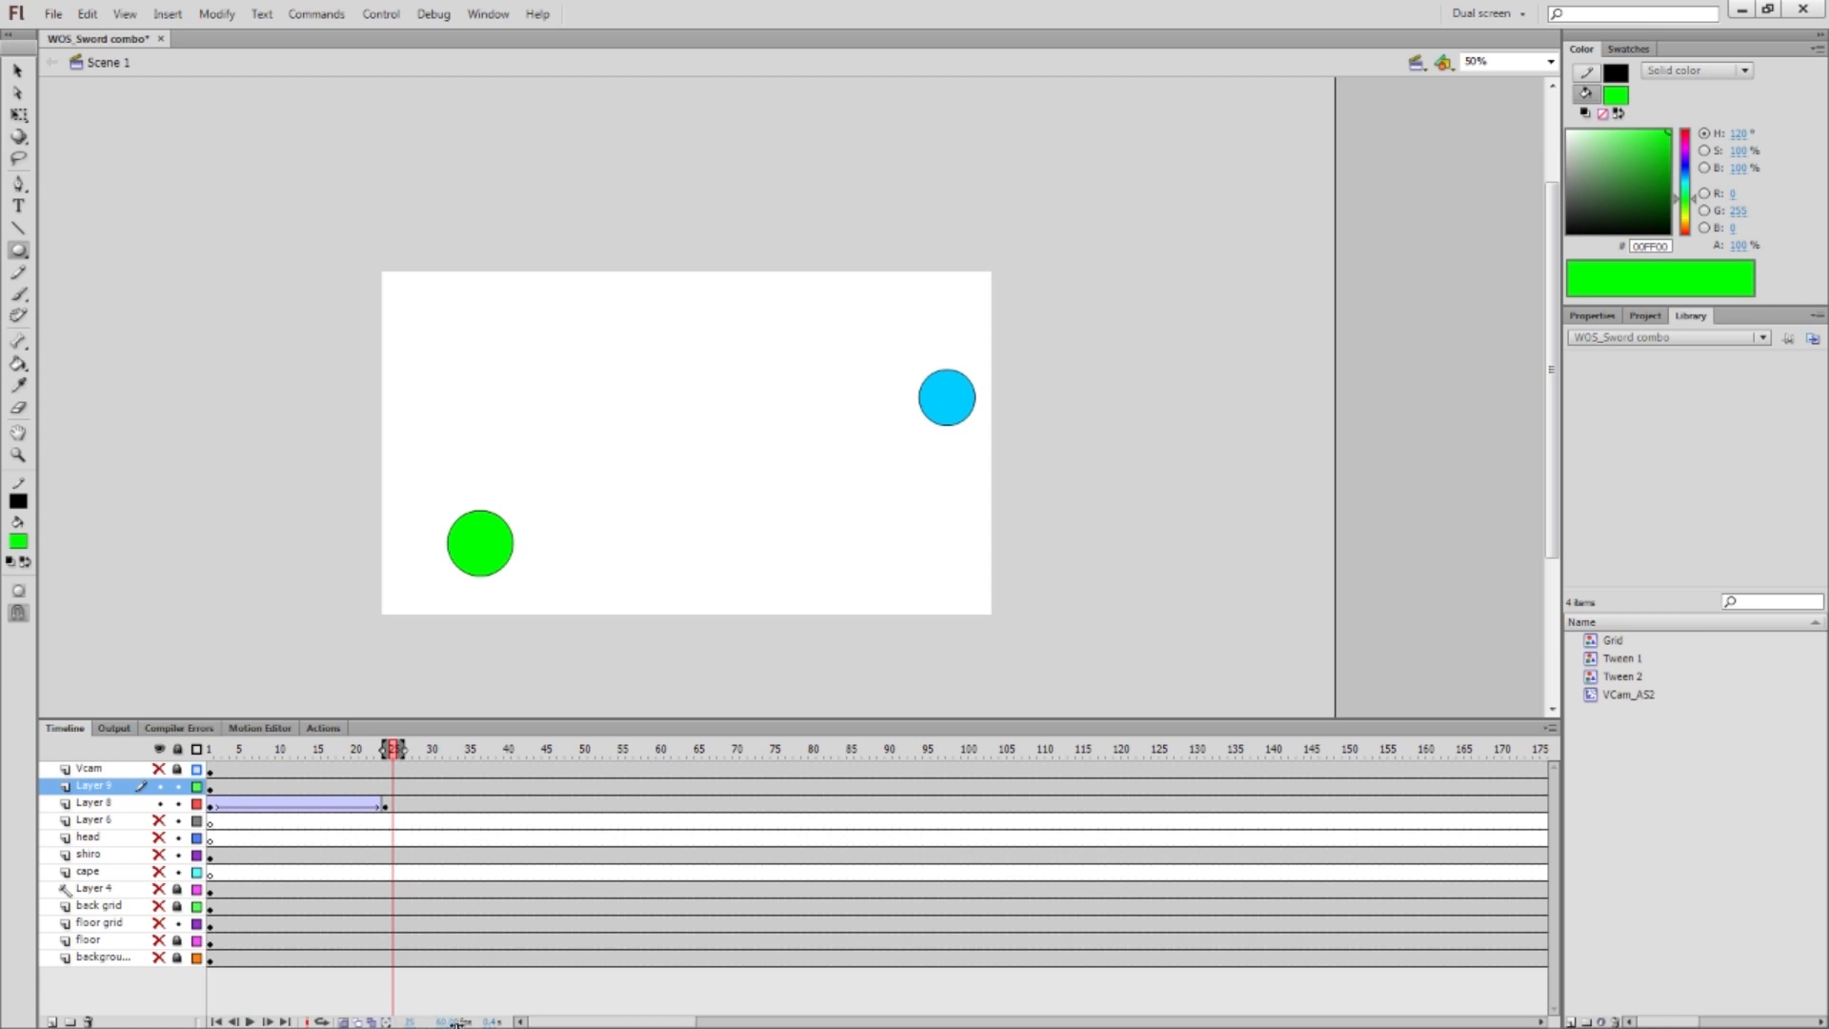
{"action": "mouse_move", "coordinate": [464, 1015]}
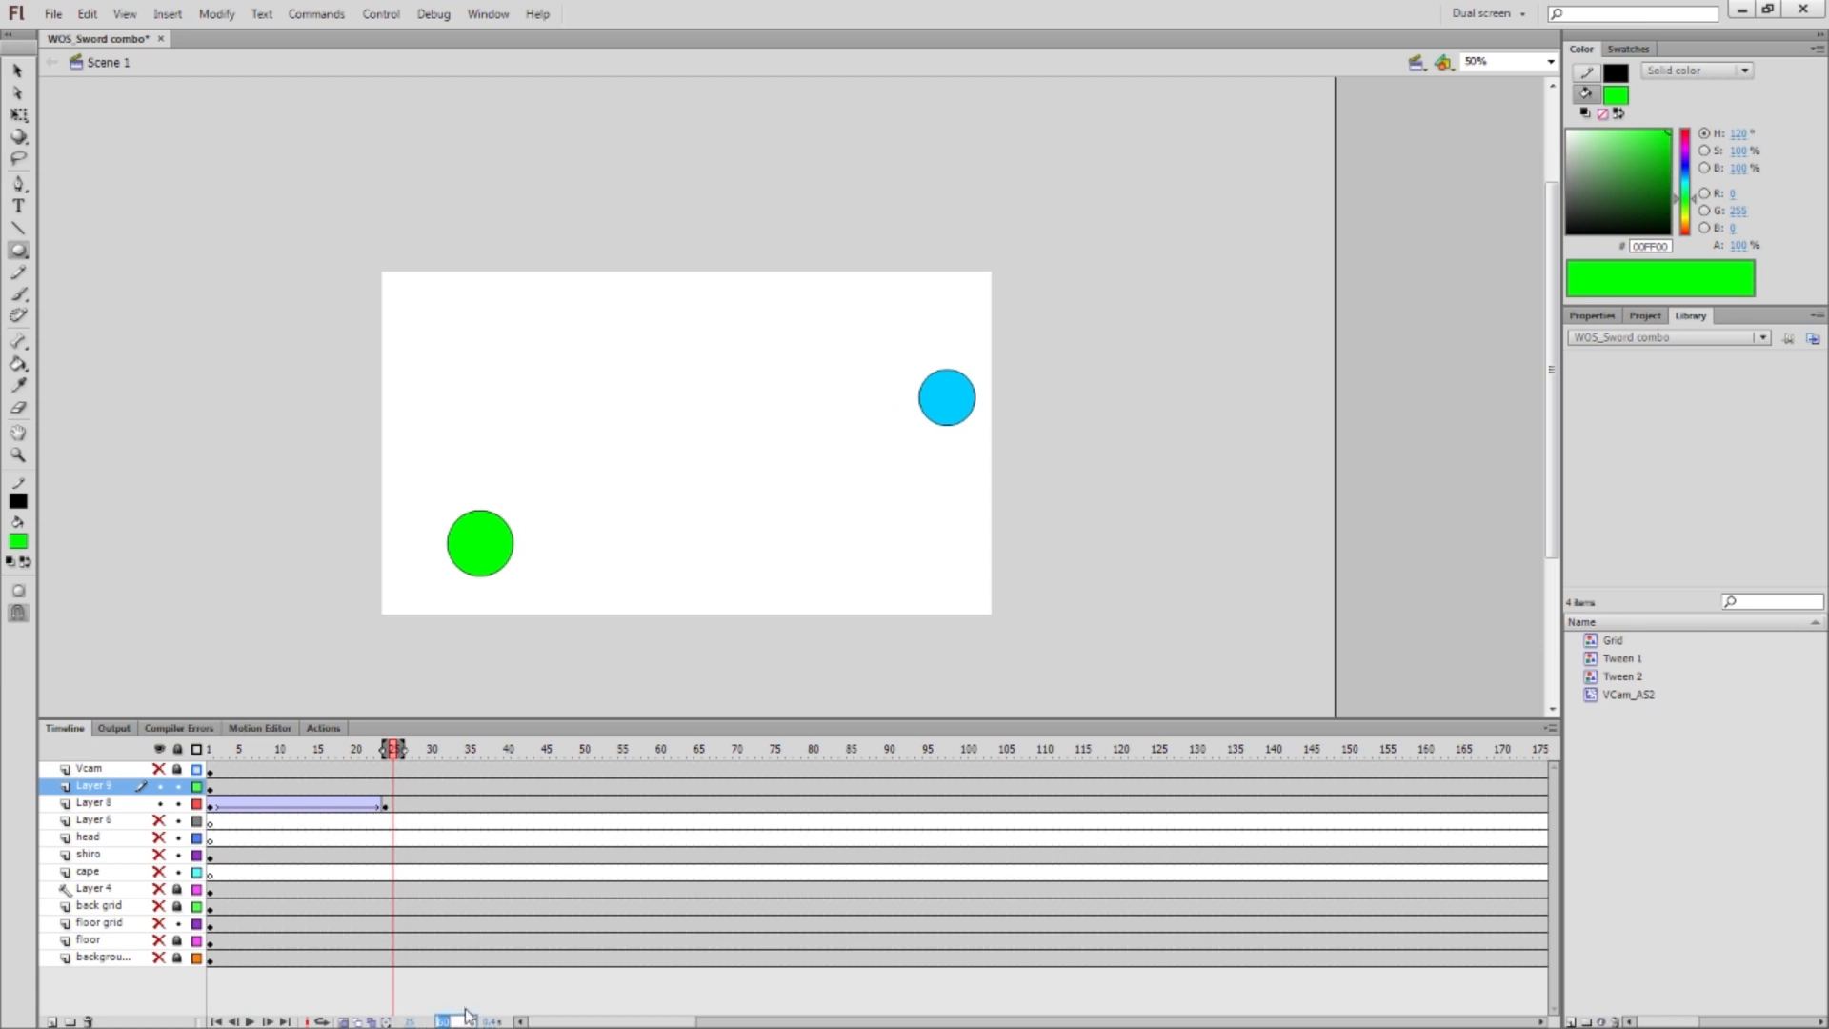
{"action": "mouse_move", "coordinate": [575, 648]}
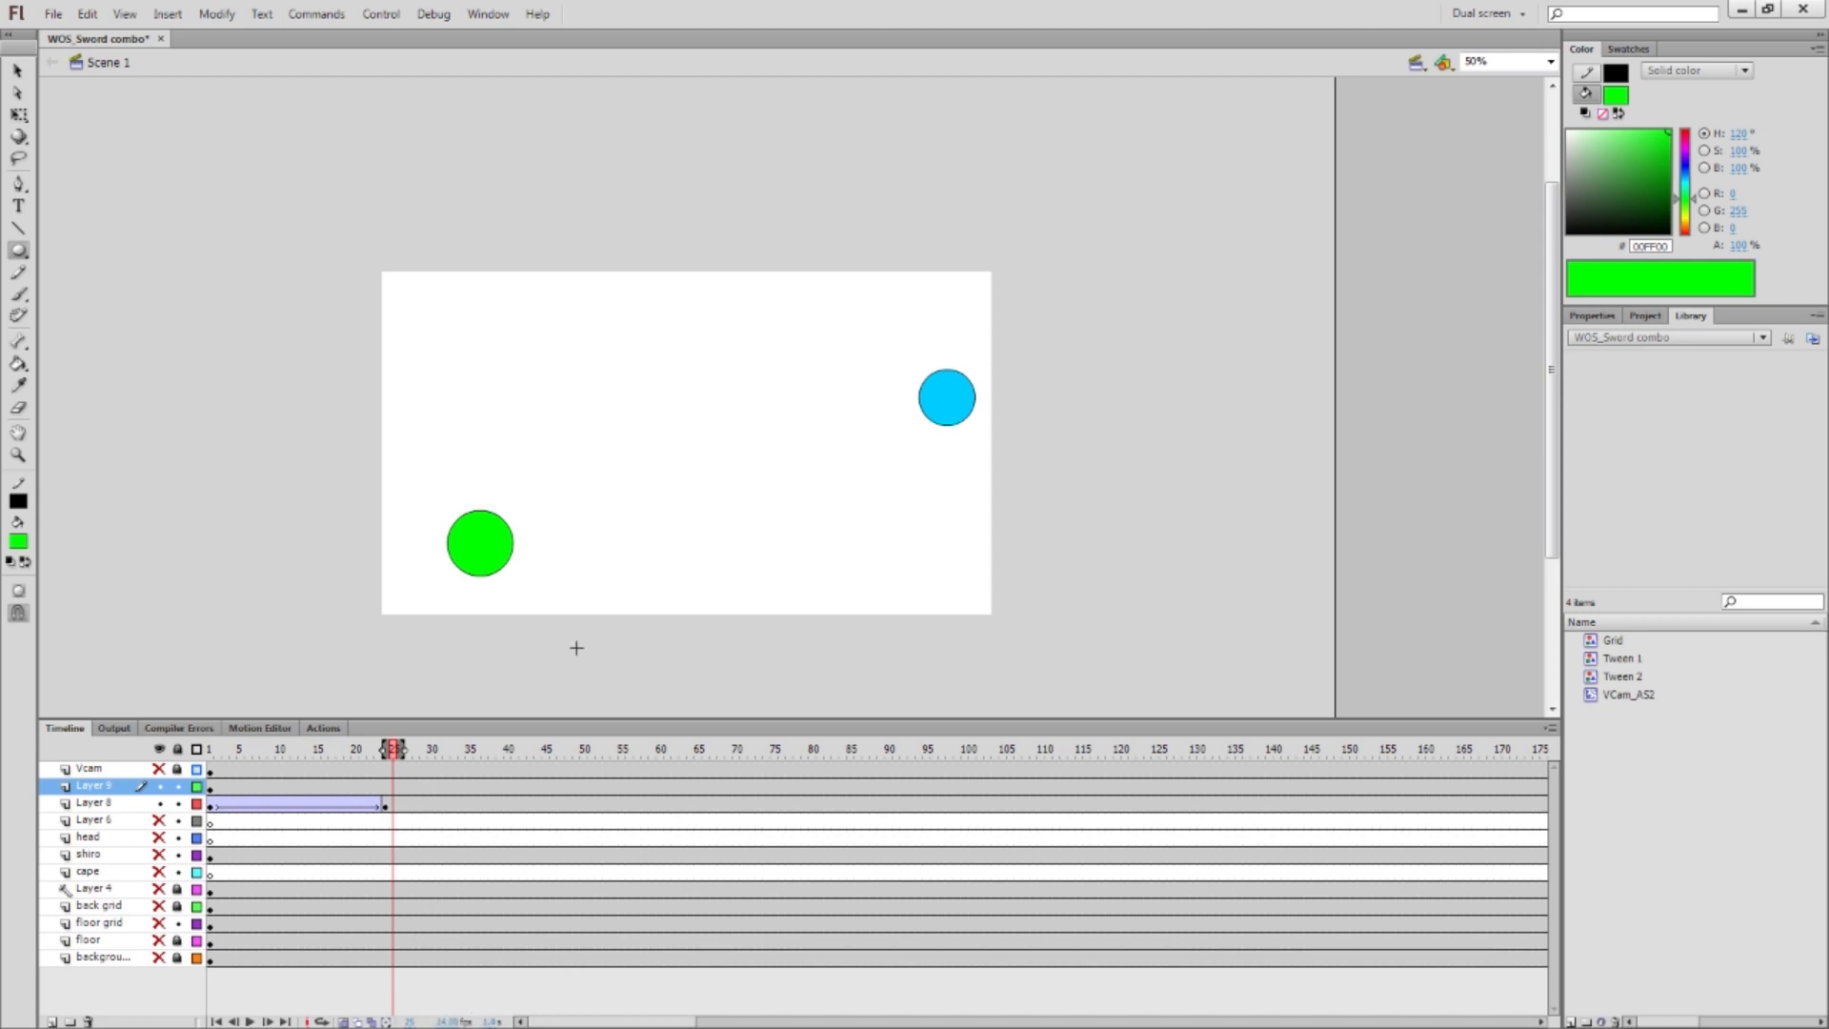
{"action": "mouse_move", "coordinate": [432, 743]}
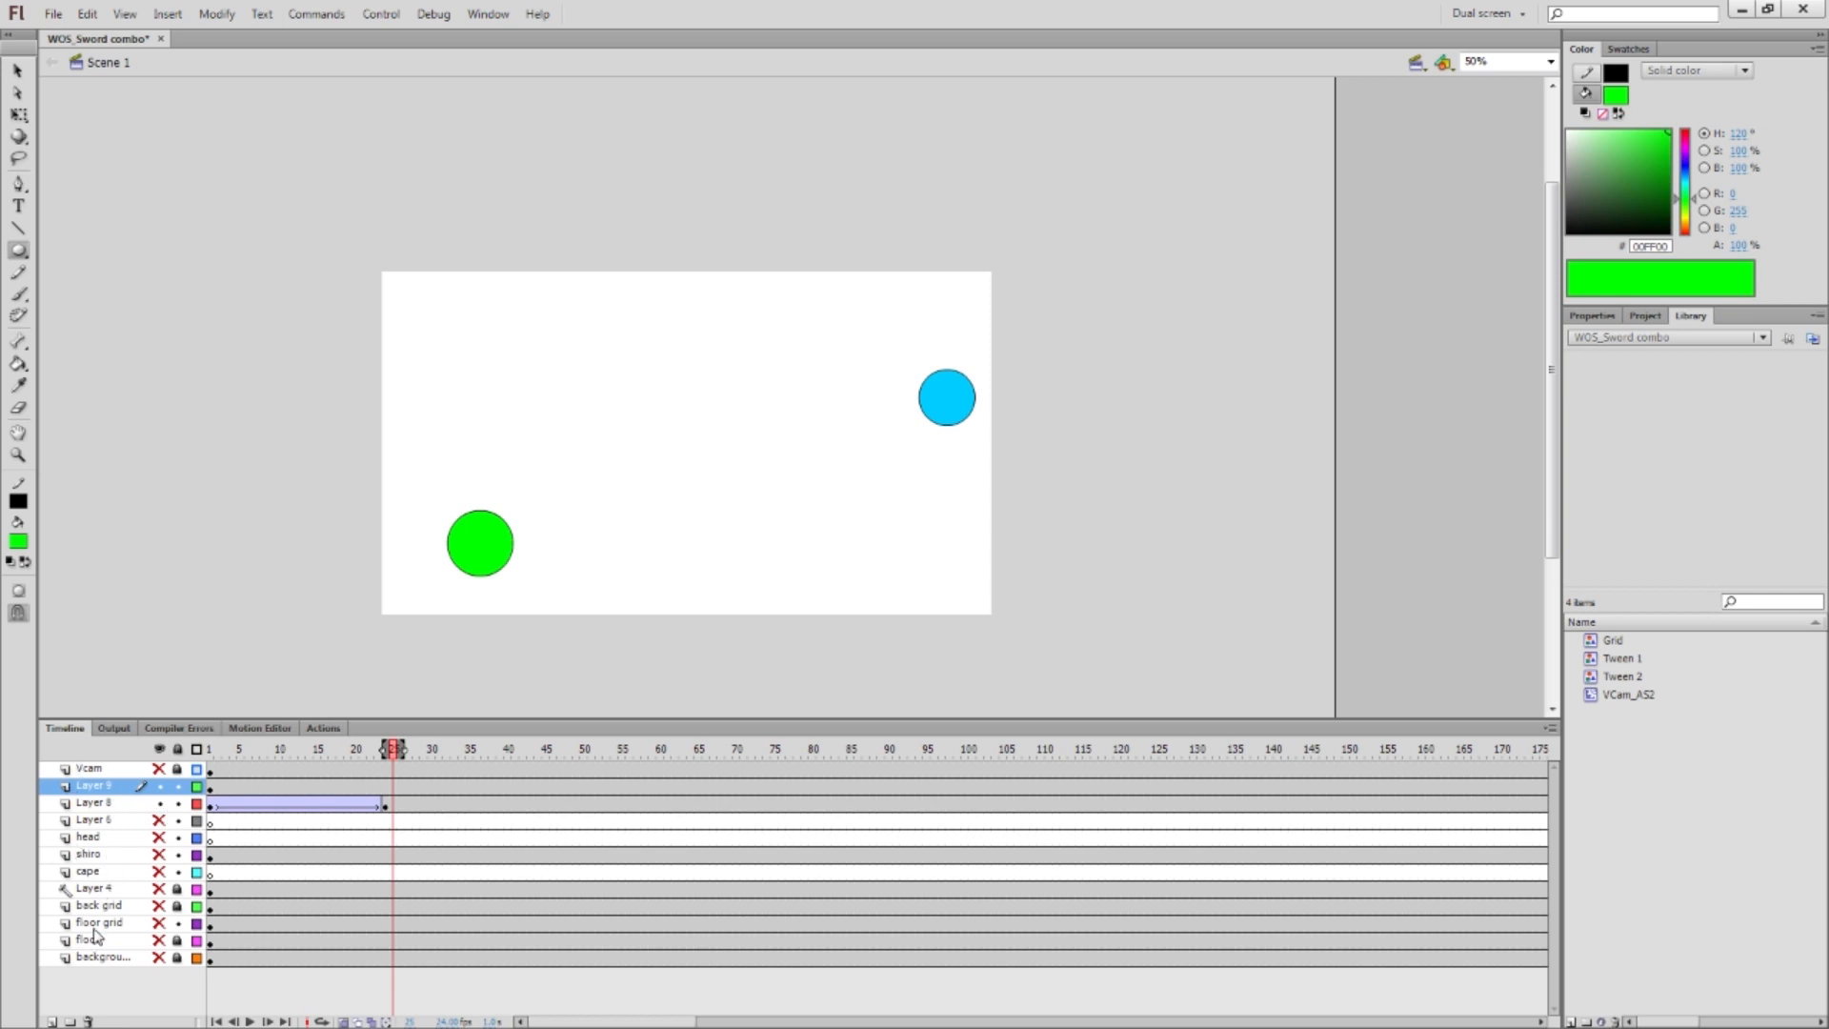
Clear the blue and green circle frames from Layers 8 and 9
{"action": "left_click", "coordinate": [94, 888]}
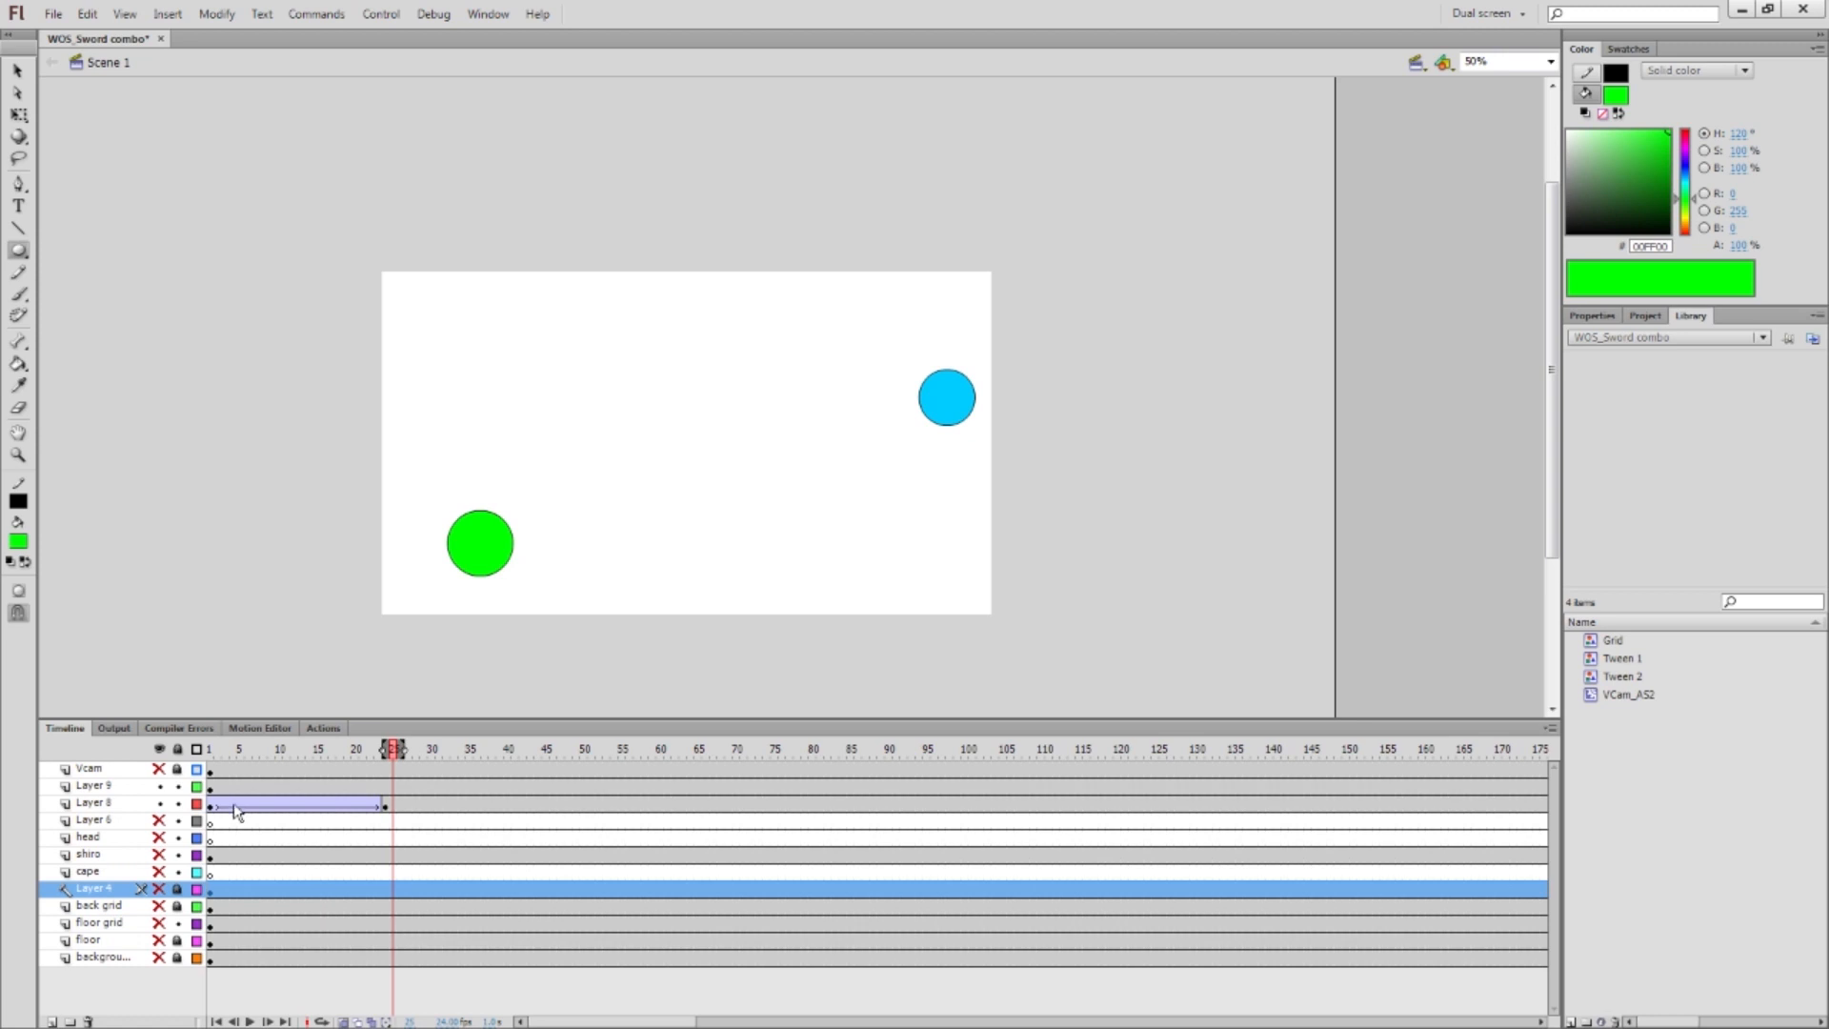
{"action": "right_click", "coordinate": [234, 811]}
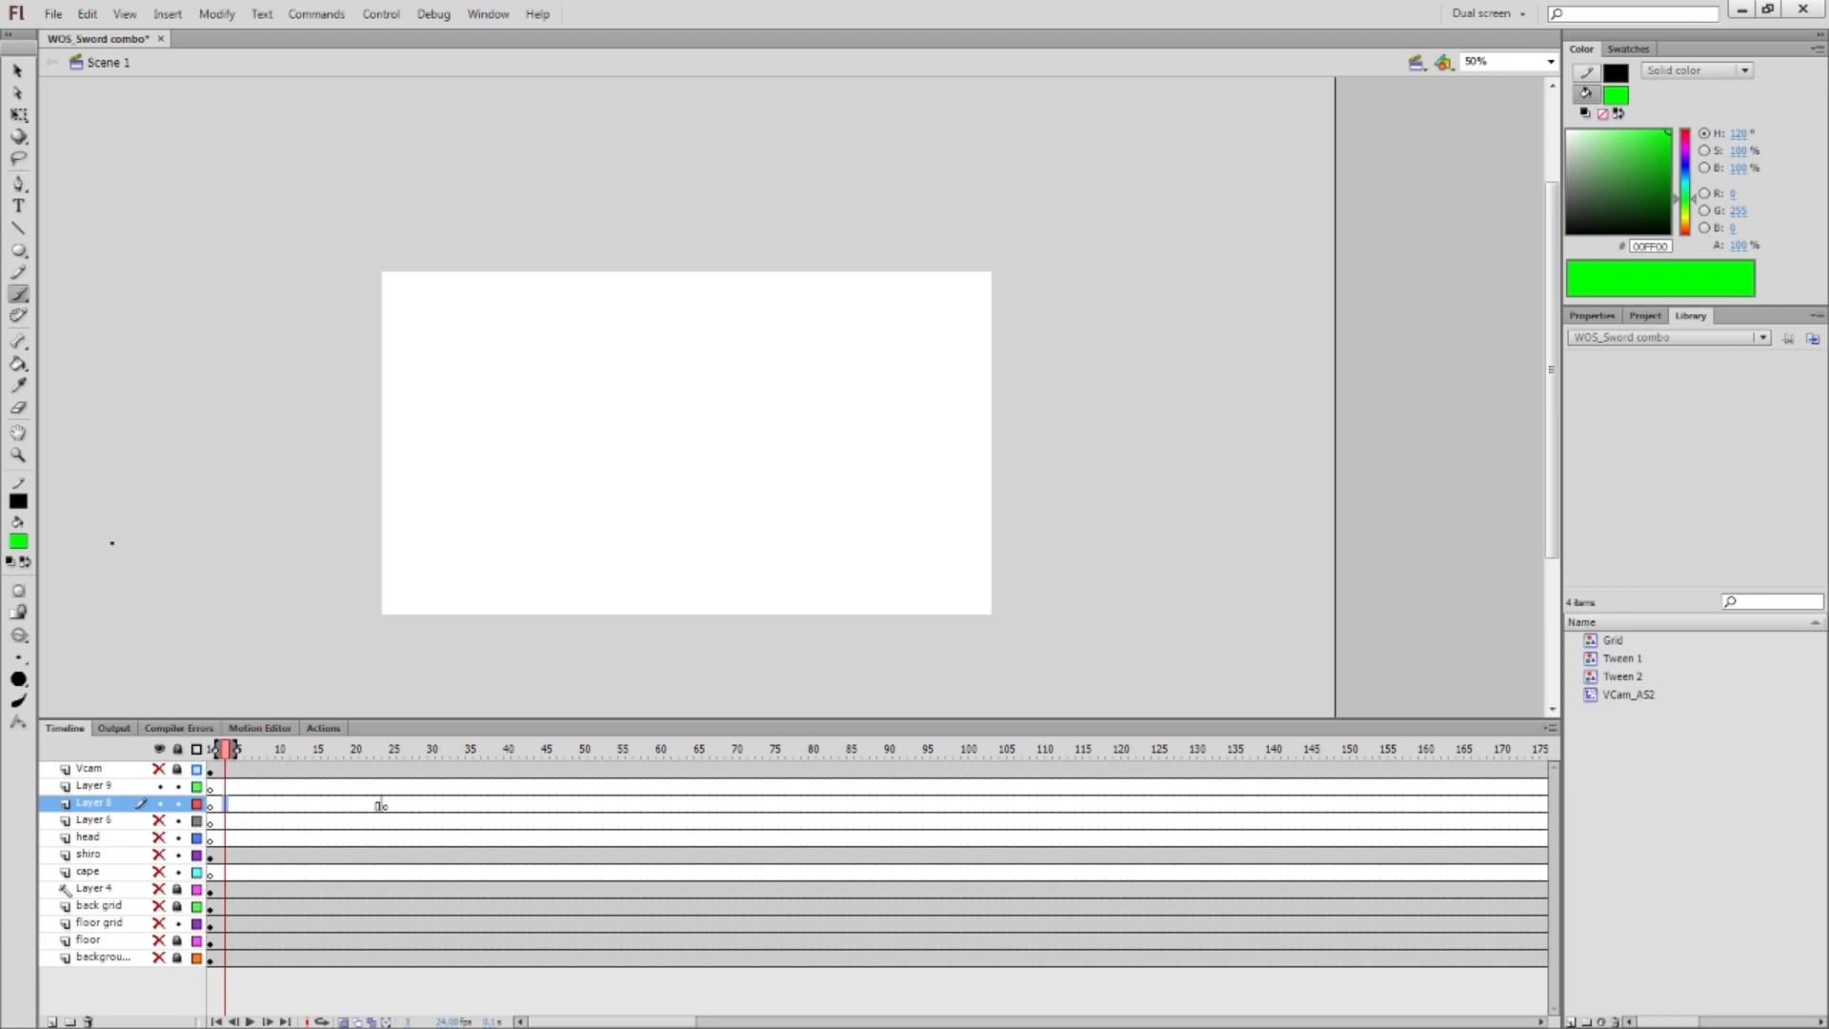
Paint a blue scribble on Layer 8 and a green one on Layer 9, overlapping them
{"action": "left_click", "coordinate": [19, 540]}
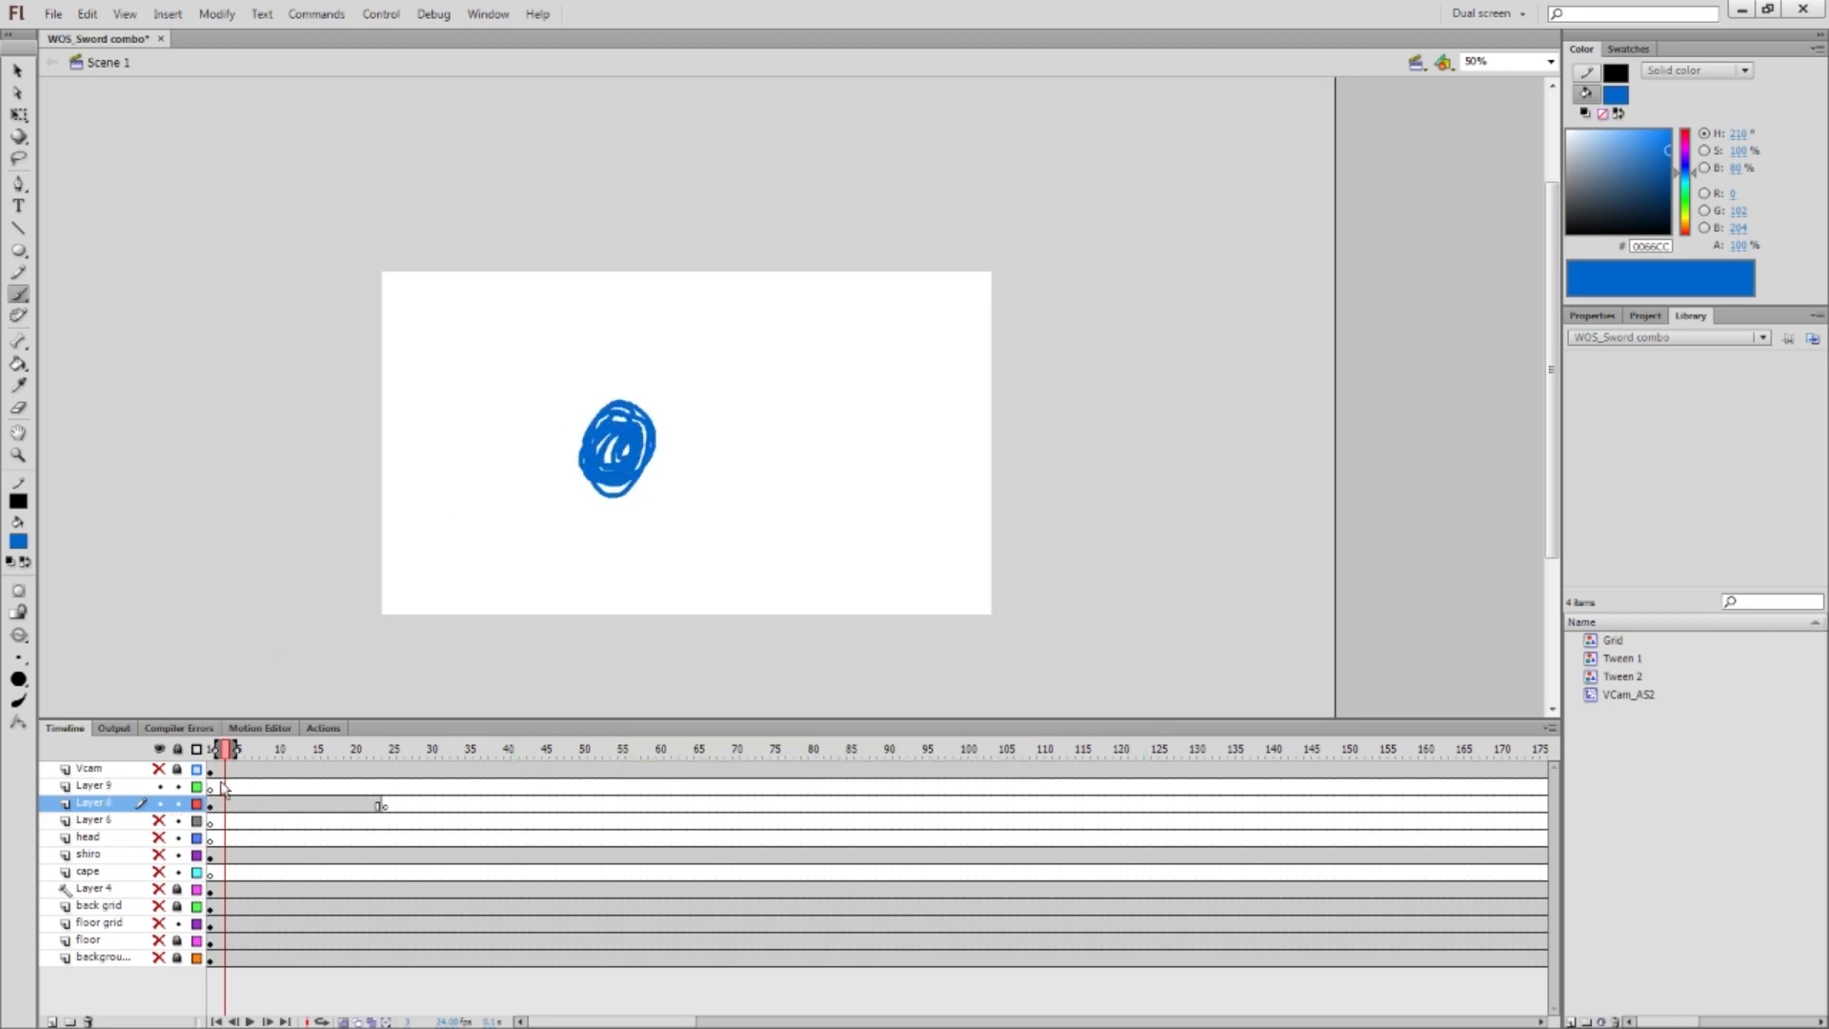
{"action": "left_click", "coordinate": [94, 785]}
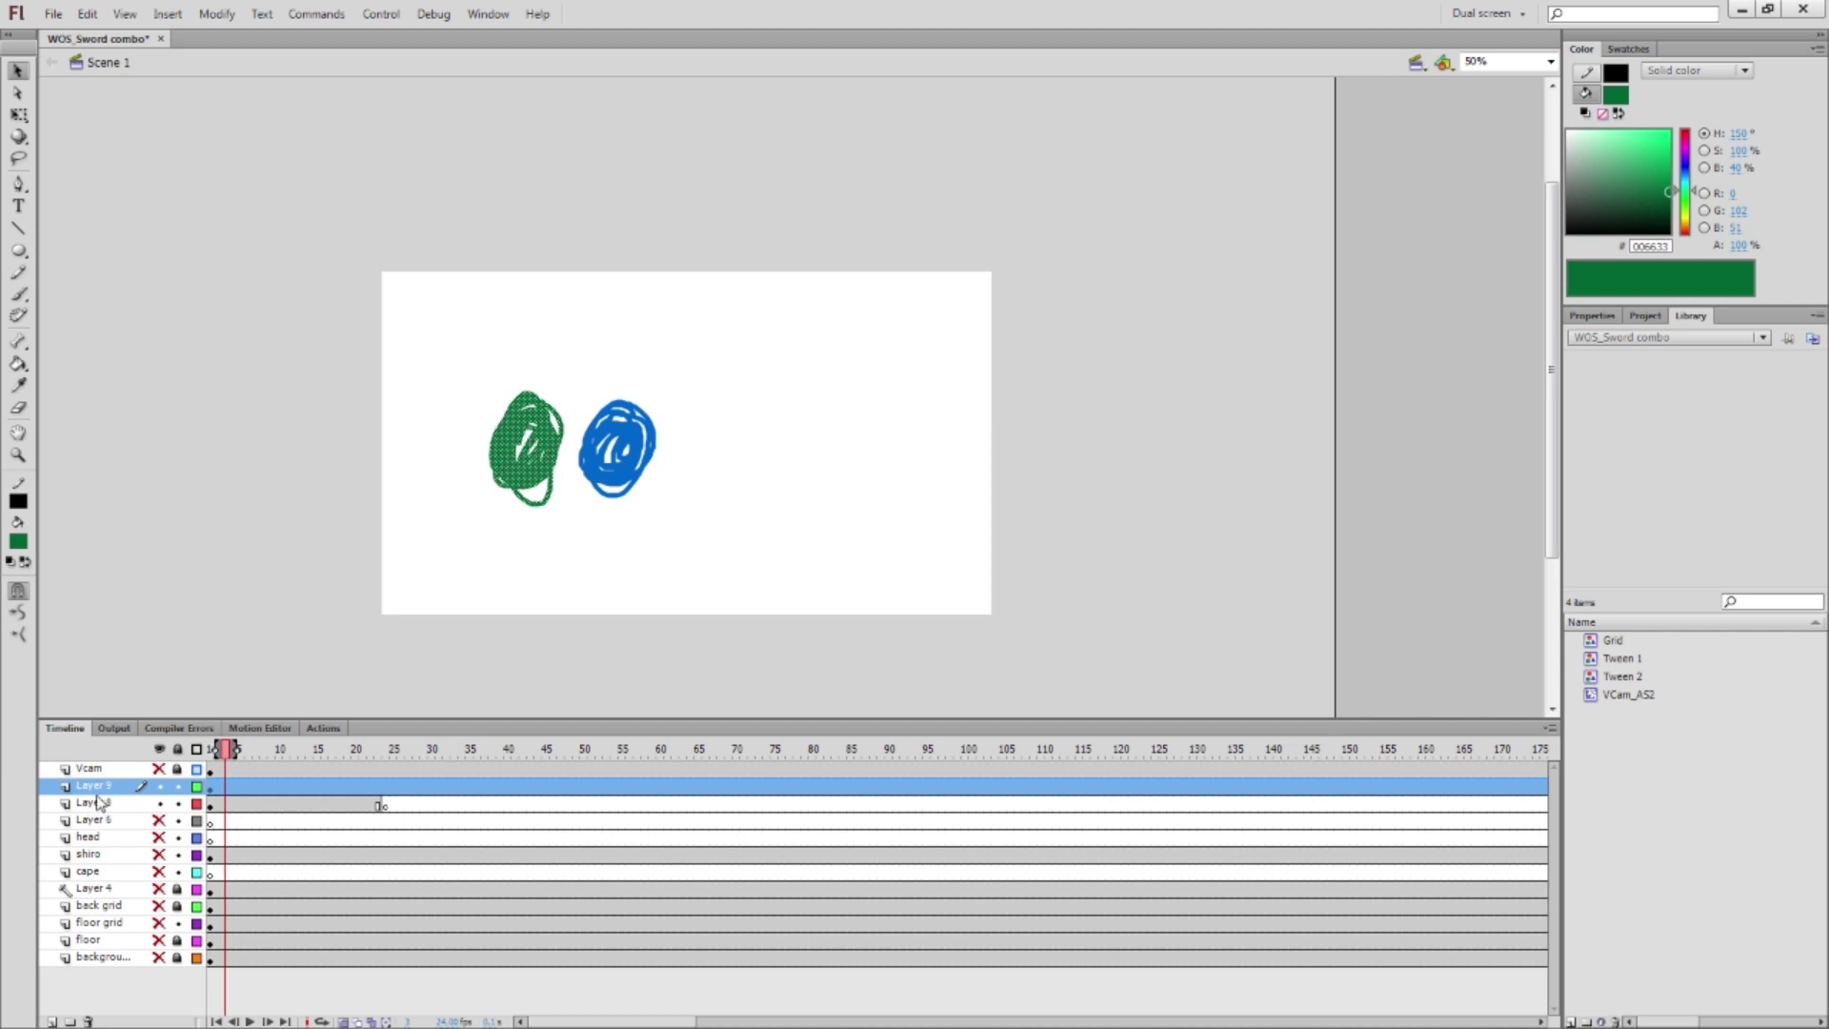
{"action": "left_click", "coordinate": [93, 802]}
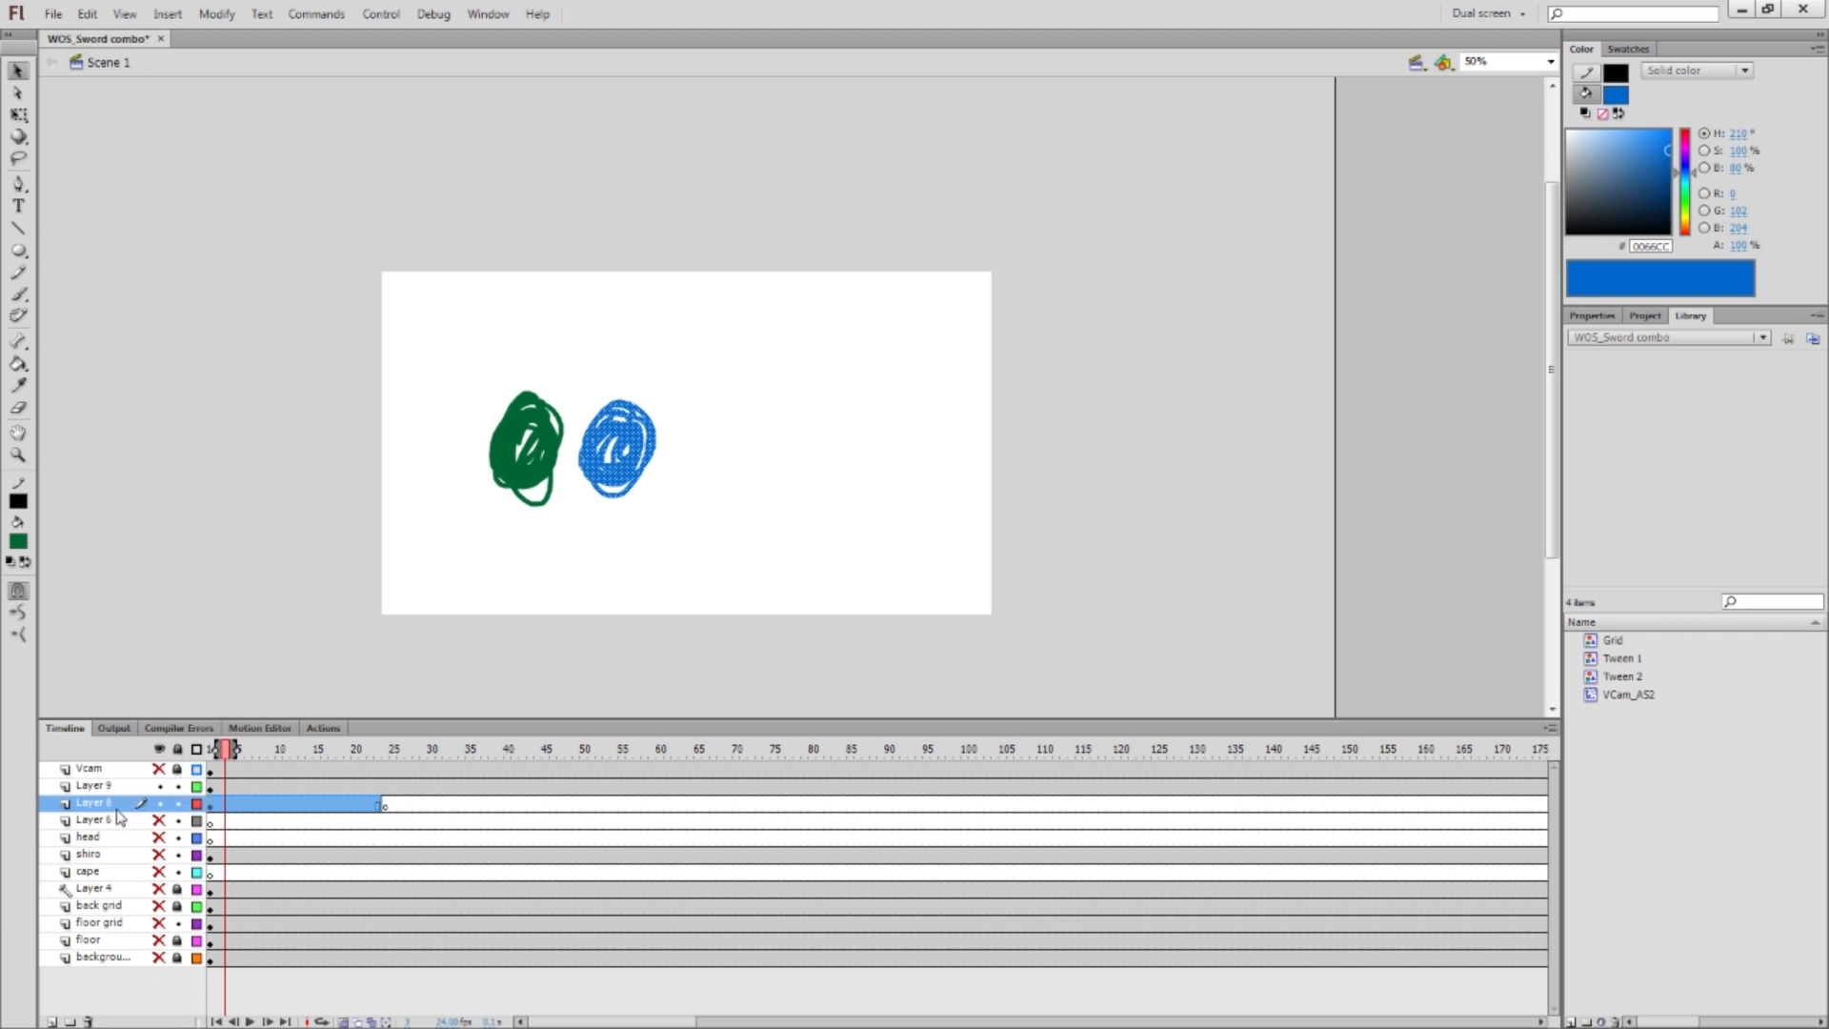
{"action": "left_click", "coordinate": [93, 785]}
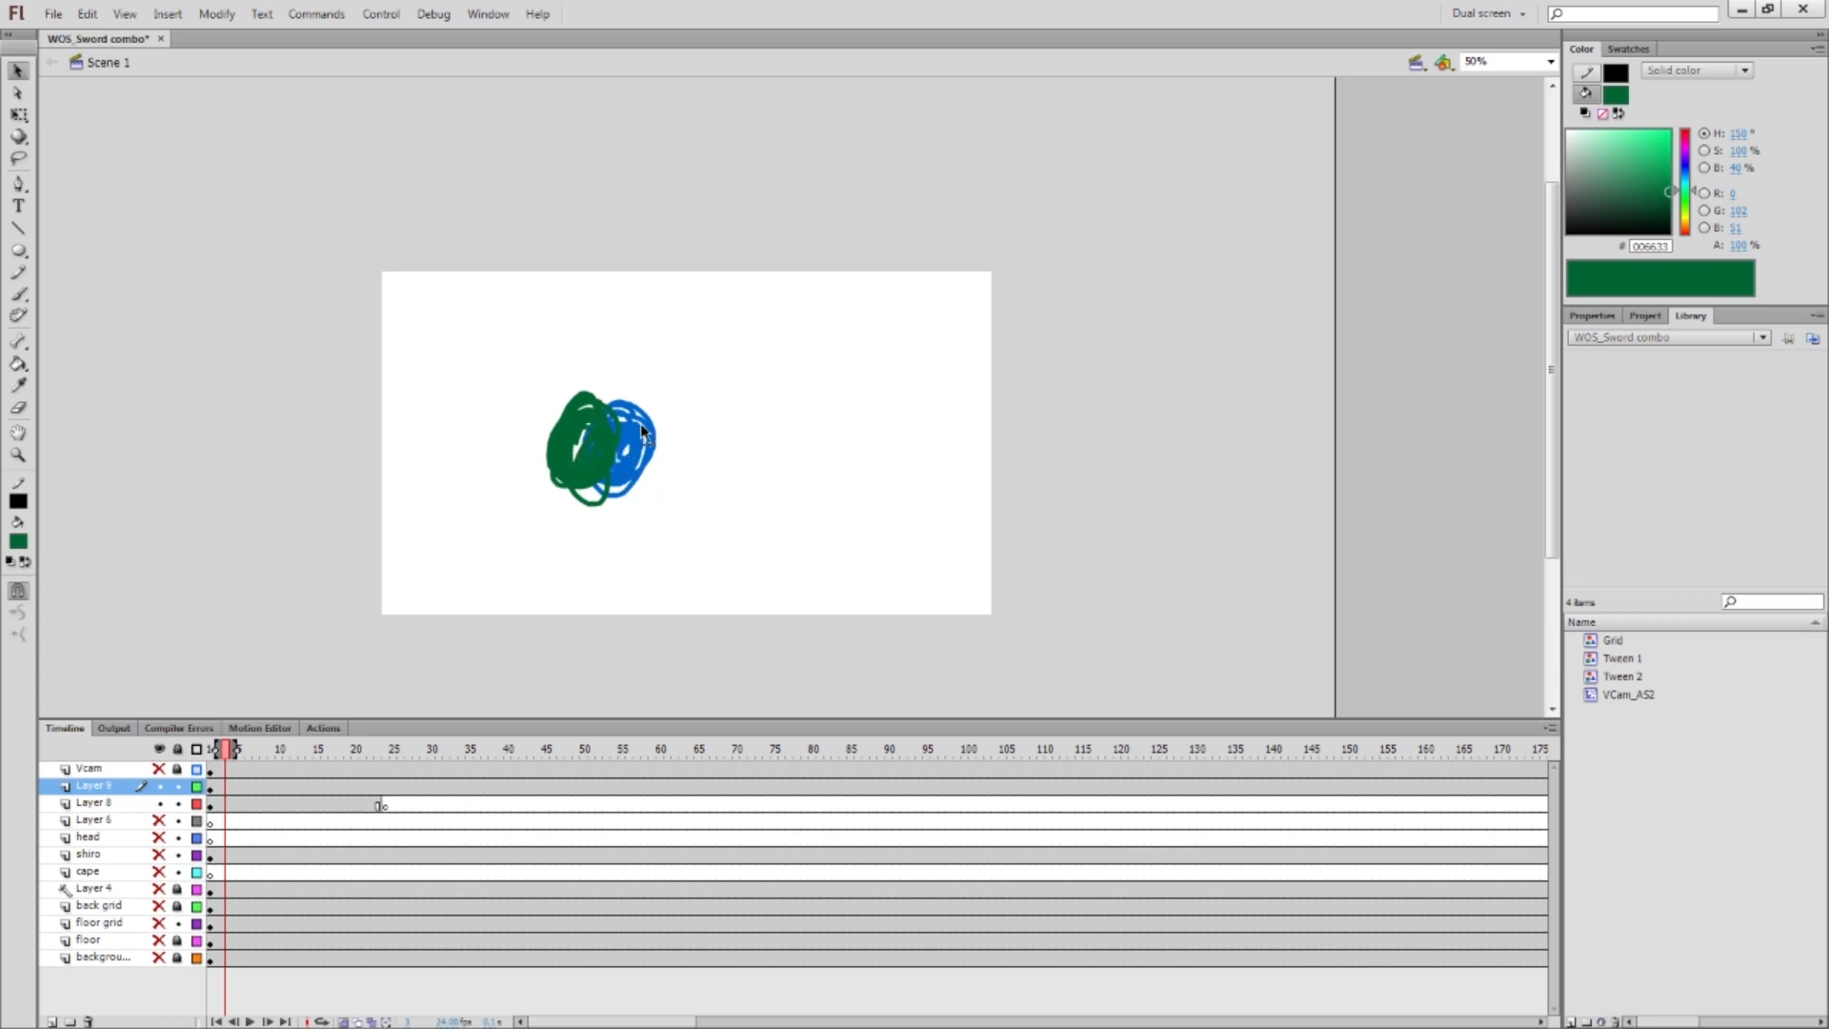
{"action": "left_click", "coordinate": [93, 785]}
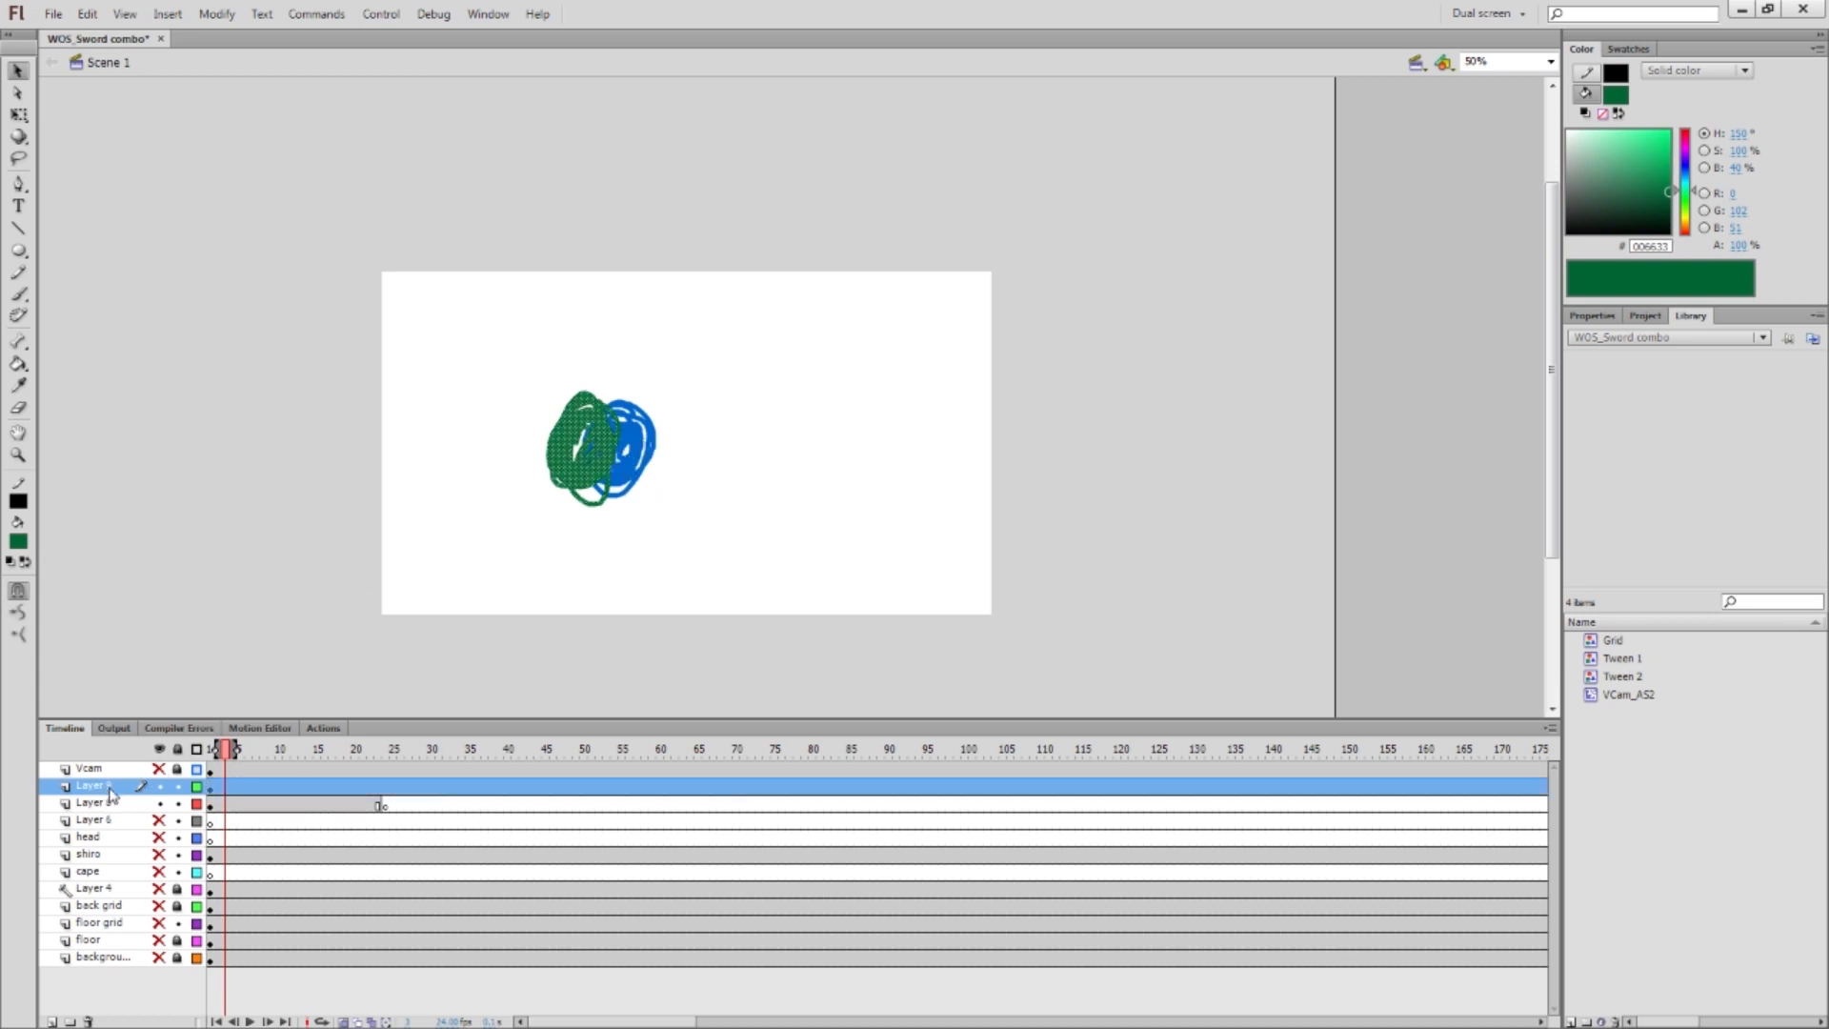
{"action": "left_click", "coordinate": [94, 804]}
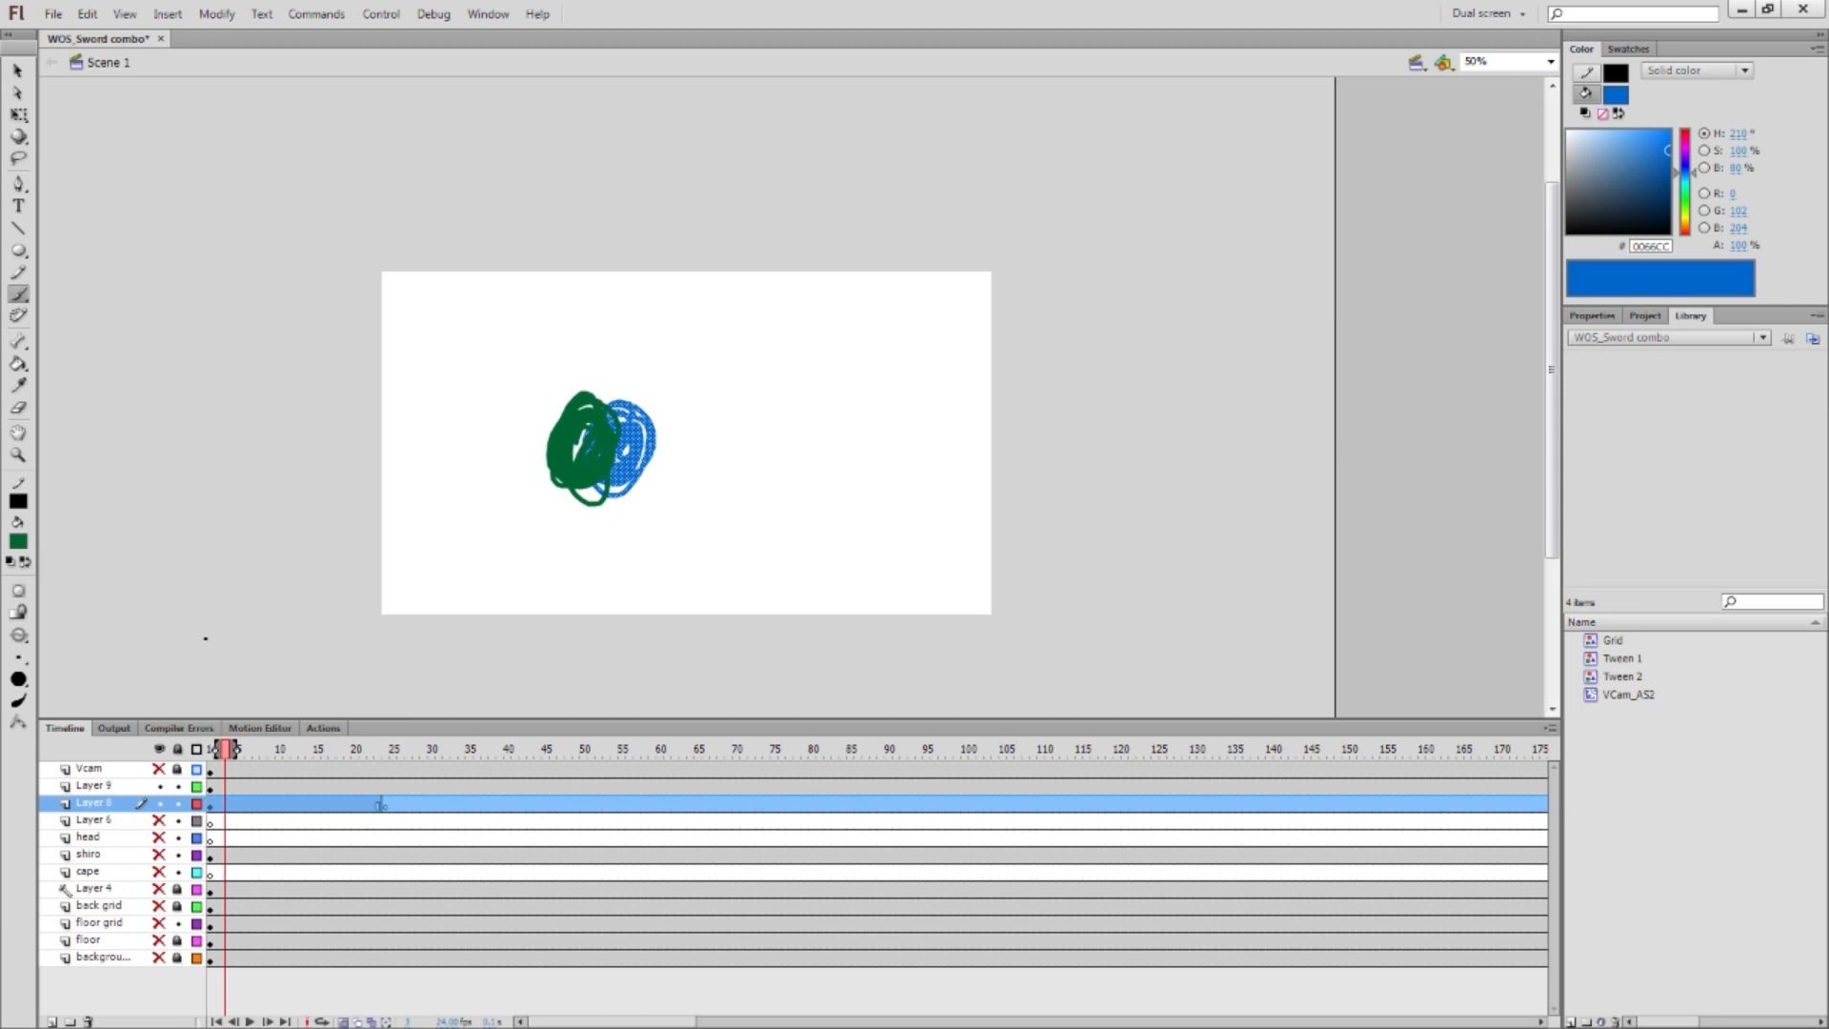
{"action": "mouse_move", "coordinate": [114, 978]}
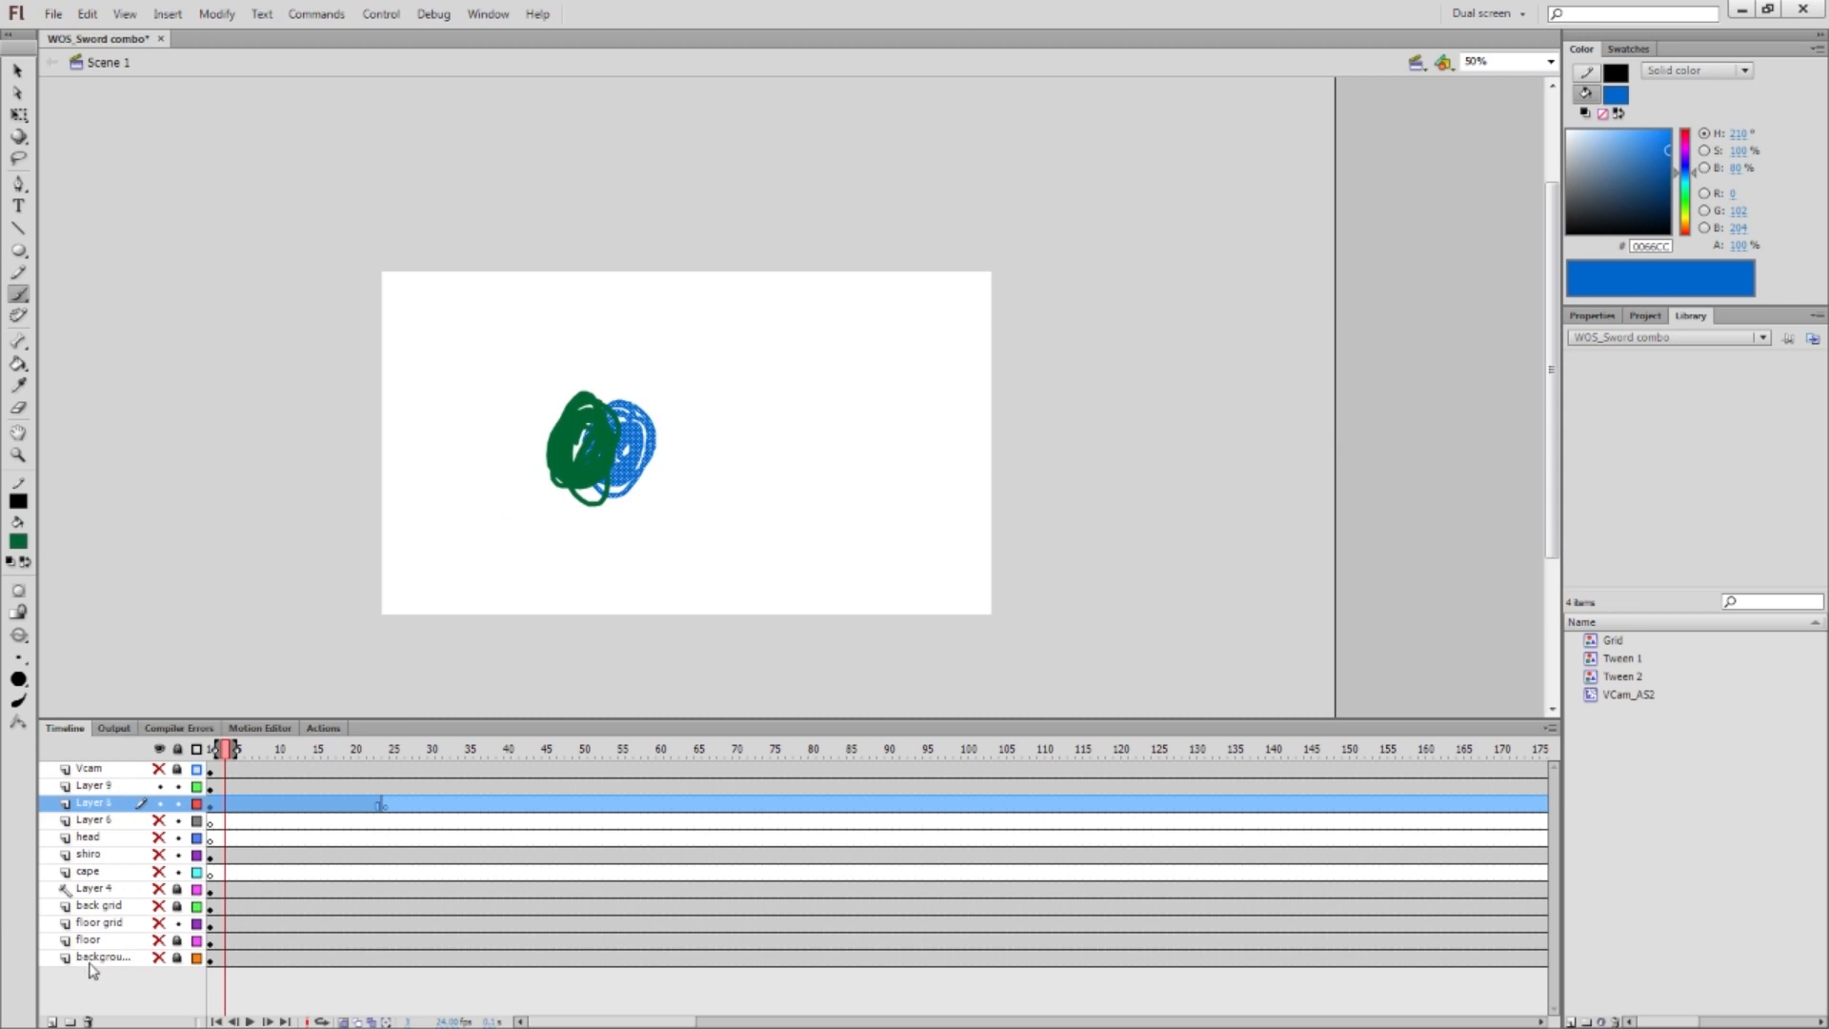
{"action": "left_click", "coordinate": [103, 956]}
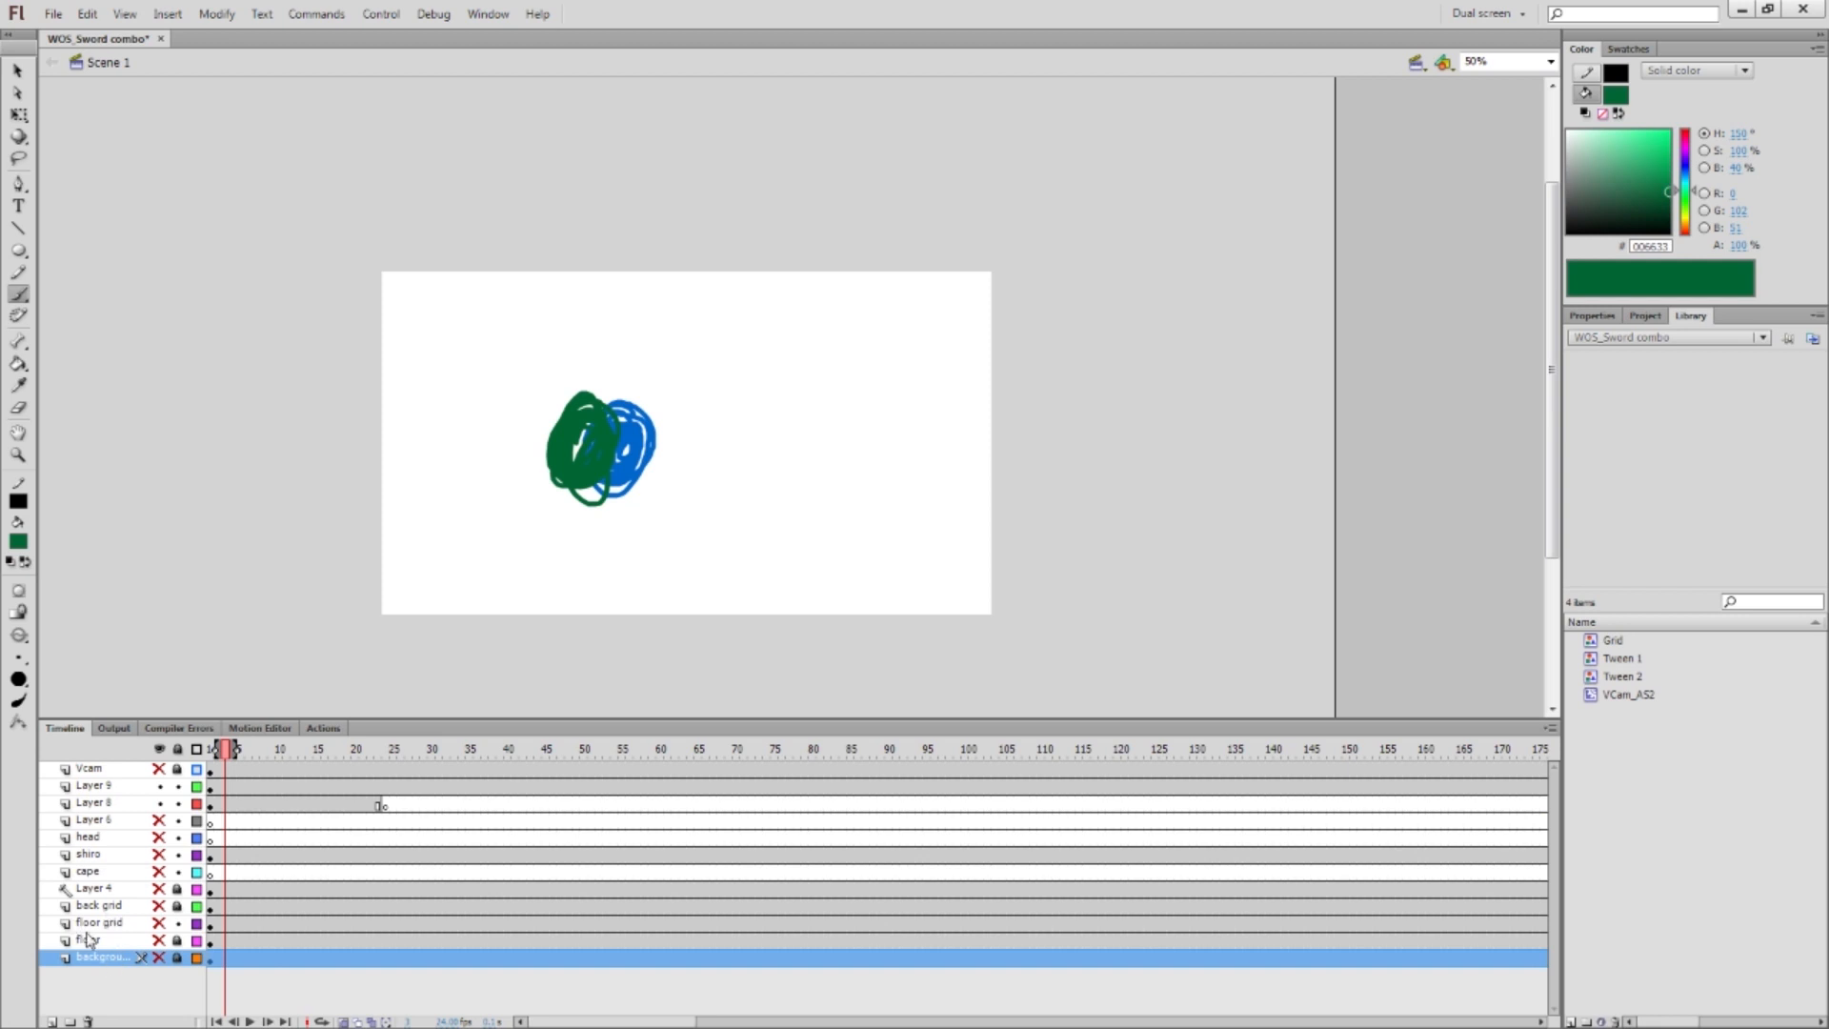
{"action": "left_click", "coordinate": [87, 872]}
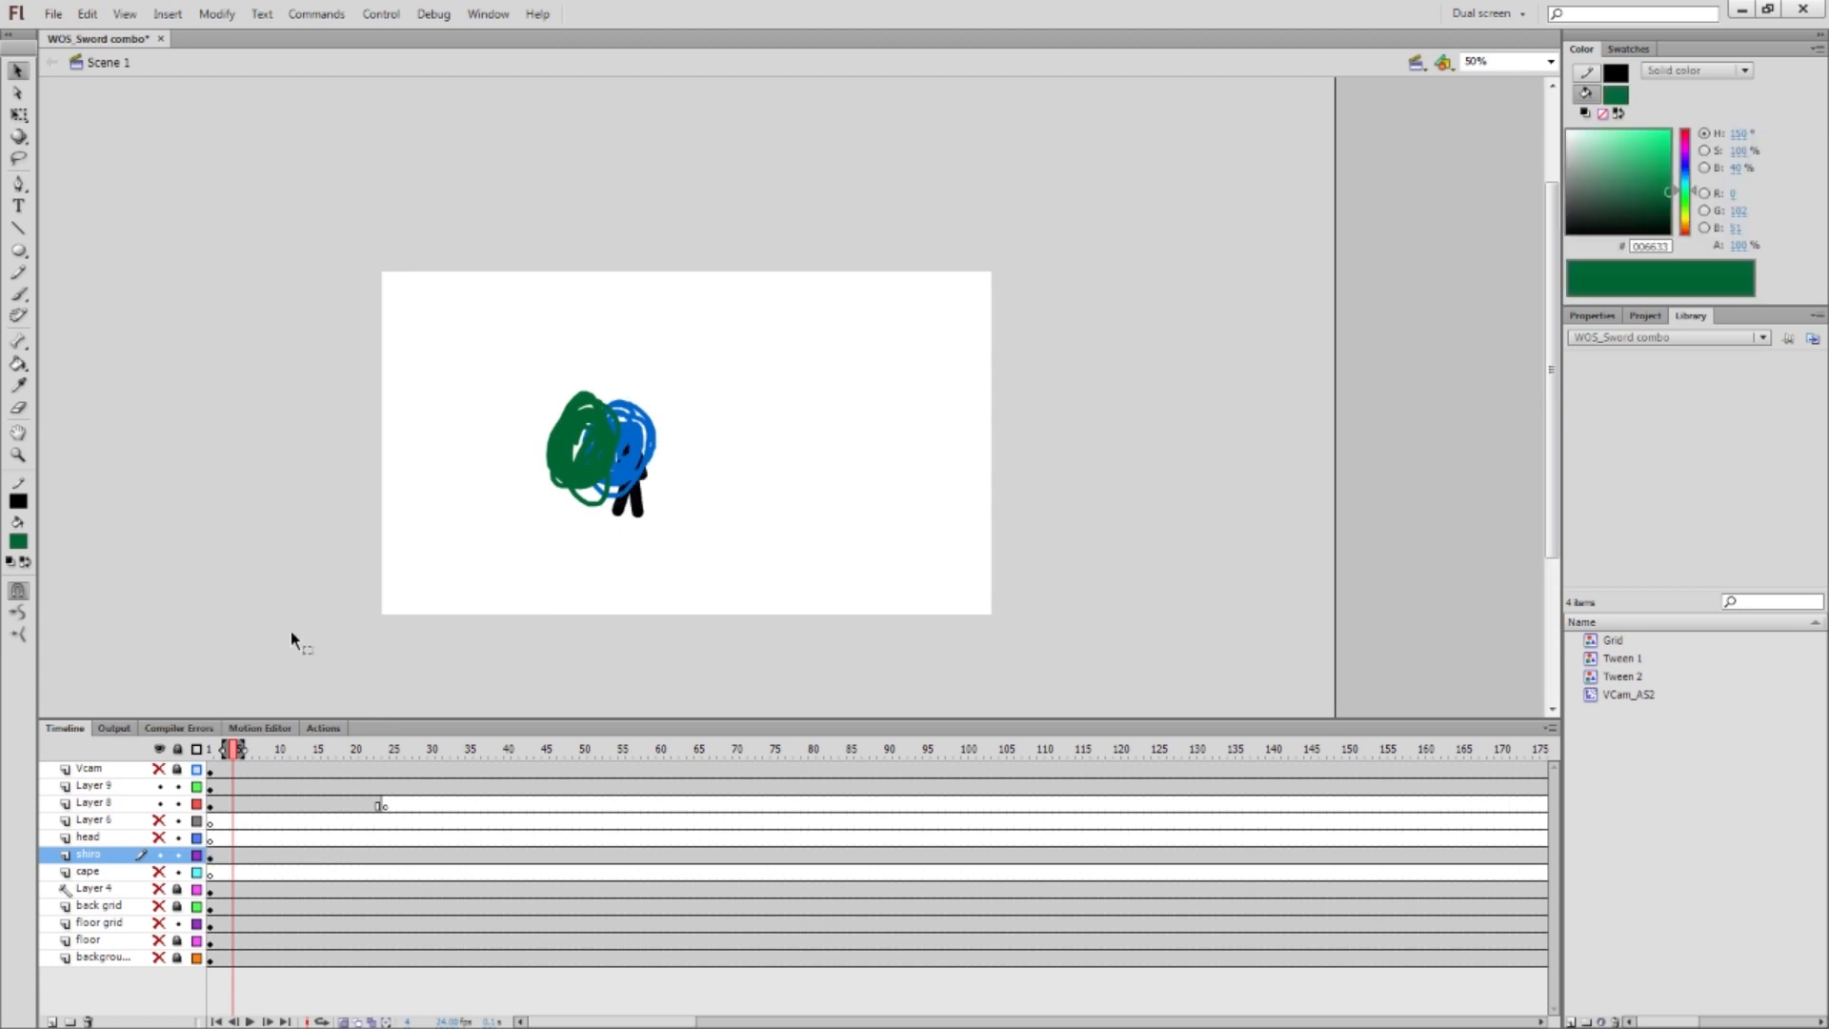
{"action": "mouse_move", "coordinate": [225, 800]}
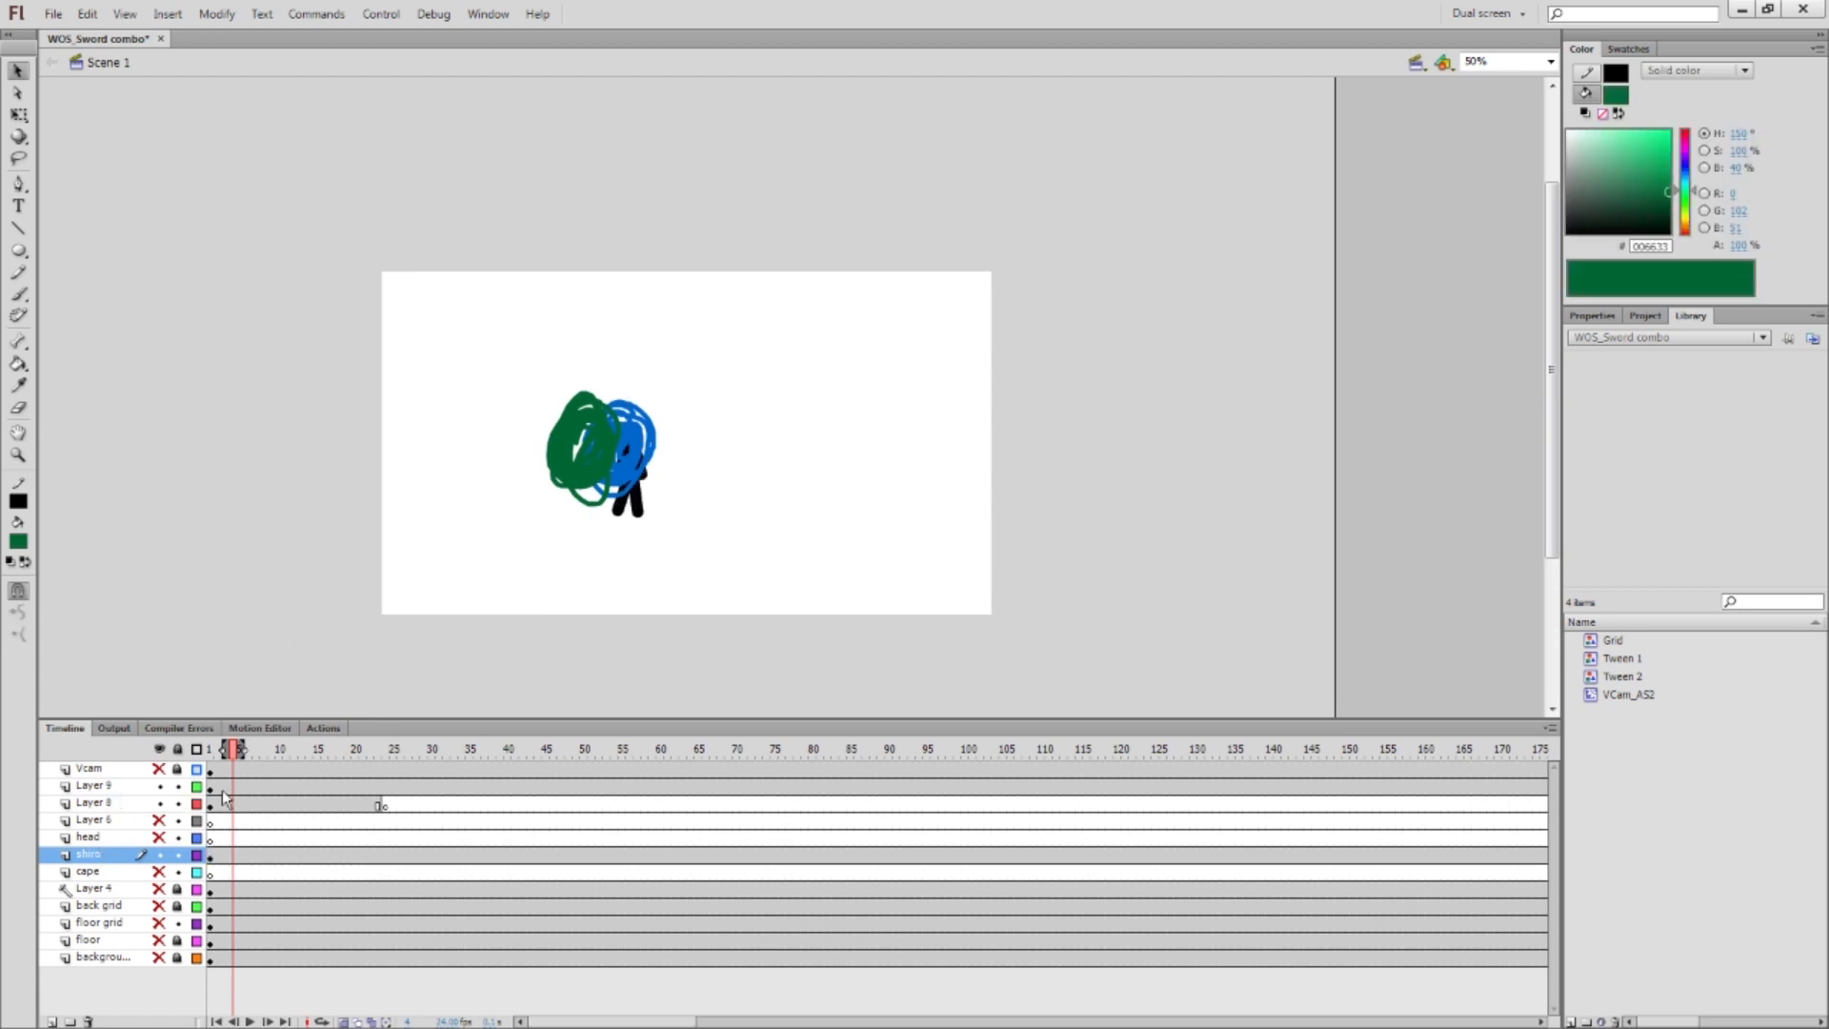
{"action": "left_click", "coordinate": [93, 802]}
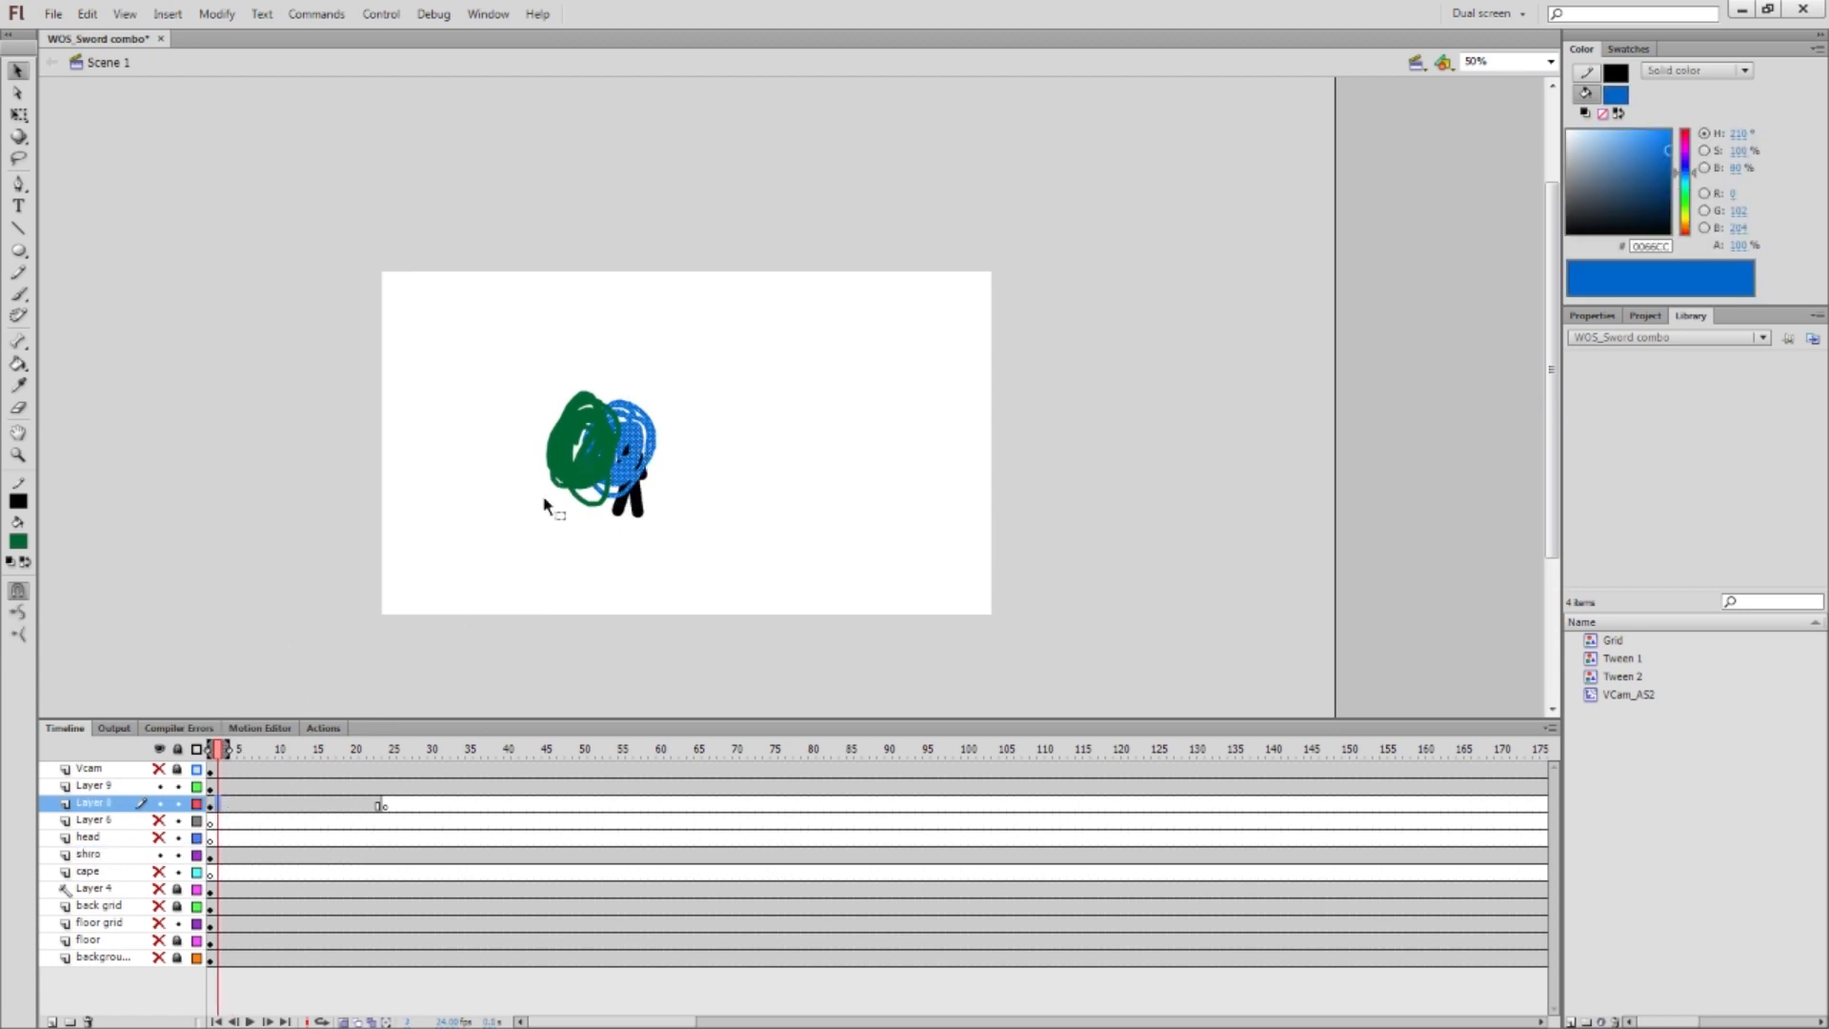
{"action": "left_click", "coordinate": [88, 854]}
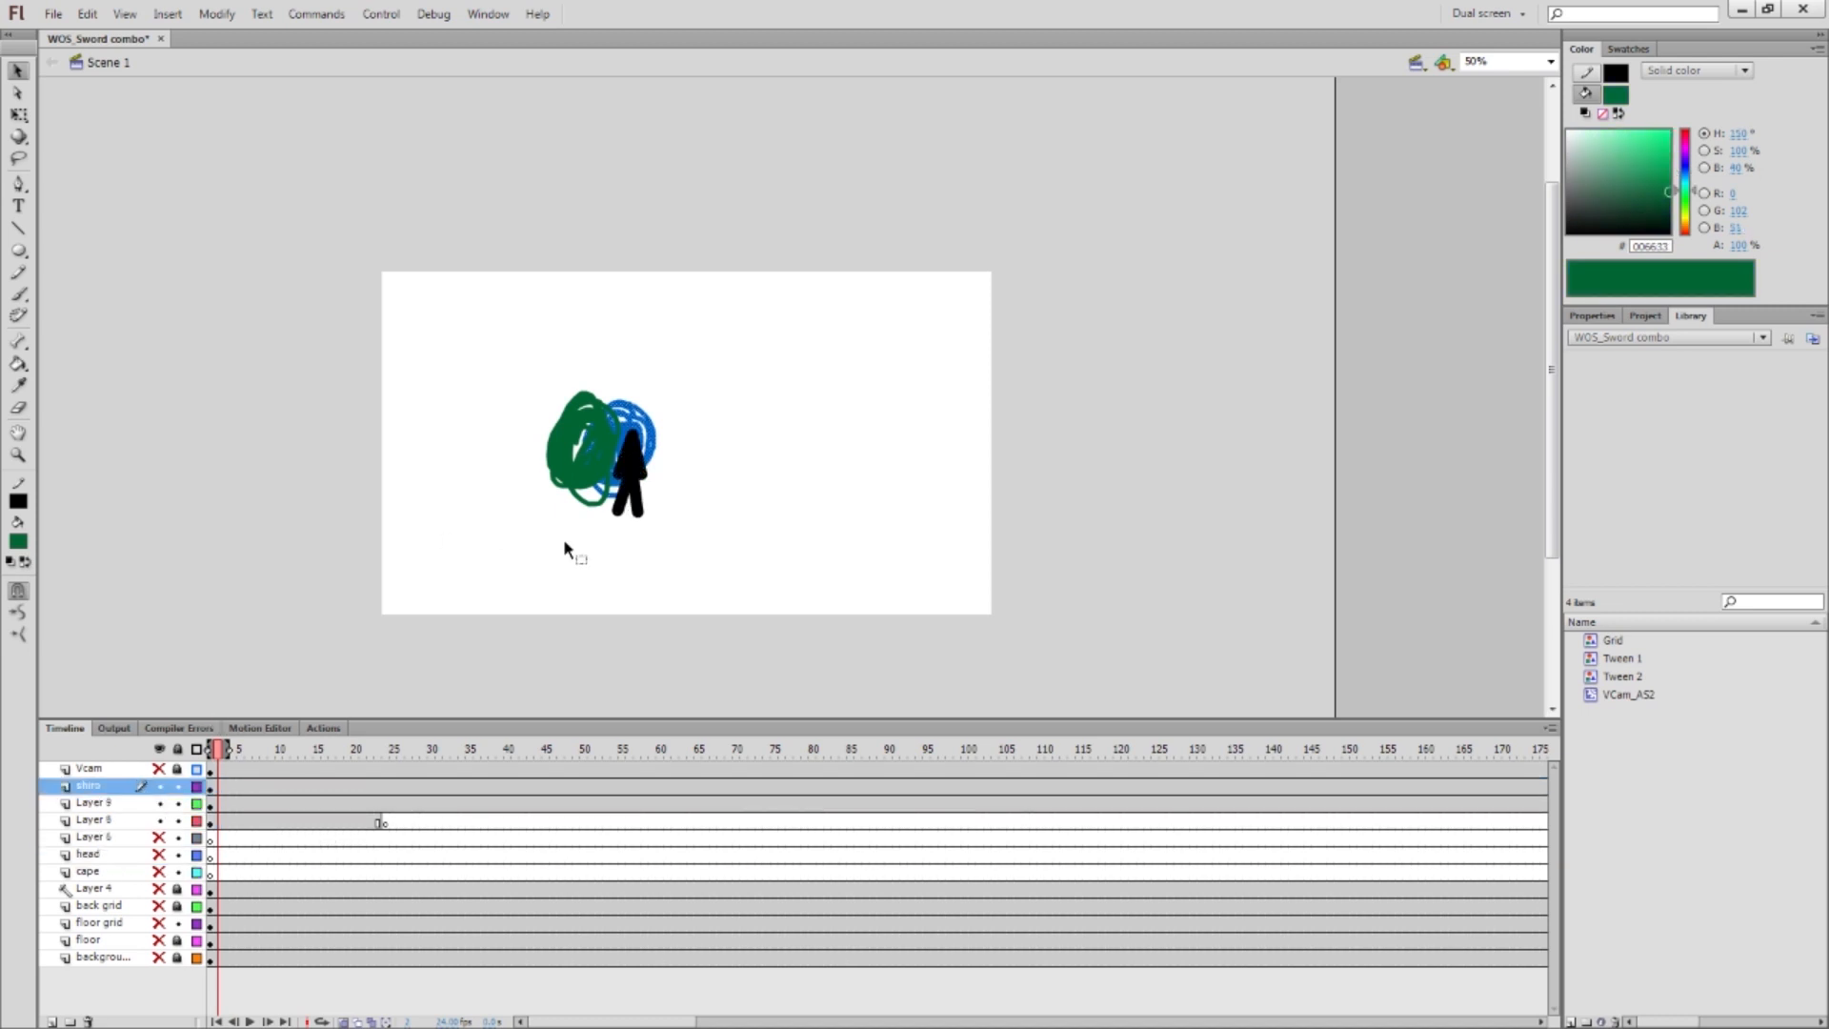
{"action": "left_click", "coordinate": [94, 802]}
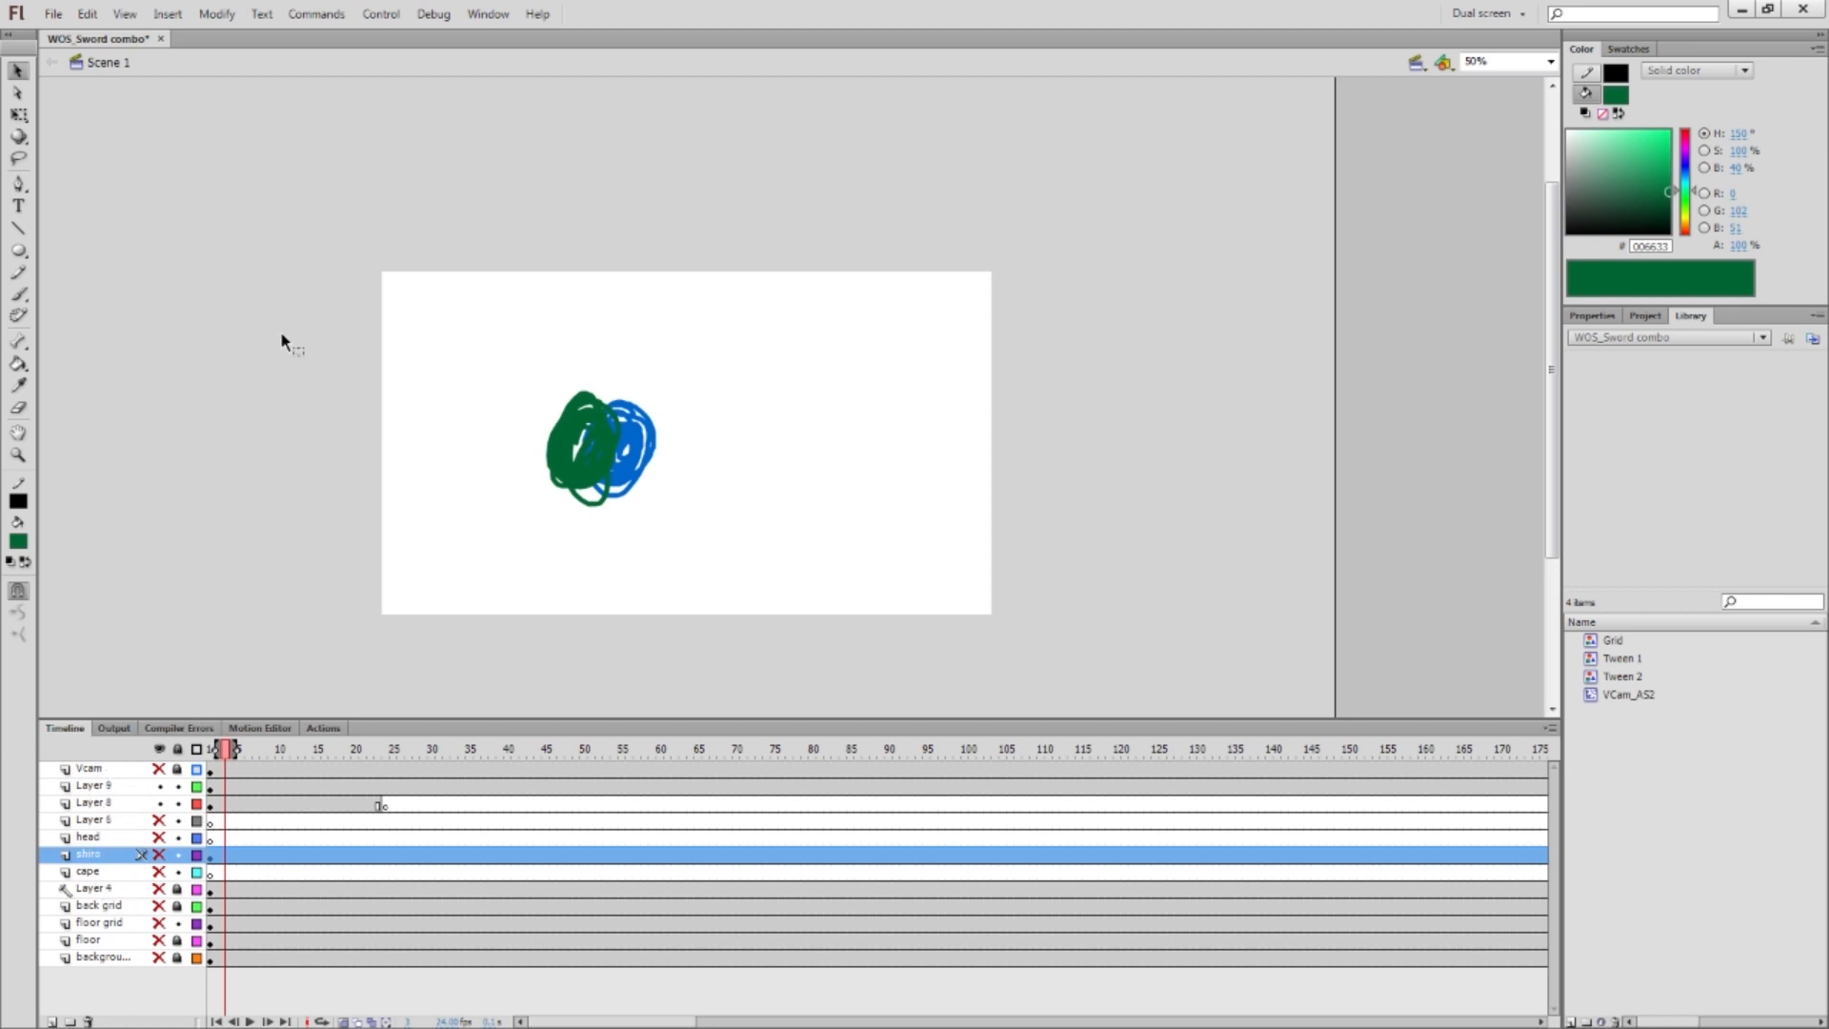
{"action": "mouse_move", "coordinate": [51, 888]}
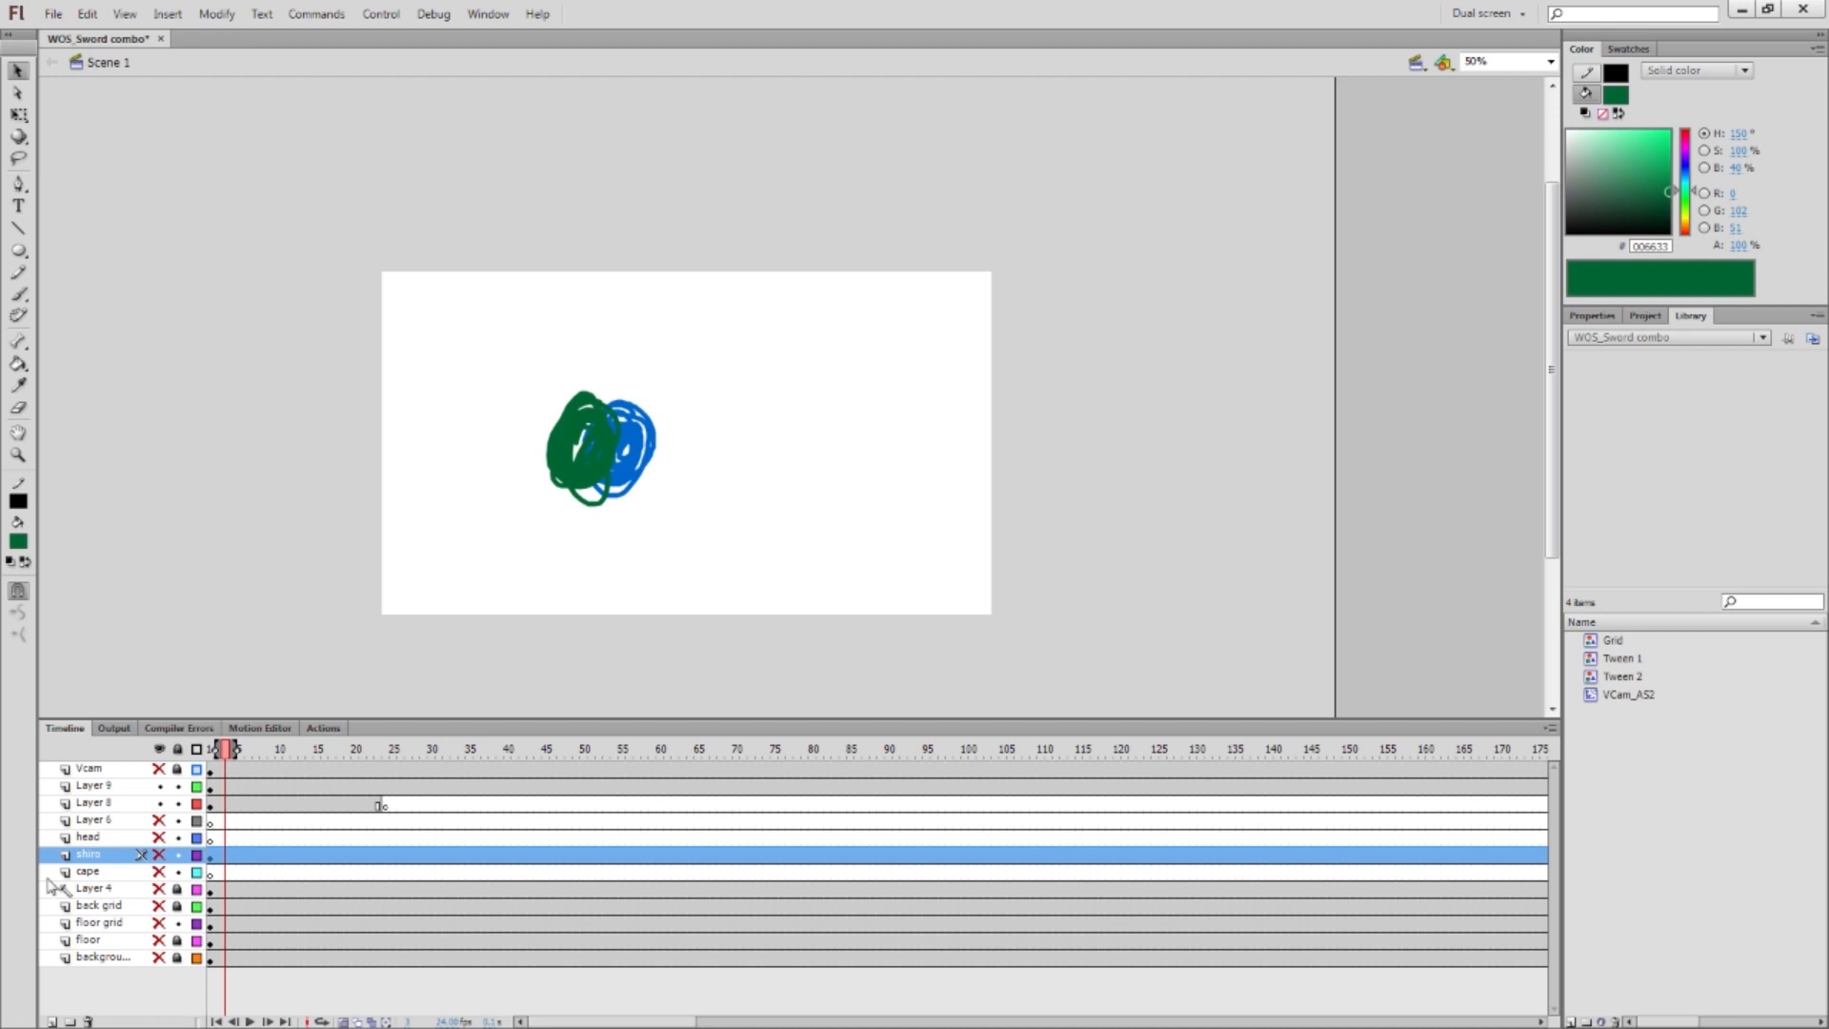
{"action": "mouse_move", "coordinate": [150, 568]}
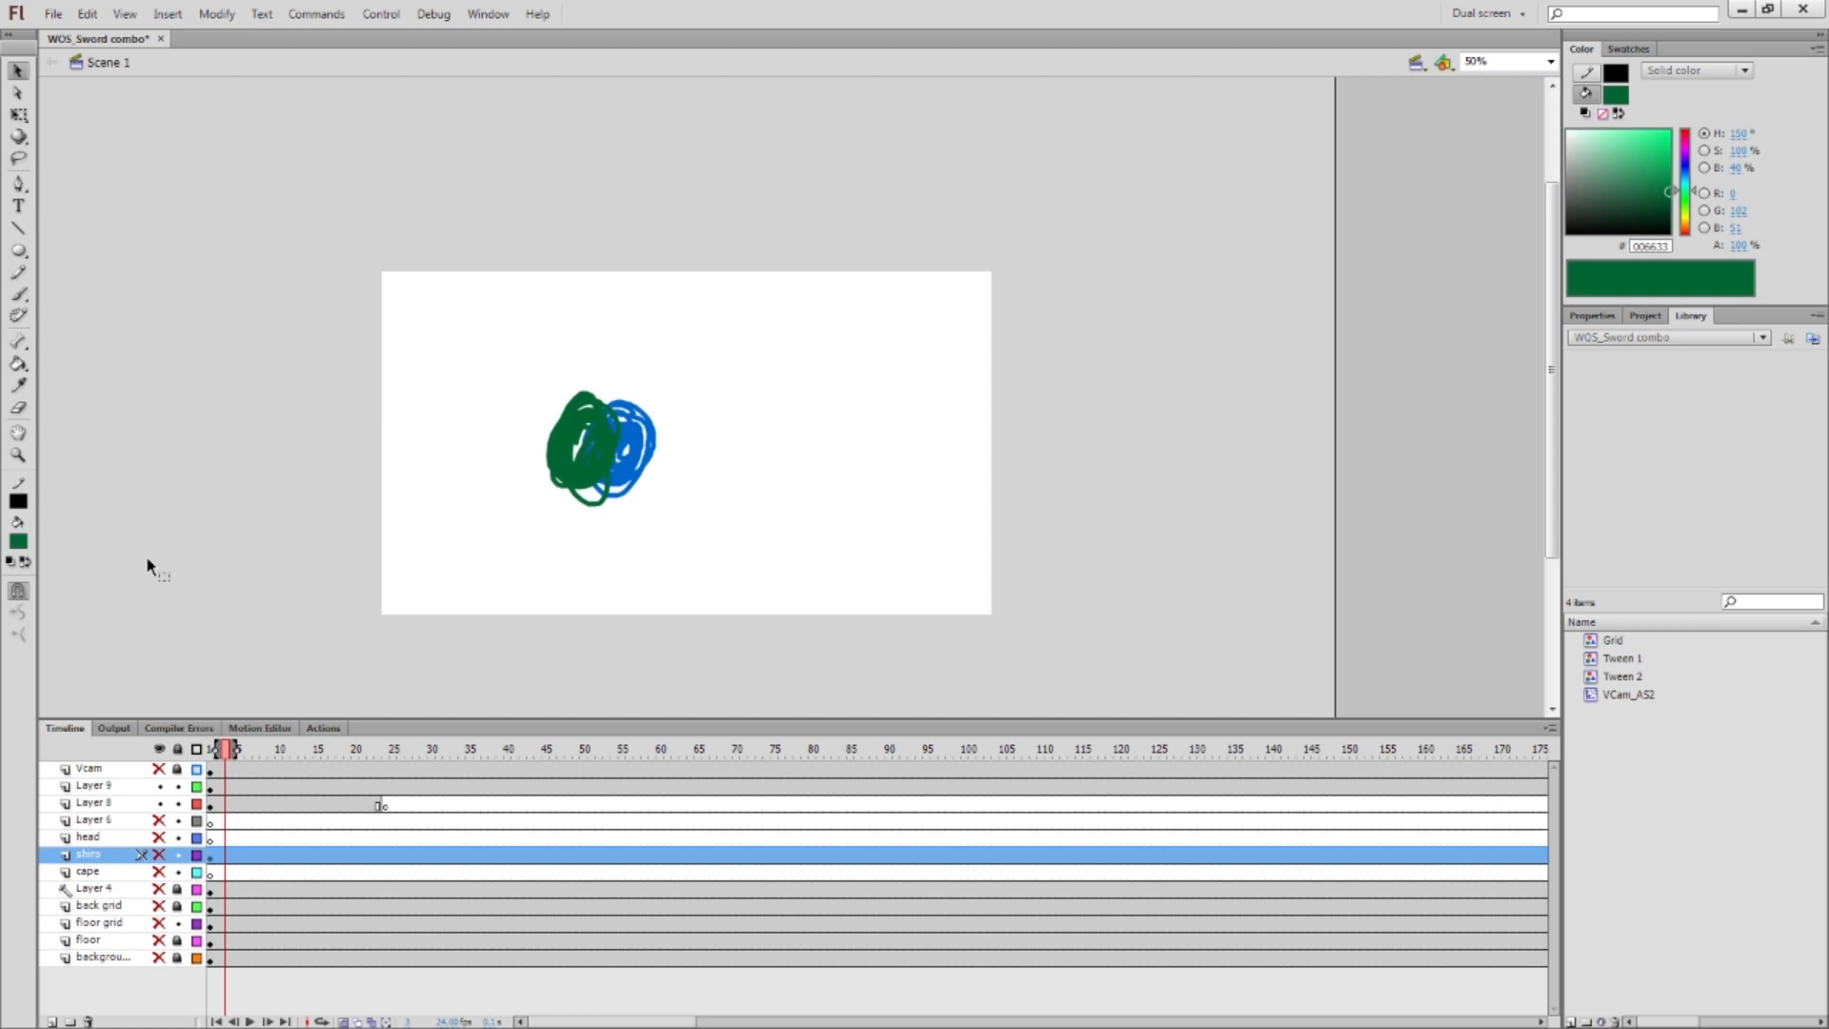
{"action": "mouse_move", "coordinate": [137, 794]}
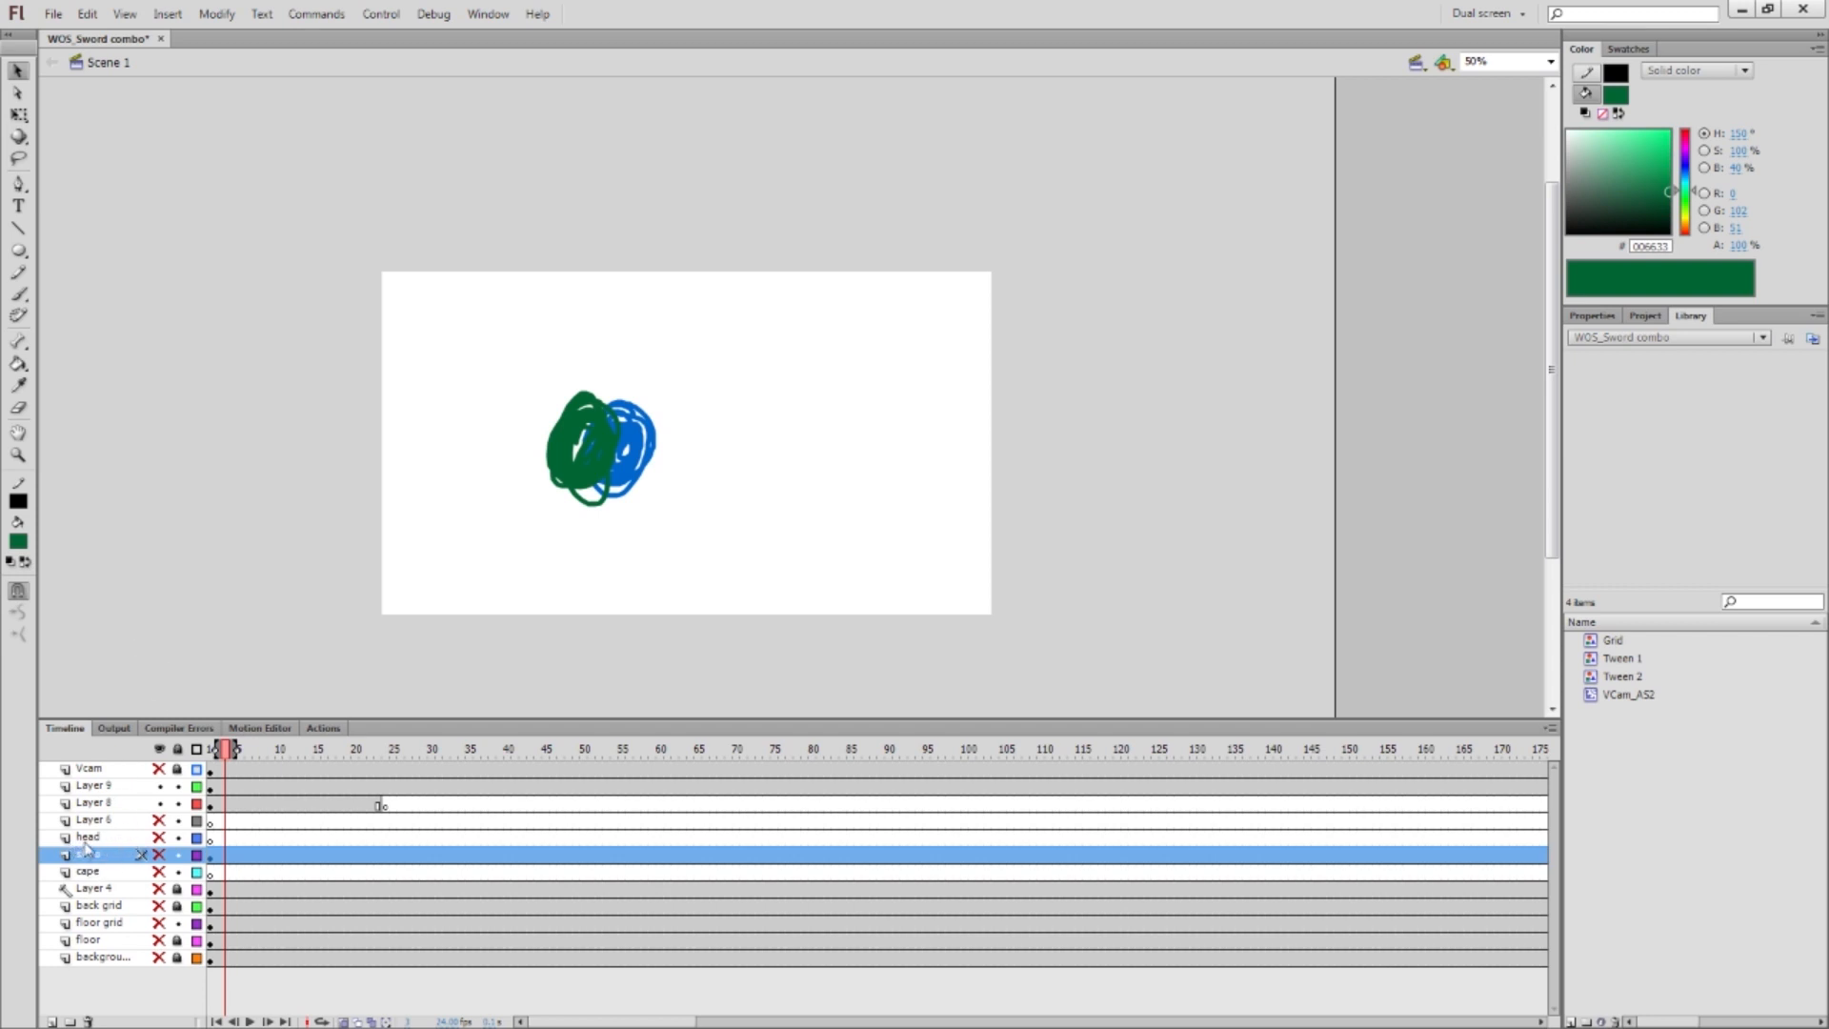
Select Layer 6, then Layer 4 to show its three horizontal guide lines
{"action": "left_click", "coordinate": [94, 820]}
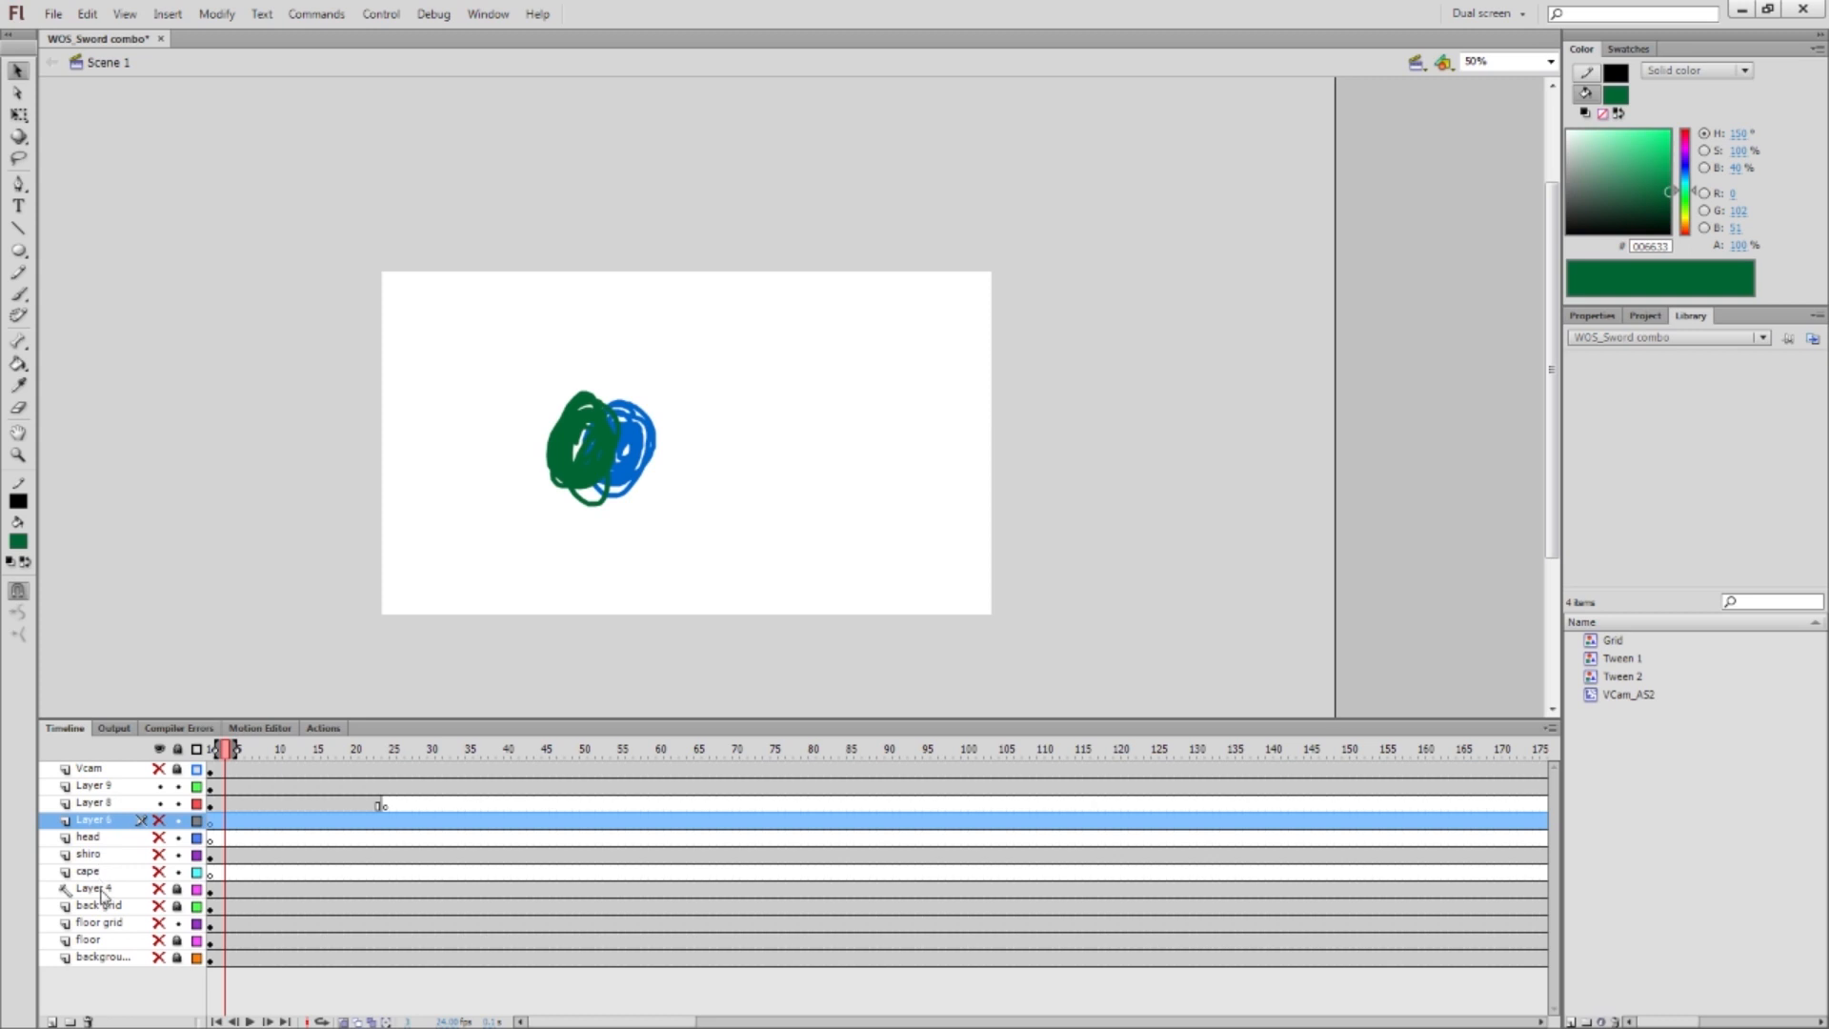
{"action": "left_click", "coordinate": [94, 888]}
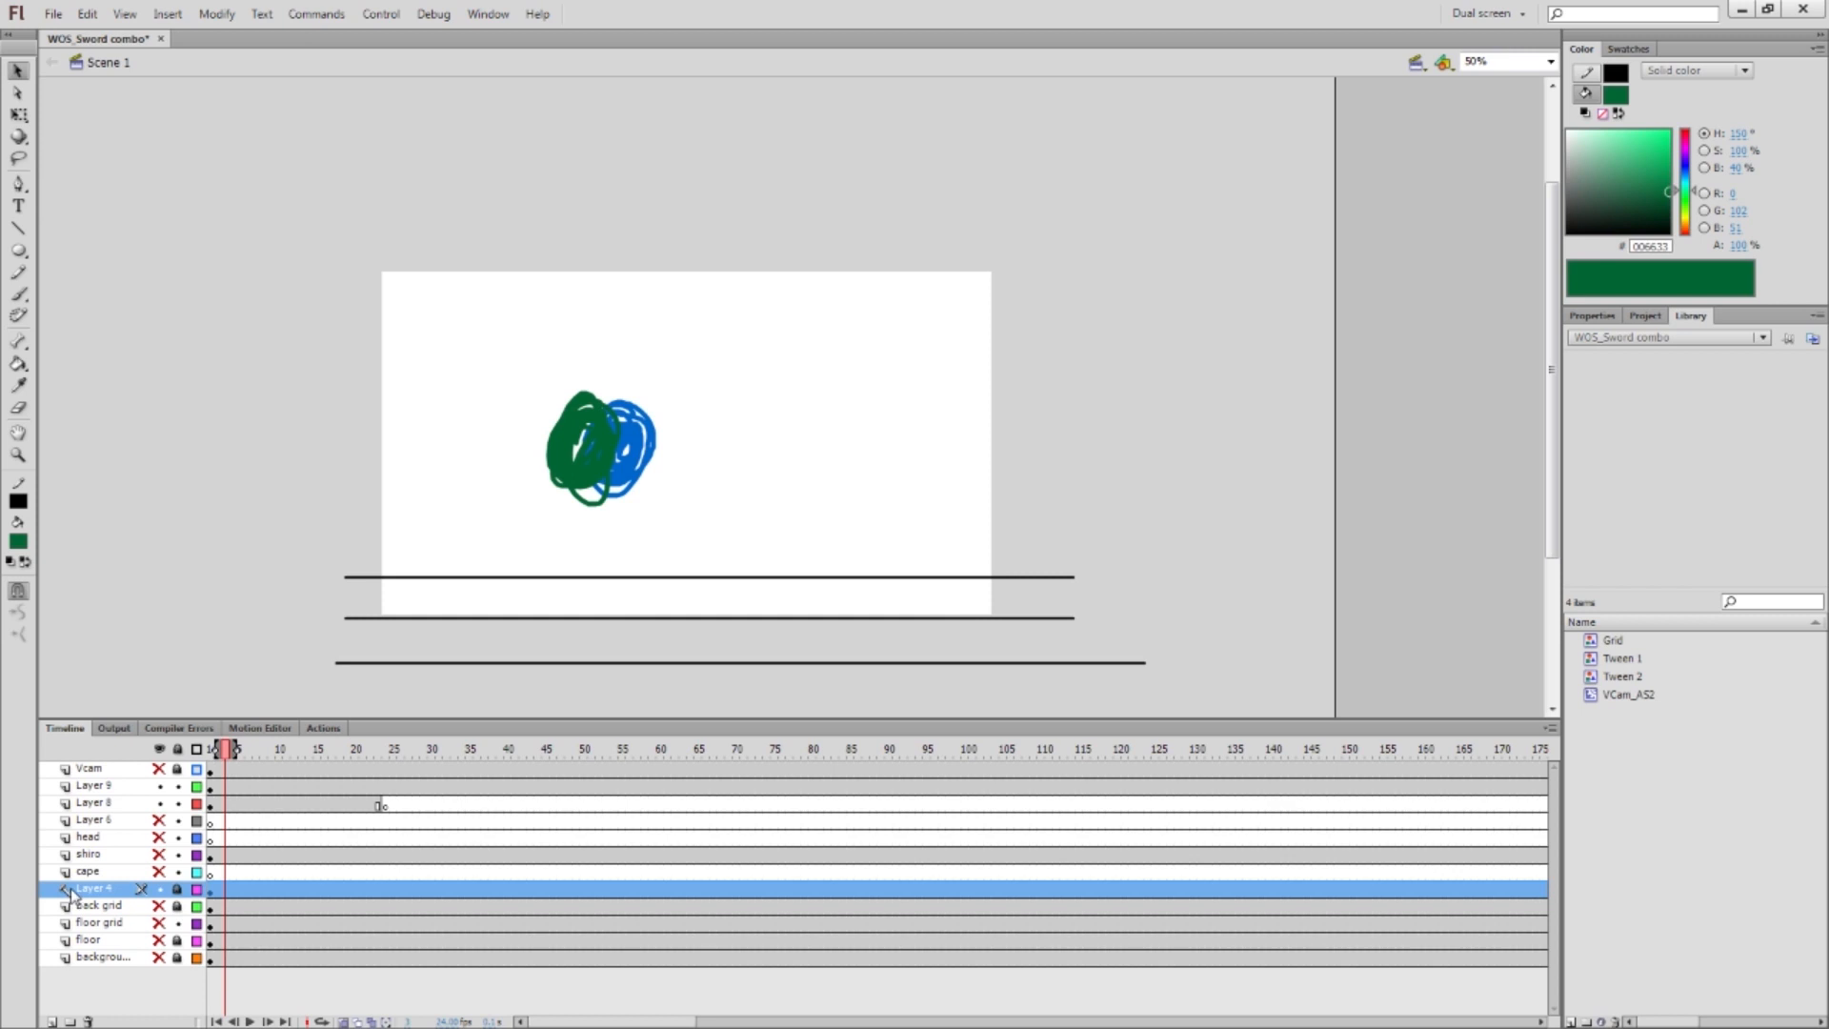
{"action": "mouse_move", "coordinate": [269, 463]}
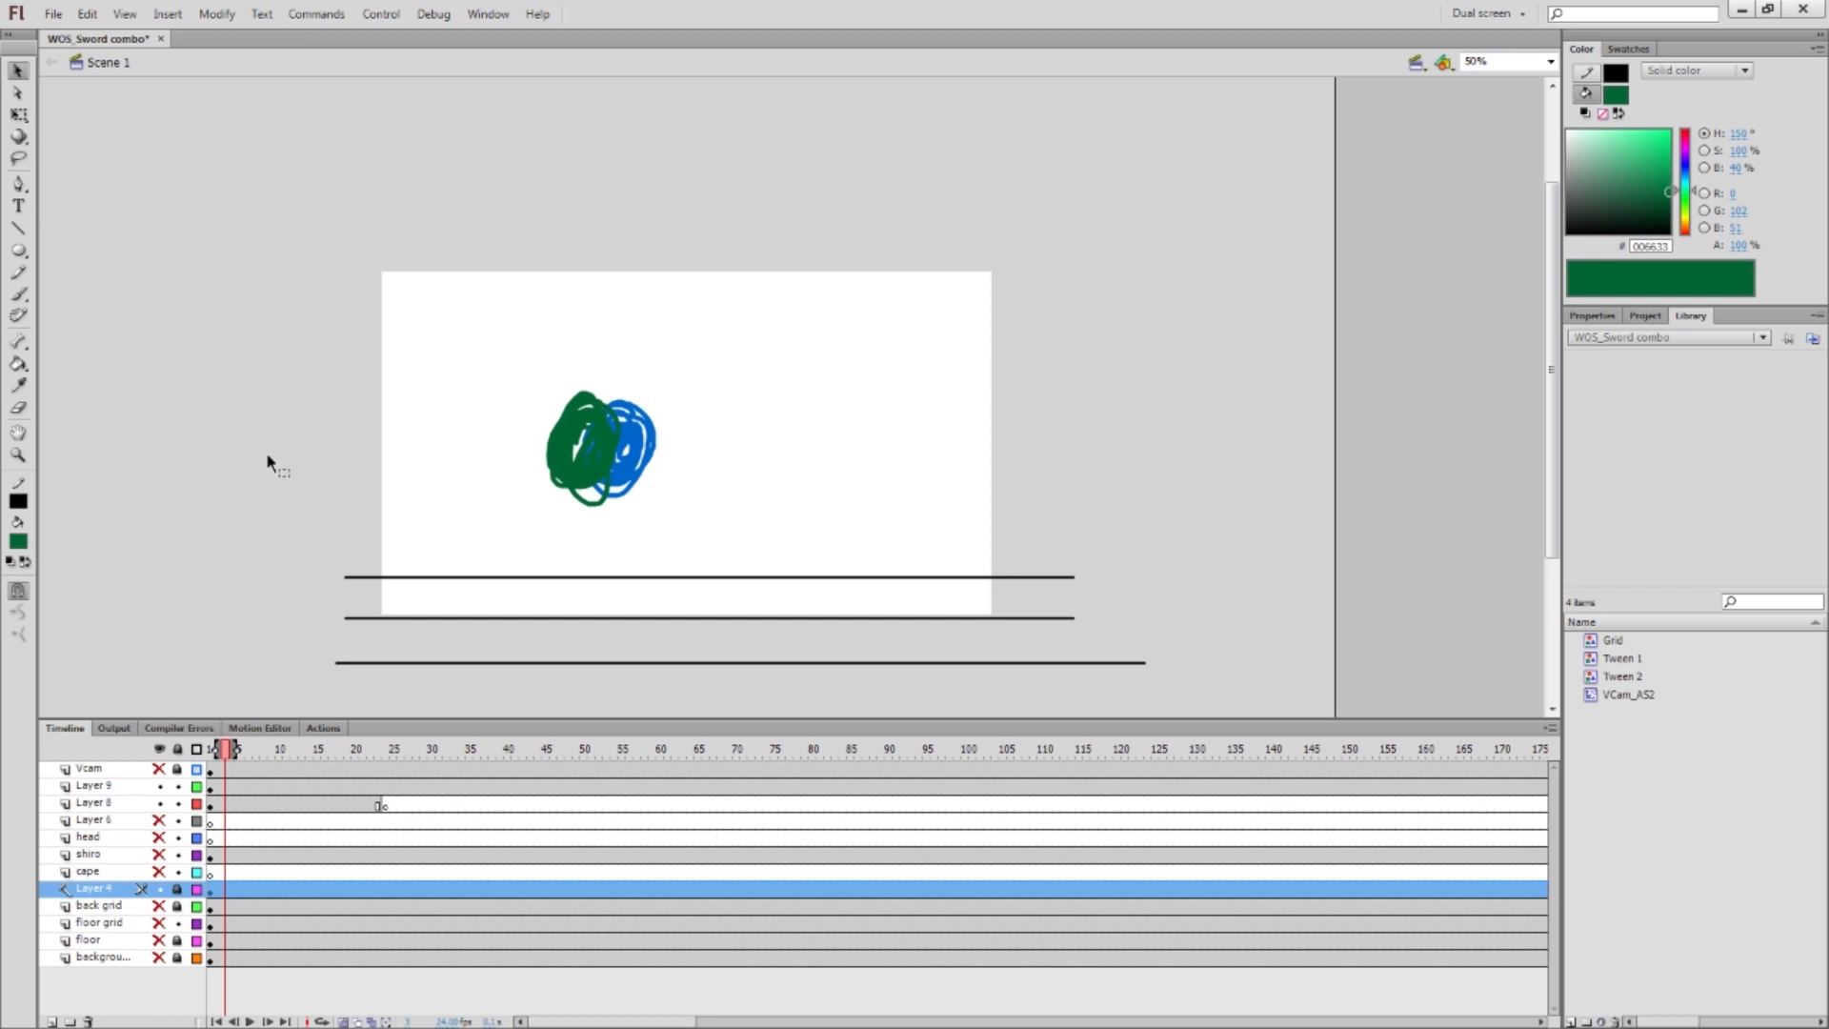
{"action": "mouse_move", "coordinate": [379, 577]}
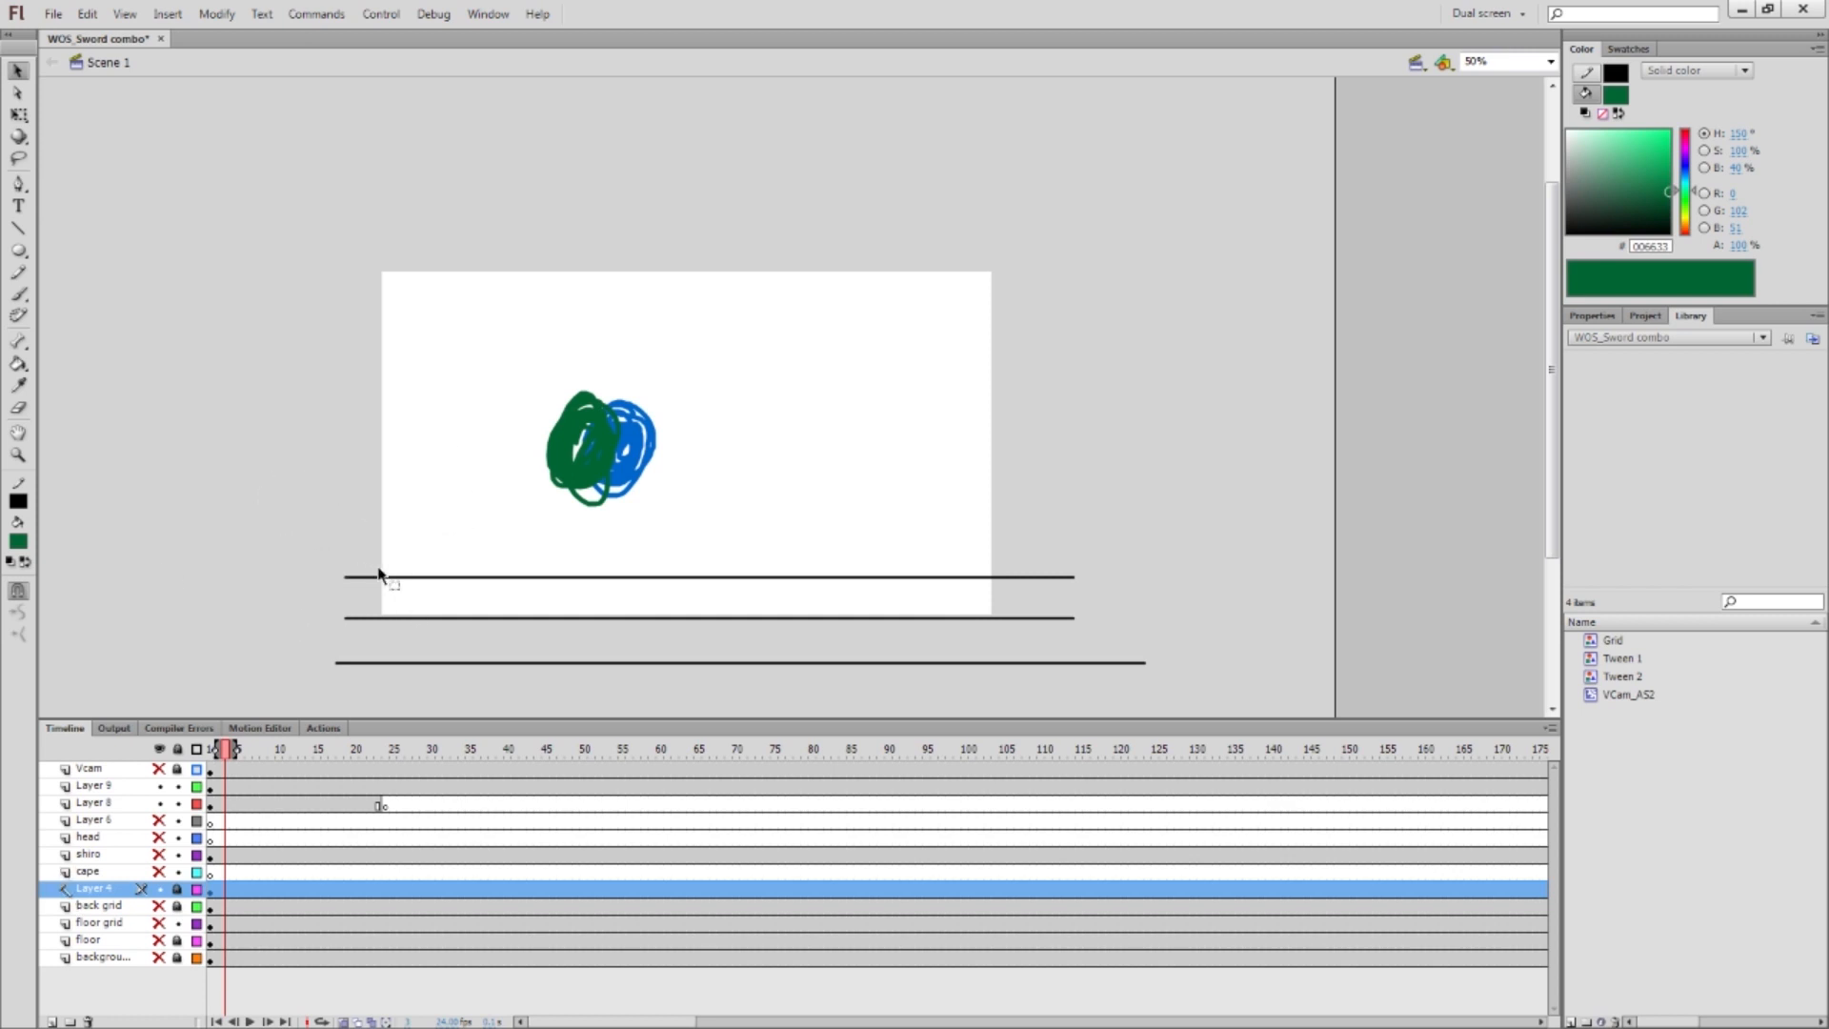
{"action": "mouse_move", "coordinate": [388, 566]}
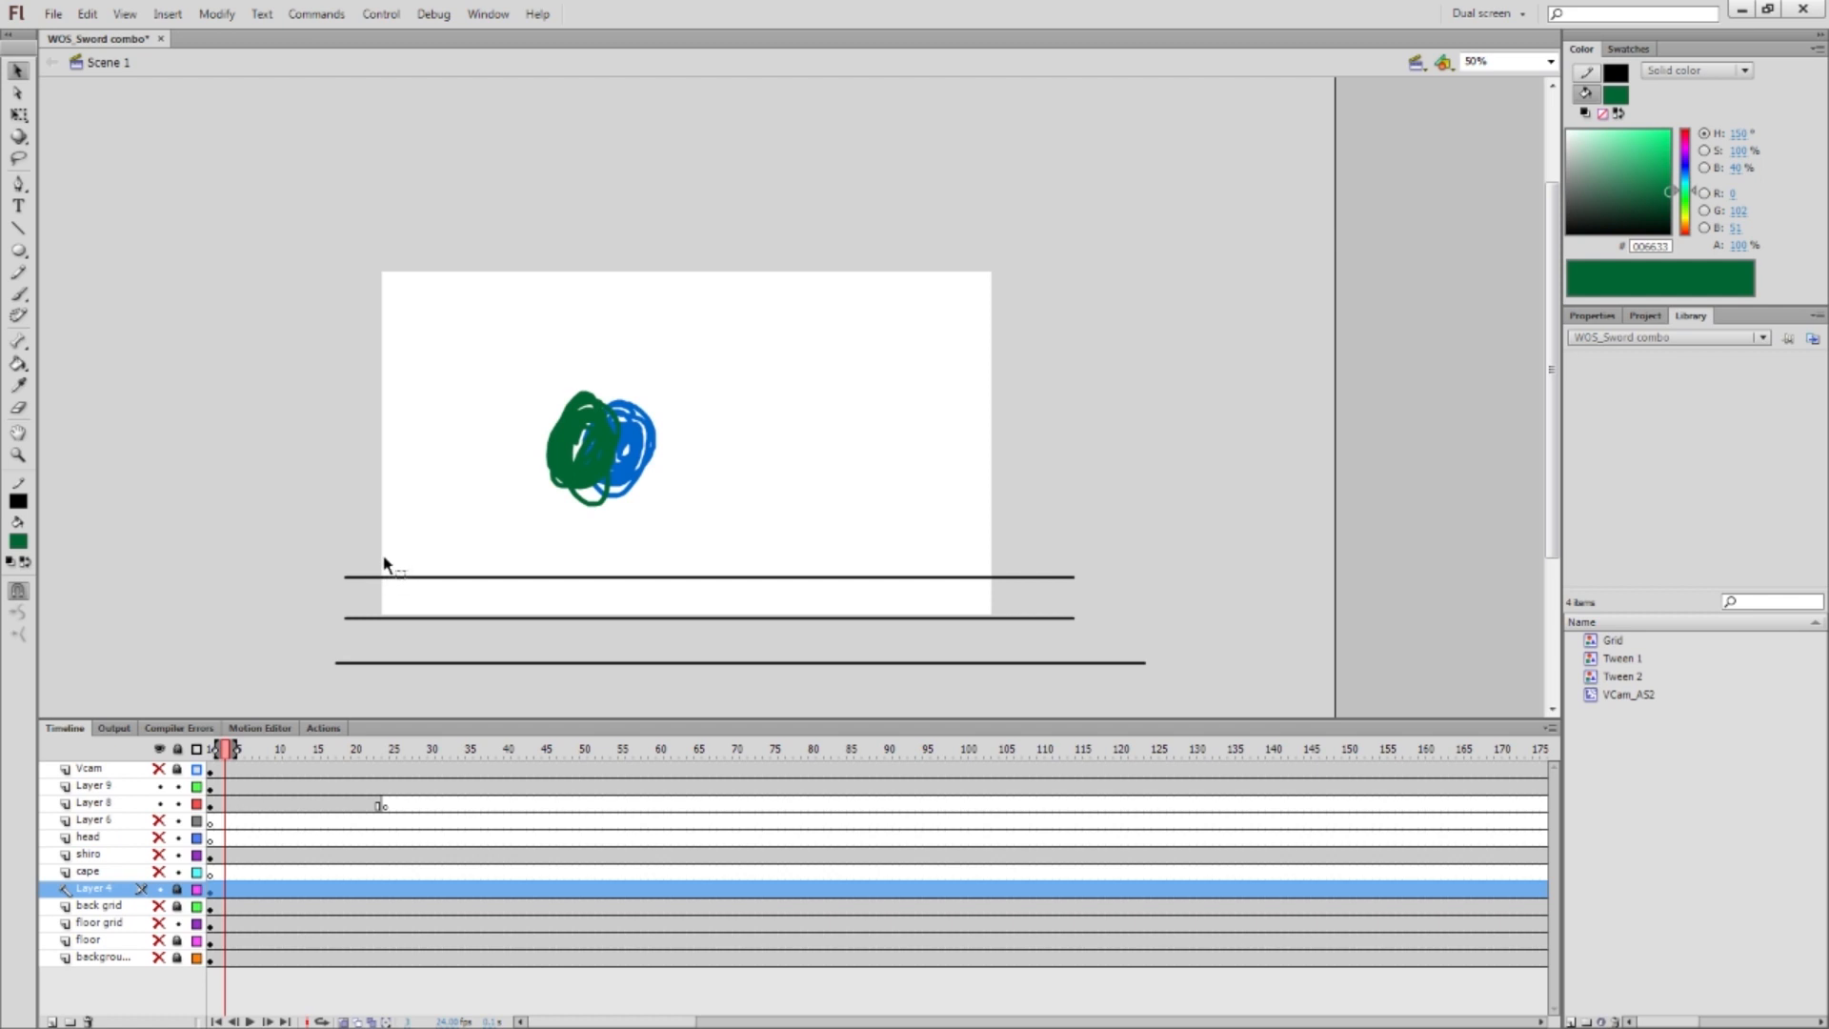
{"action": "mouse_move", "coordinate": [203, 498]}
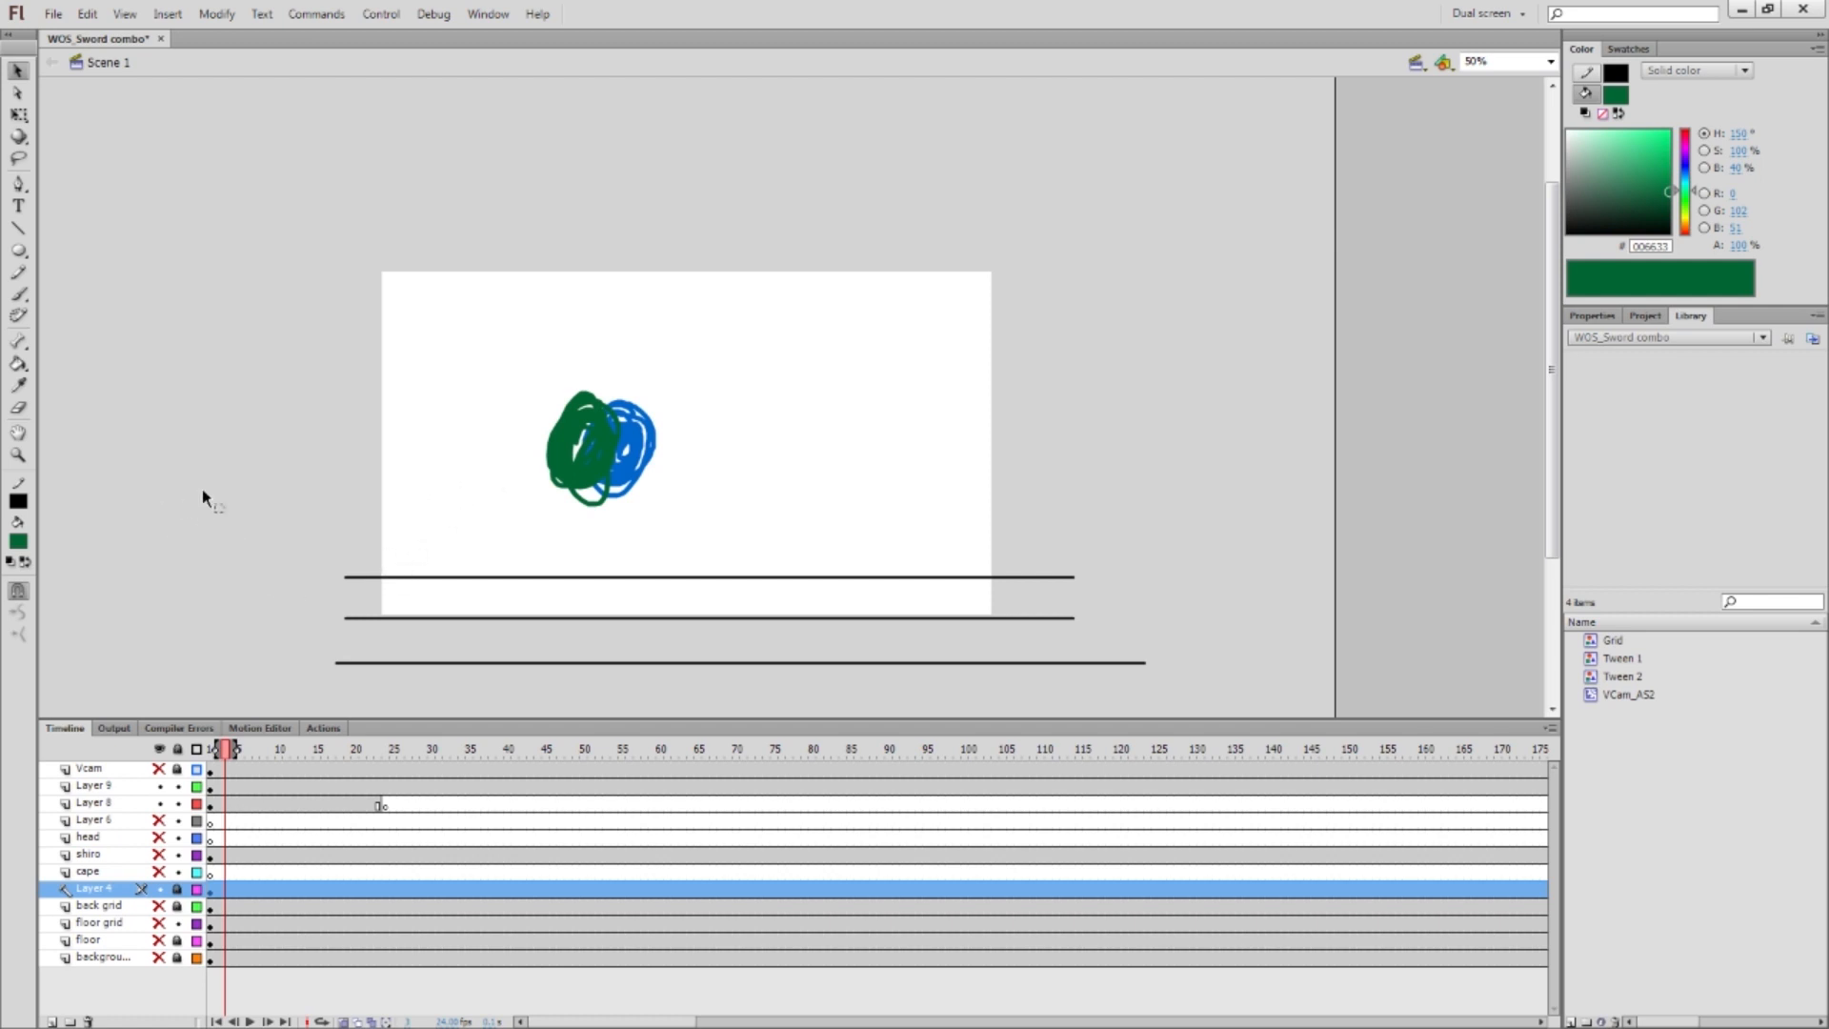
{"action": "mouse_move", "coordinate": [399, 342]}
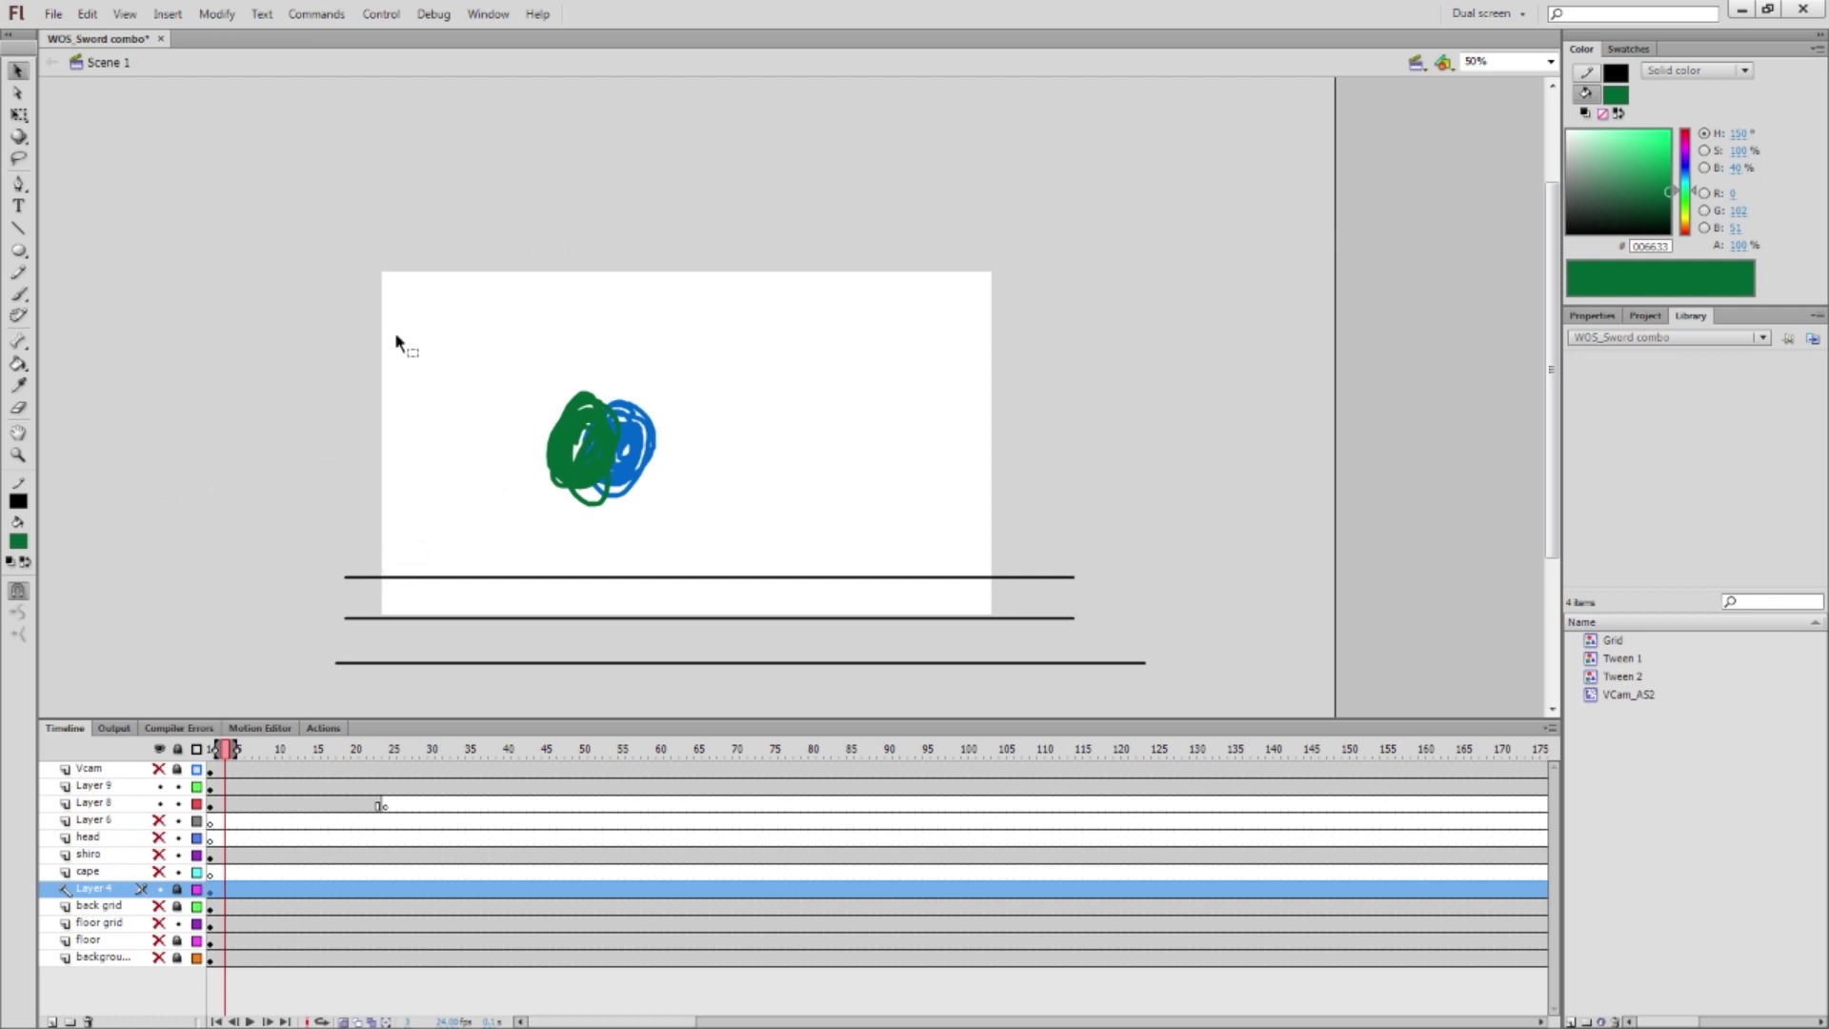
{"action": "mouse_move", "coordinate": [634, 352]}
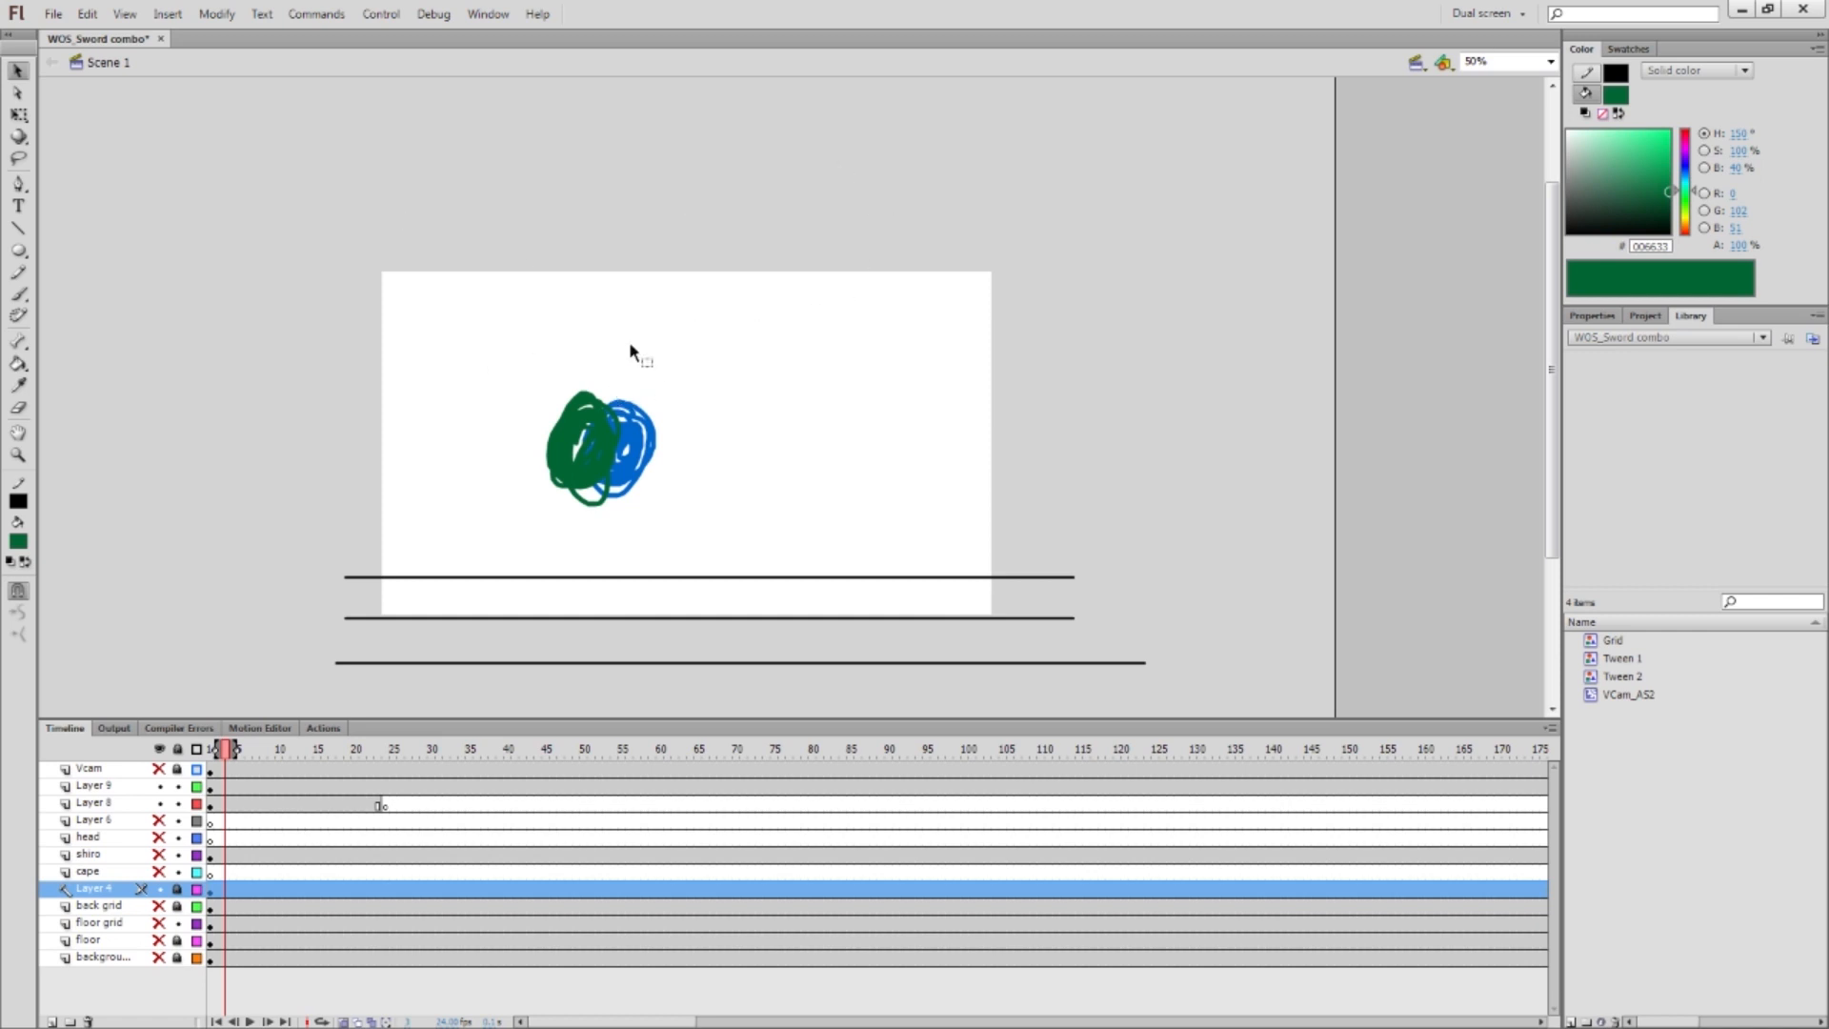
{"action": "mouse_move", "coordinate": [747, 292]}
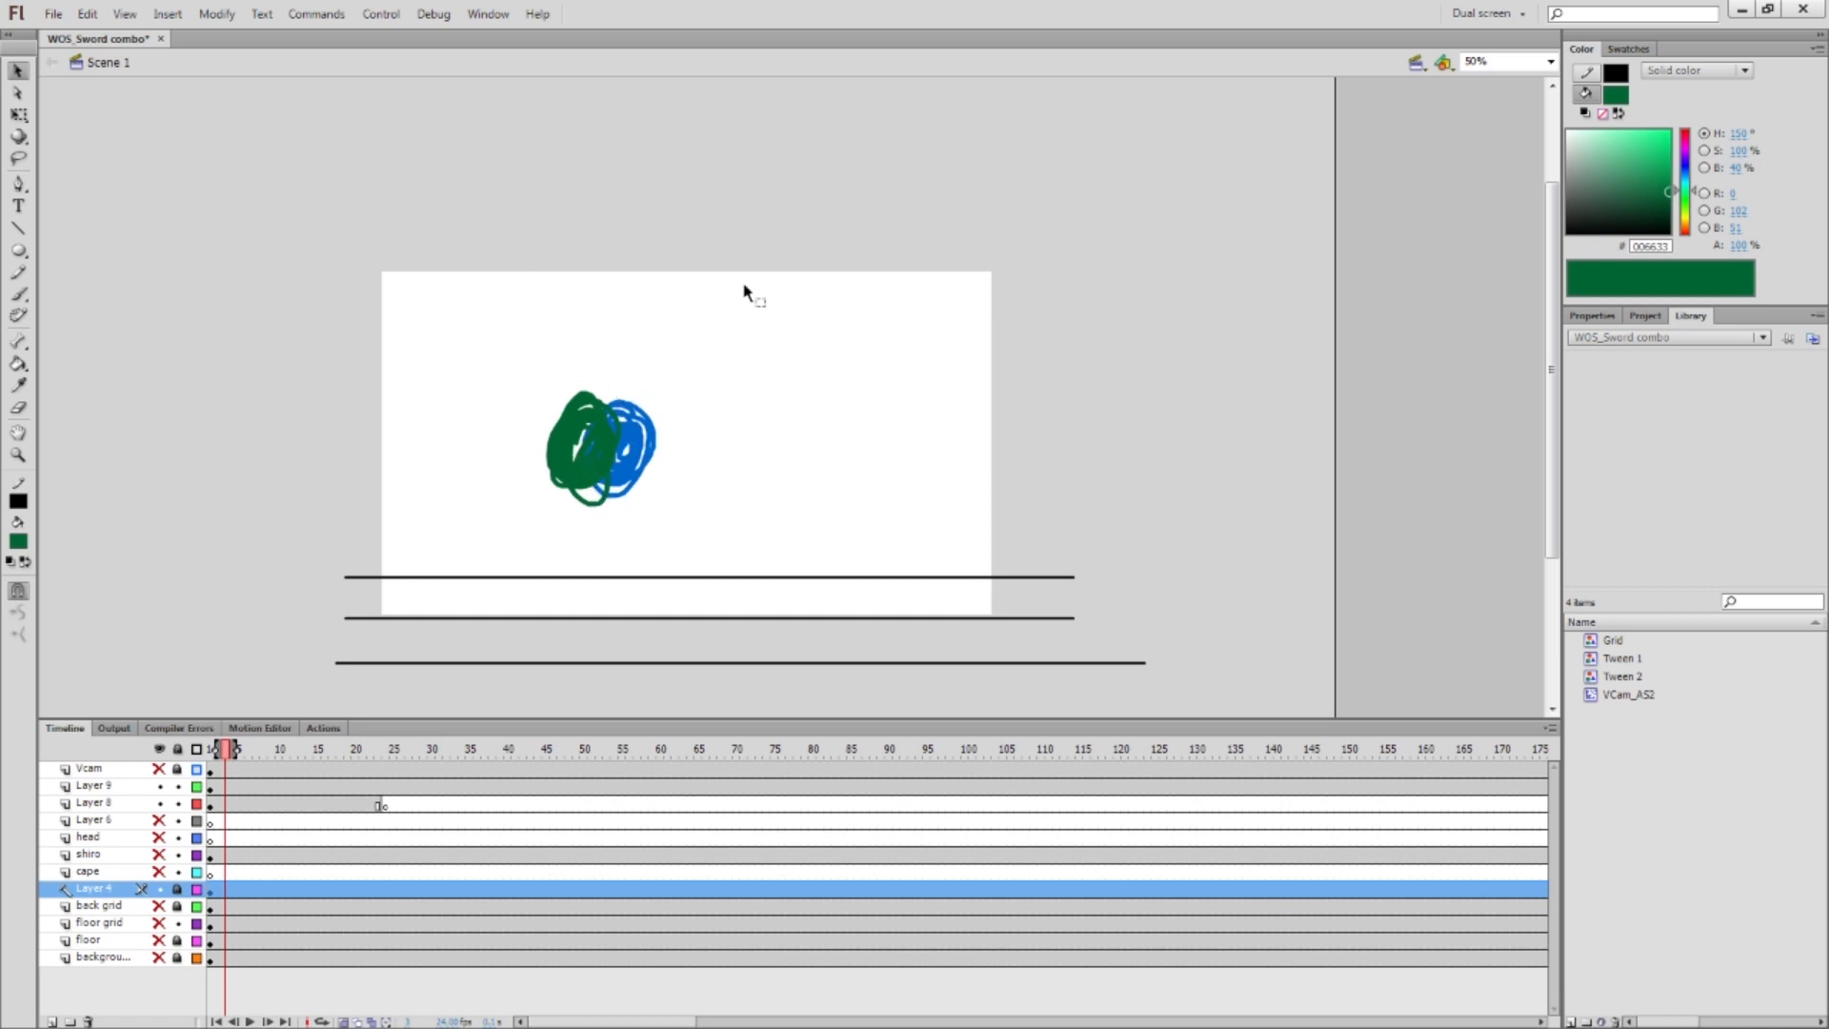
{"action": "mouse_move", "coordinate": [735, 315]}
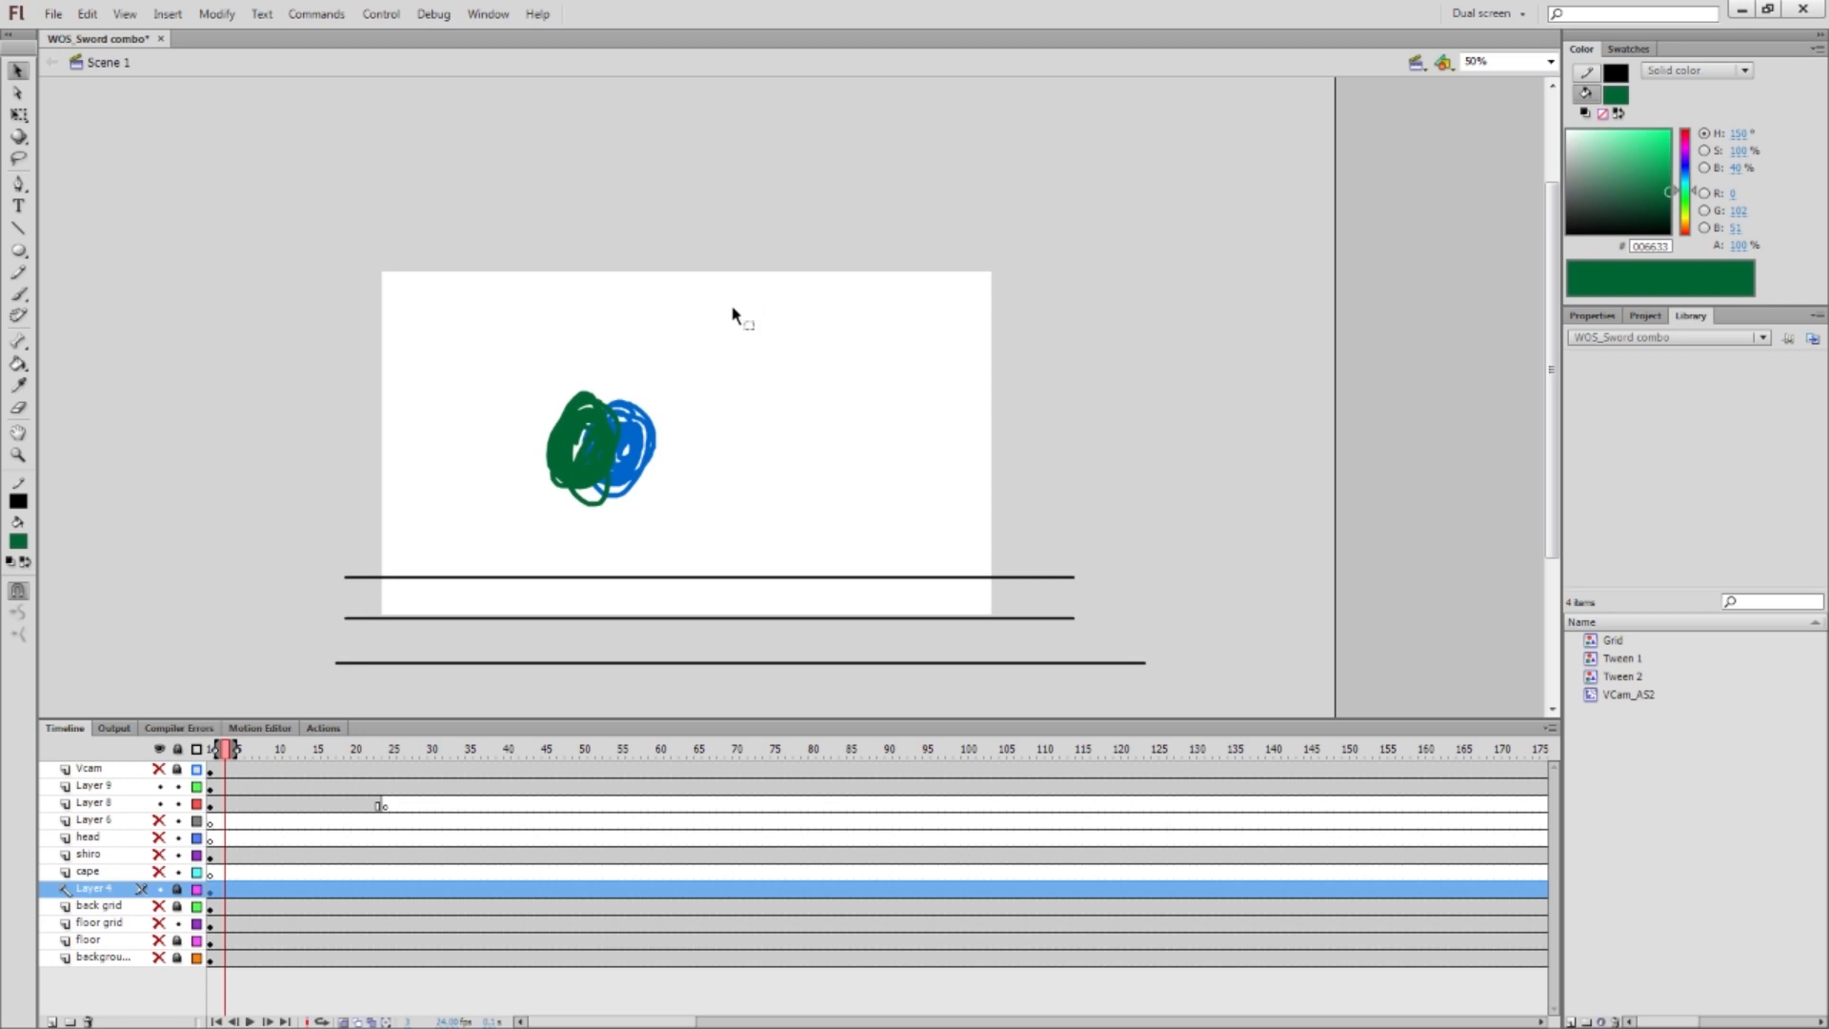
{"action": "mouse_move", "coordinate": [786, 224]}
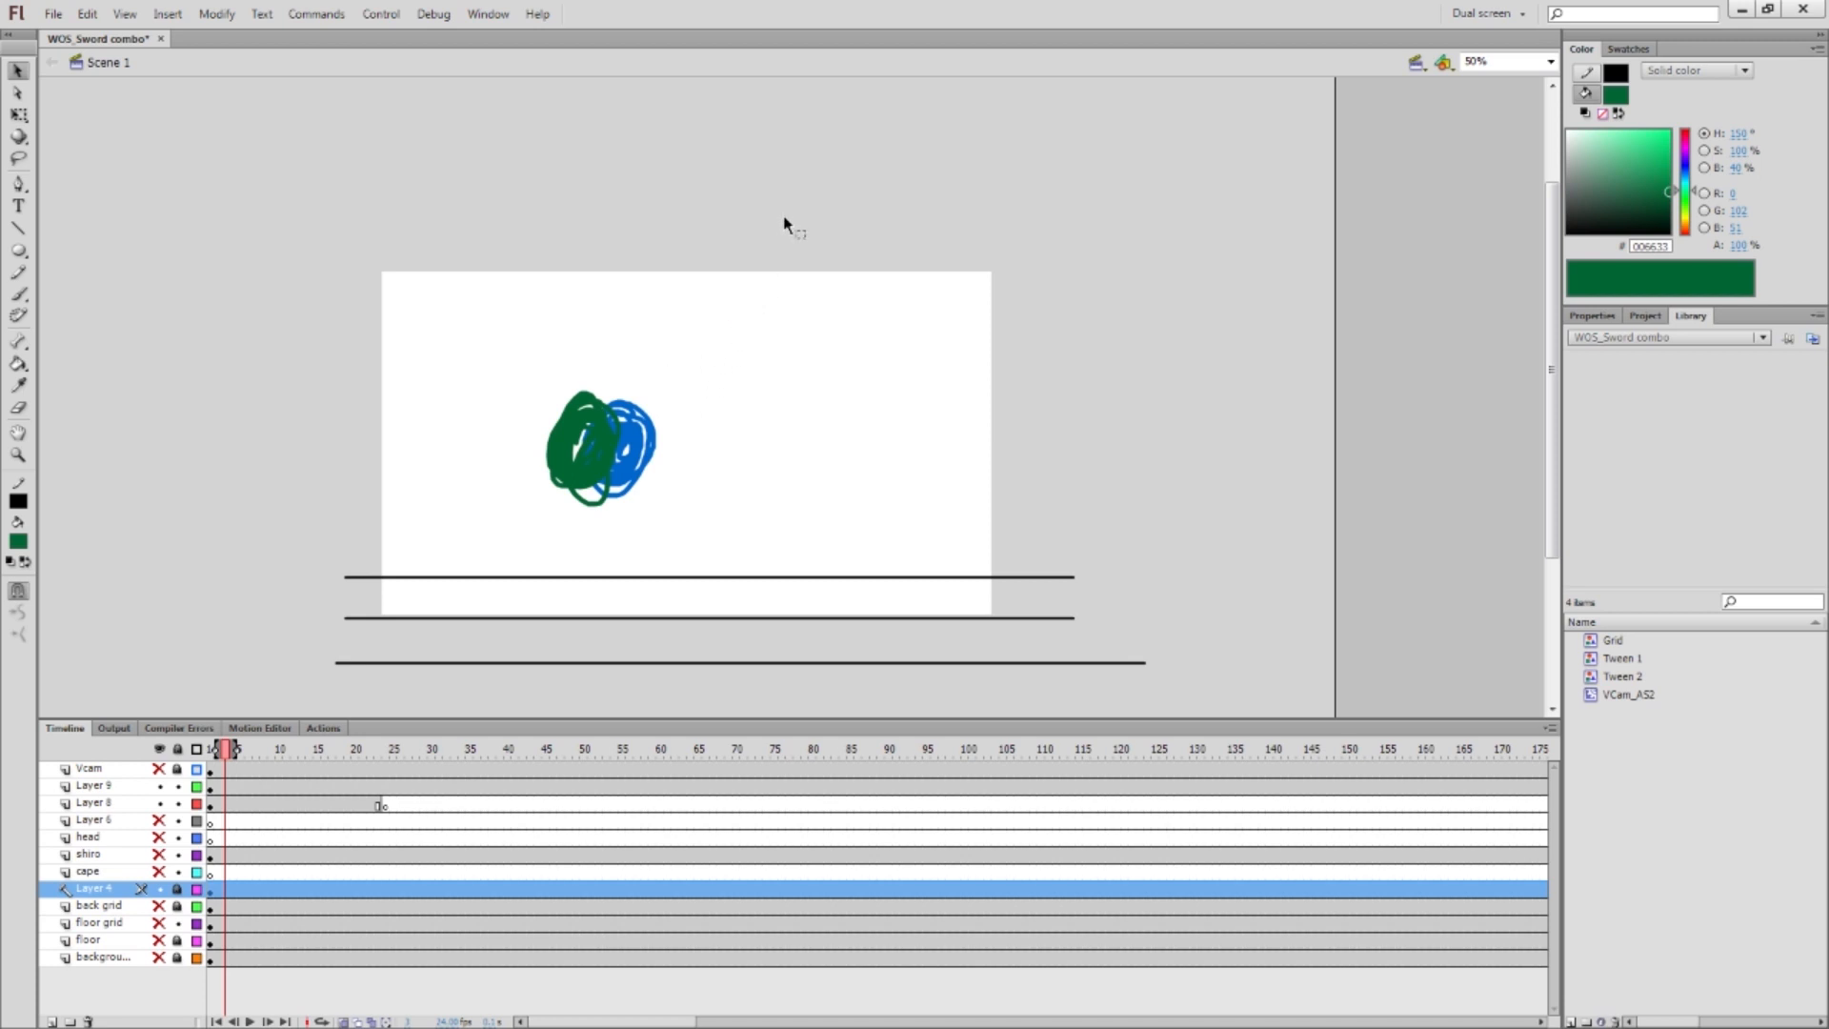
{"action": "mouse_move", "coordinate": [105, 842]}
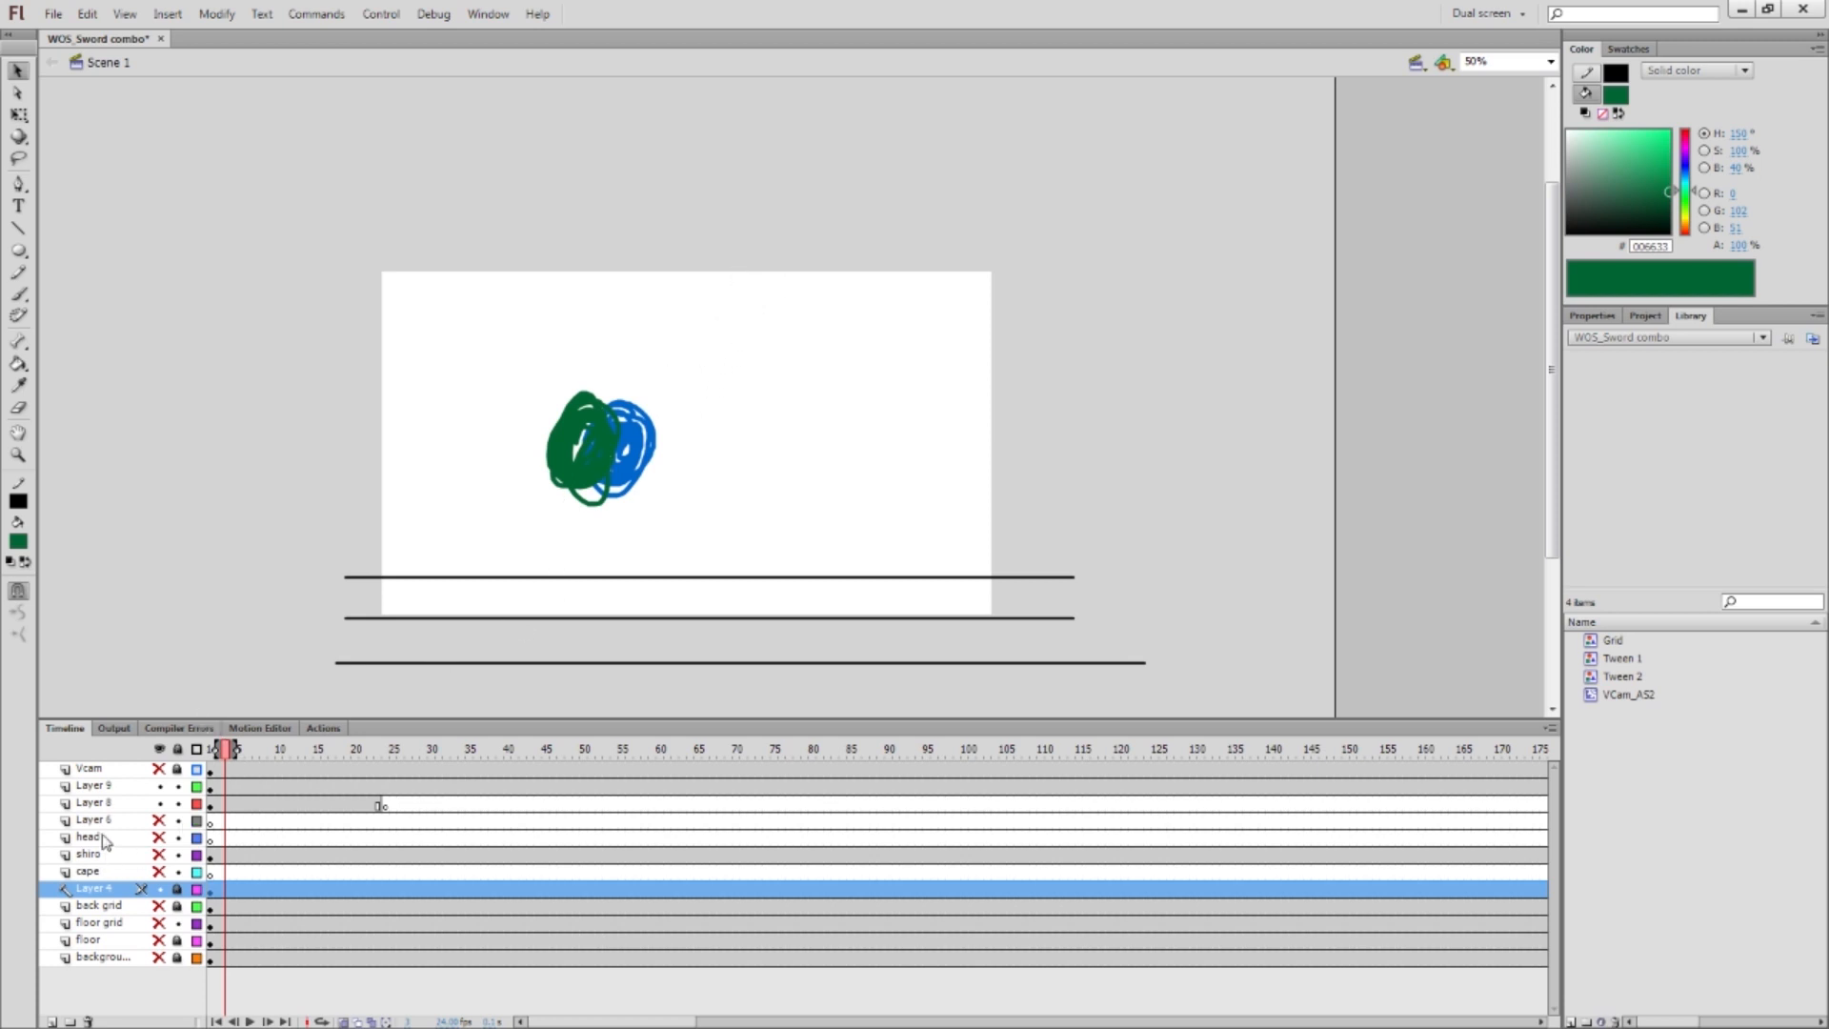
Change the cape layer's type to Mask through its context menu
{"action": "right_click", "coordinate": [88, 872]}
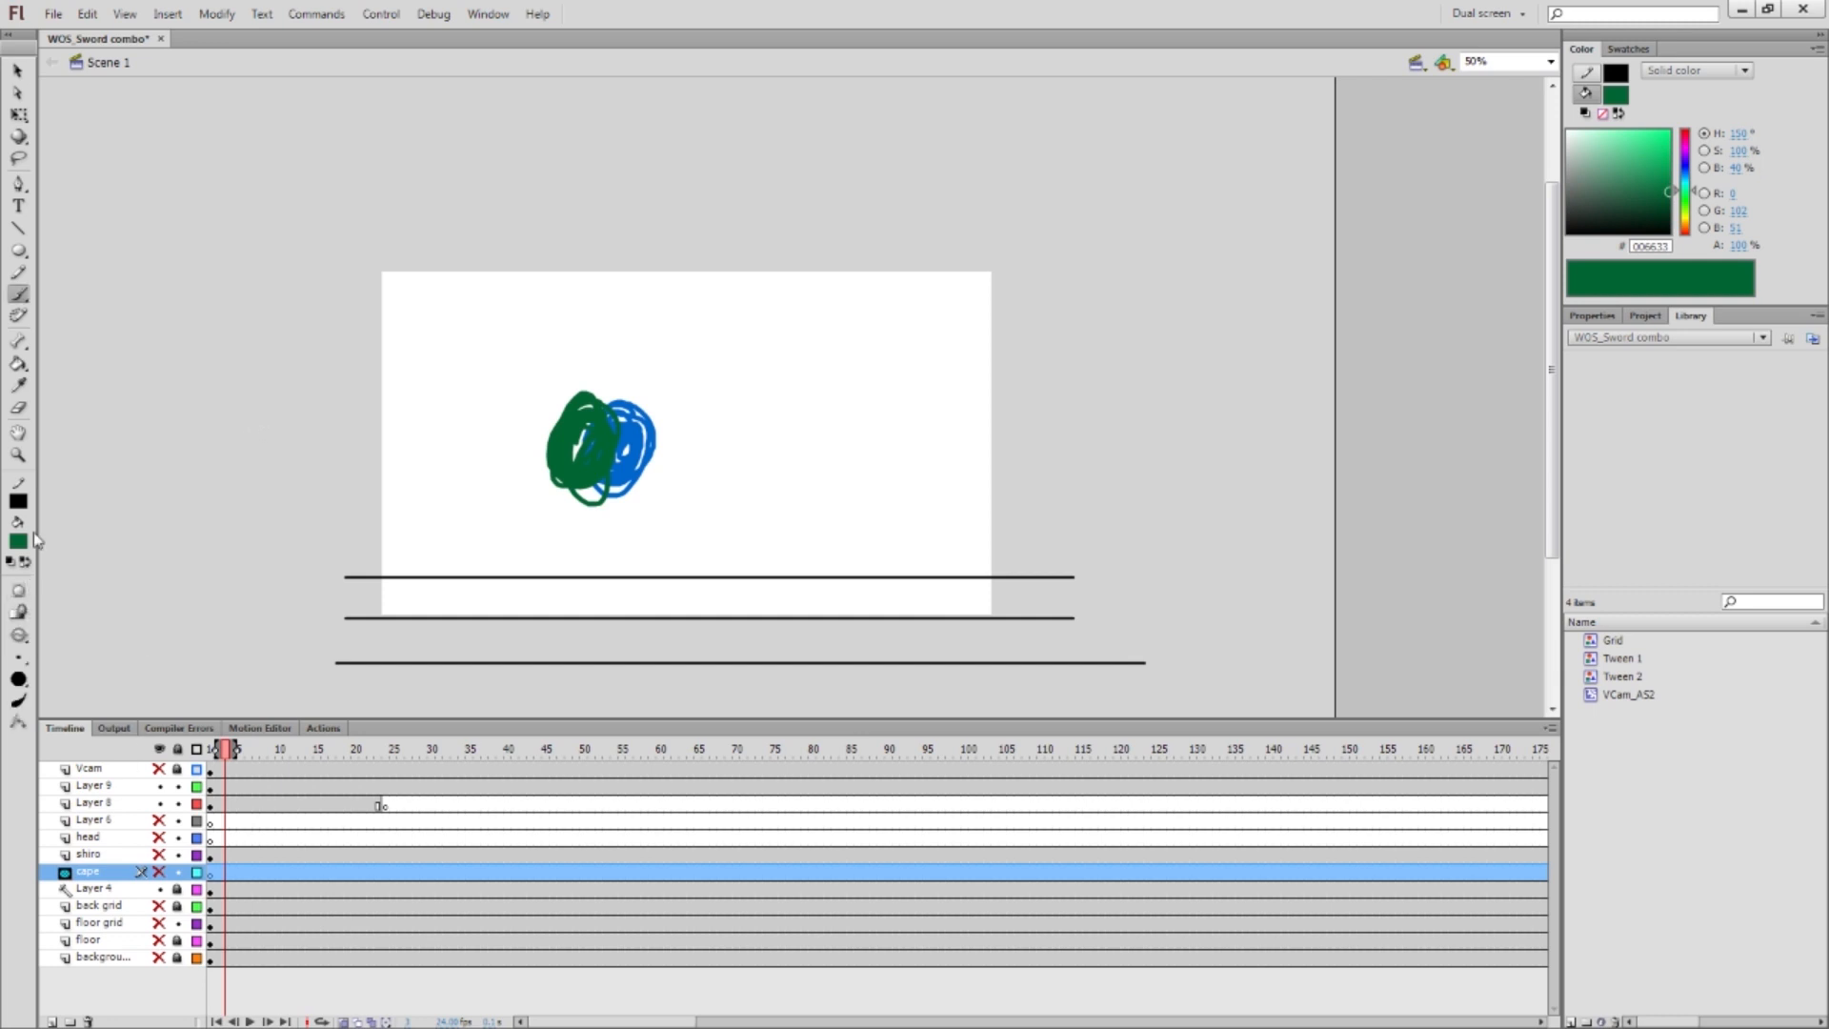
Add Layer 1 nested under the cape mask for the olive stick figure
{"action": "left_click", "coordinate": [159, 871]}
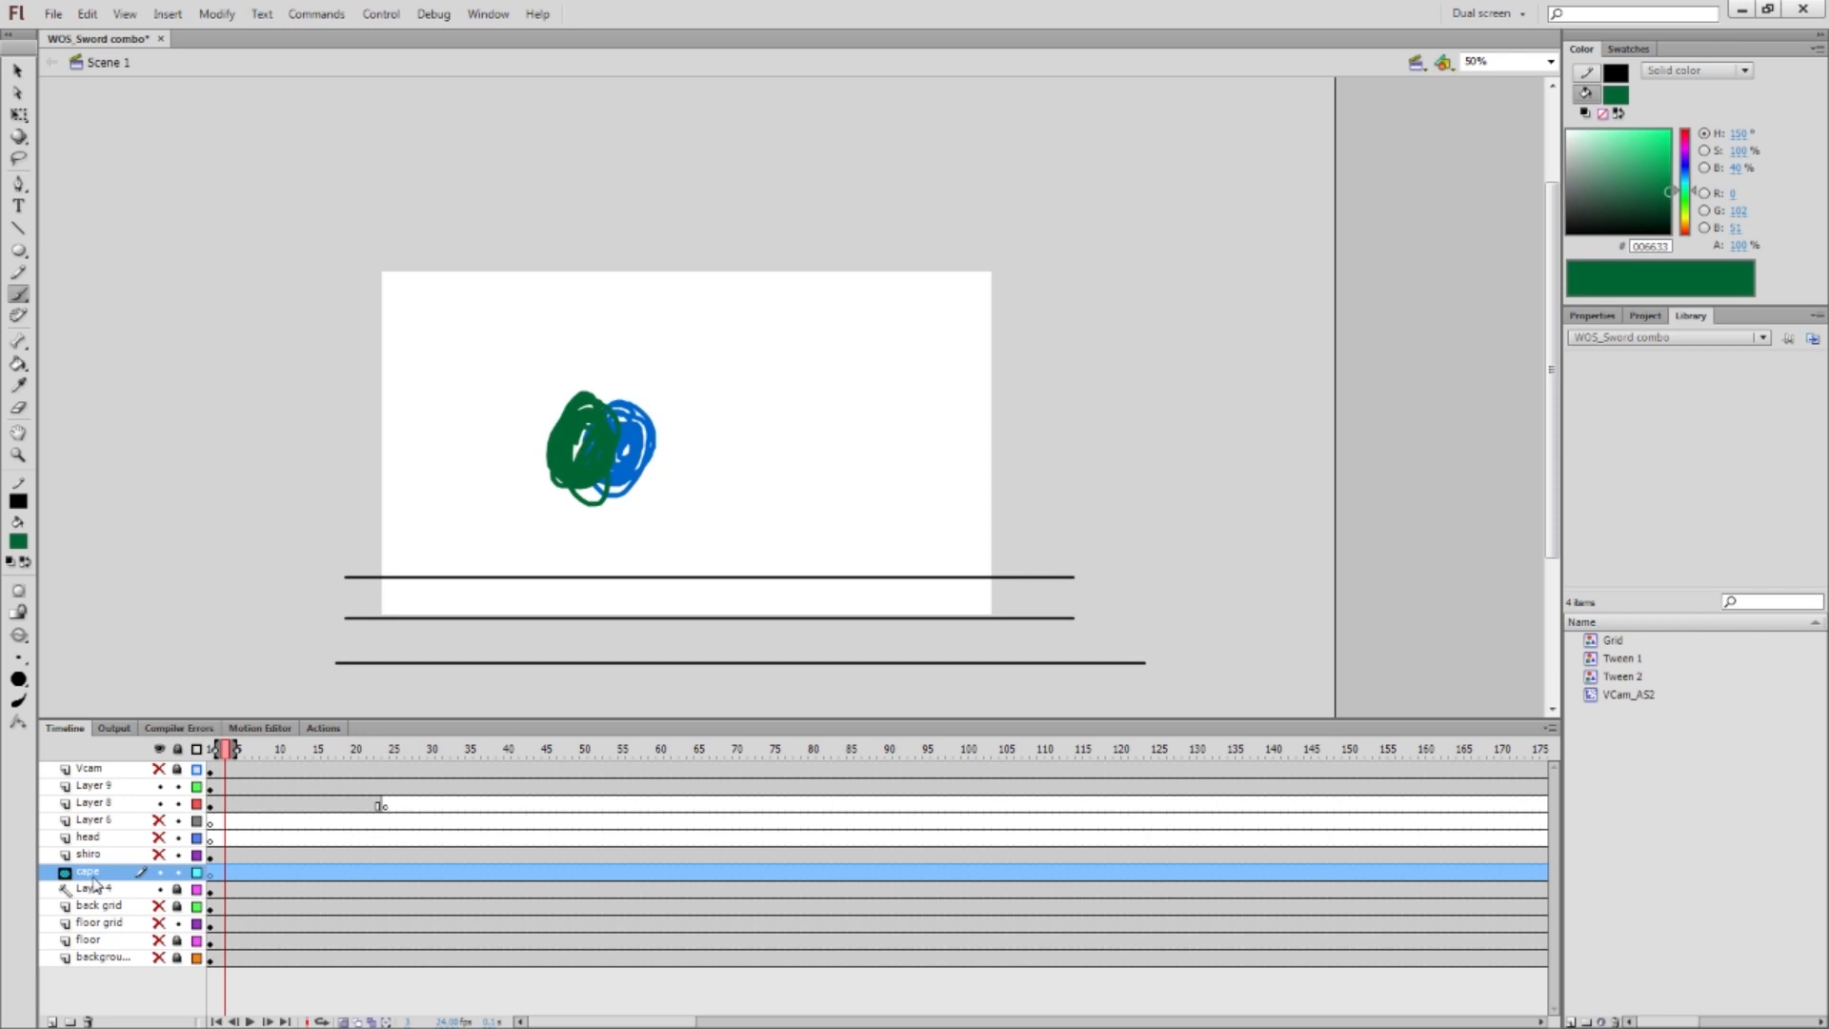
{"action": "mouse_move", "coordinate": [99, 893]}
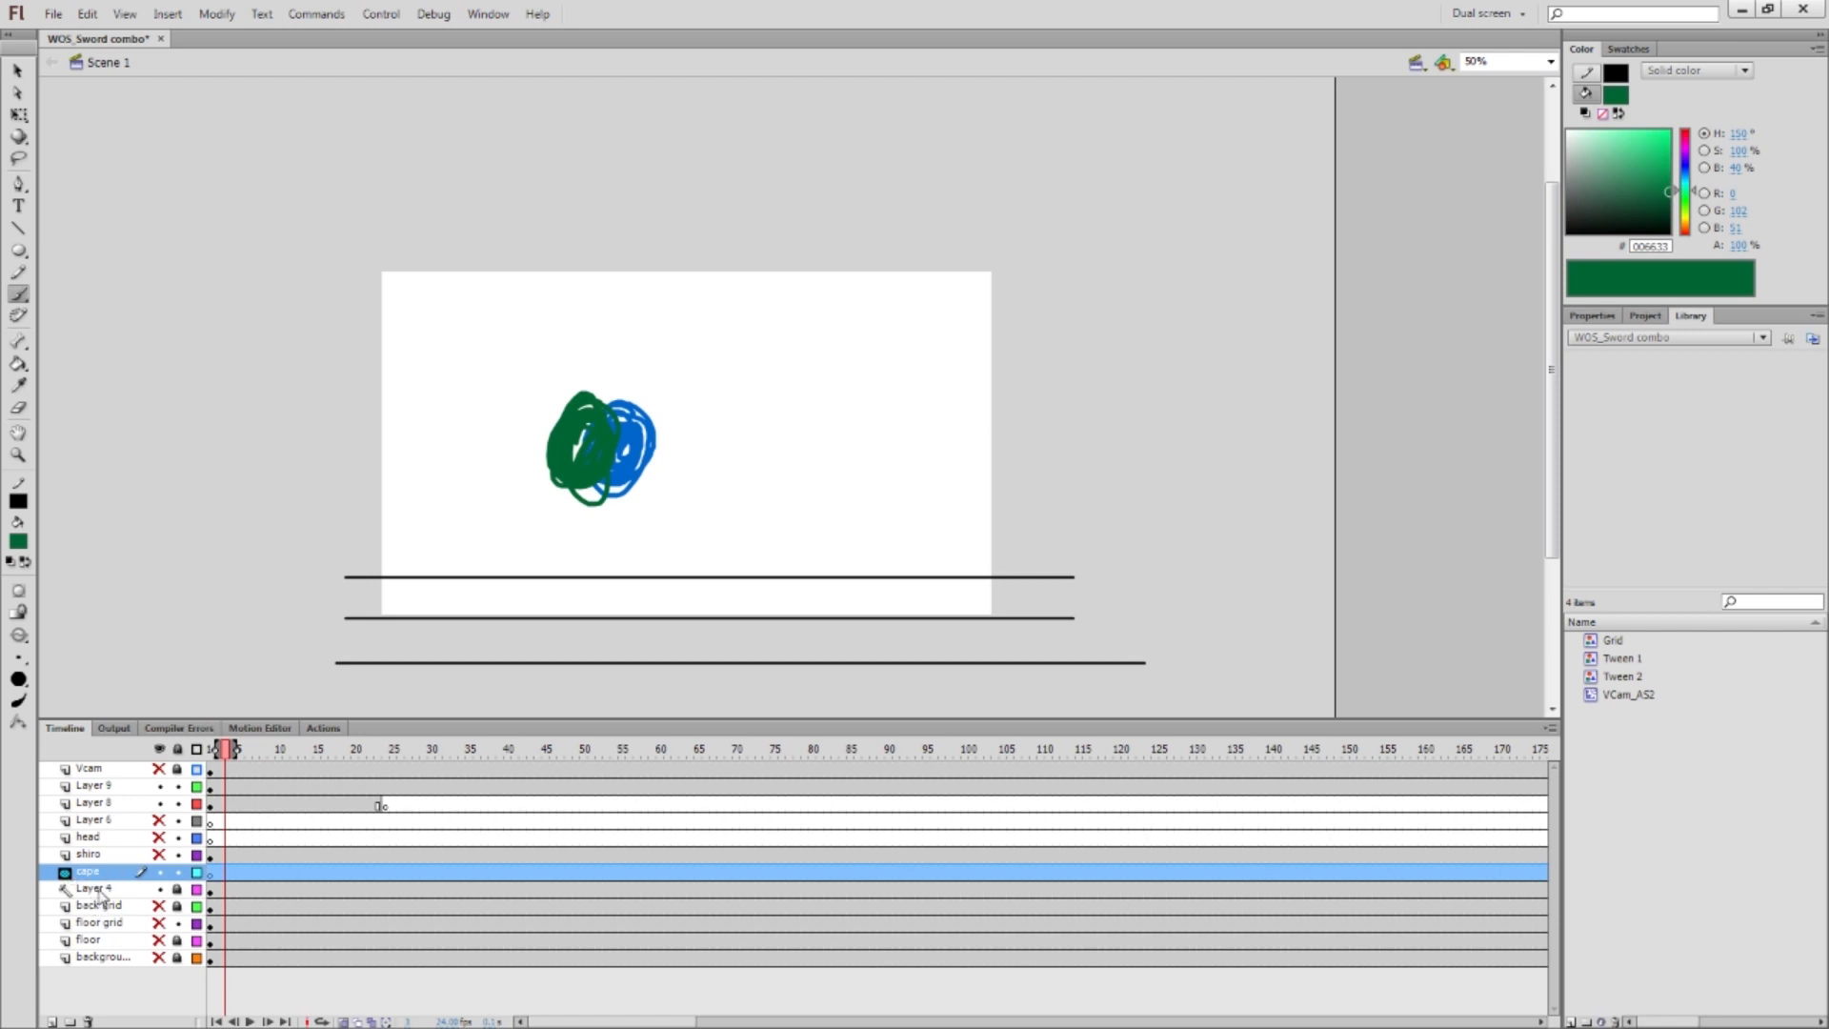
{"action": "left_click", "coordinate": [94, 888]}
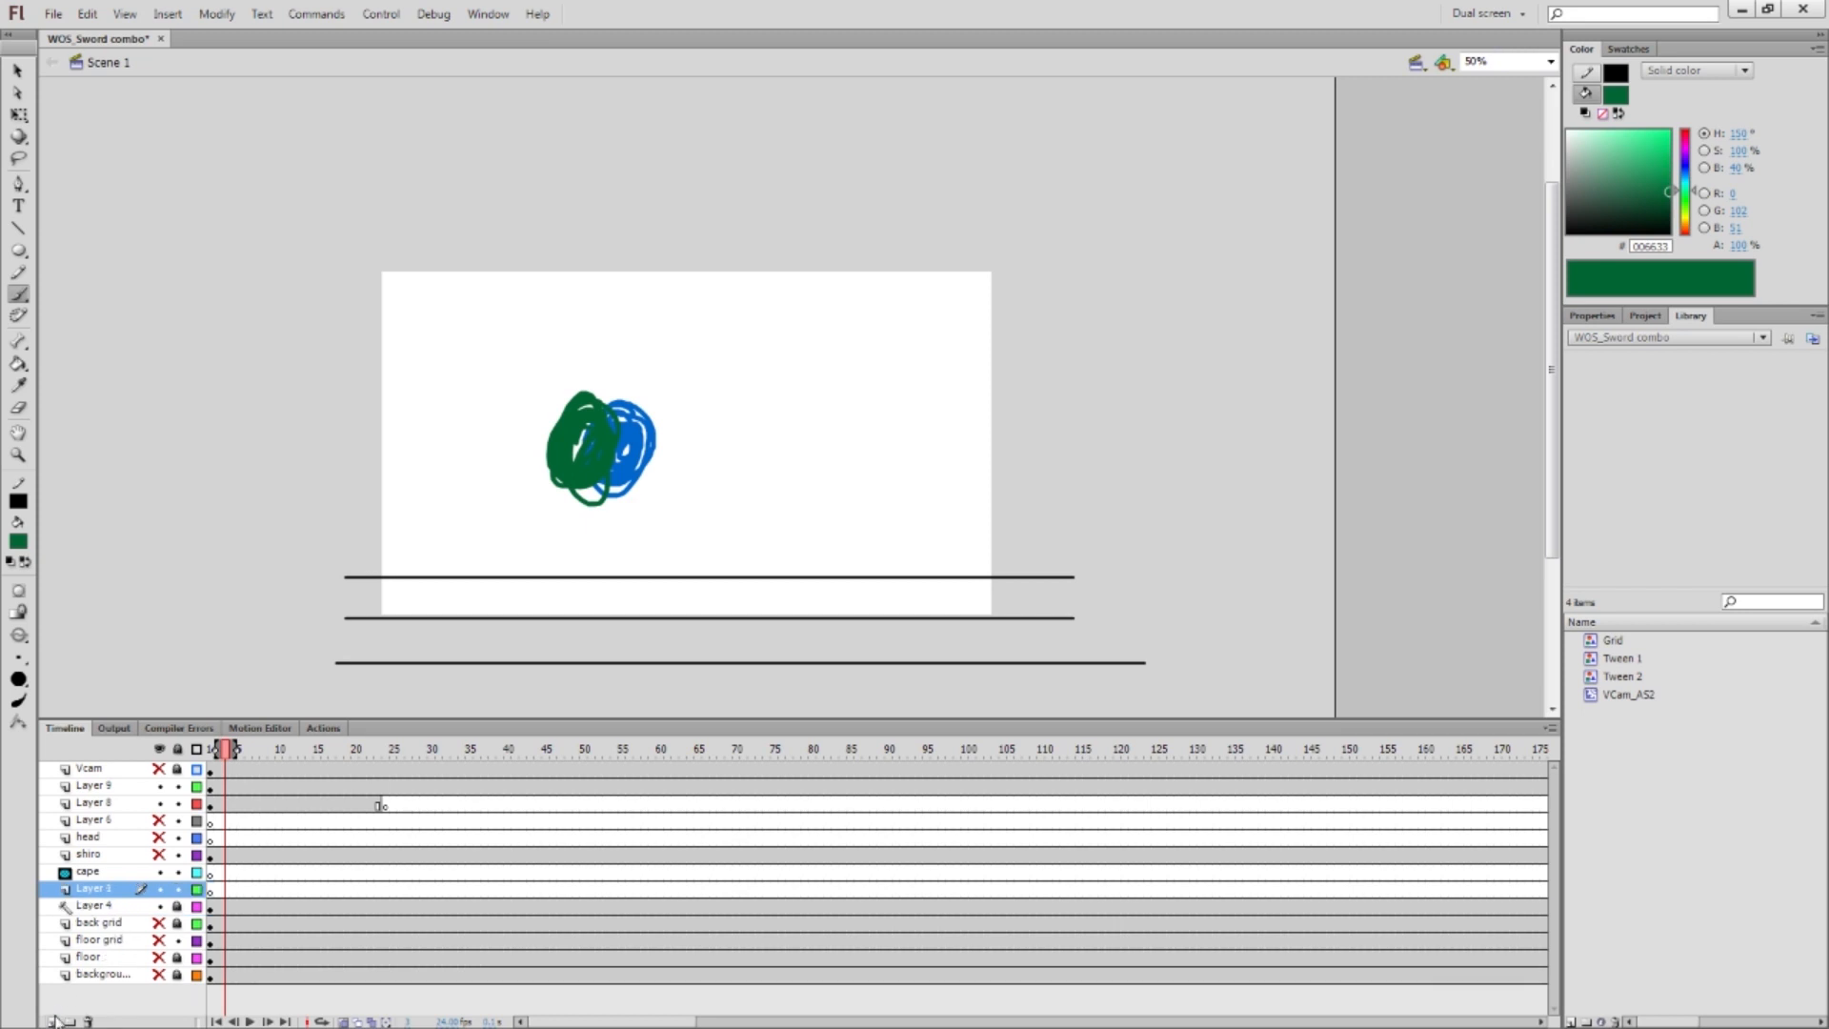
{"action": "left_click", "coordinate": [99, 889]}
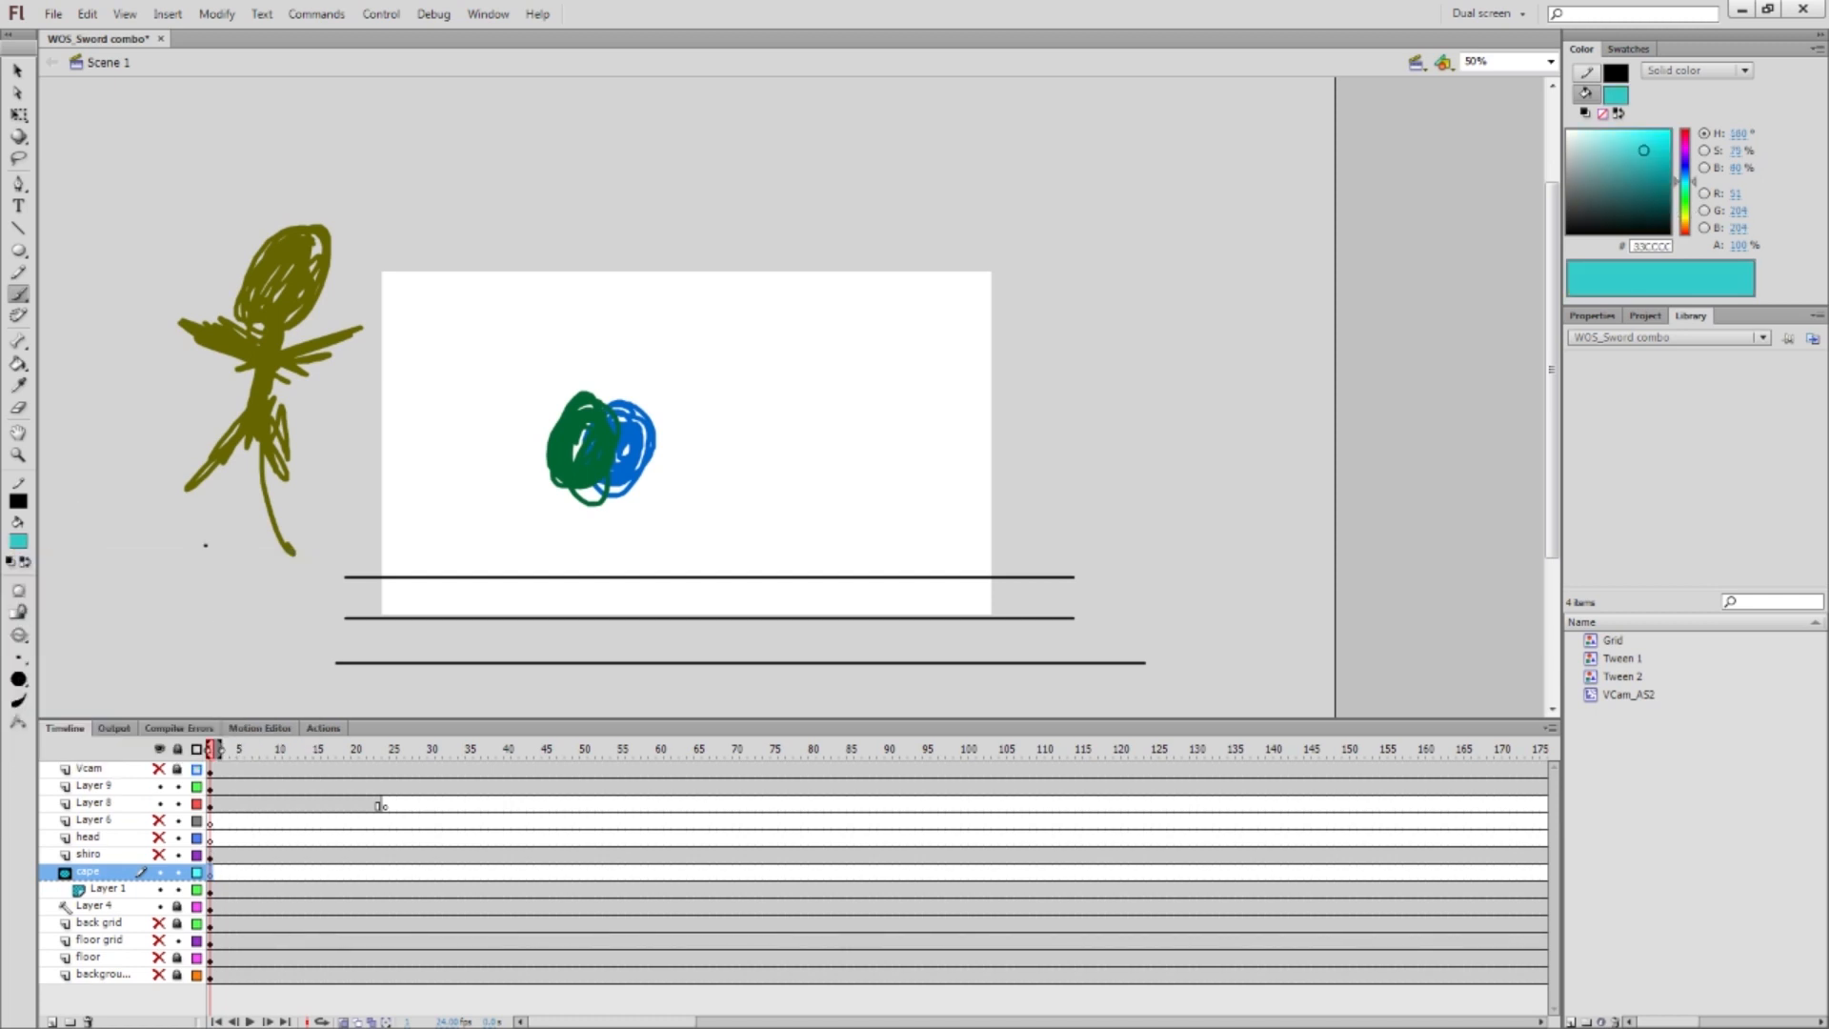
Paint cyan patches over the olive stick figure's head, arms and torso on the cape layer
{"action": "left_click", "coordinate": [269, 276]}
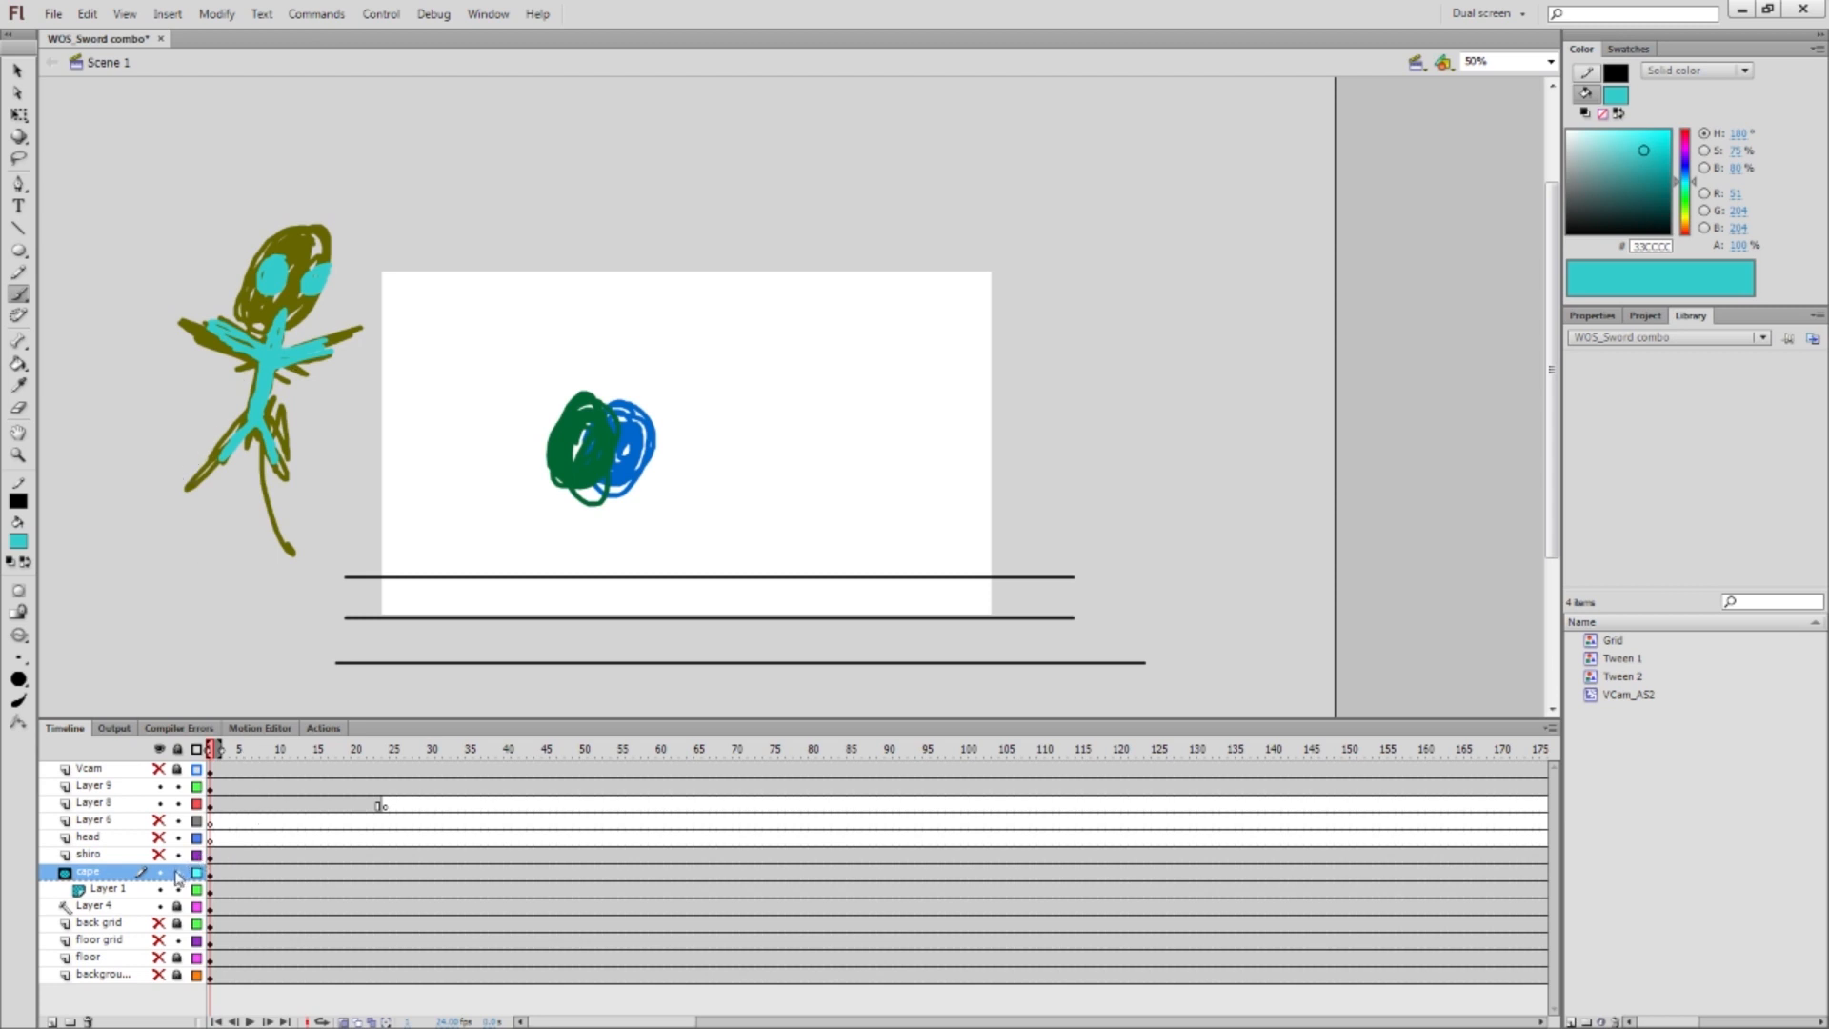
{"action": "left_click", "coordinate": [177, 888]}
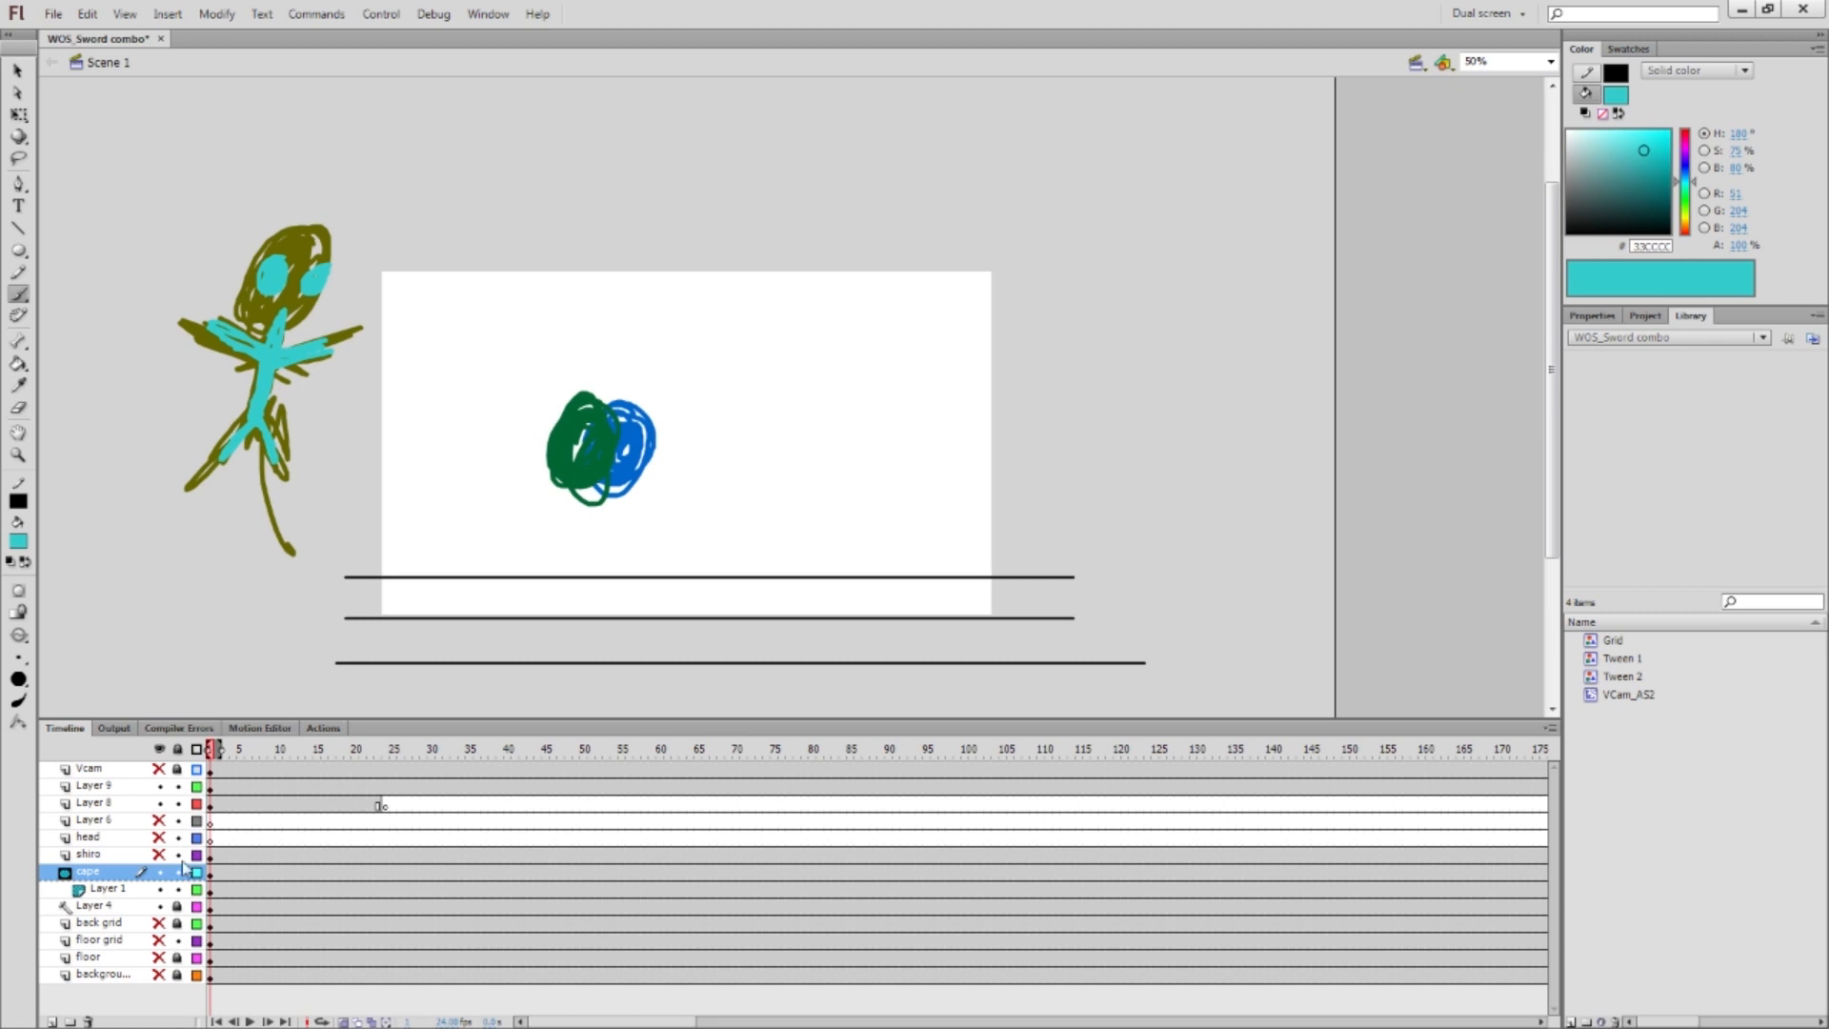
{"action": "left_click", "coordinate": [160, 872]}
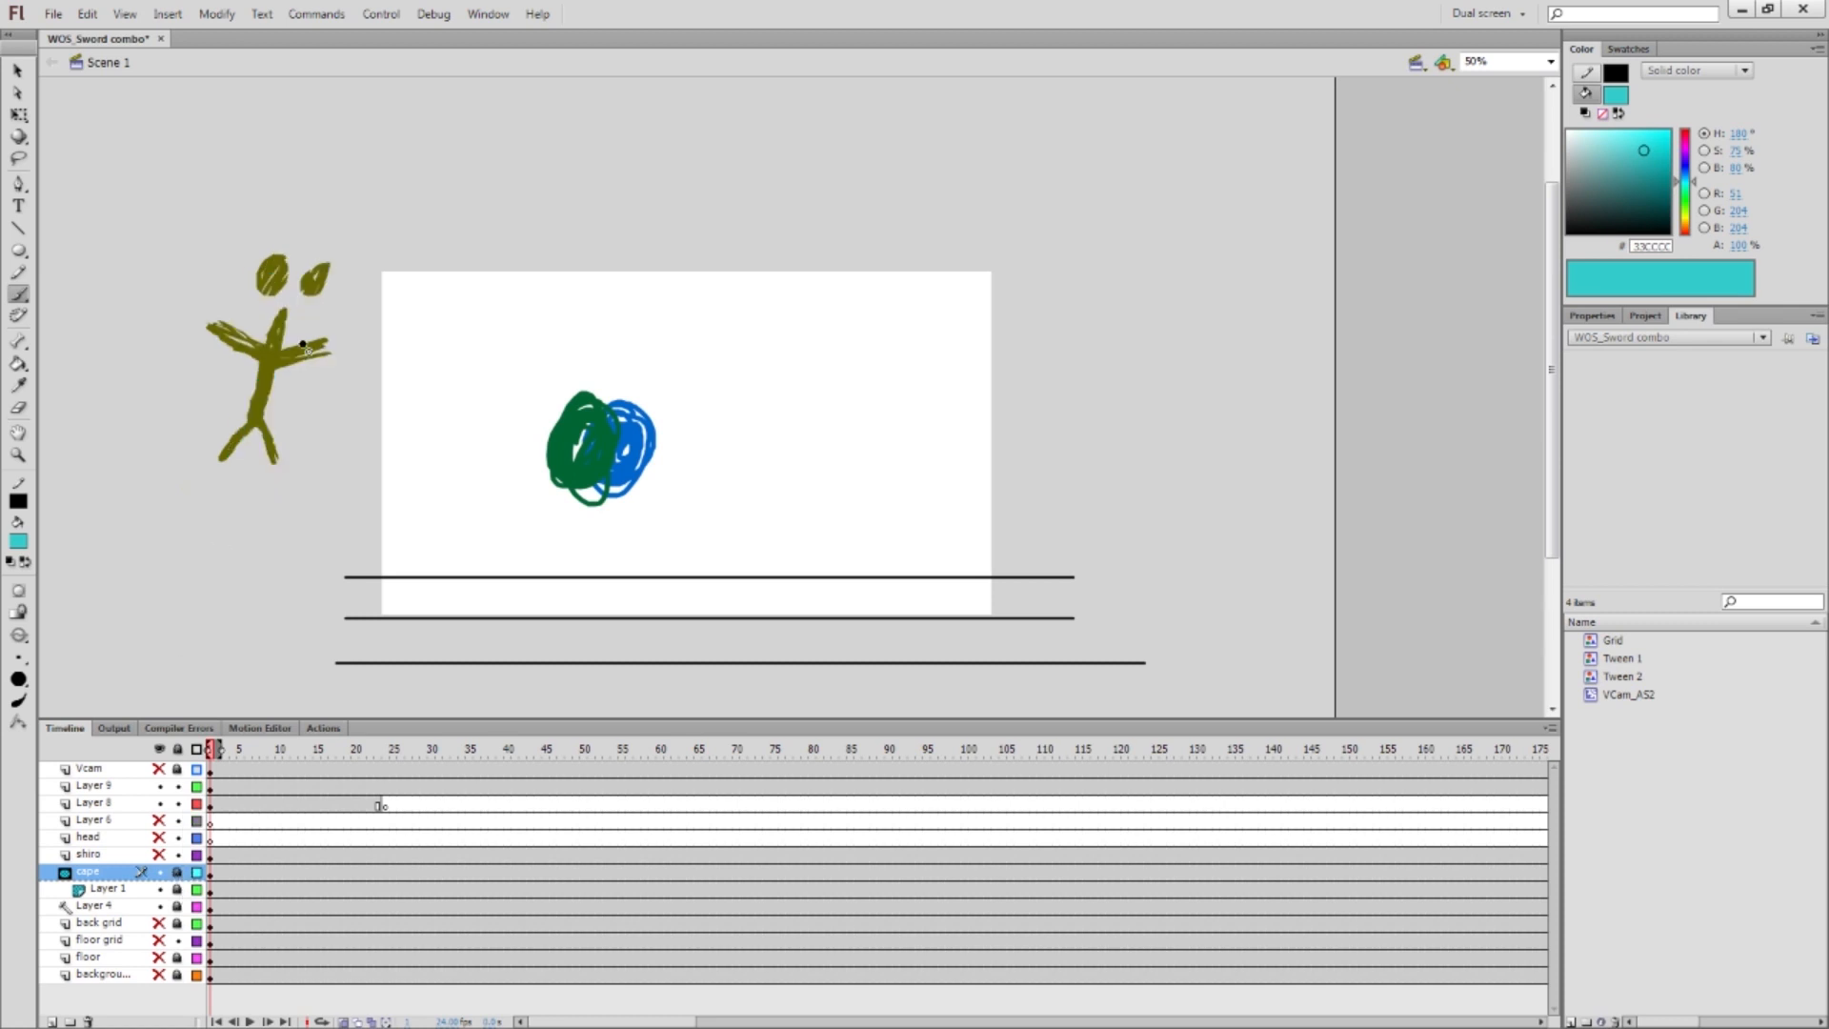
{"action": "mouse_move", "coordinate": [61, 68]}
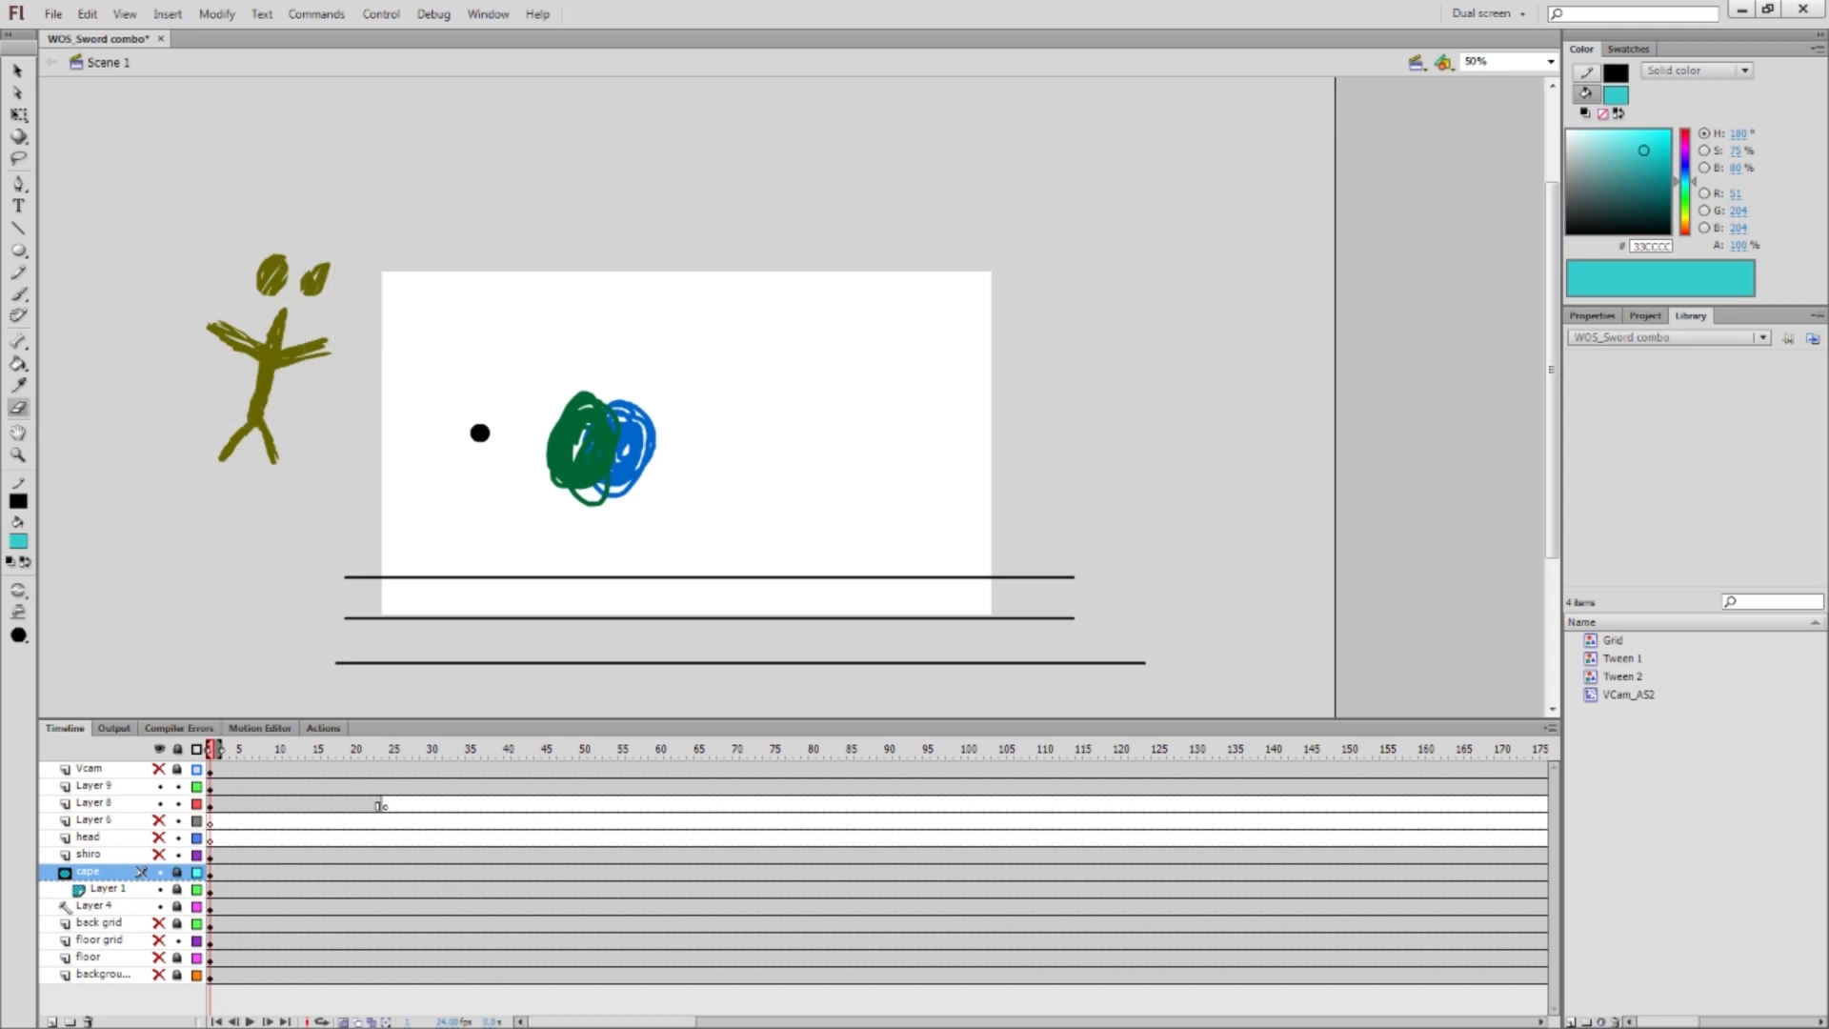
{"action": "left_click_drag", "start_coordinate": [479, 431], "coordinate": [347, 250]}
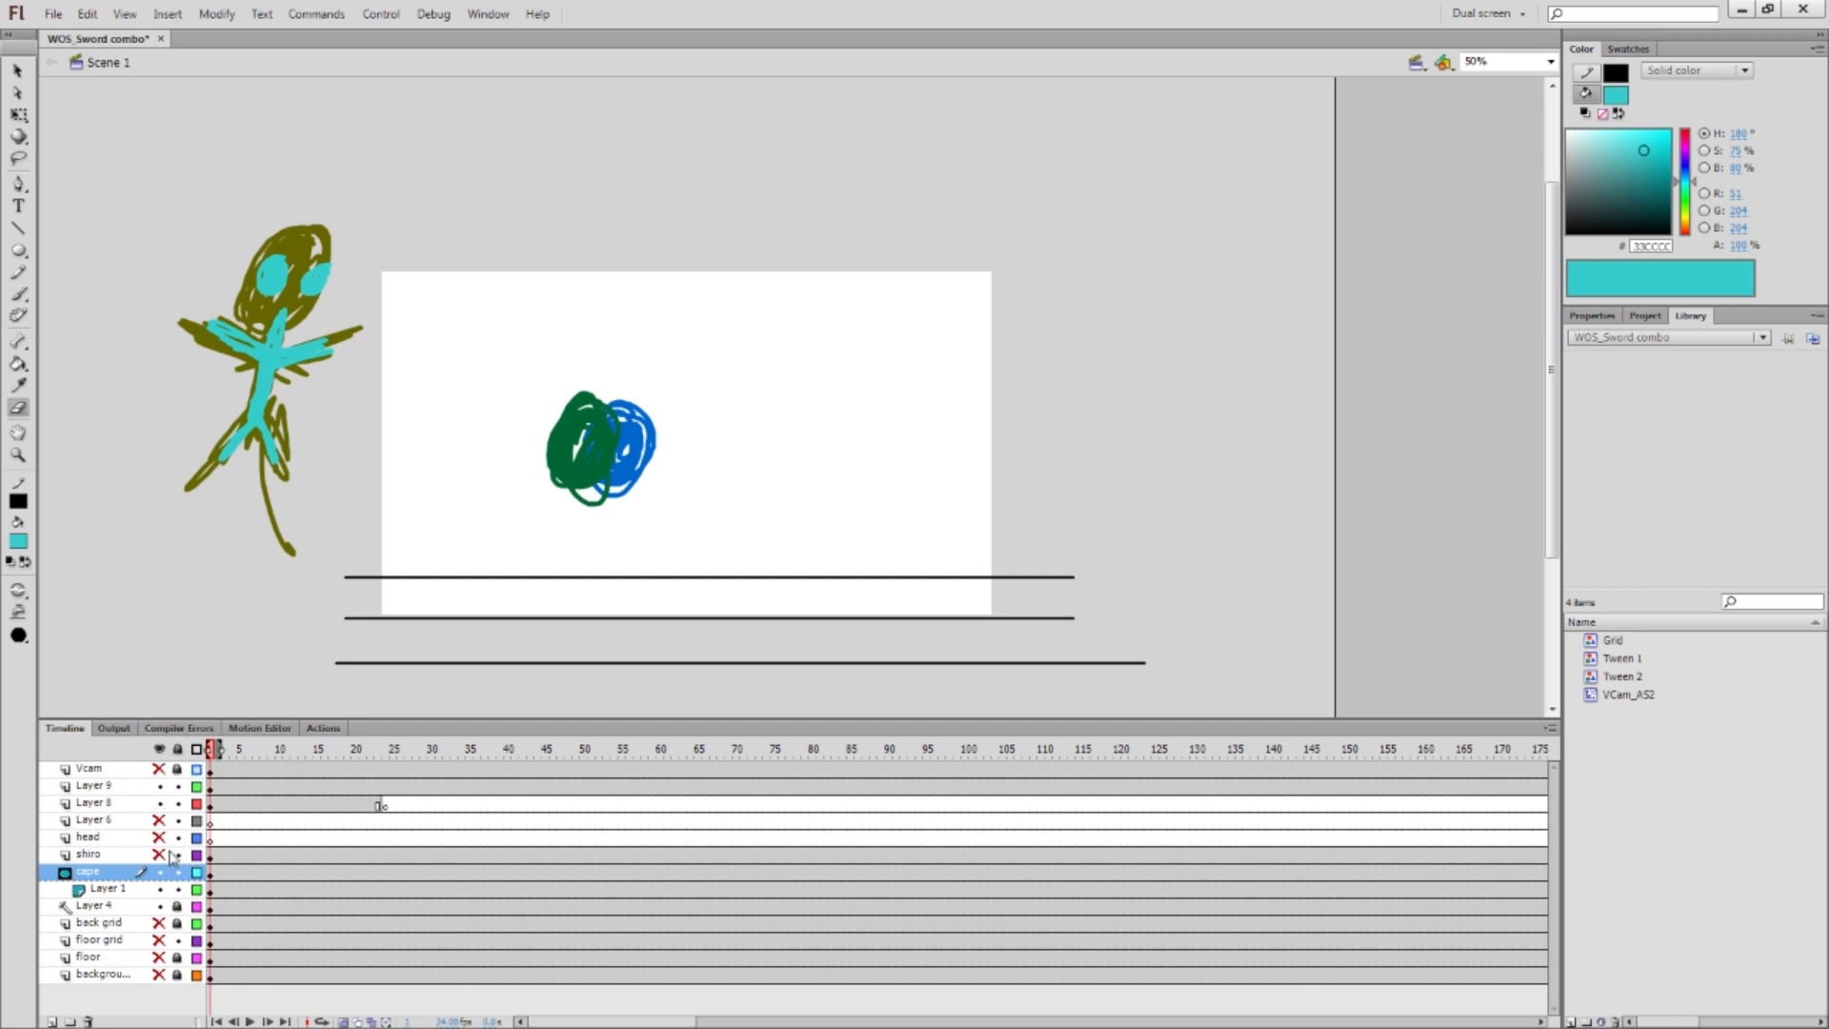
{"action": "left_click", "coordinate": [159, 873]}
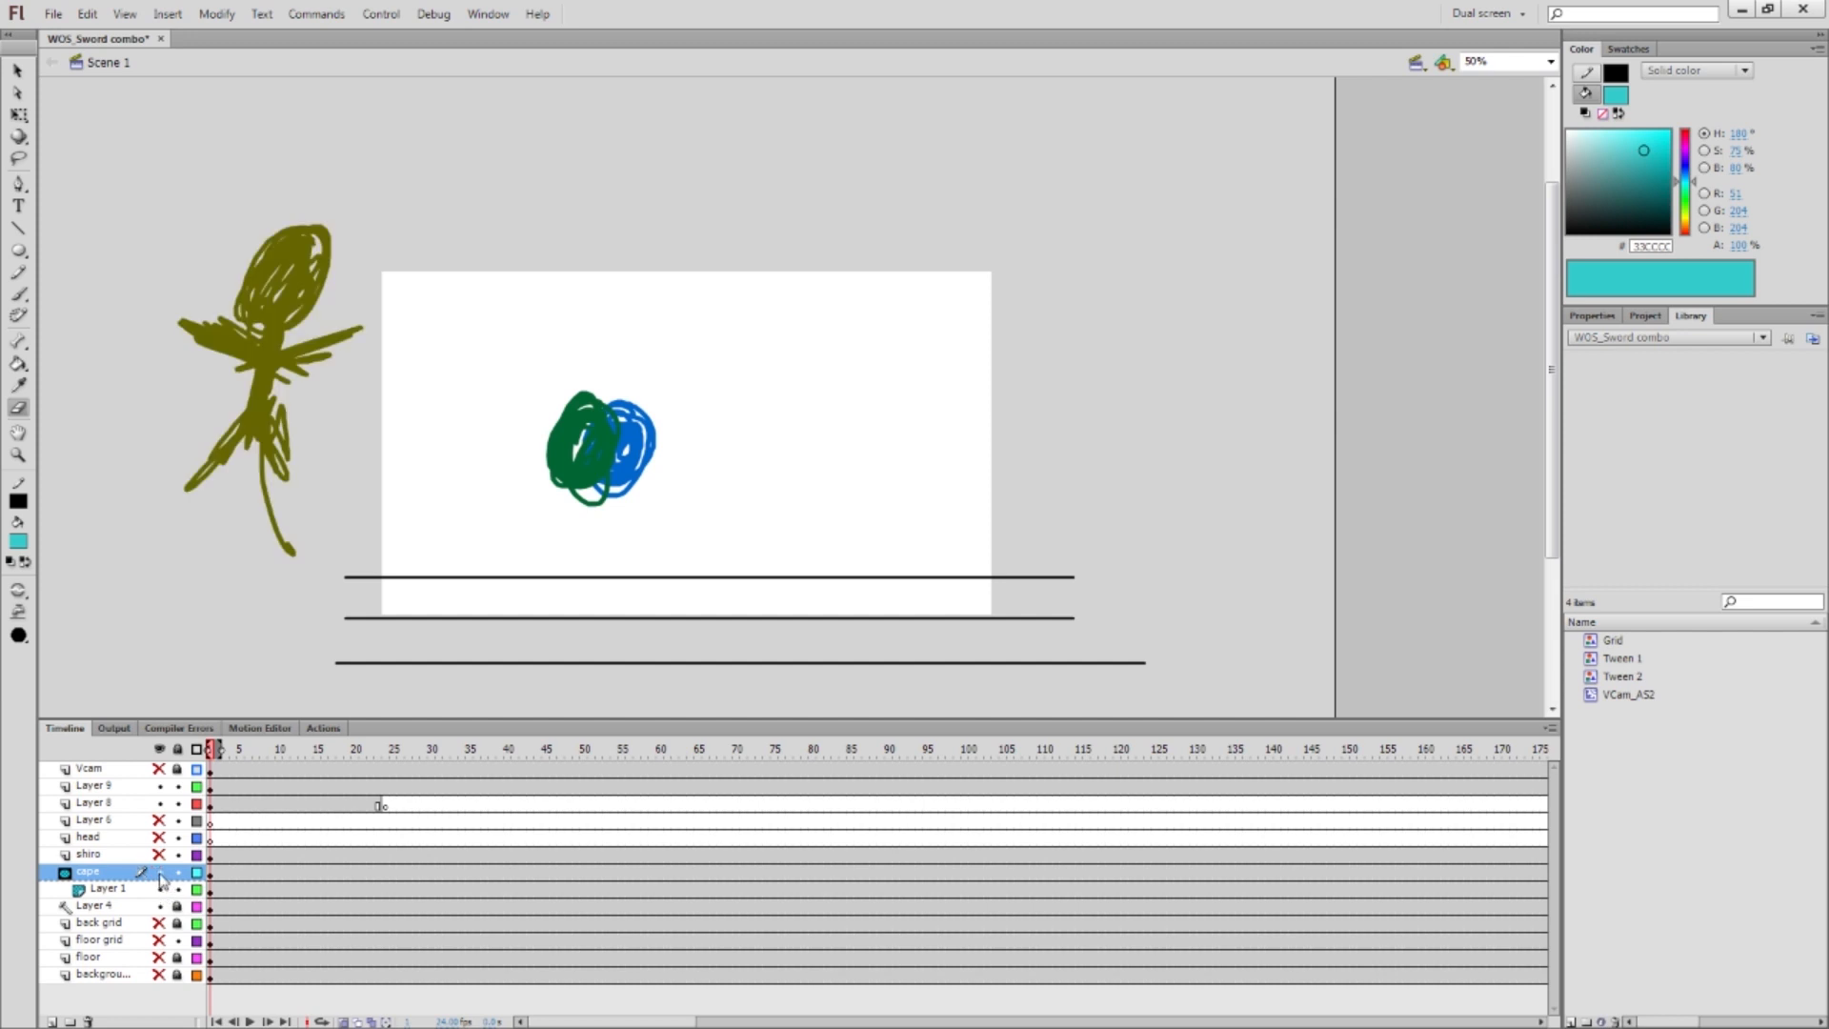
{"action": "left_click", "coordinate": [160, 873]}
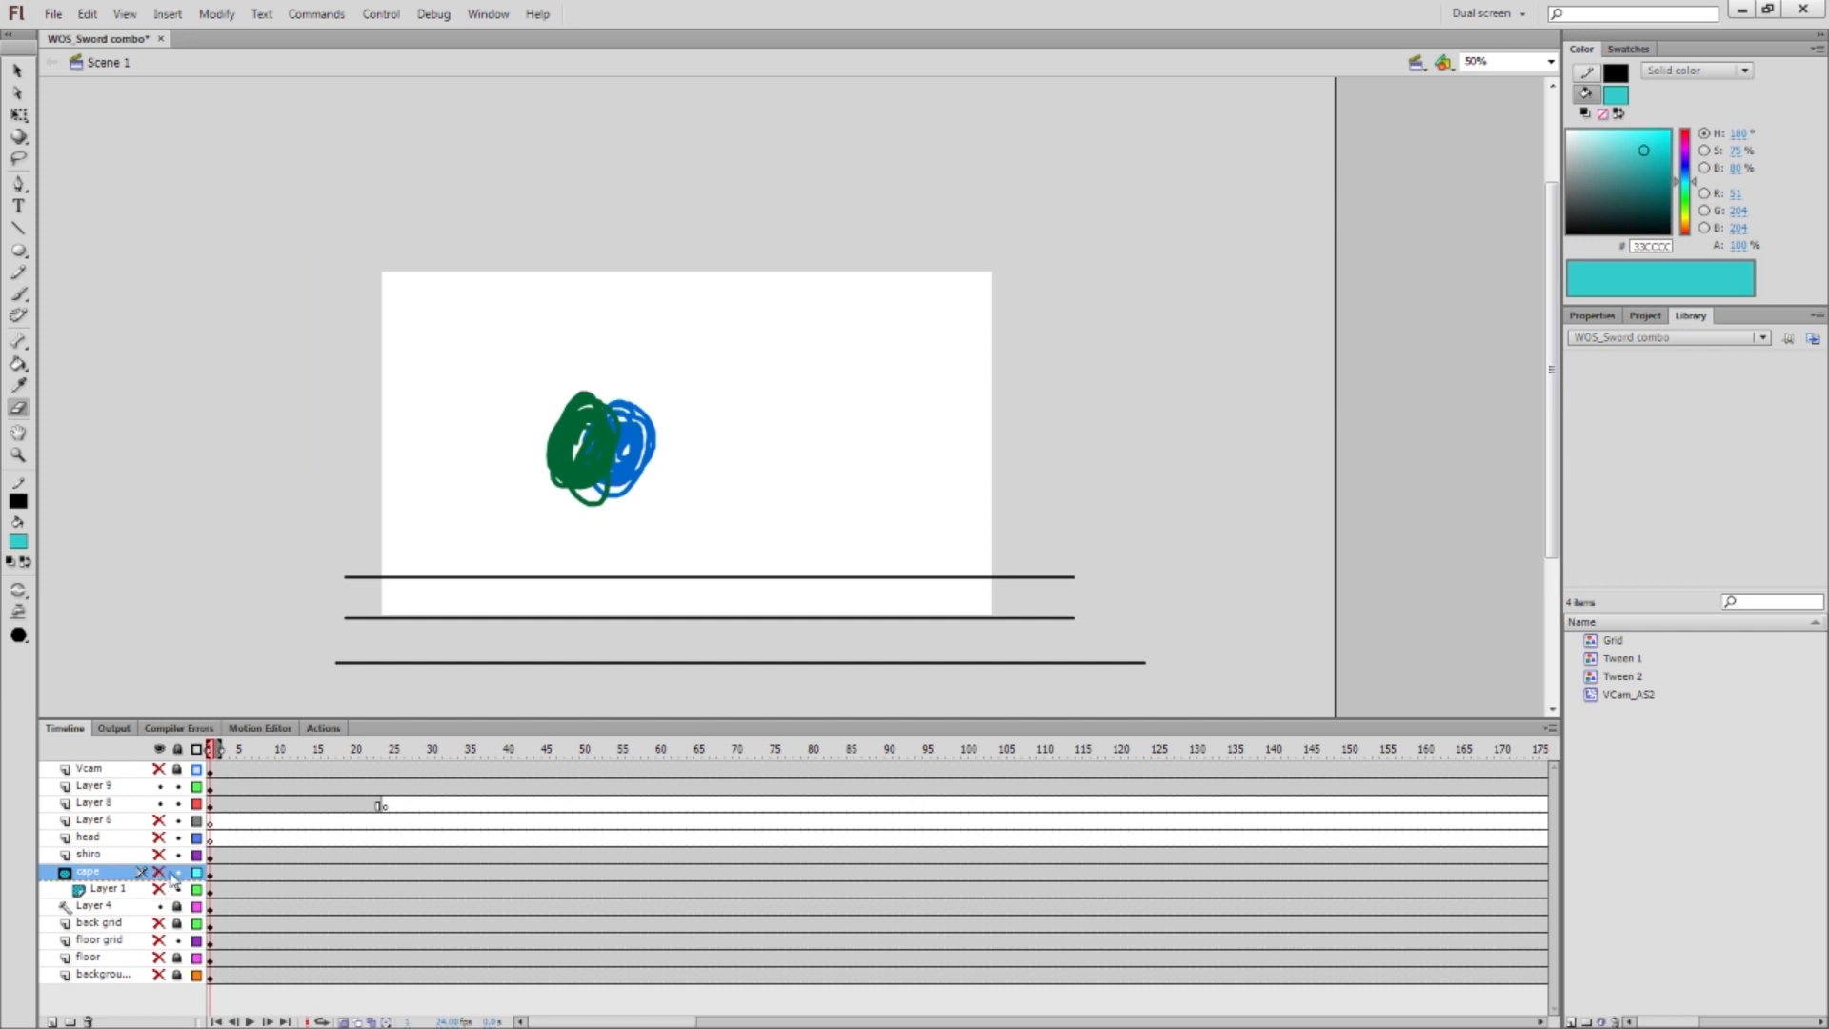
{"action": "left_click", "coordinate": [160, 873]}
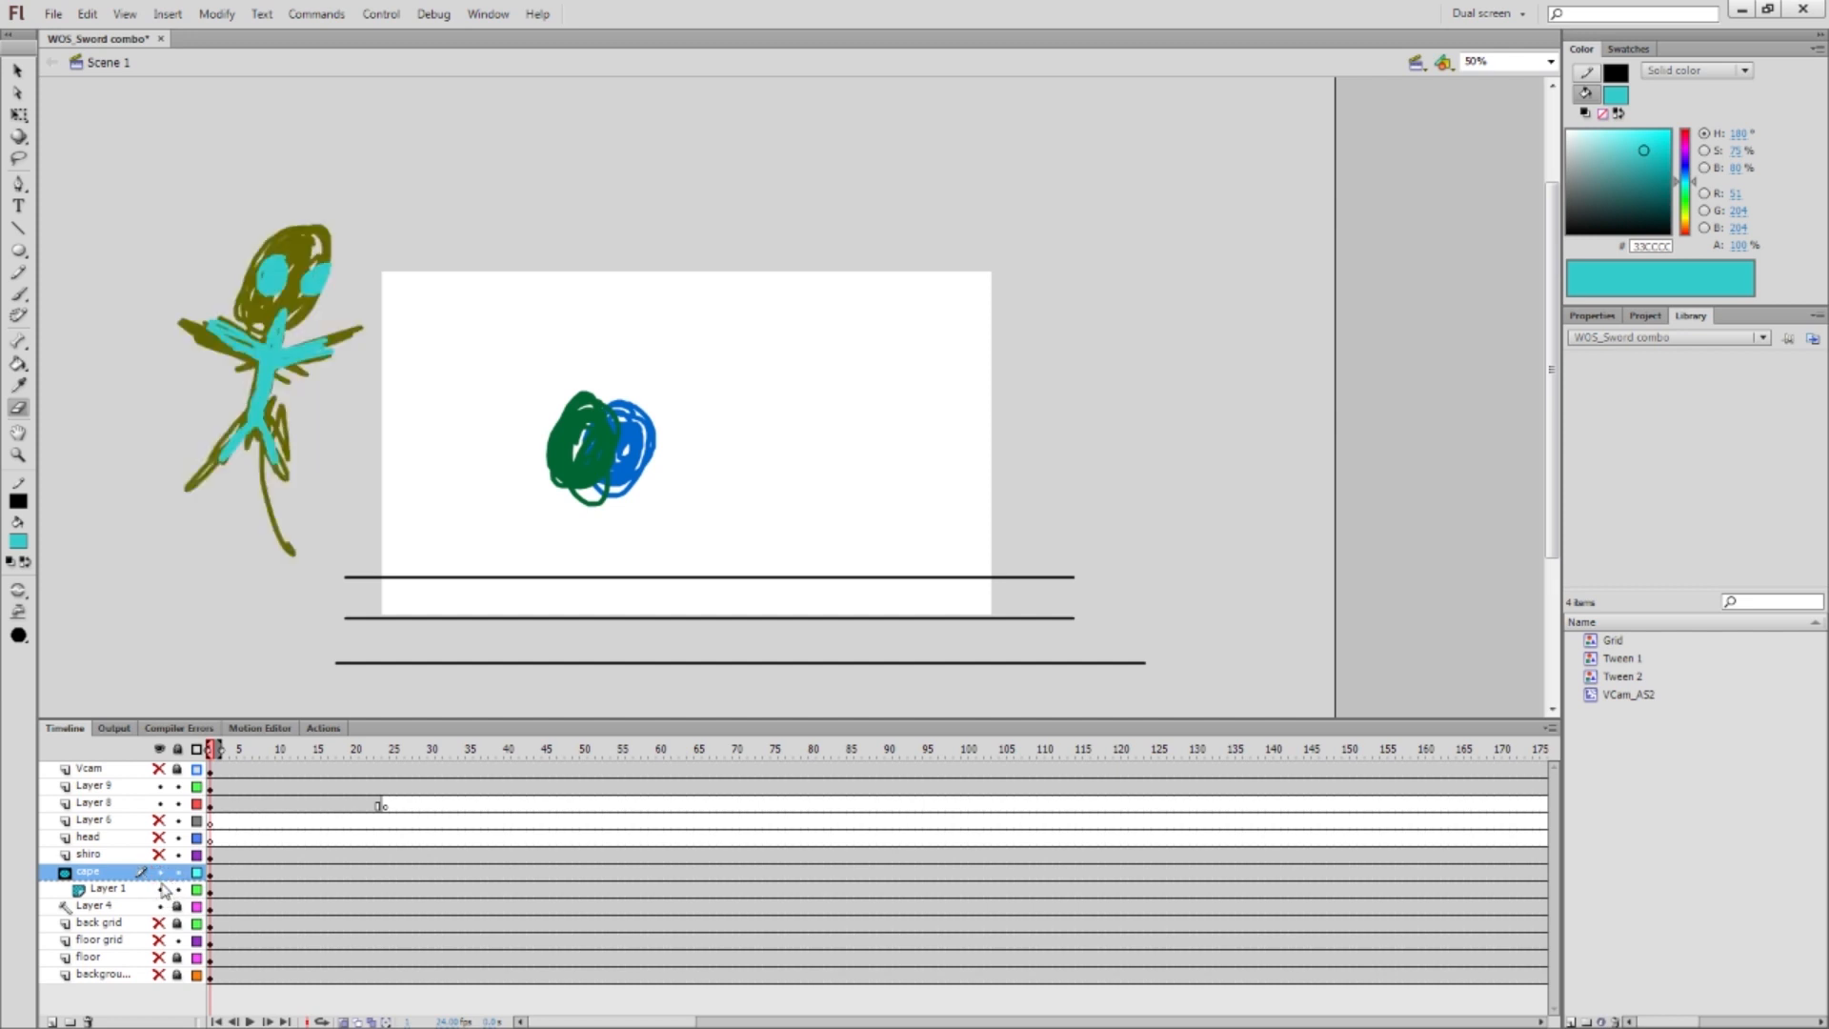